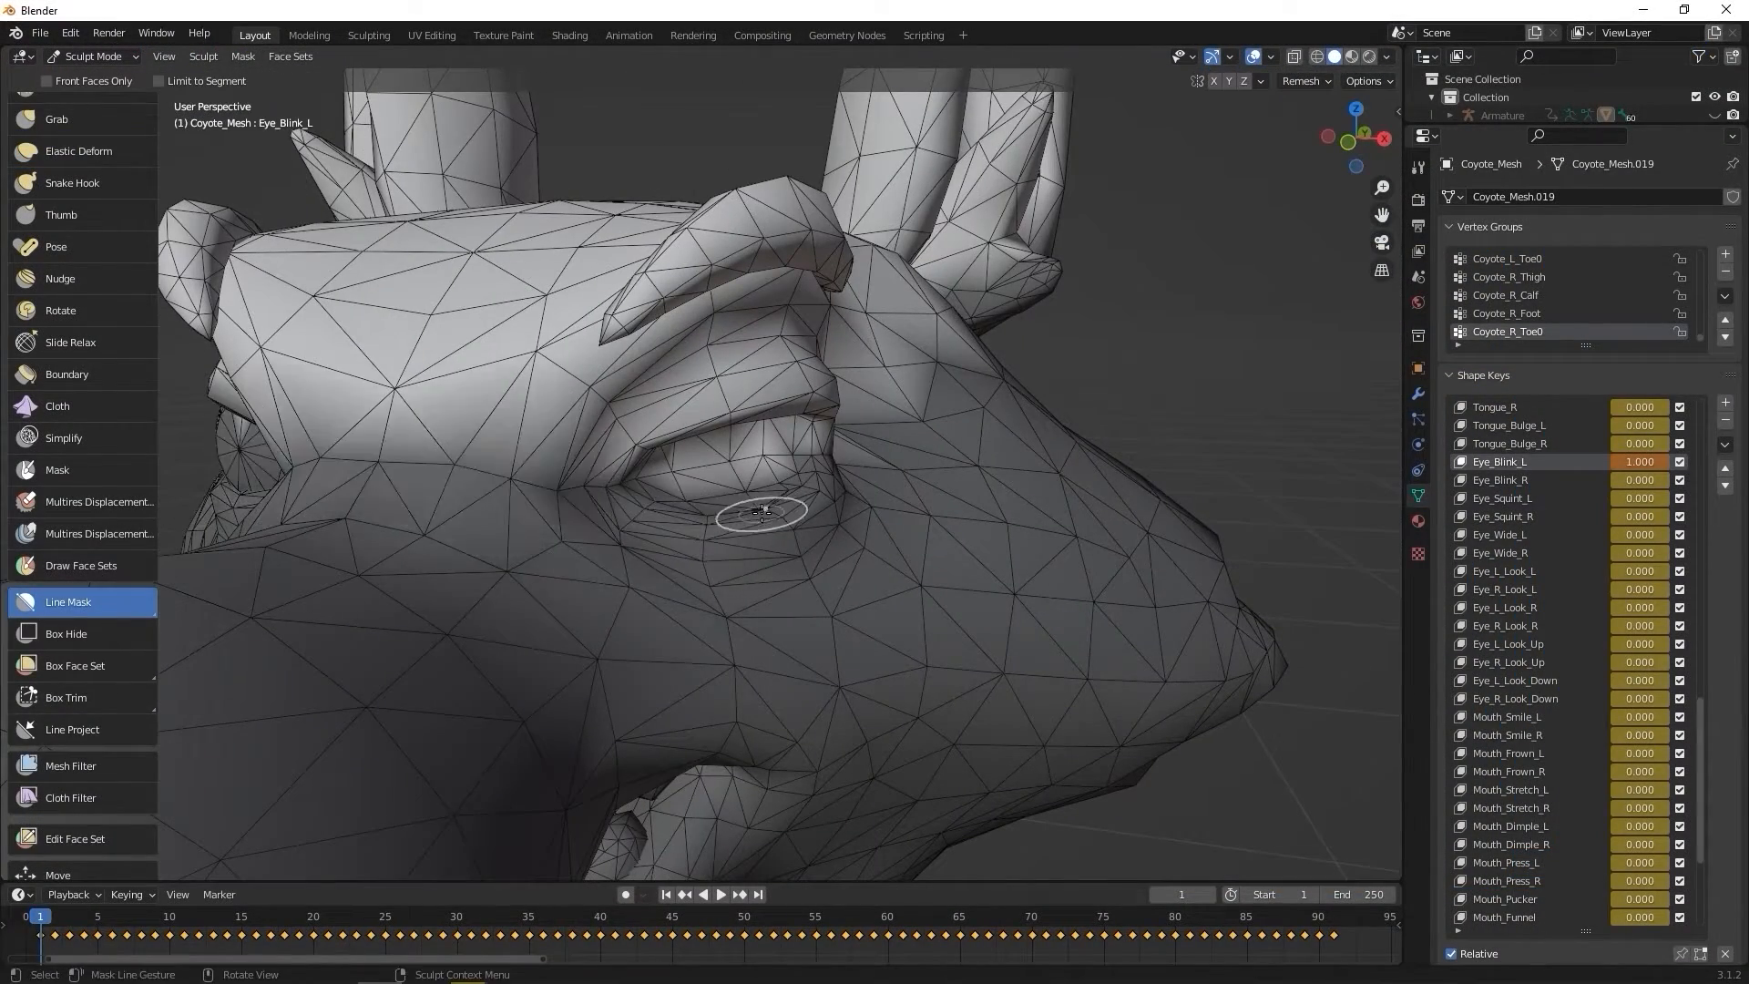
Step: Switch from the Blender sculpt view to the Coyote_ORG project in Character Creator 4
left_click(78, 151)
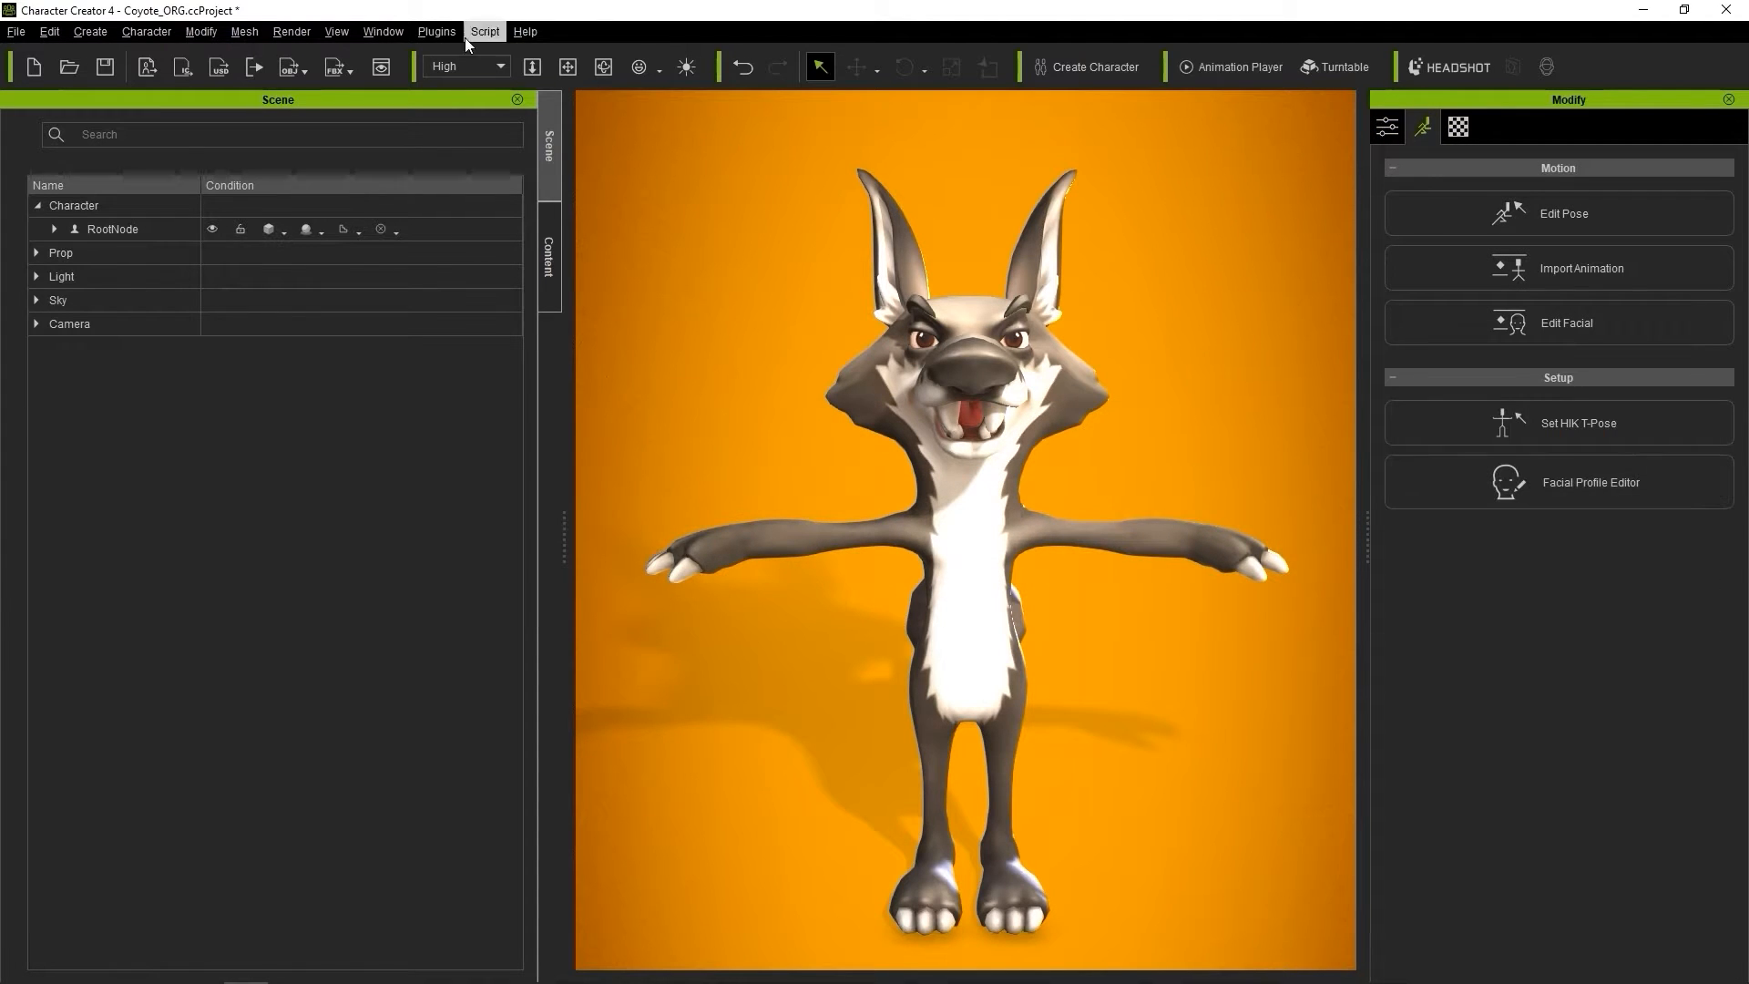
Step: Show the Facial Profile Editor and review the EyeLook and MouthBlend slider categories
left_click(383, 30)
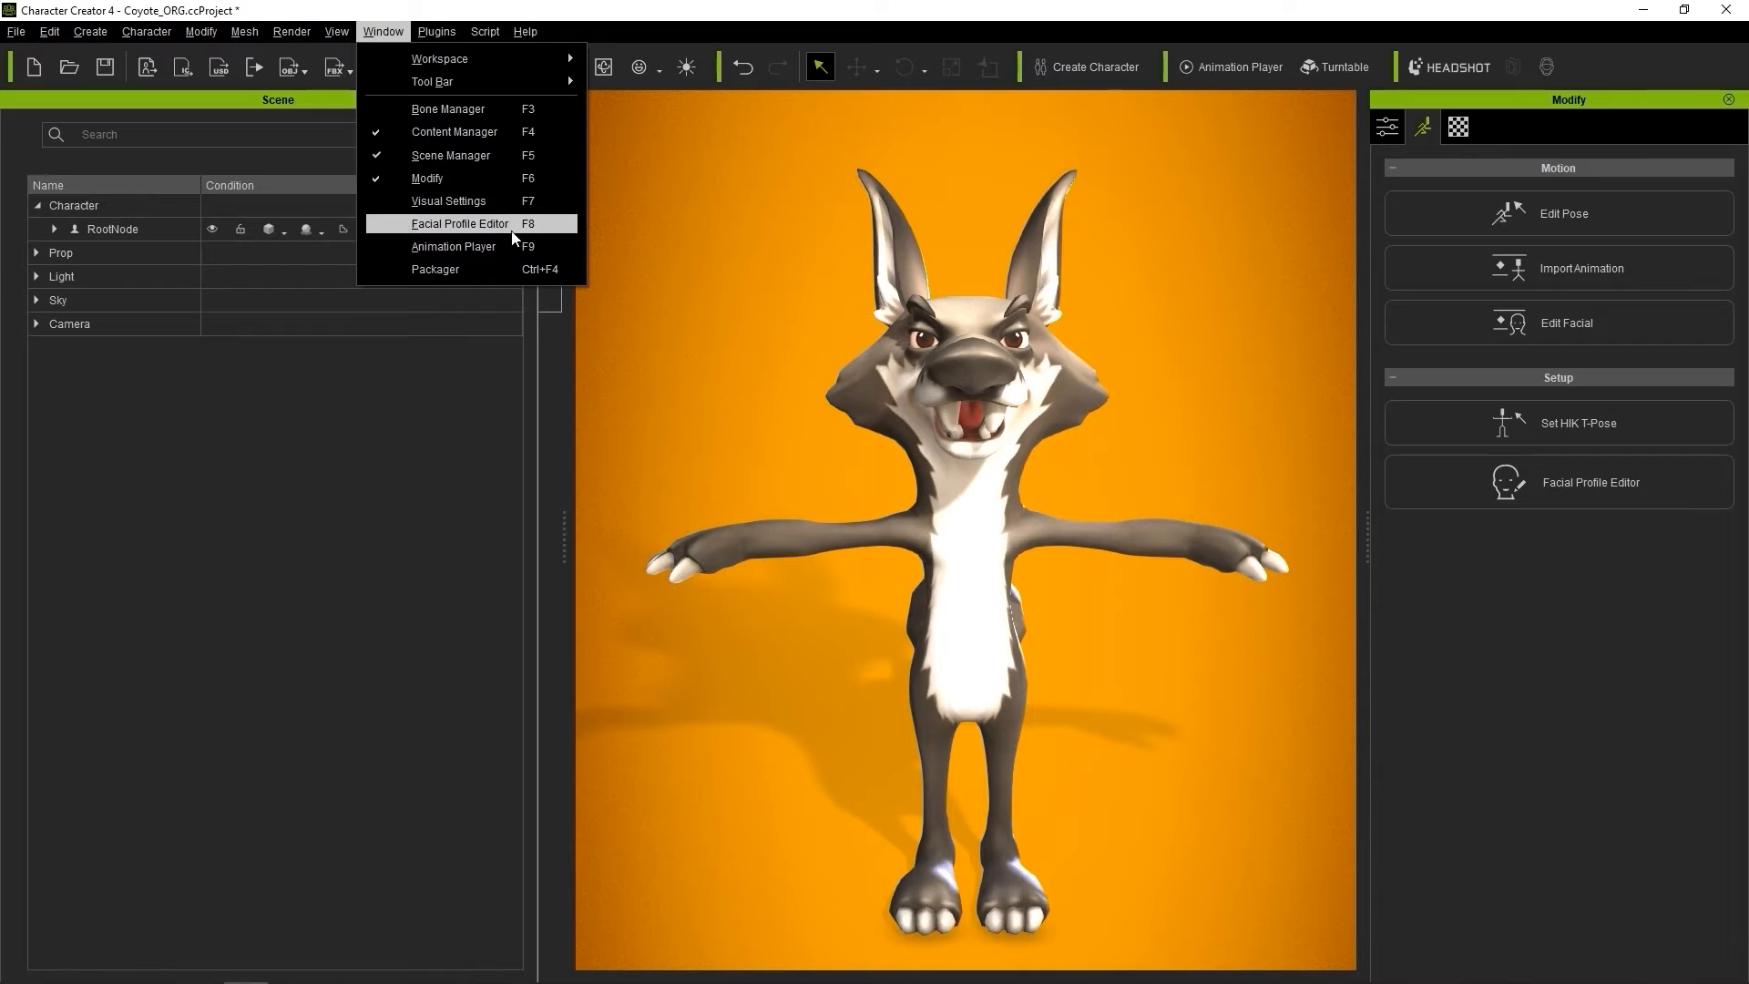
left_click(458, 223)
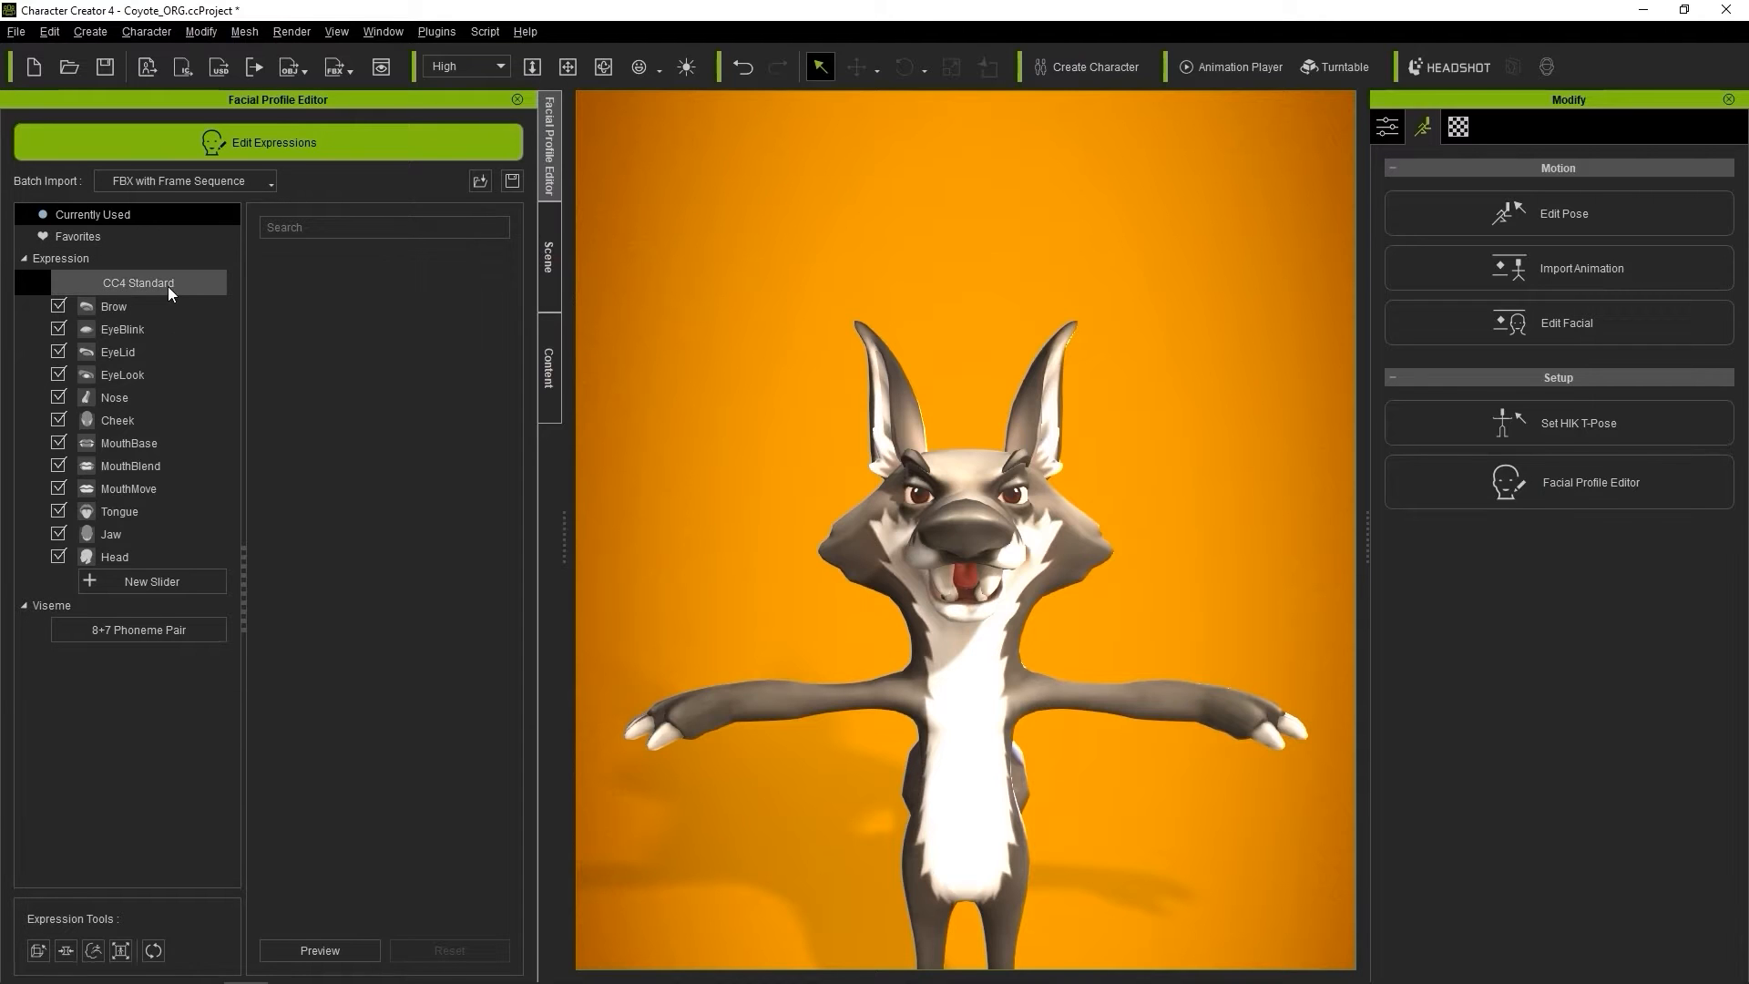
left_click(122, 374)
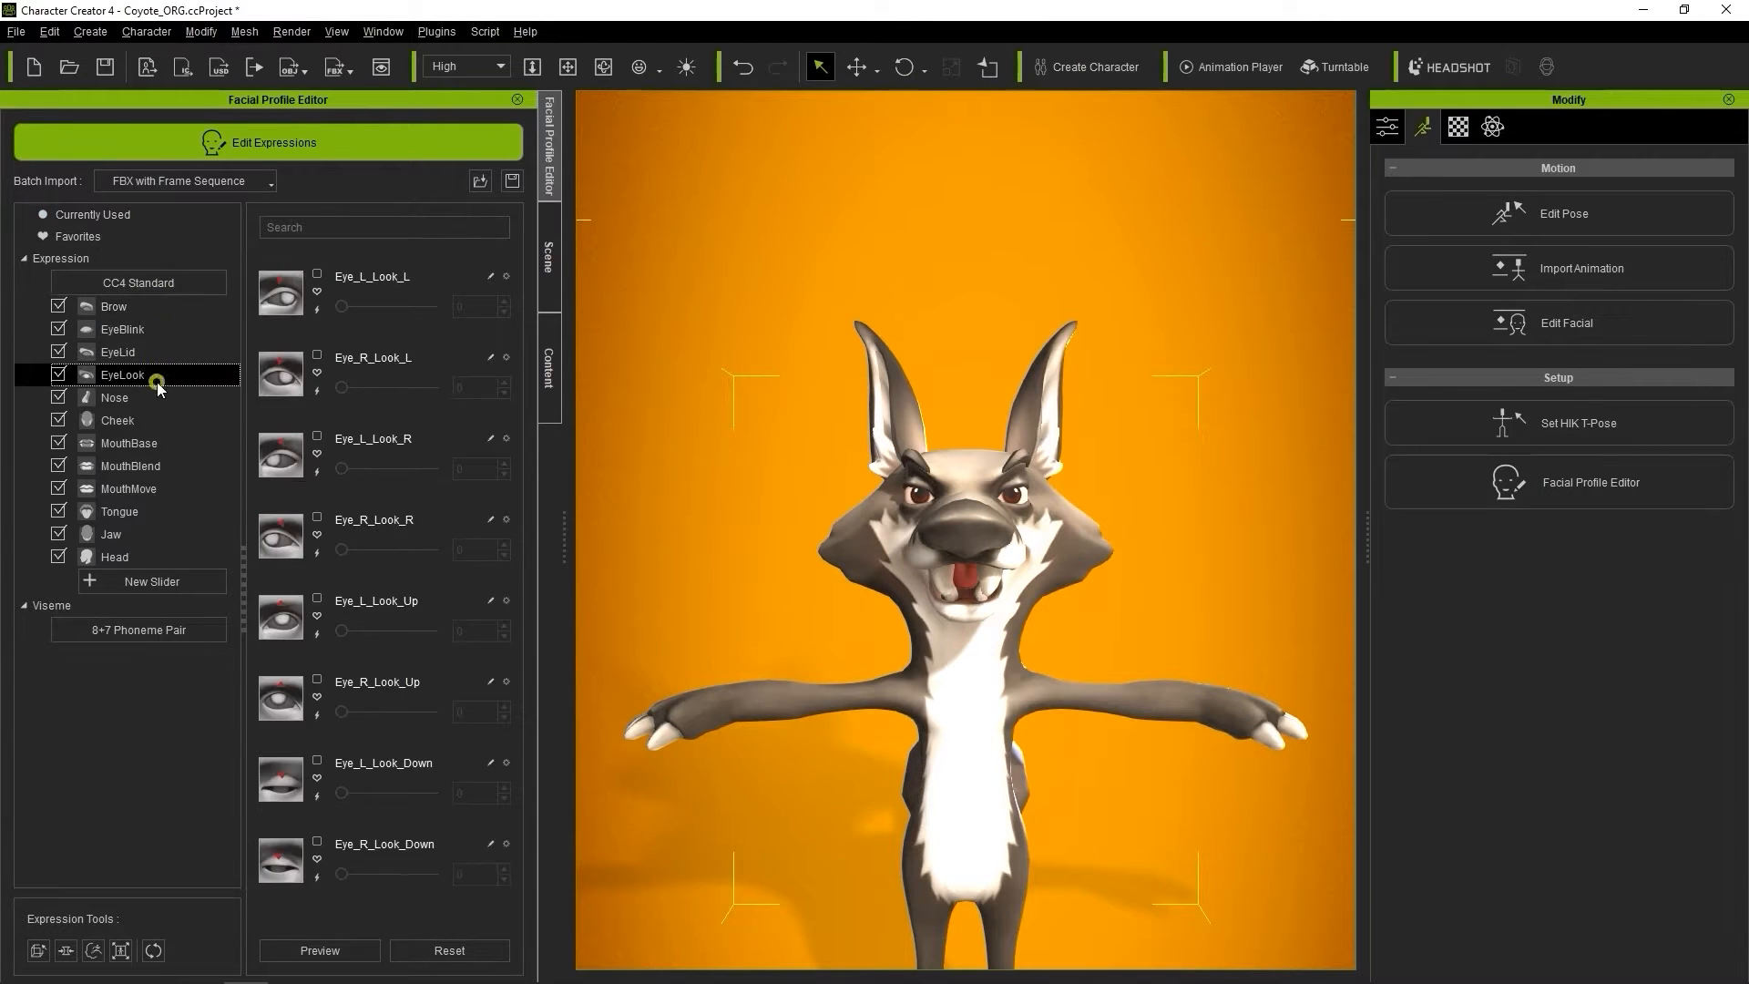
left_click(131, 465)
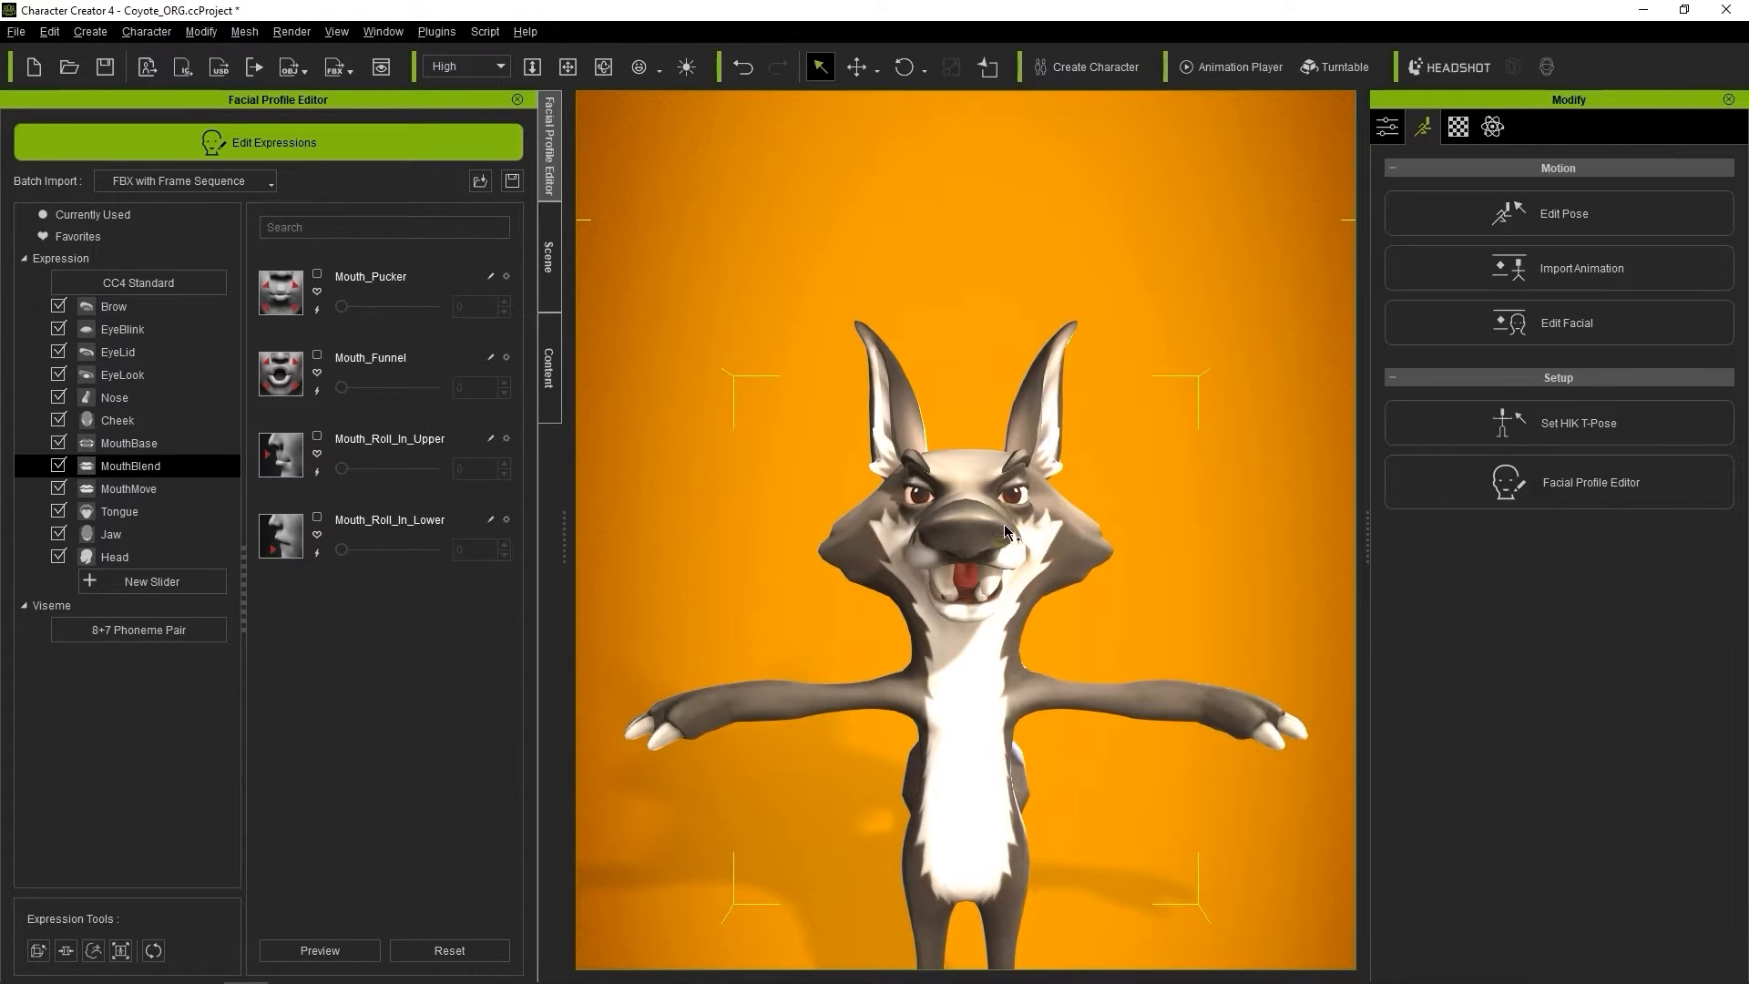
left_click(16, 31)
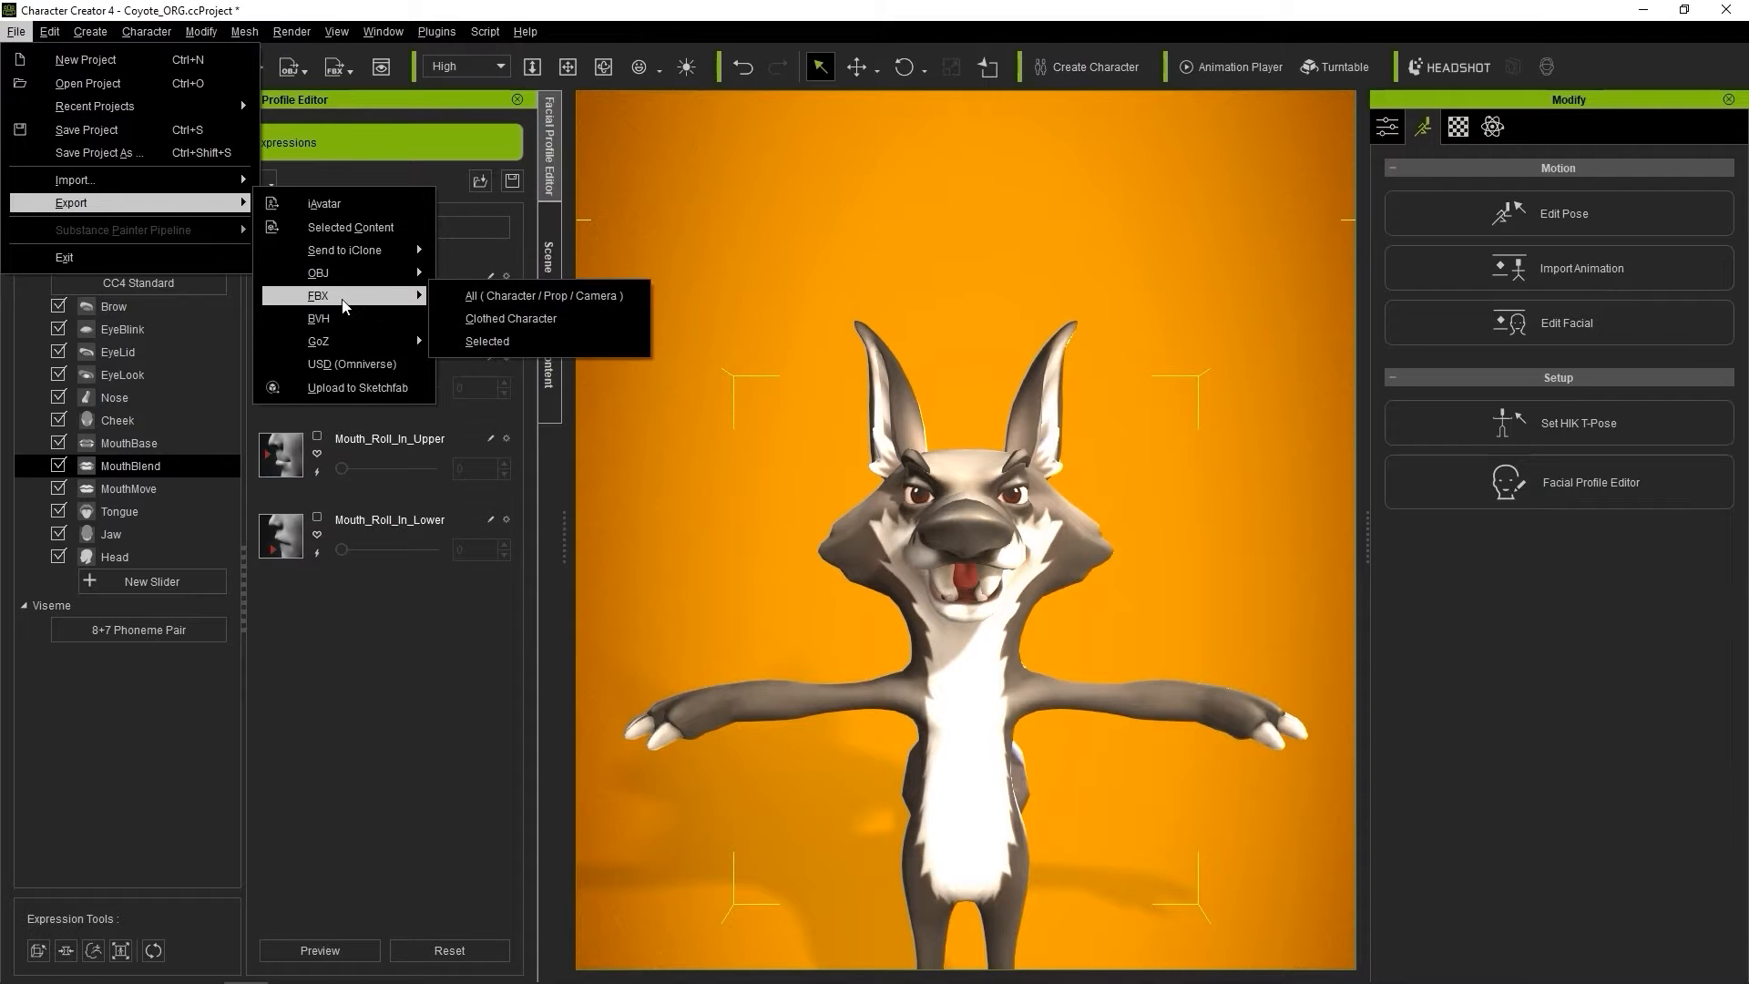
Step: Set the FBX export to the Blender preset with Mesh and Expression Sequence
left_click(543, 295)
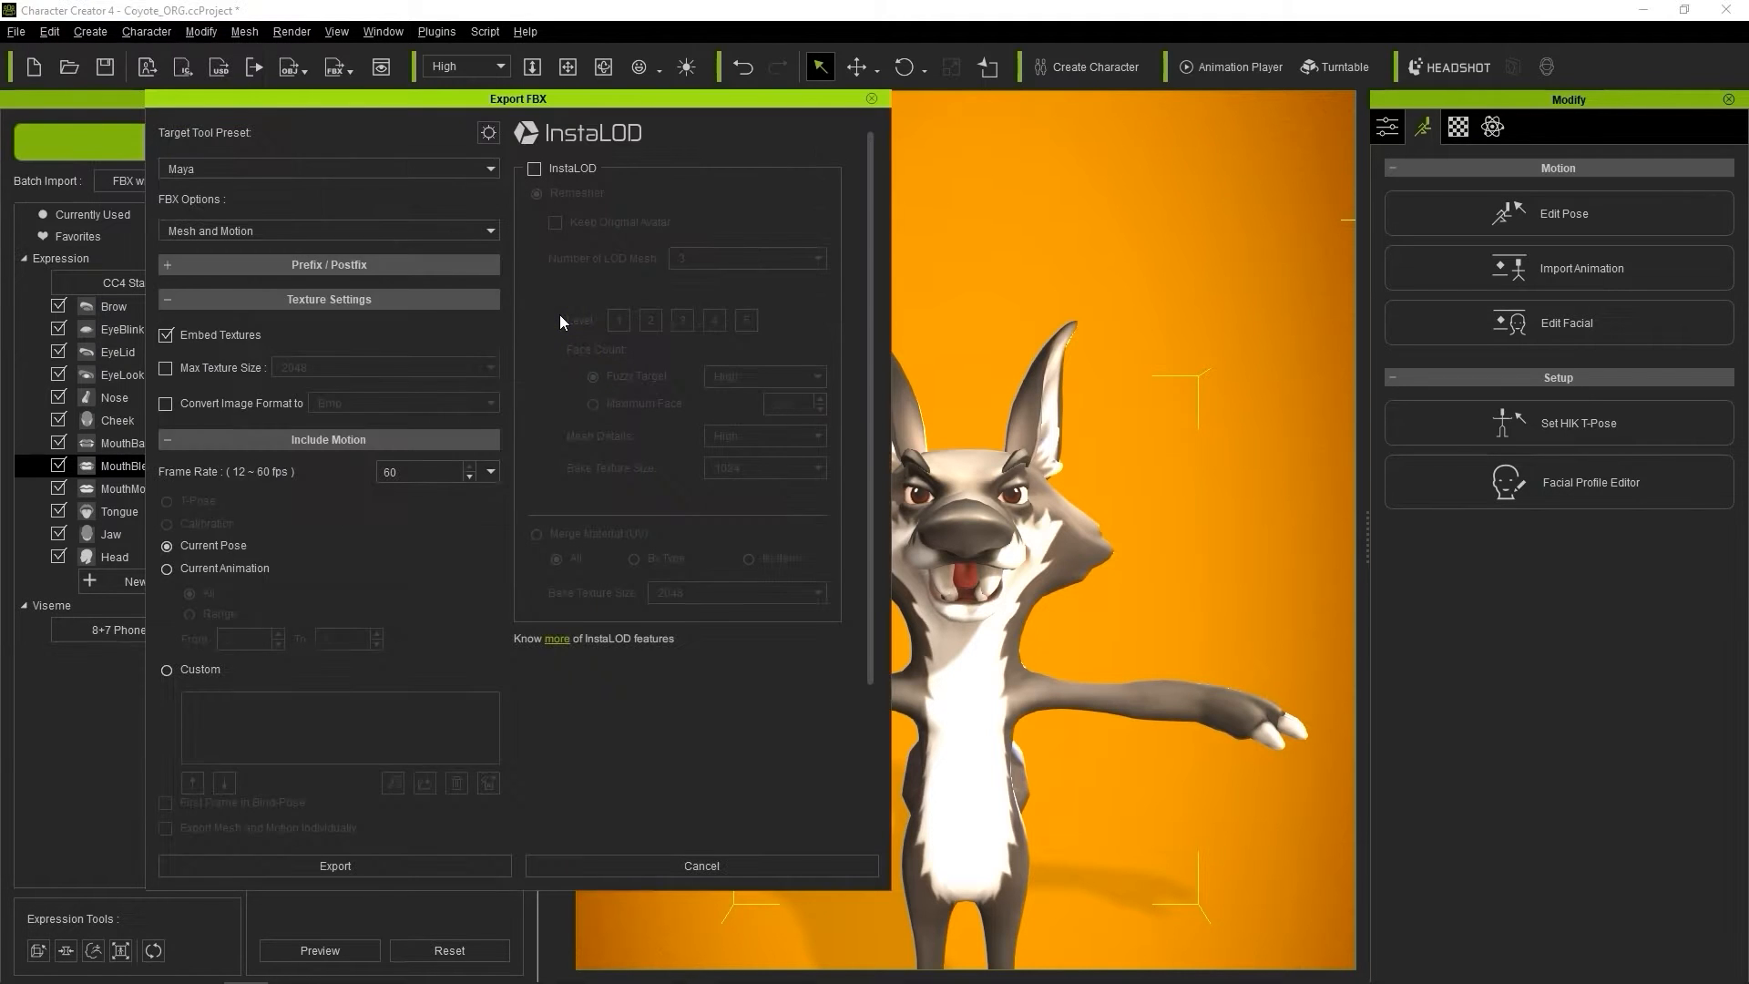
left_click(326, 168)
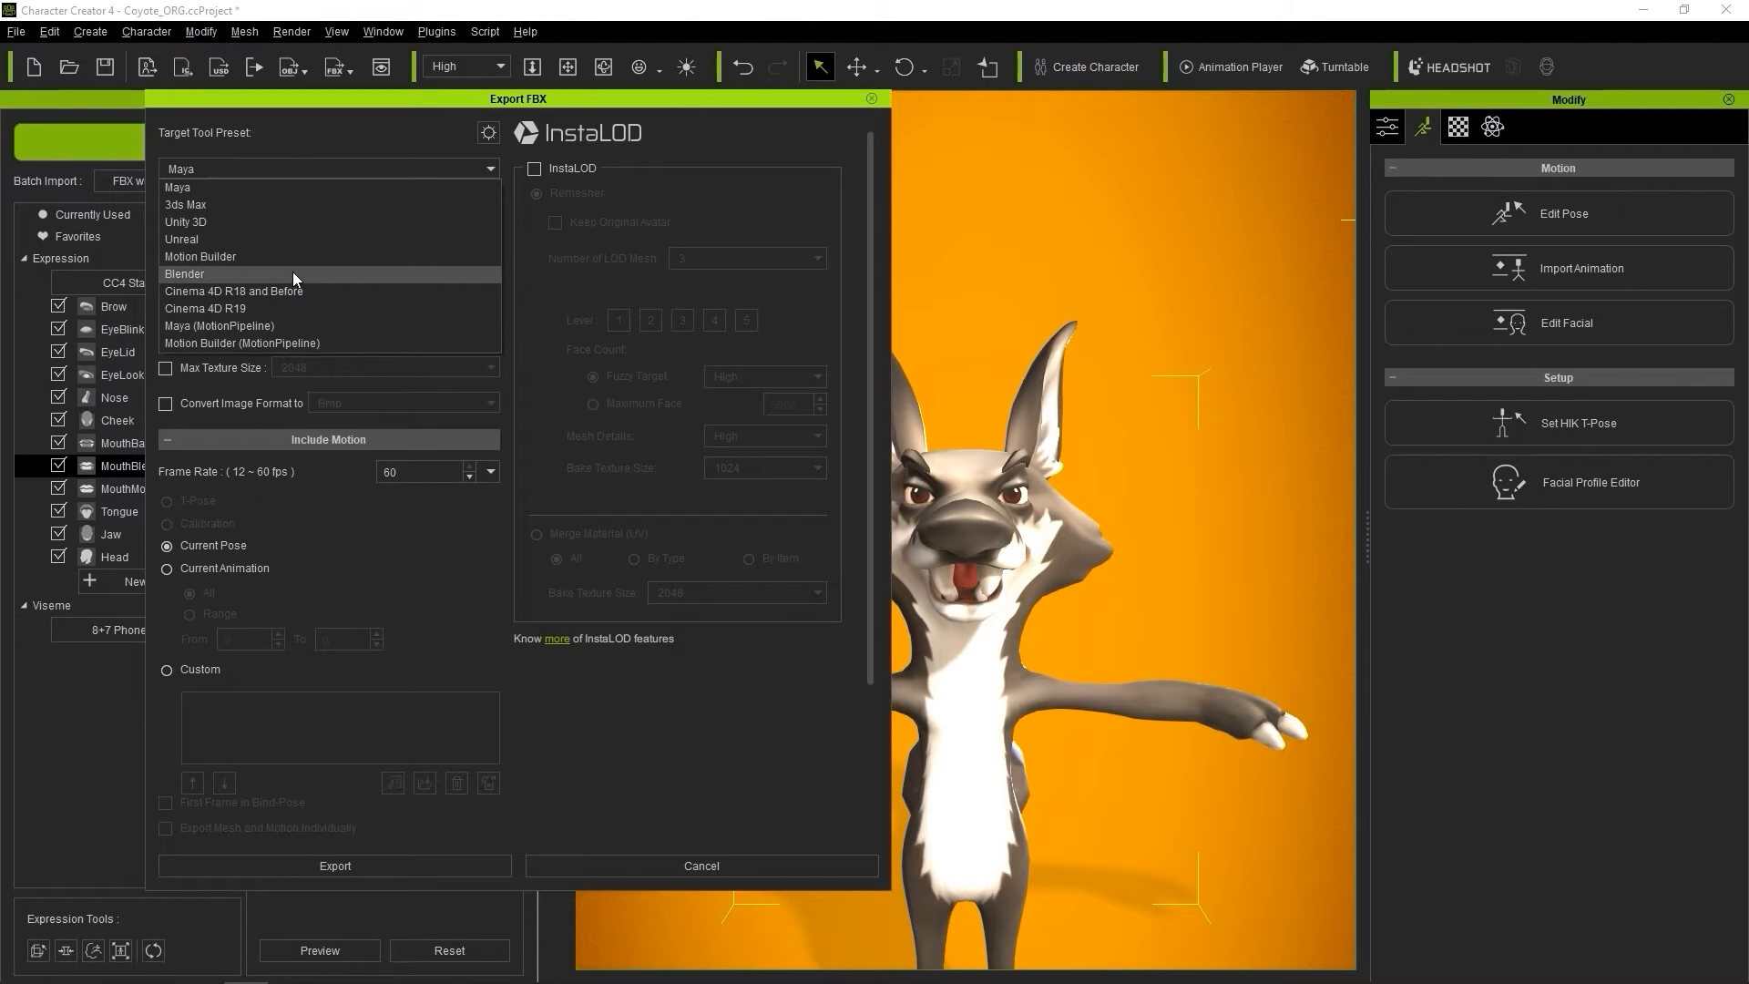
left_click(186, 273)
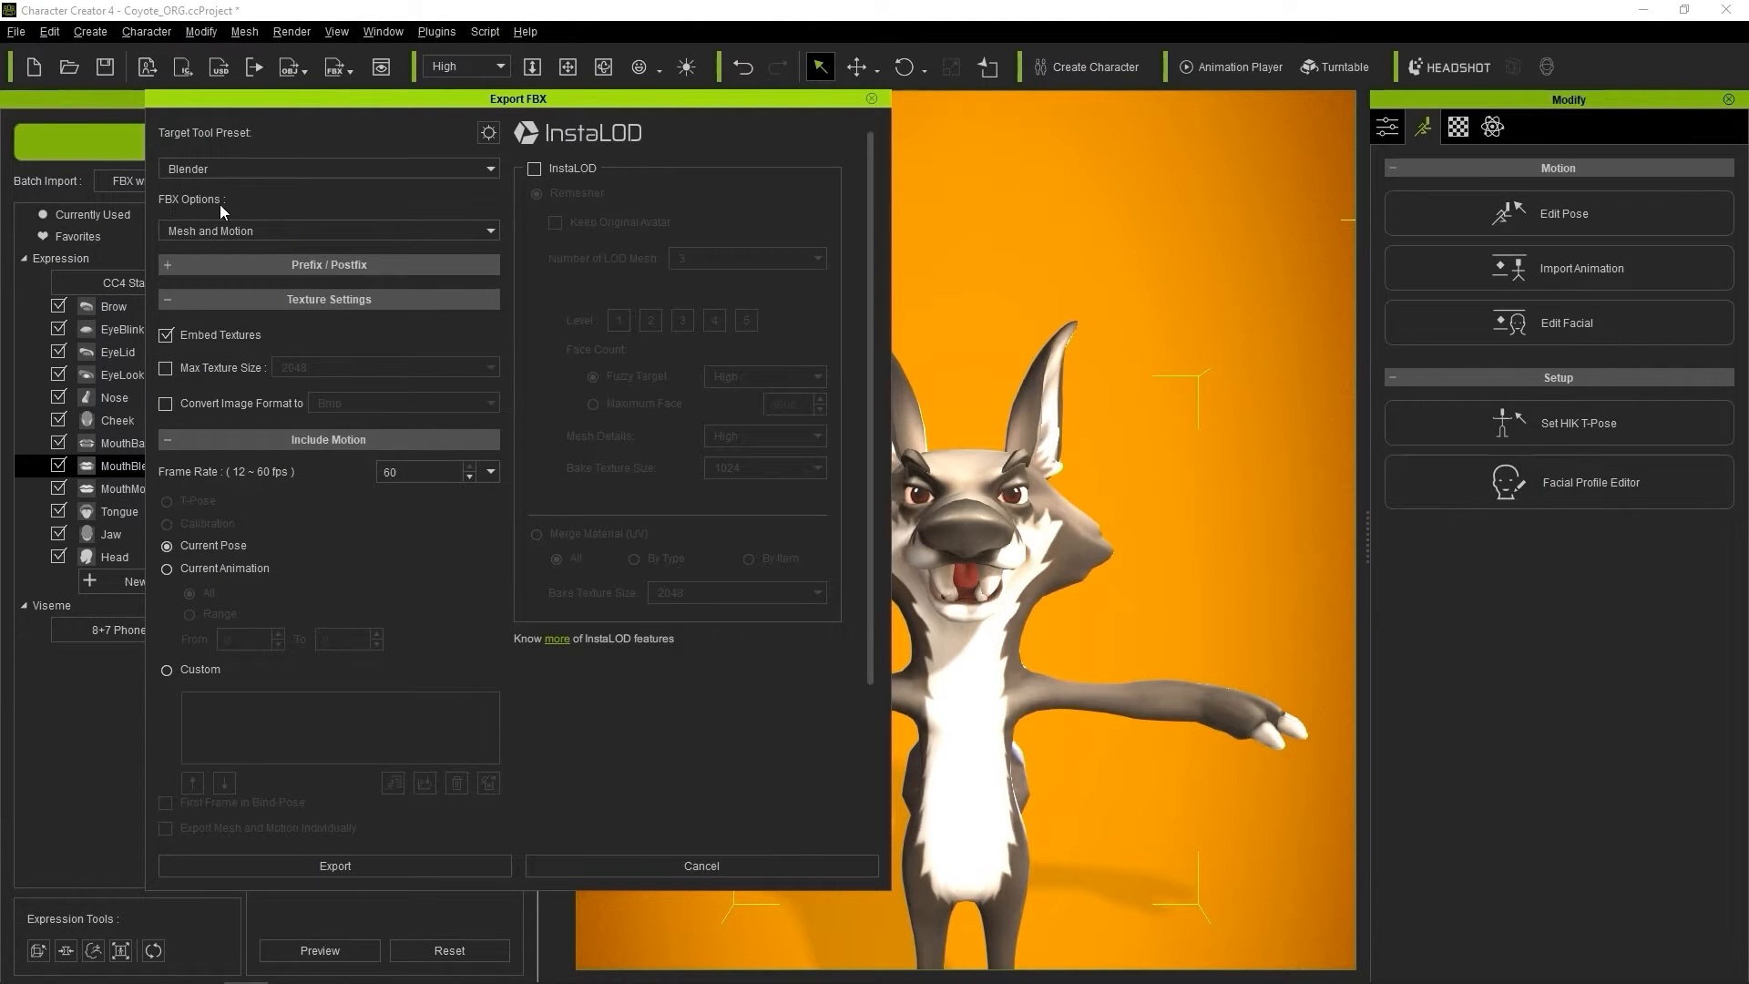
left_click(328, 231)
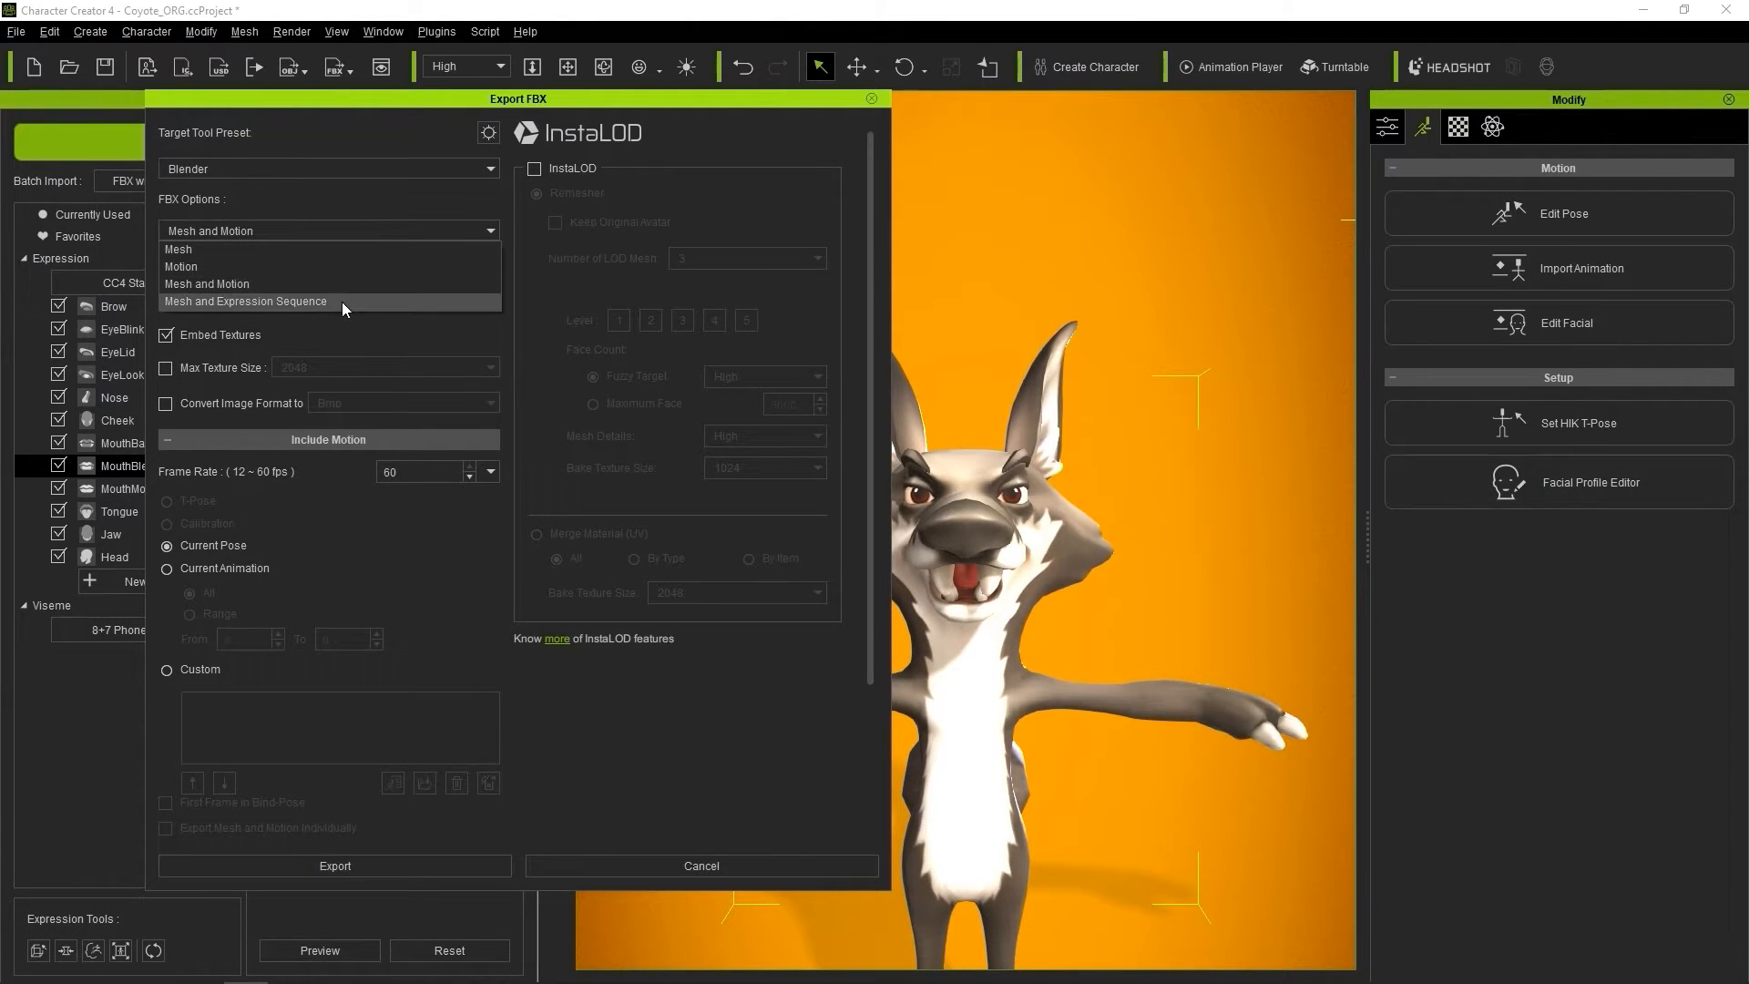
Step: Export and save the character as Facial1 in the HumanoidFacial folder
left_click(336, 865)
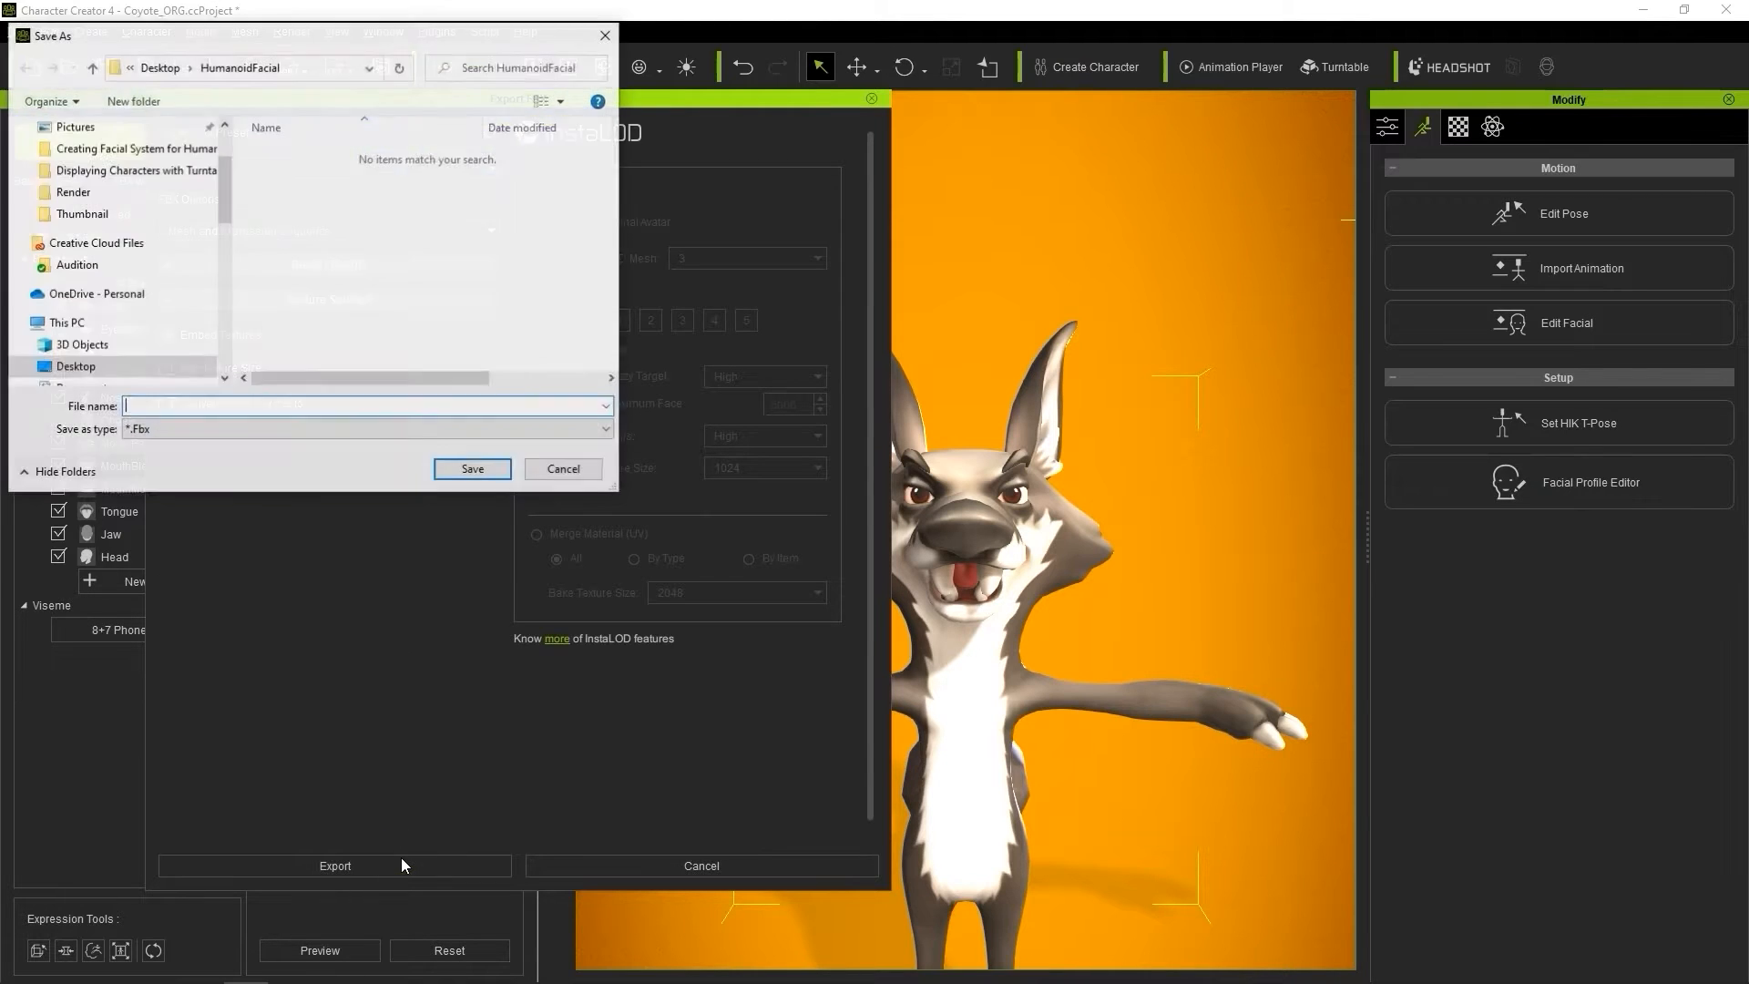
type("F")
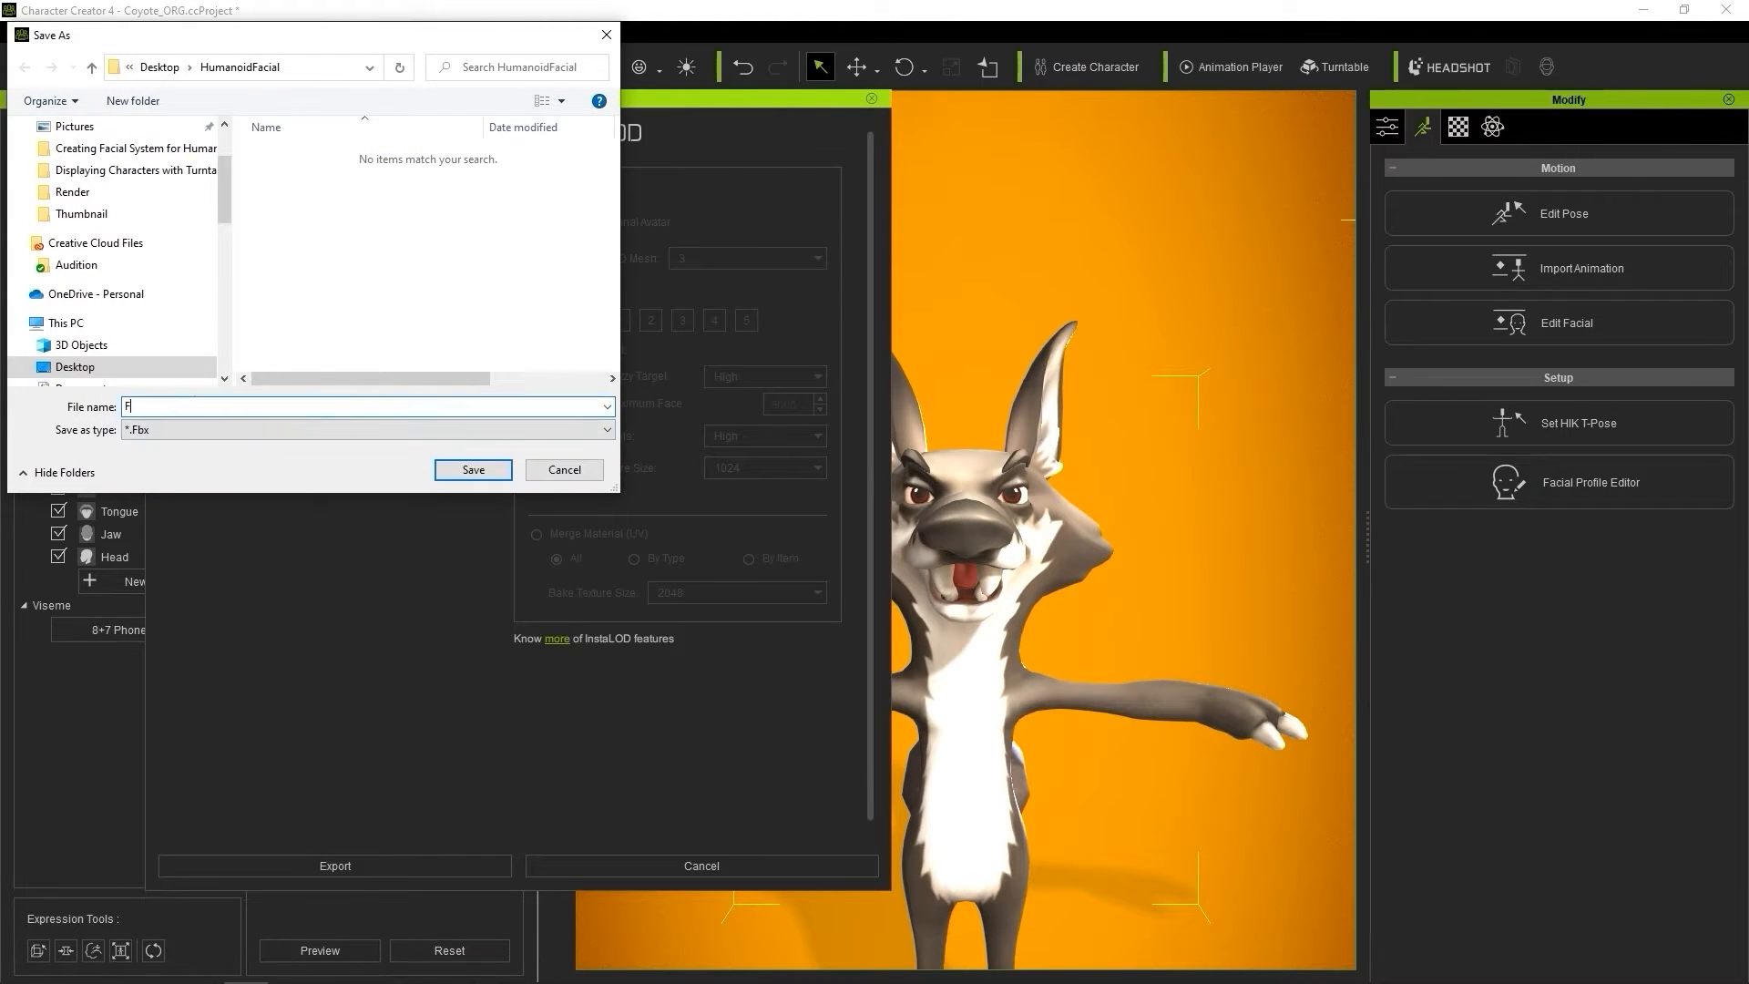
type("acial1")
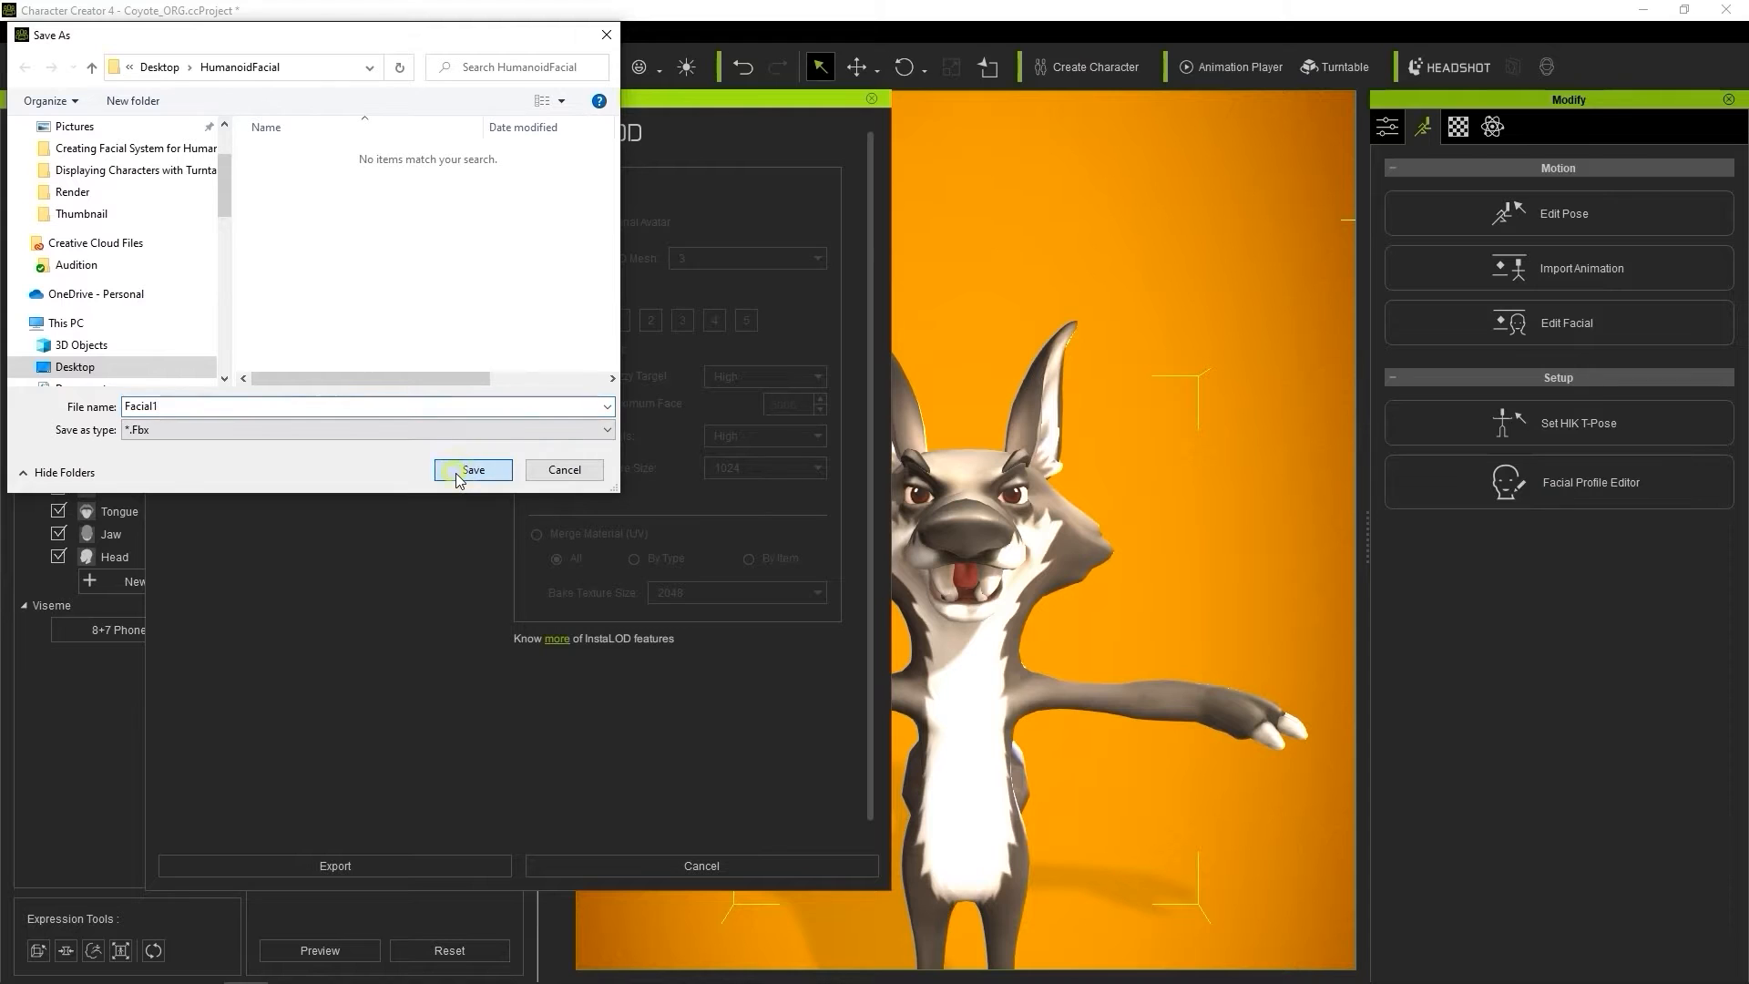
left_click(474, 470)
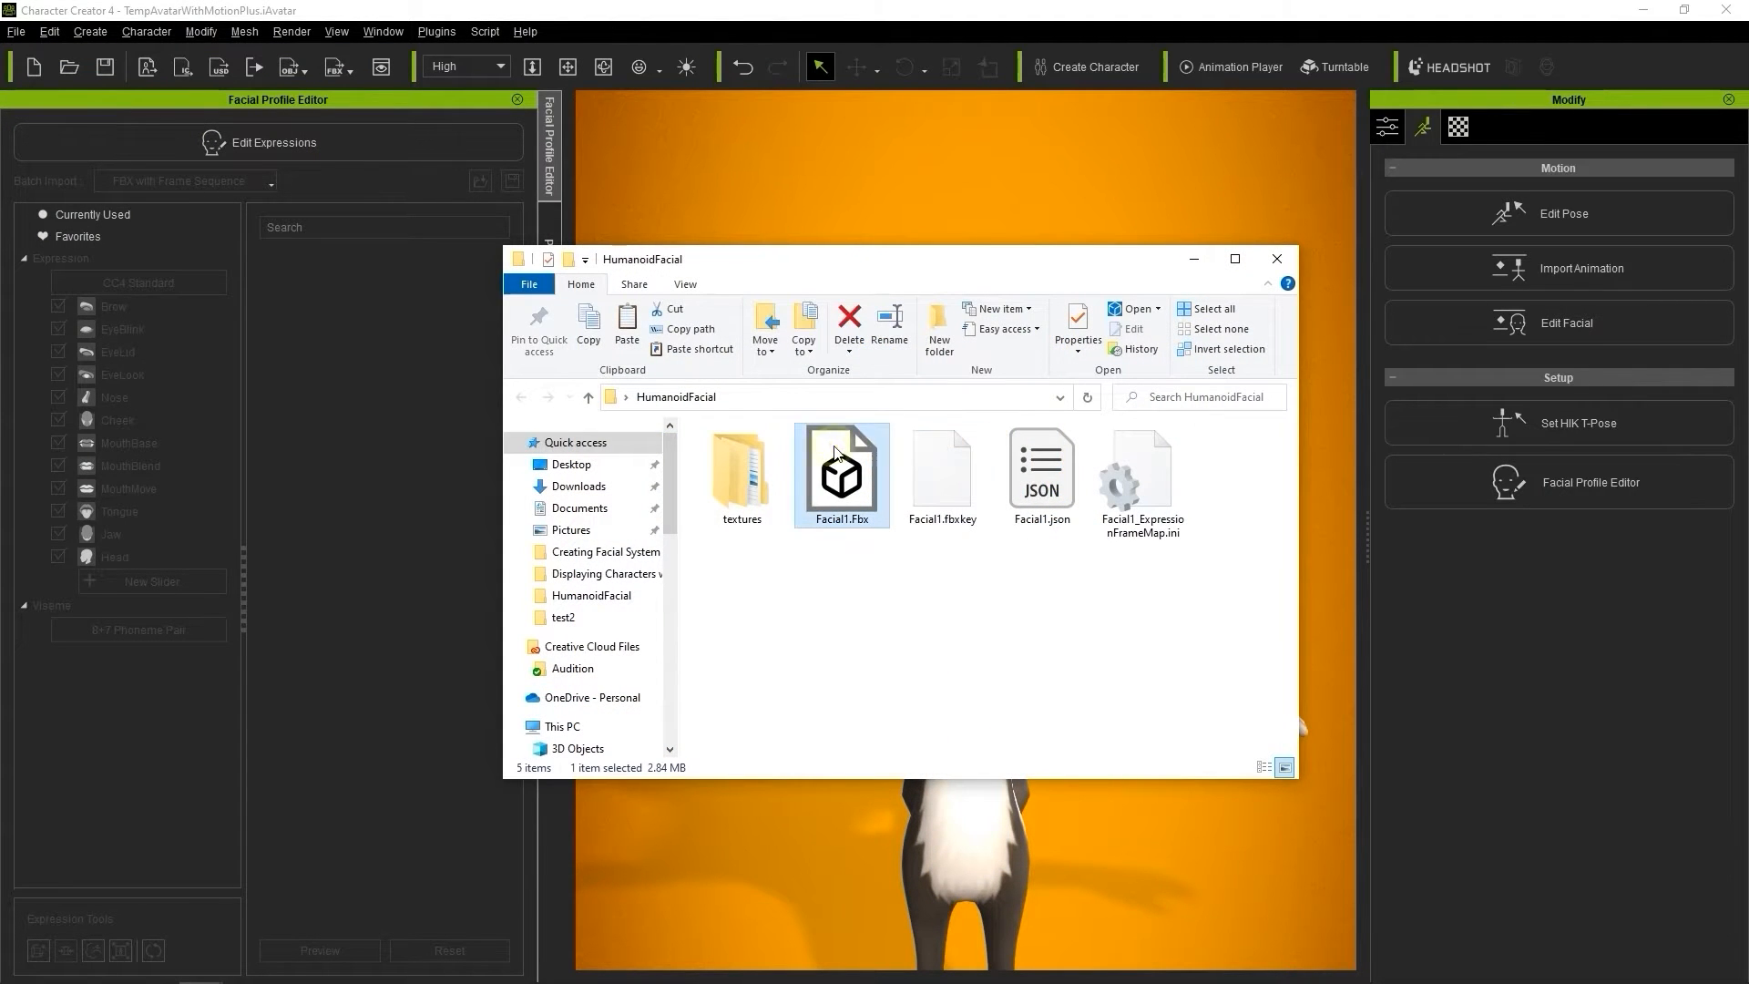
Step: Inspect the exported Facial1 frame map, Fbx and fbxkey files in HumanoidFacial
left_click(1140, 474)
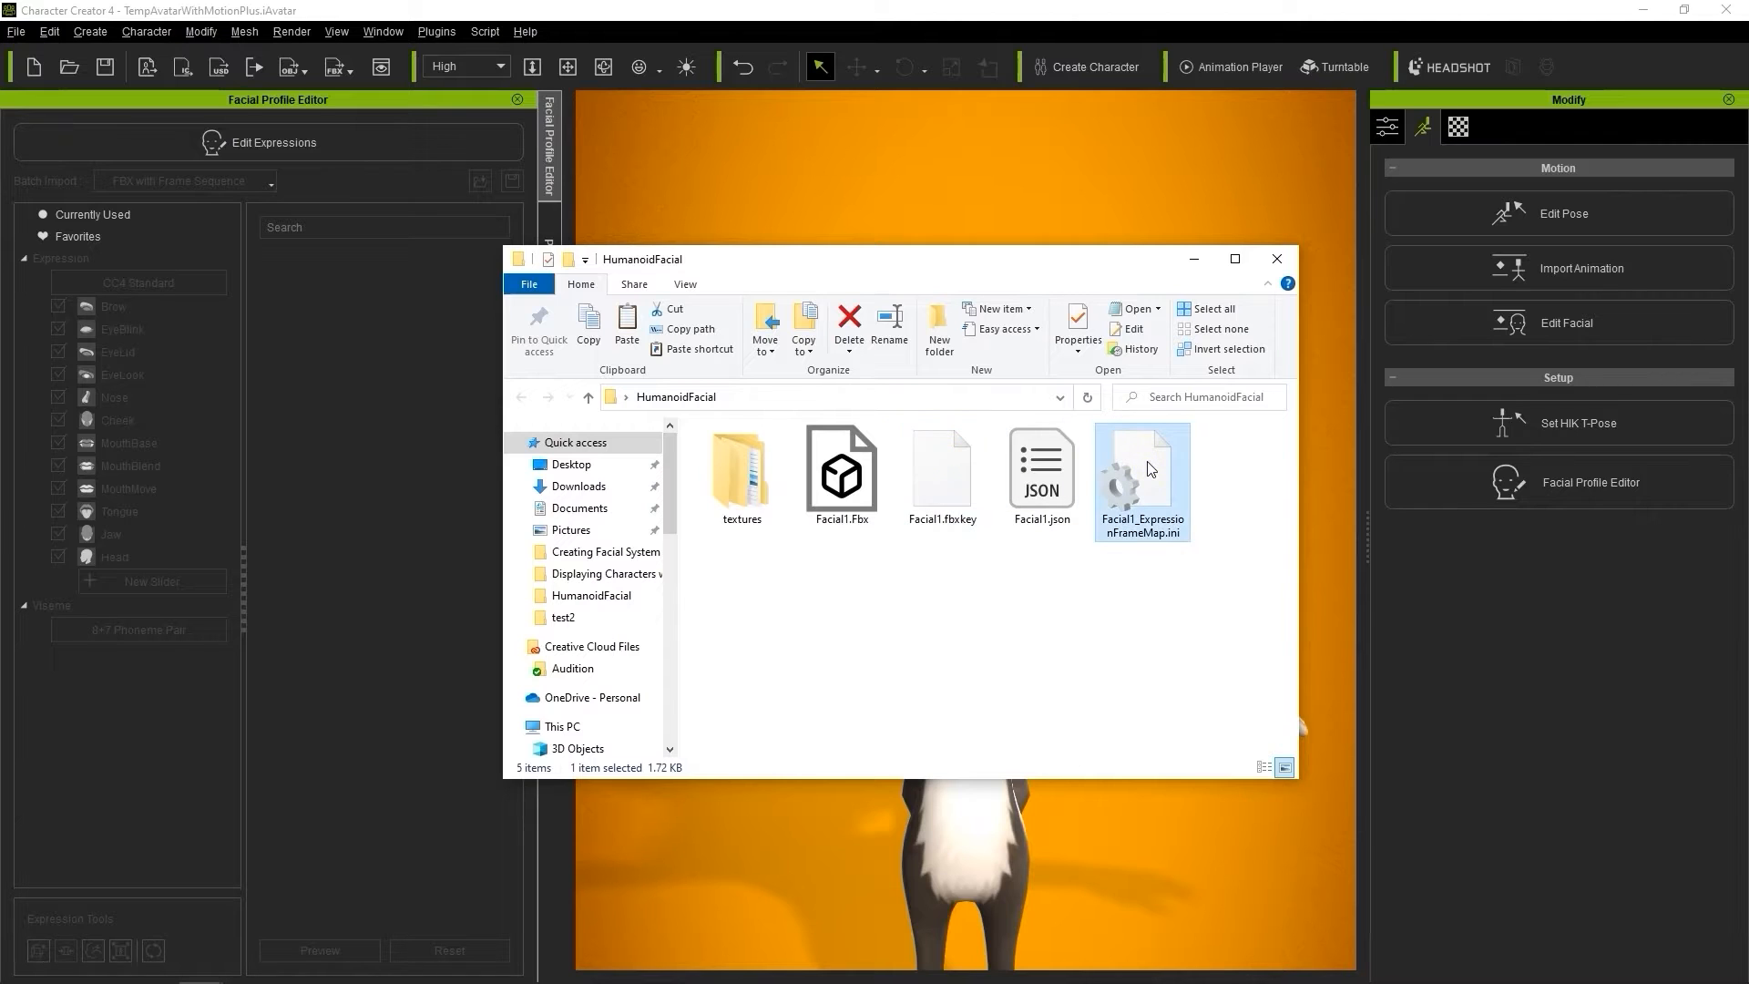
left_click(840, 468)
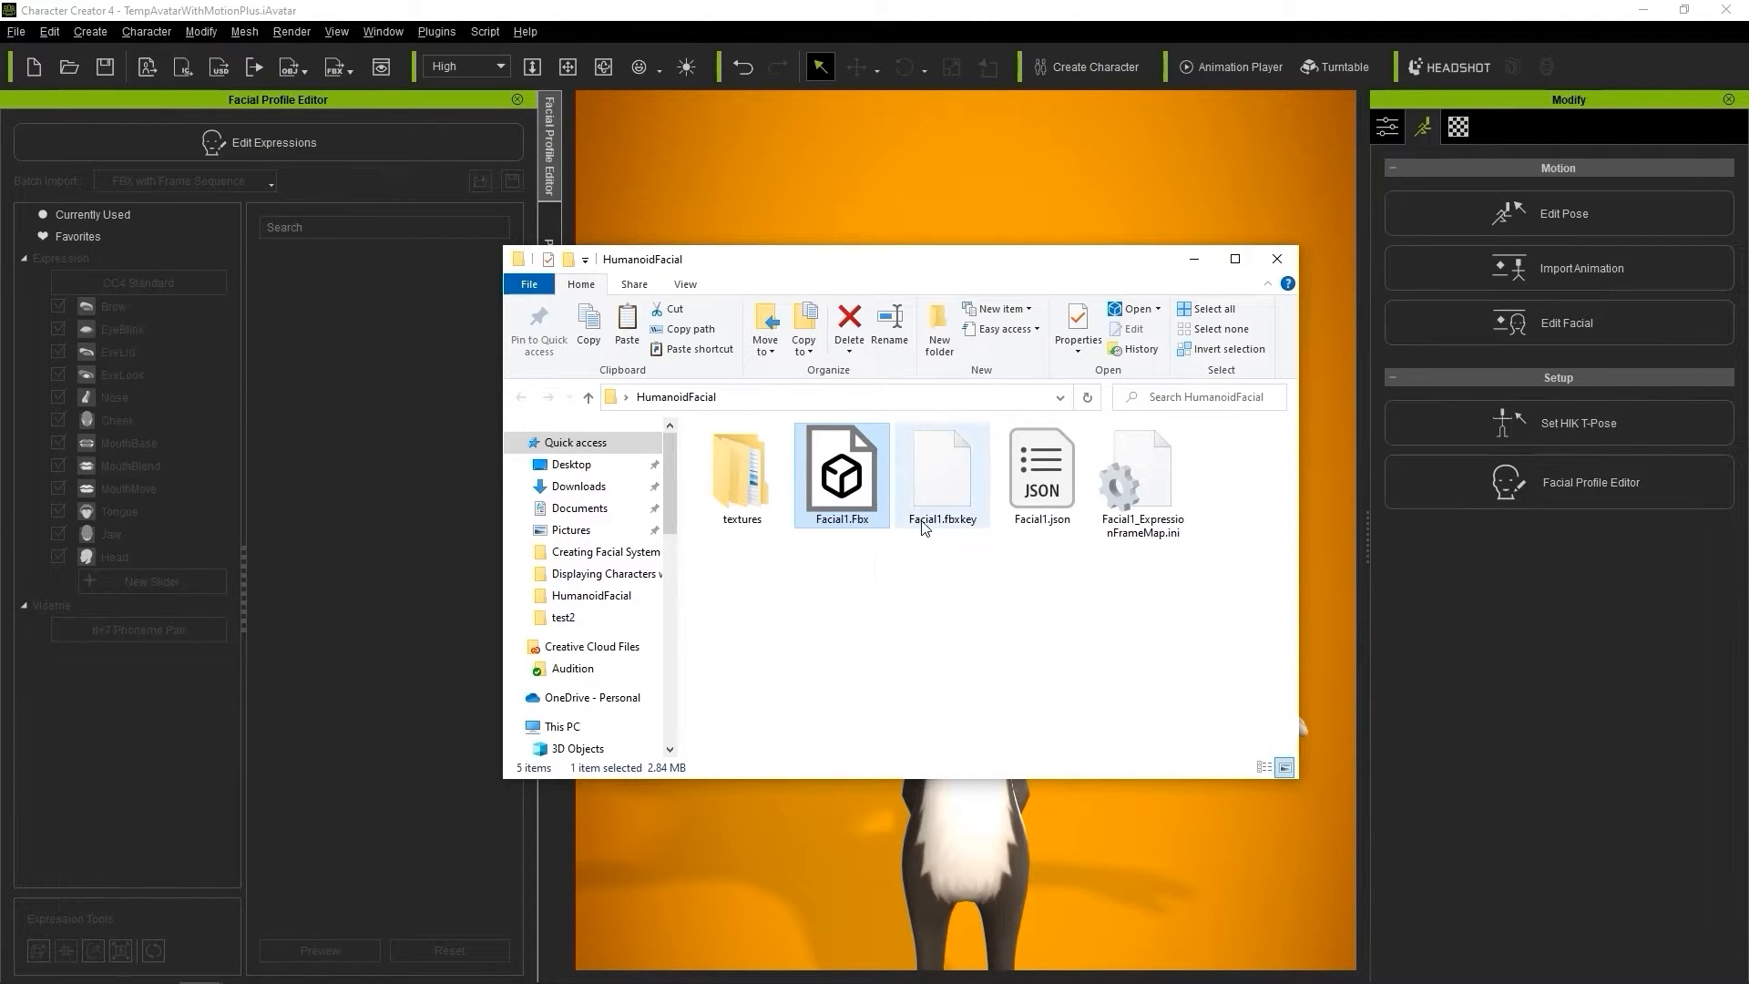
left_click(942, 474)
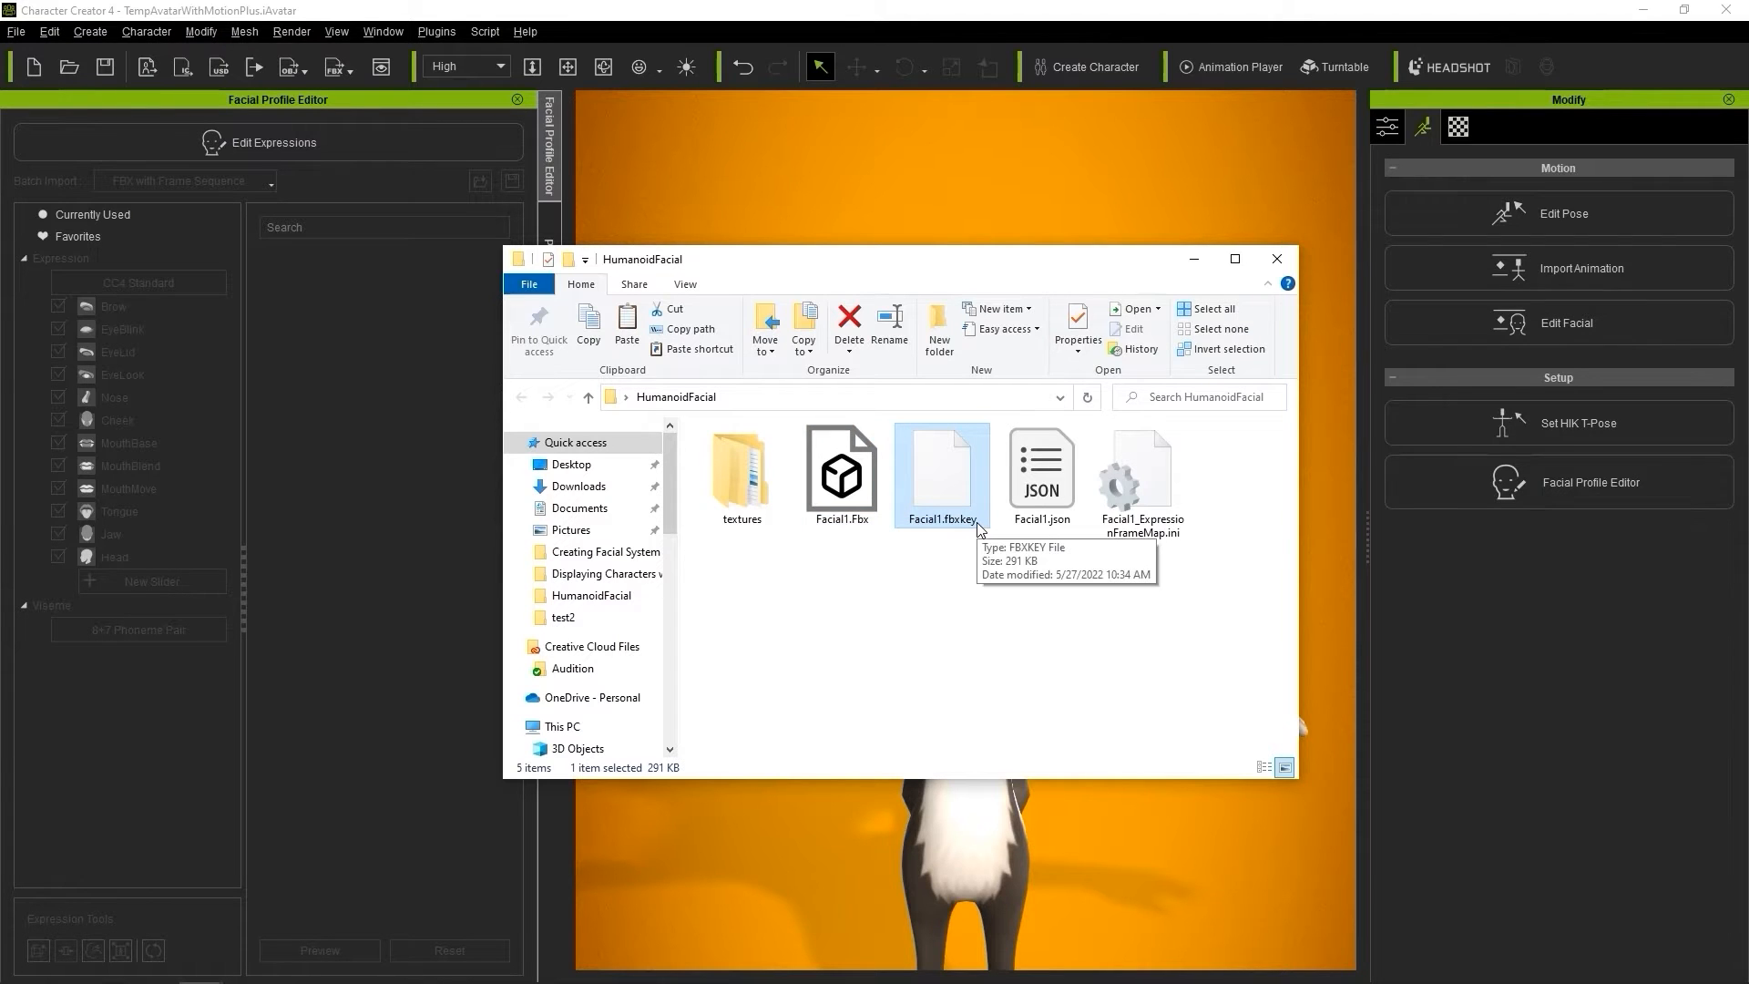
left_click(1139, 468)
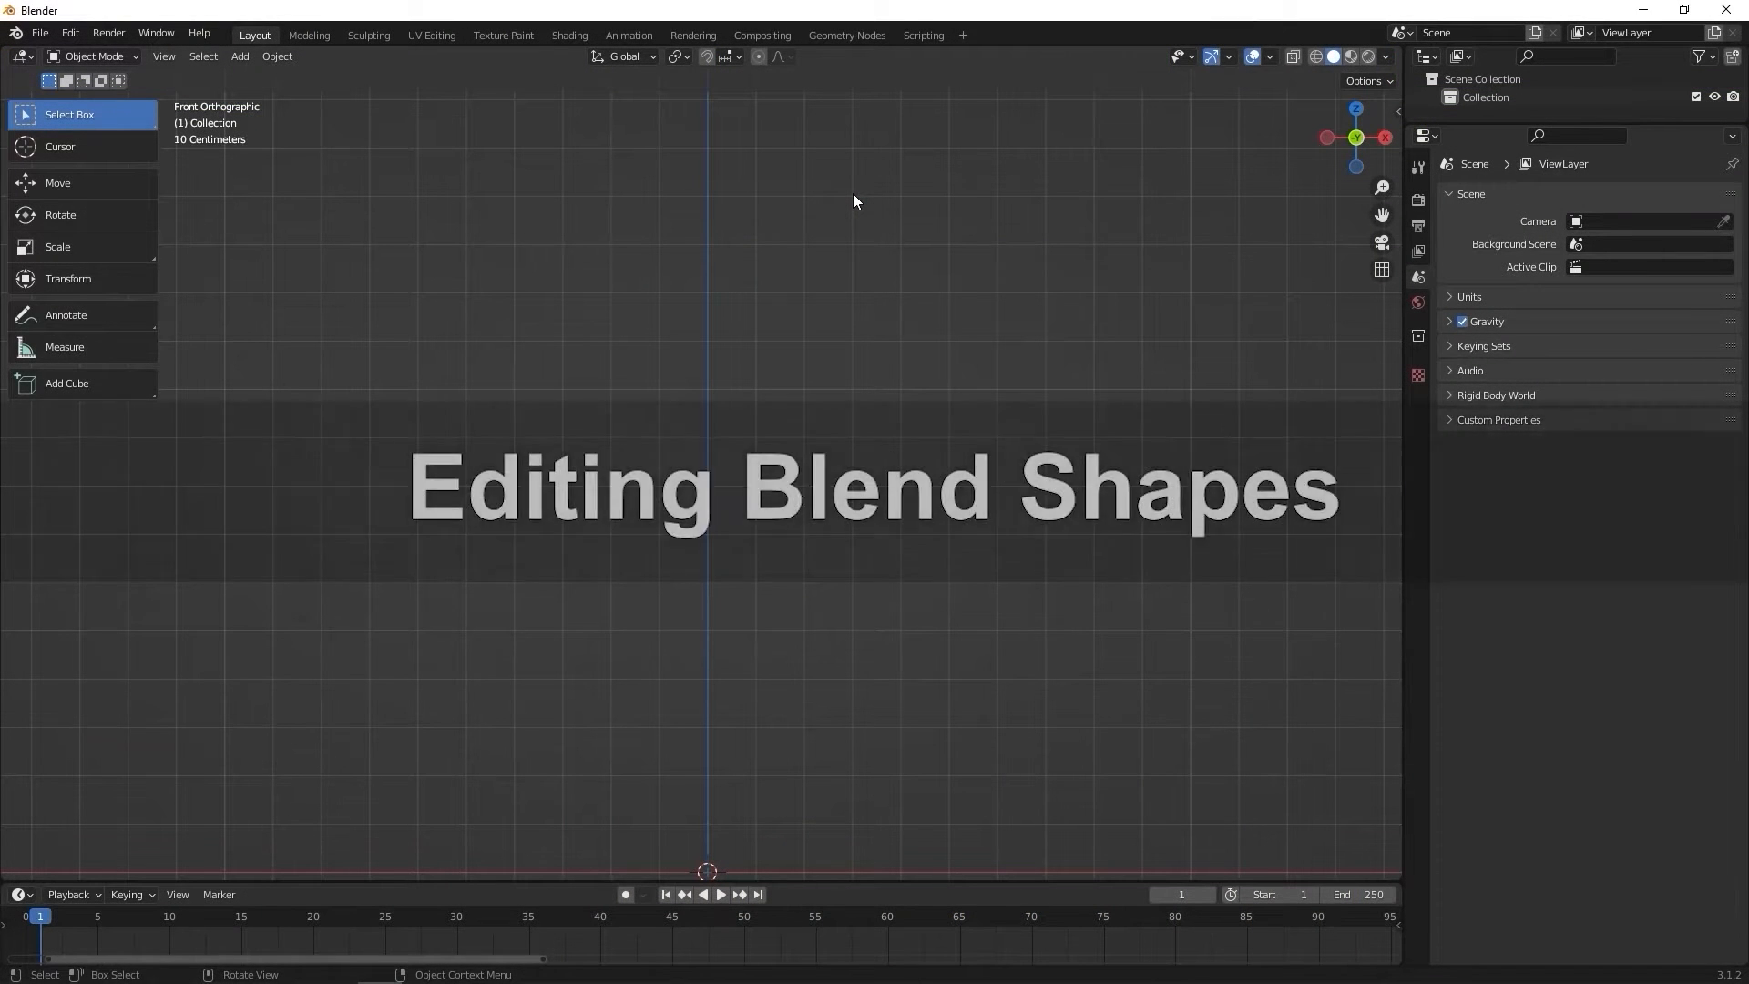
Step: Import Facial1.Fbx and review Coyote_Mesh's shape keys, then select the armature
left_click(38, 33)
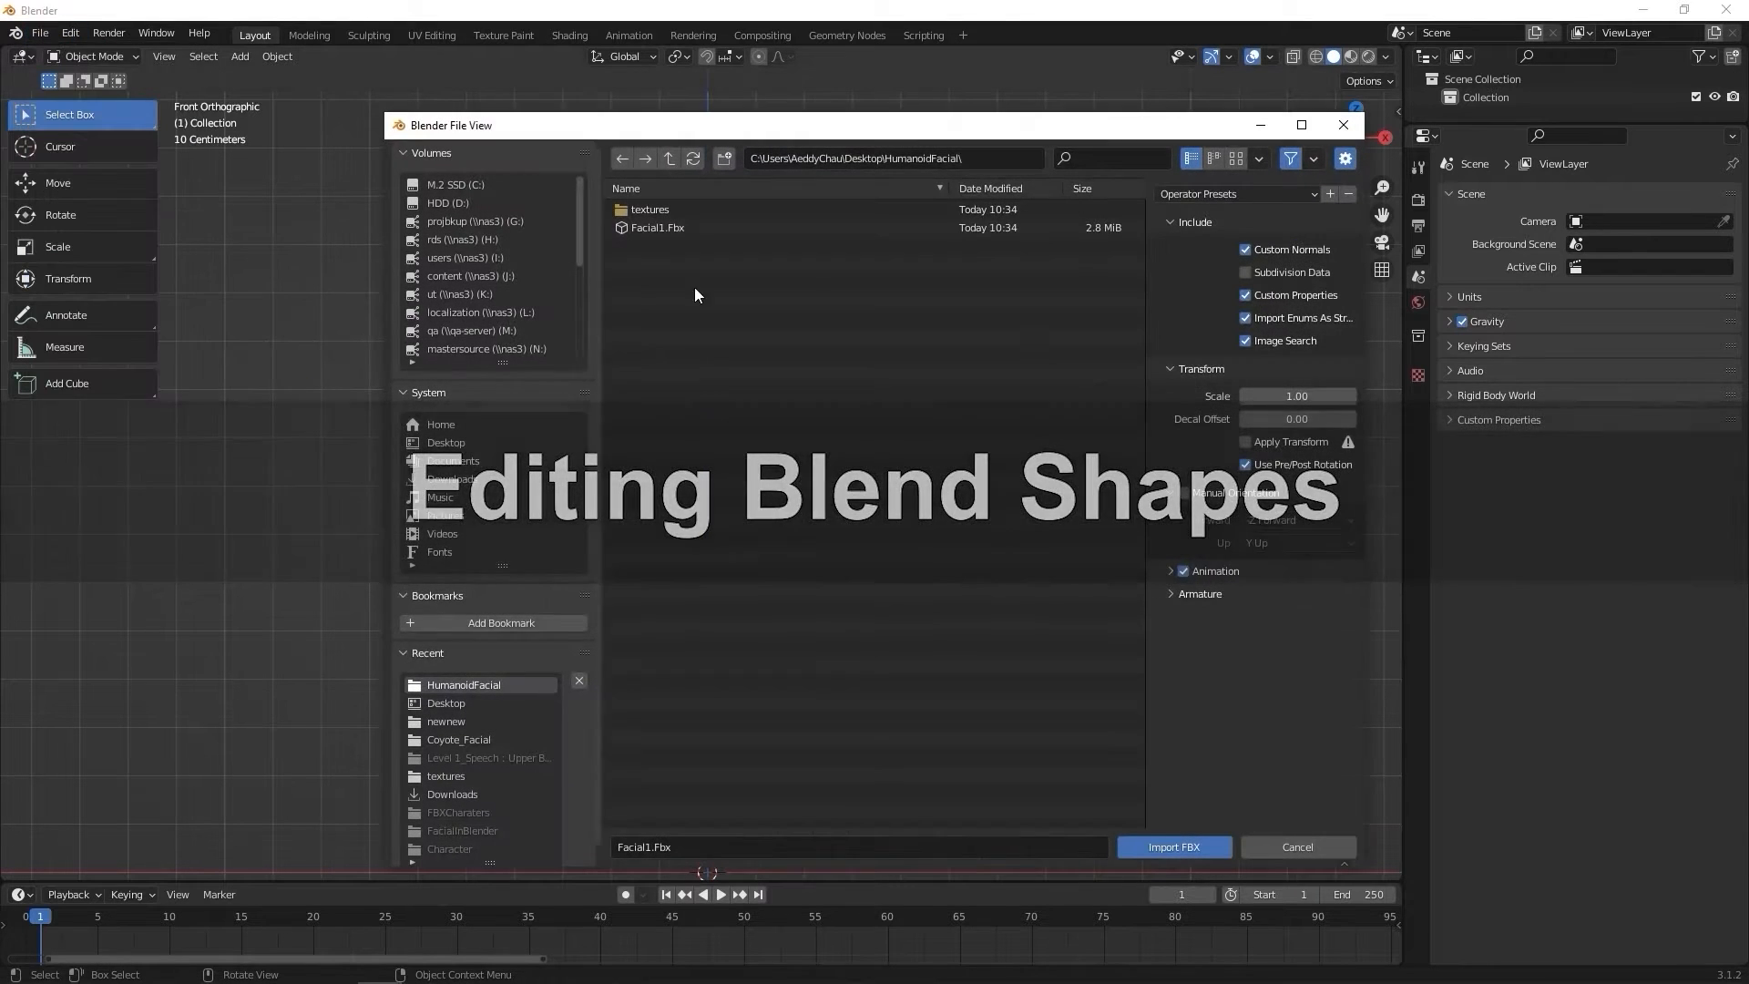
left_click(1173, 847)
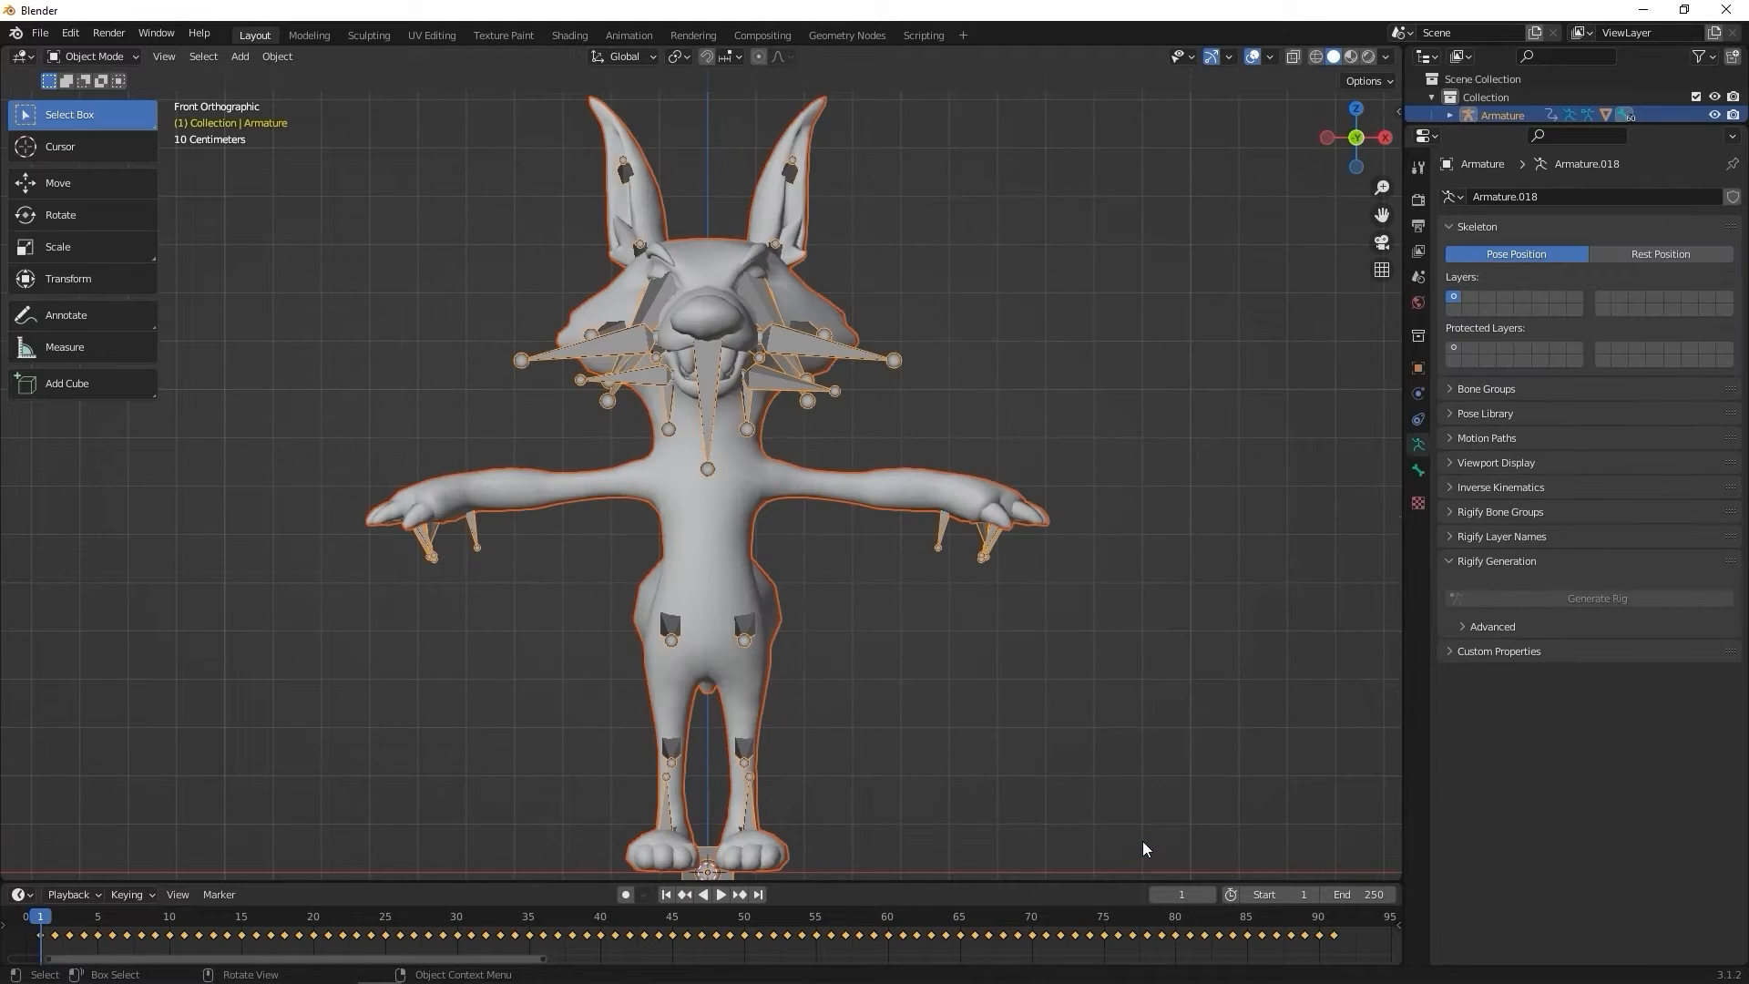
mouse_move(913, 492)
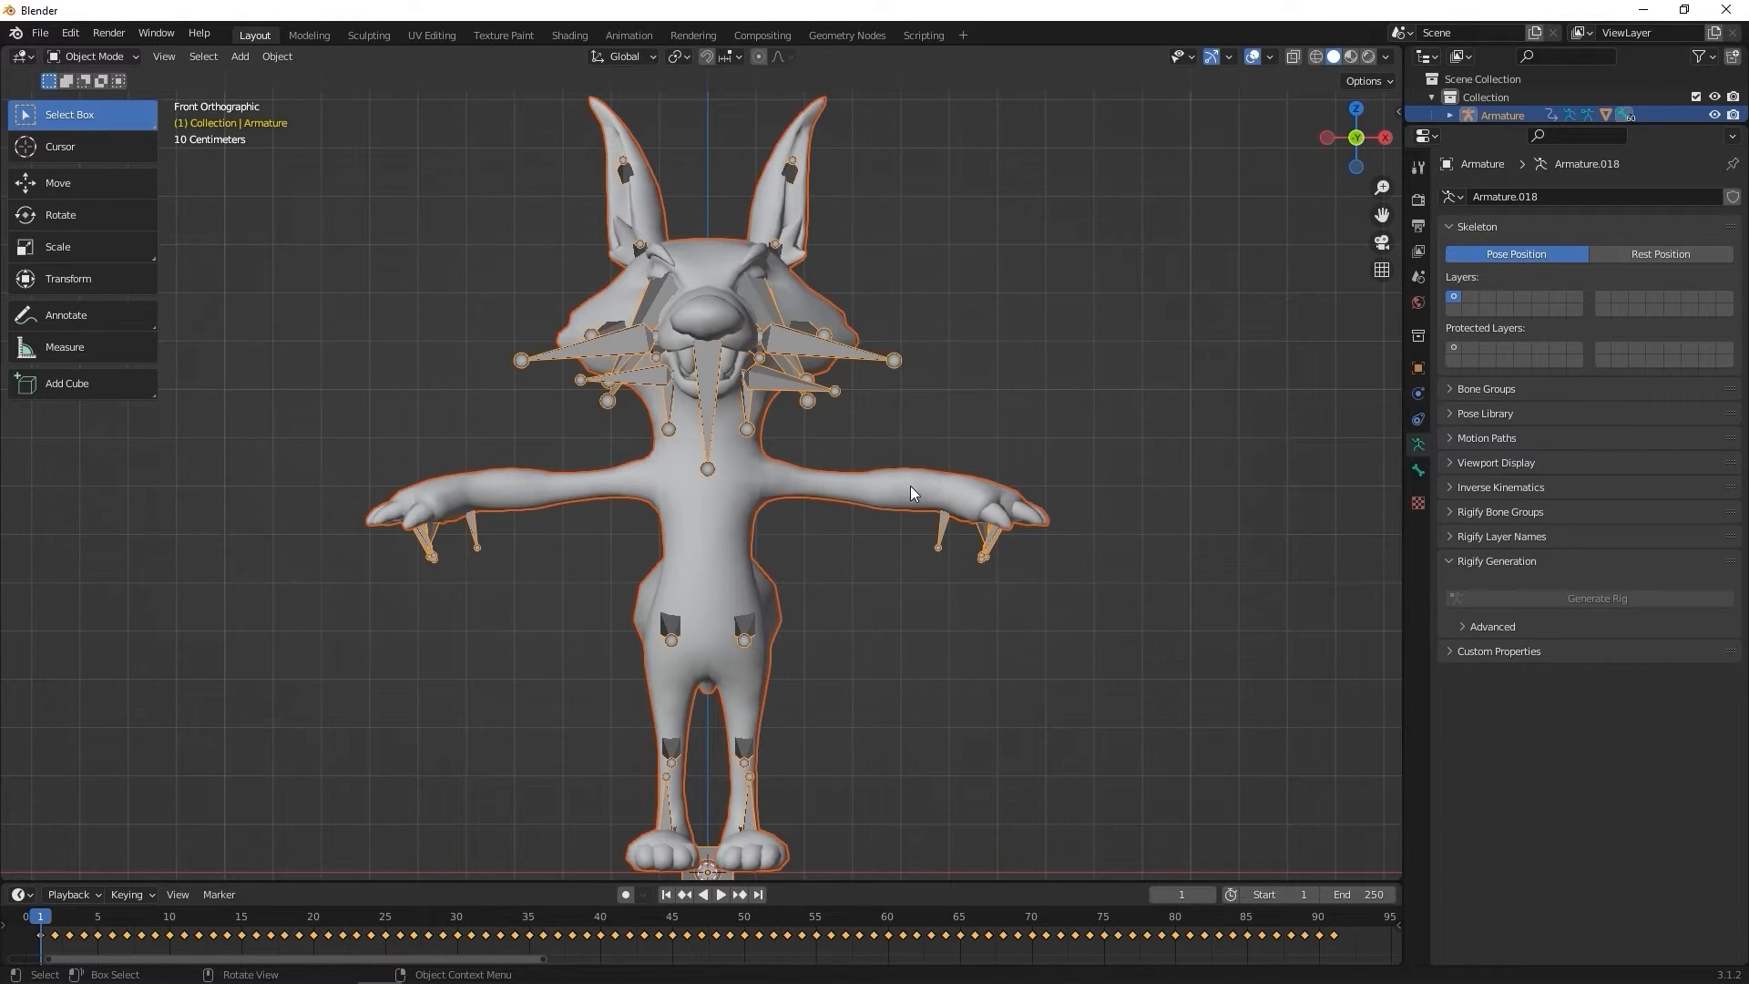
left_click(1417, 495)
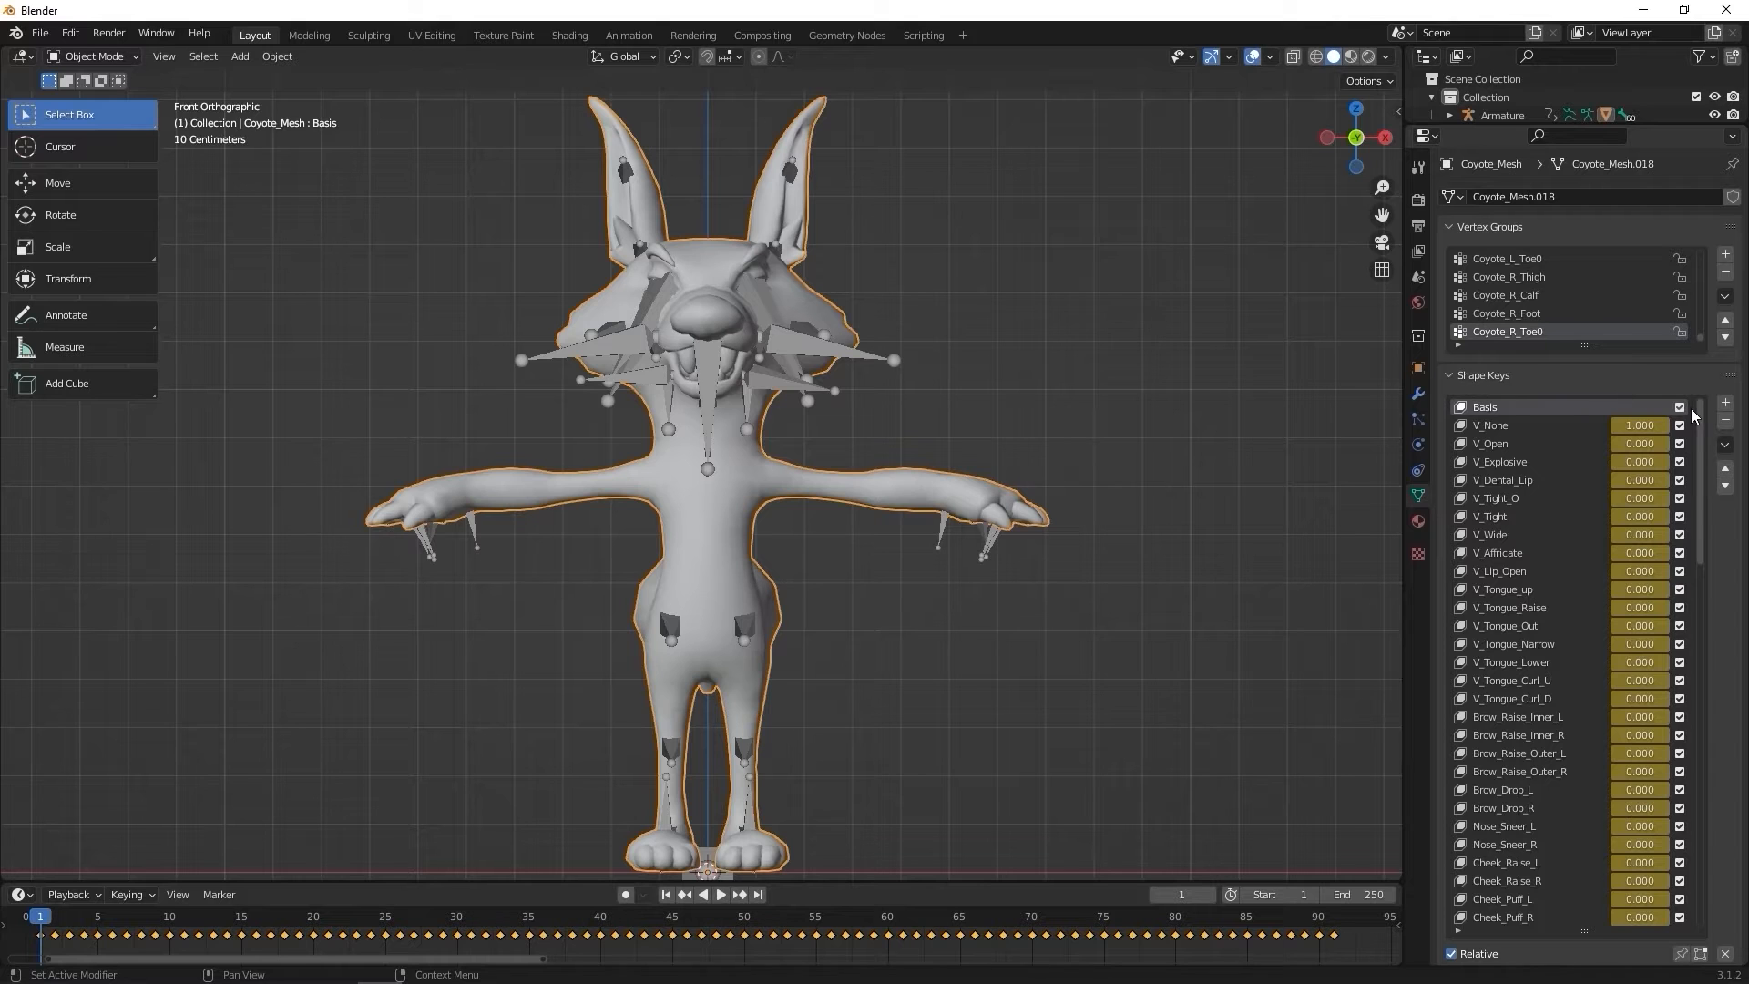
scroll("down", 3)
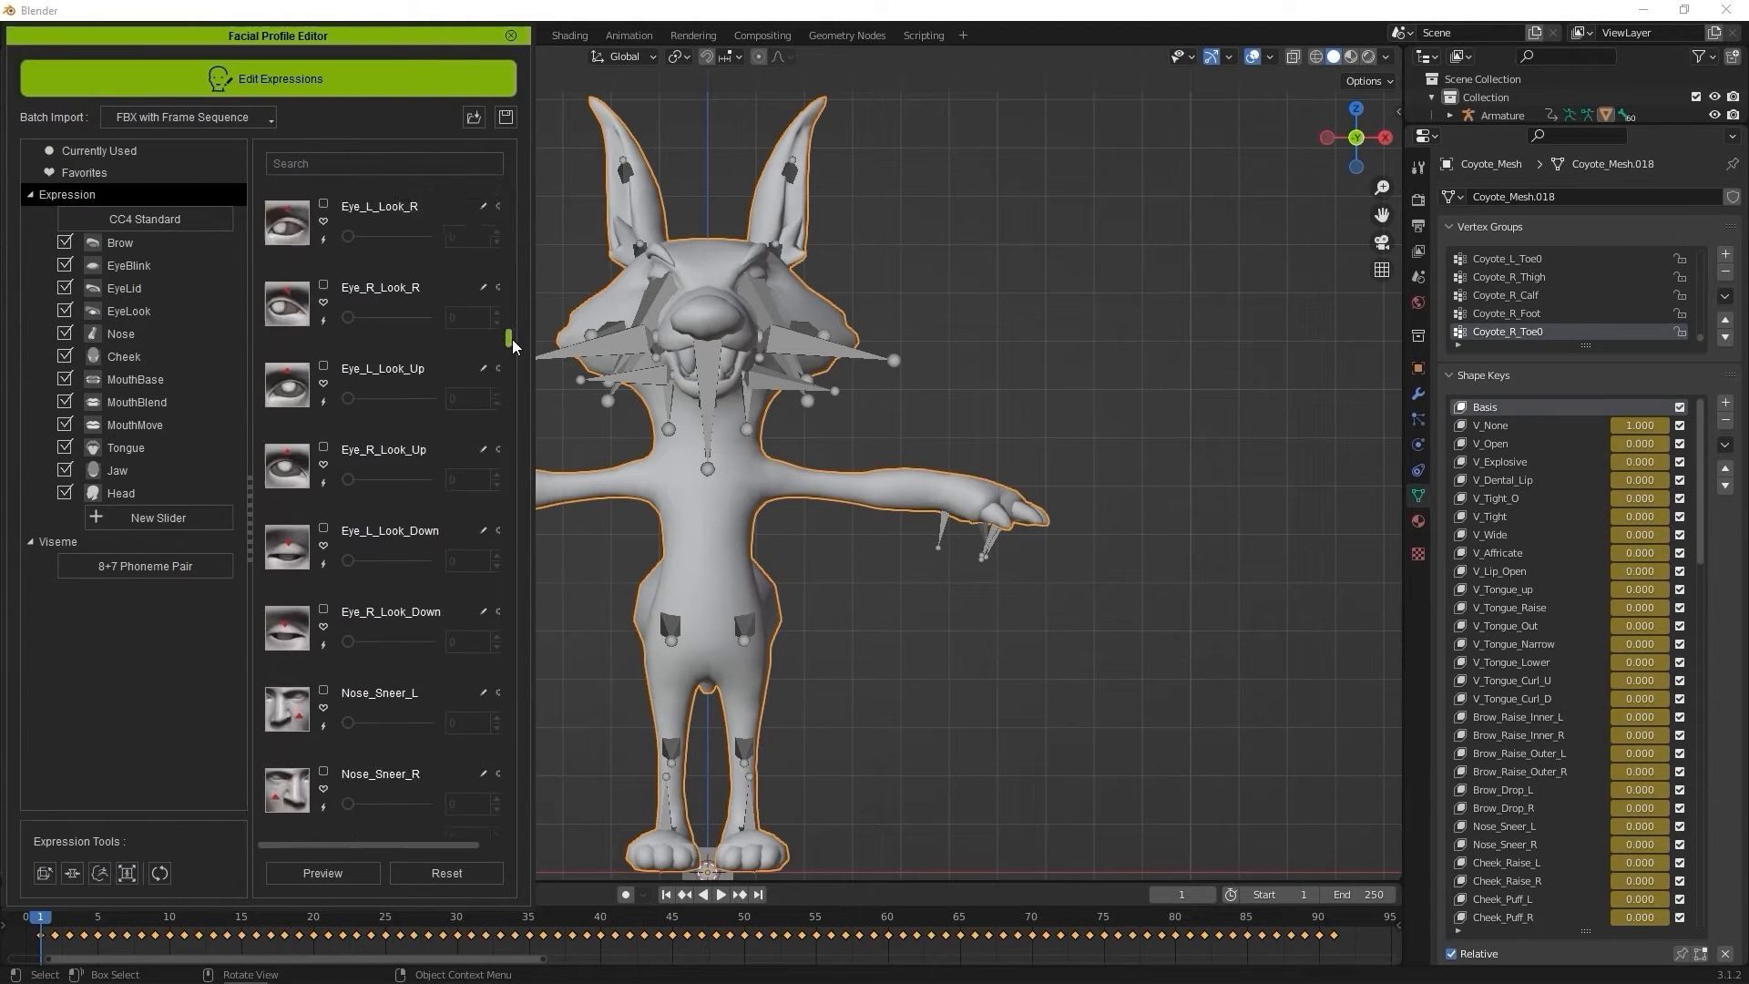
scroll("down", 3)
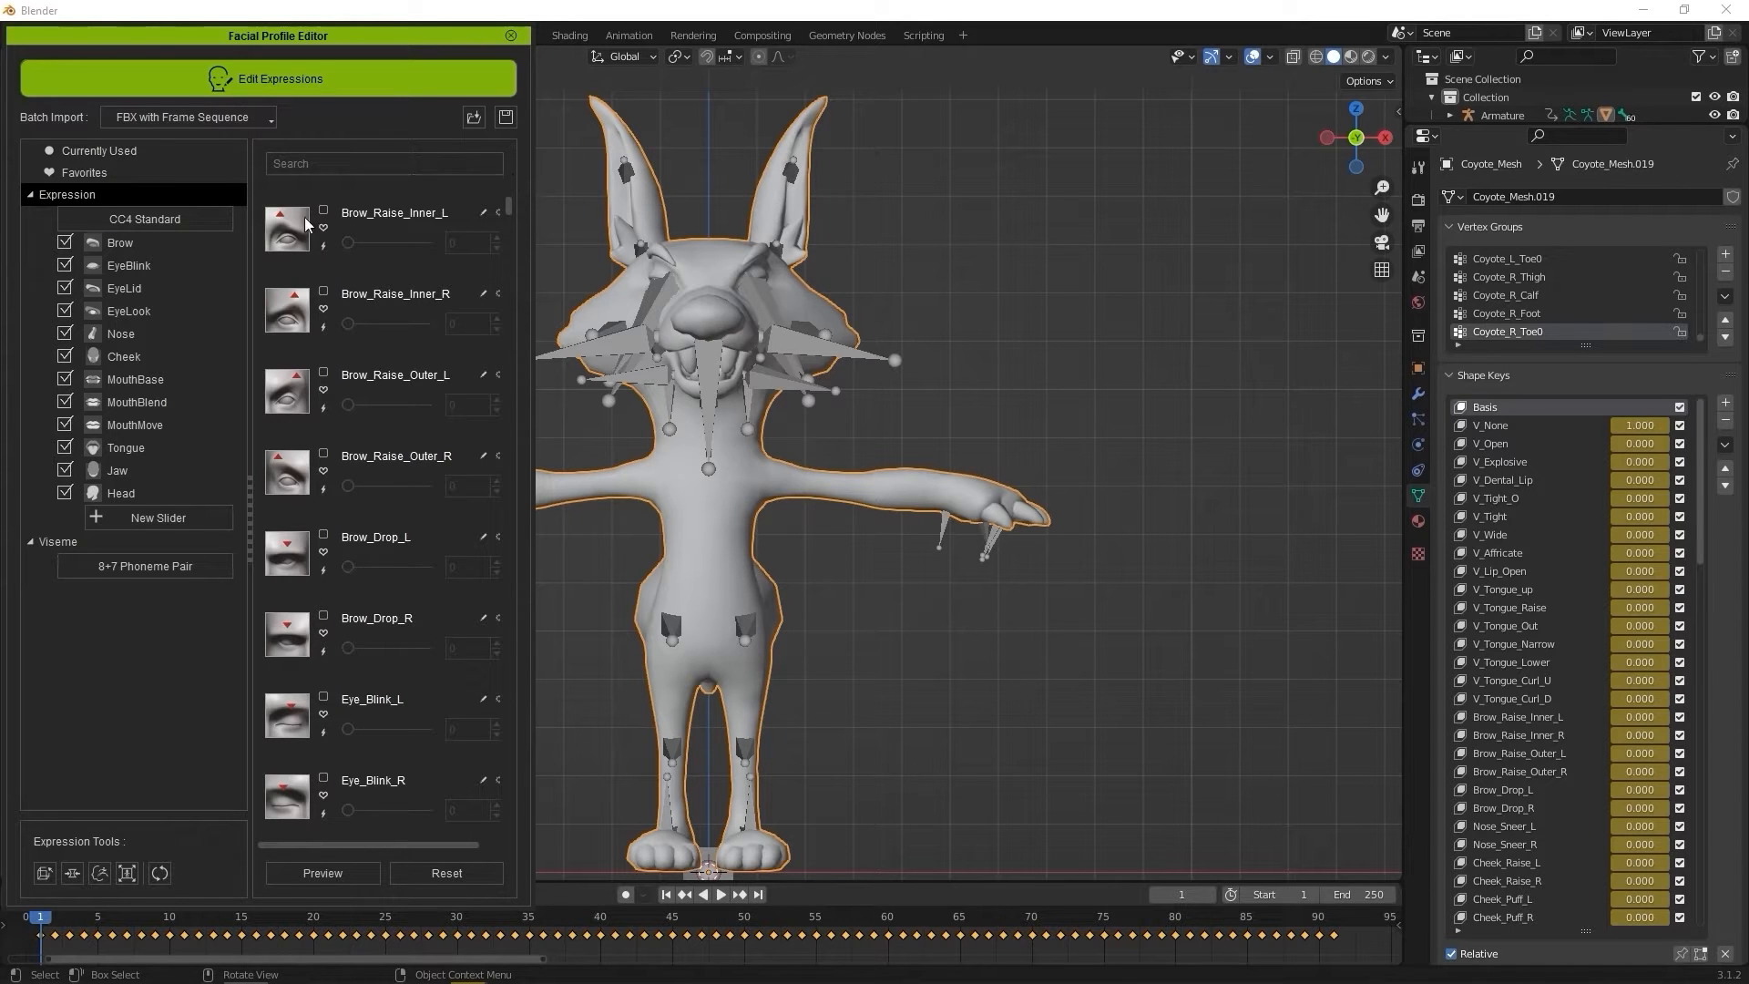
left_click(128, 266)
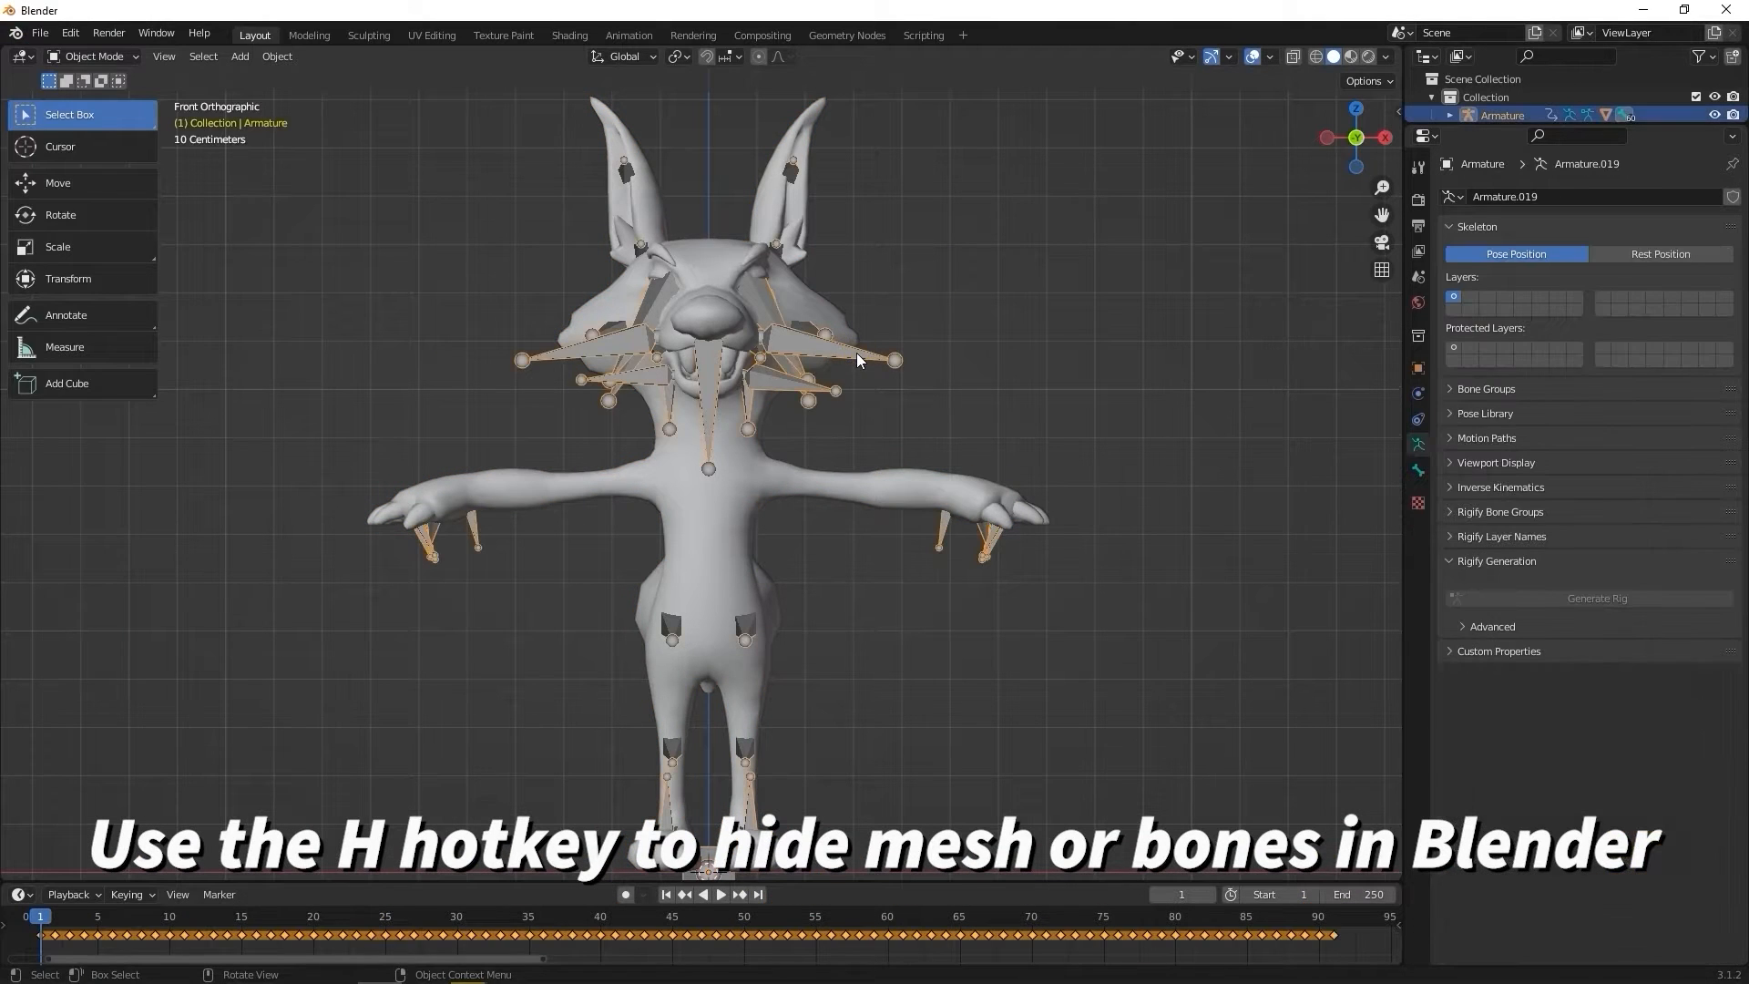
Step: Hide the bones and the left eyeball, then enter Sculpt Mode on the head mesh
key("h")
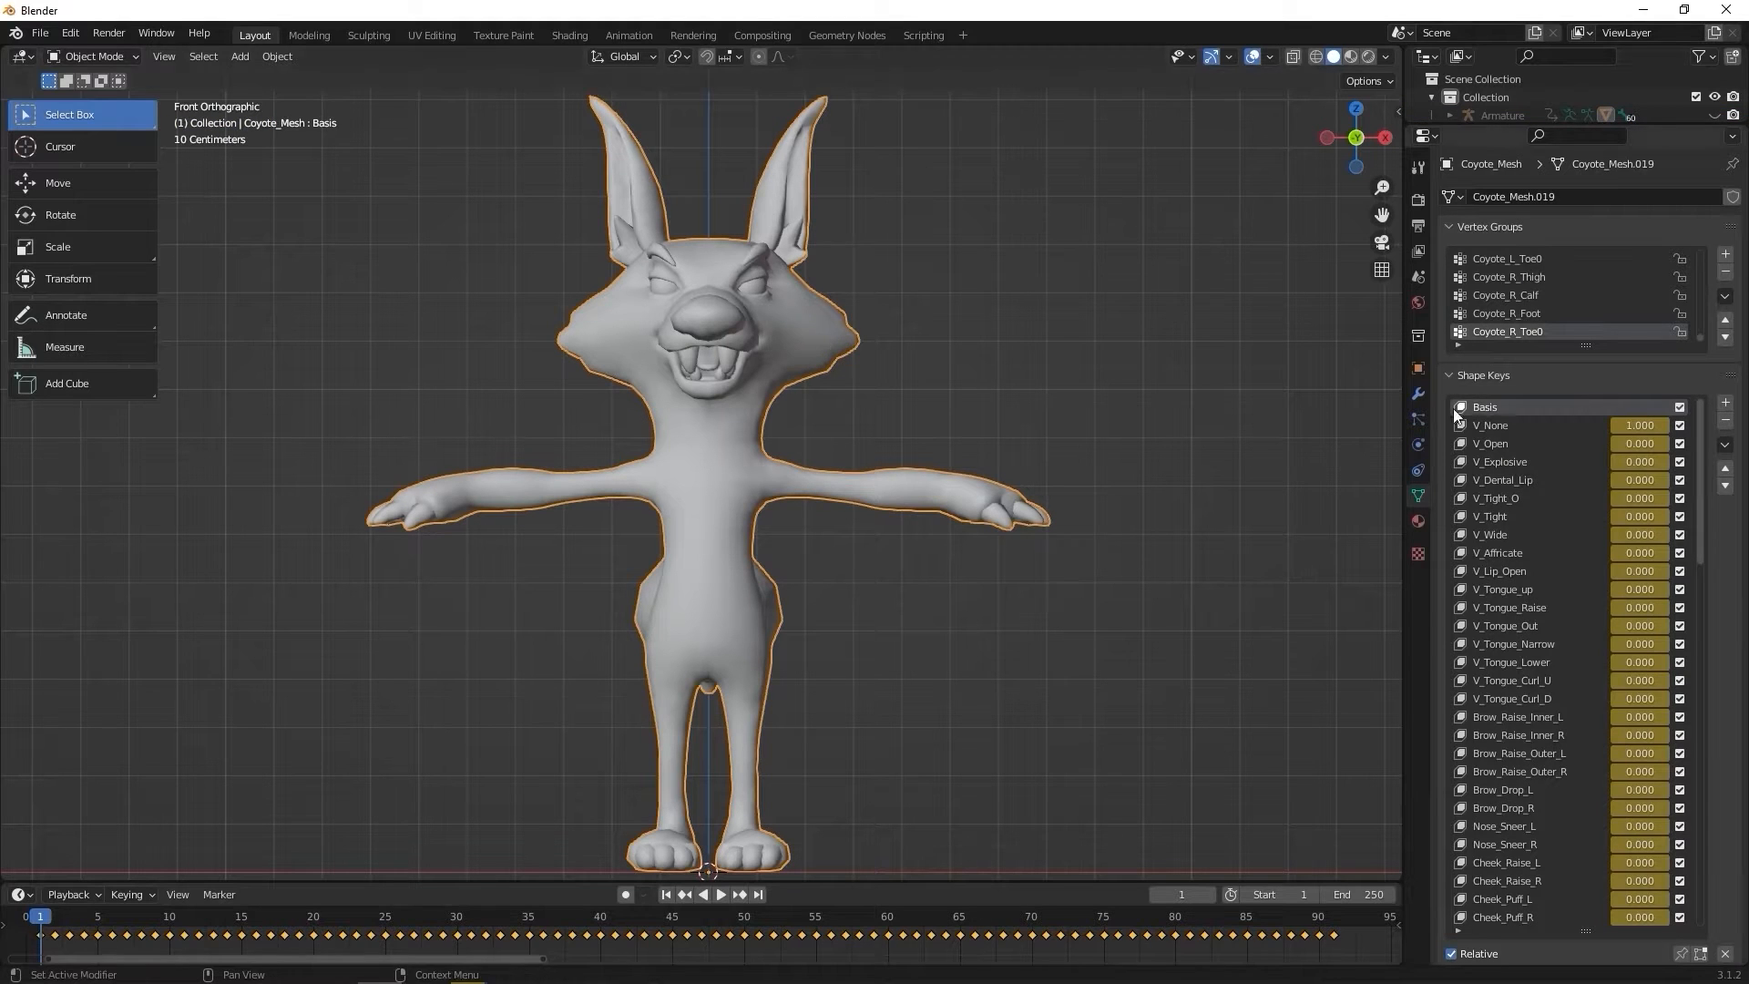
scroll("down", 3)
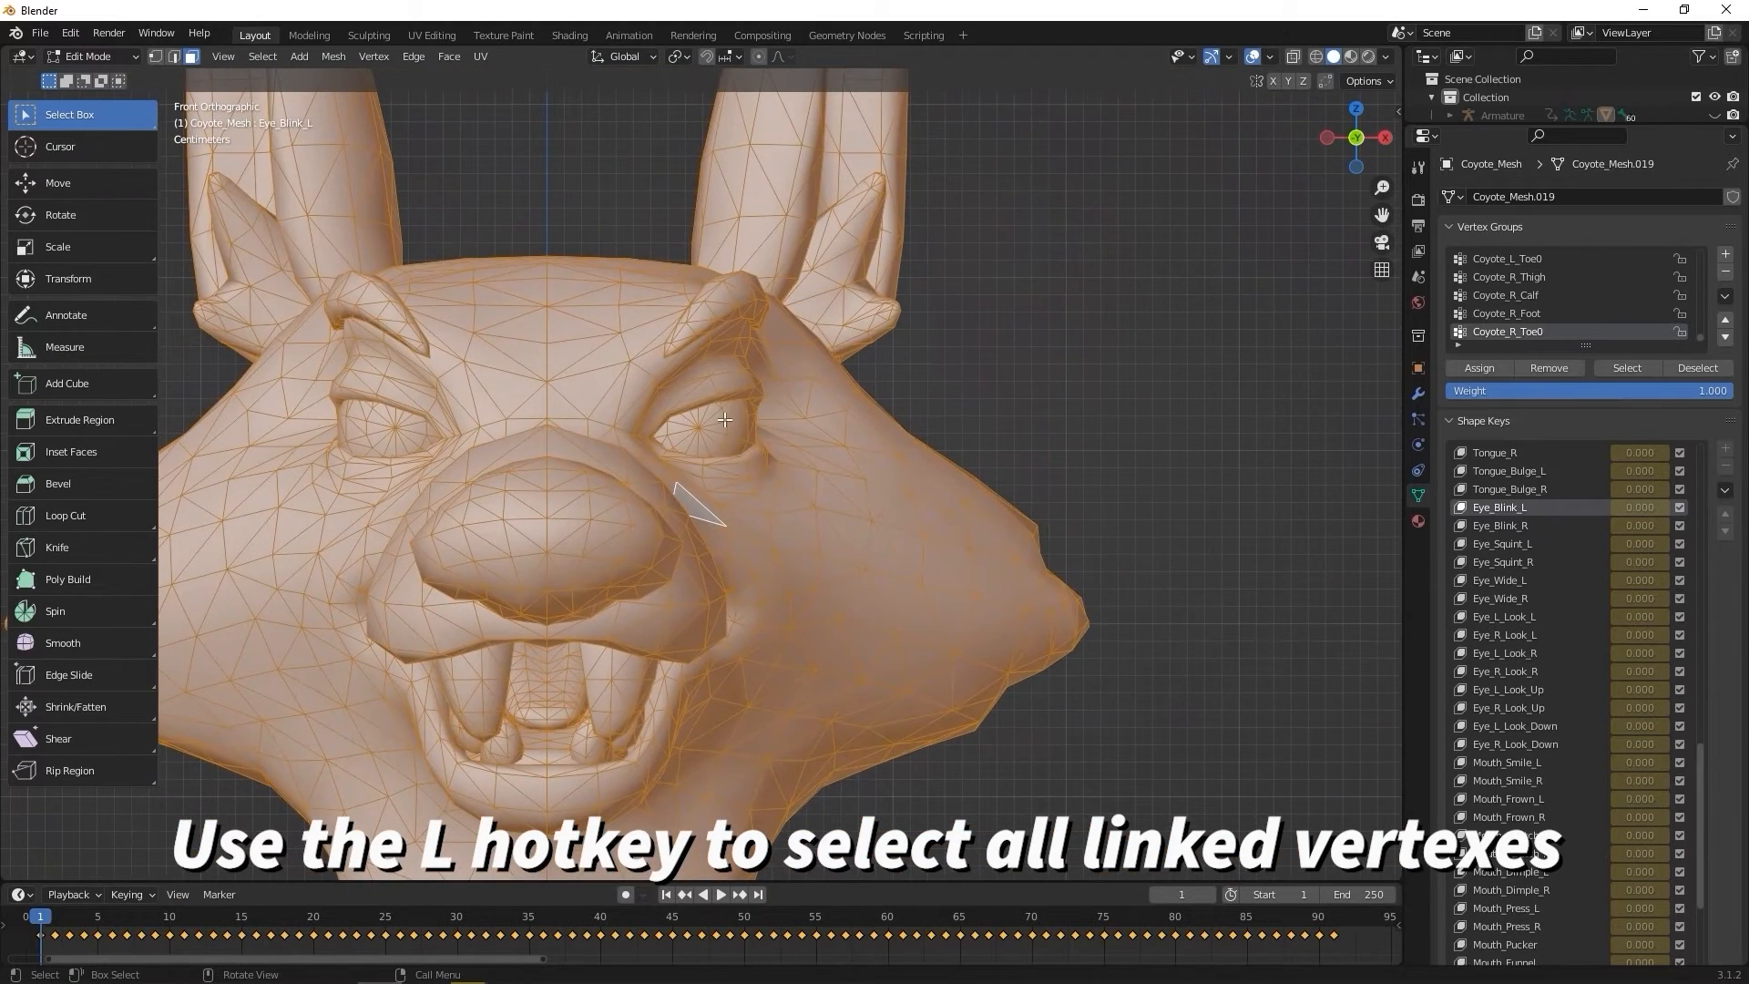
key("l")
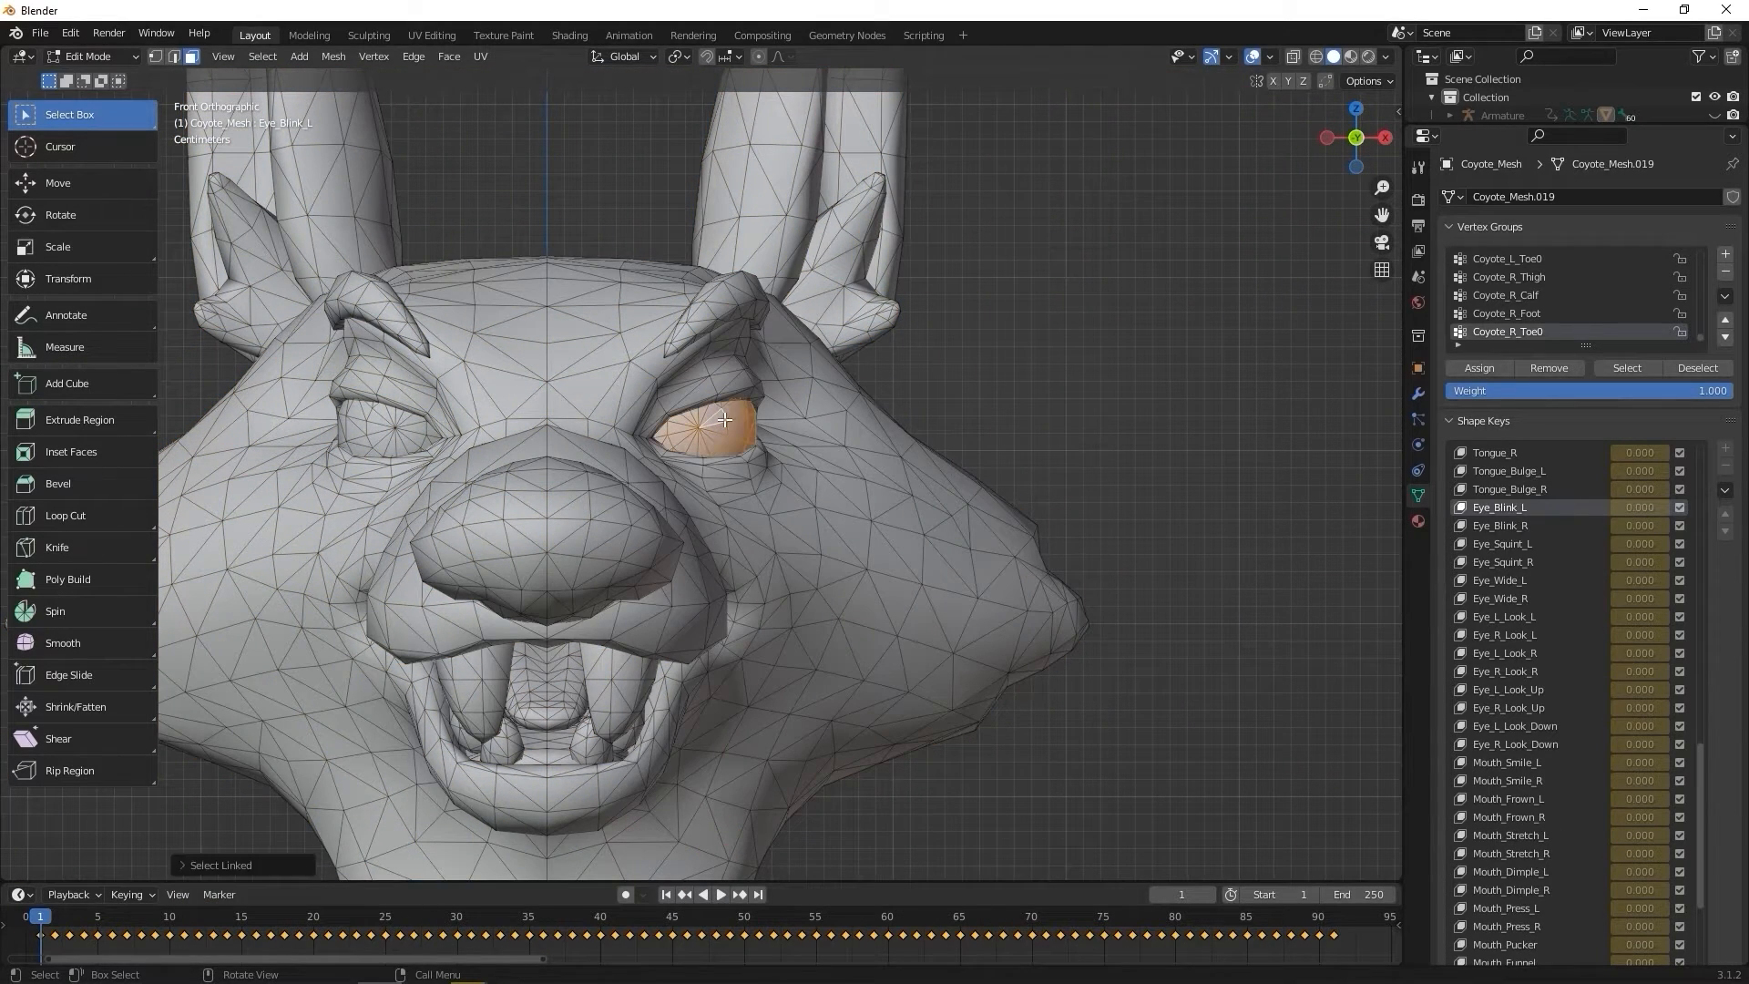
key("h")
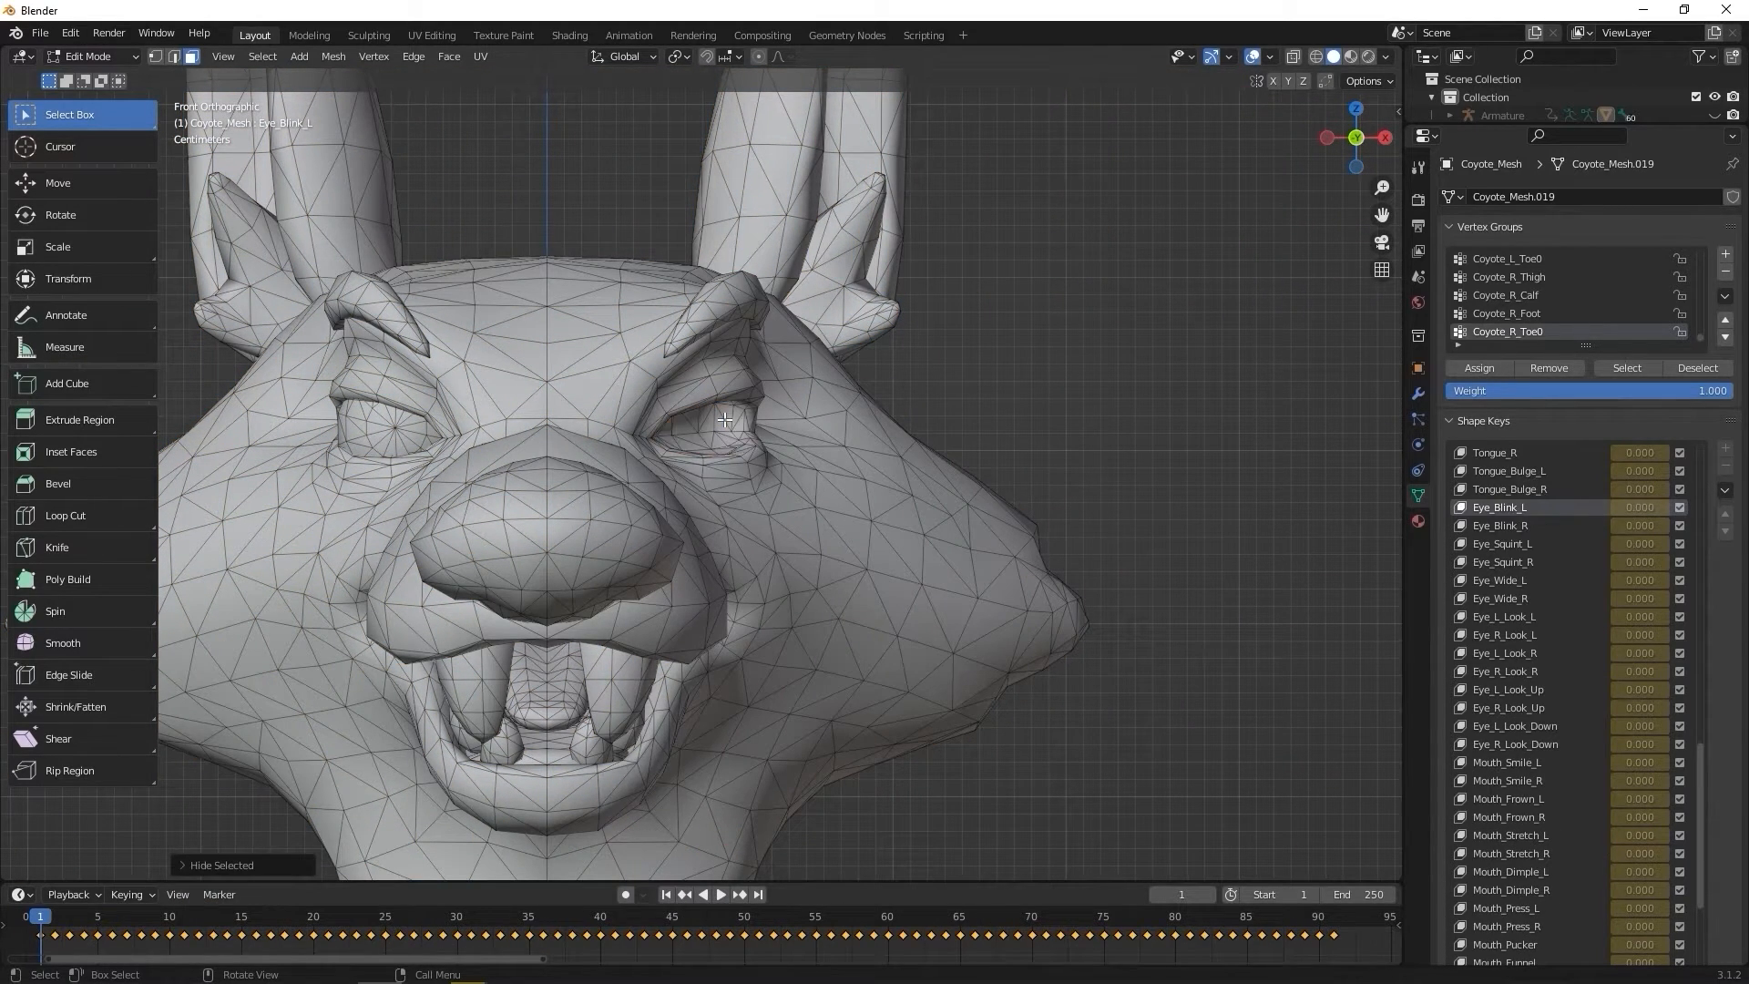
mouse_move(763, 384)
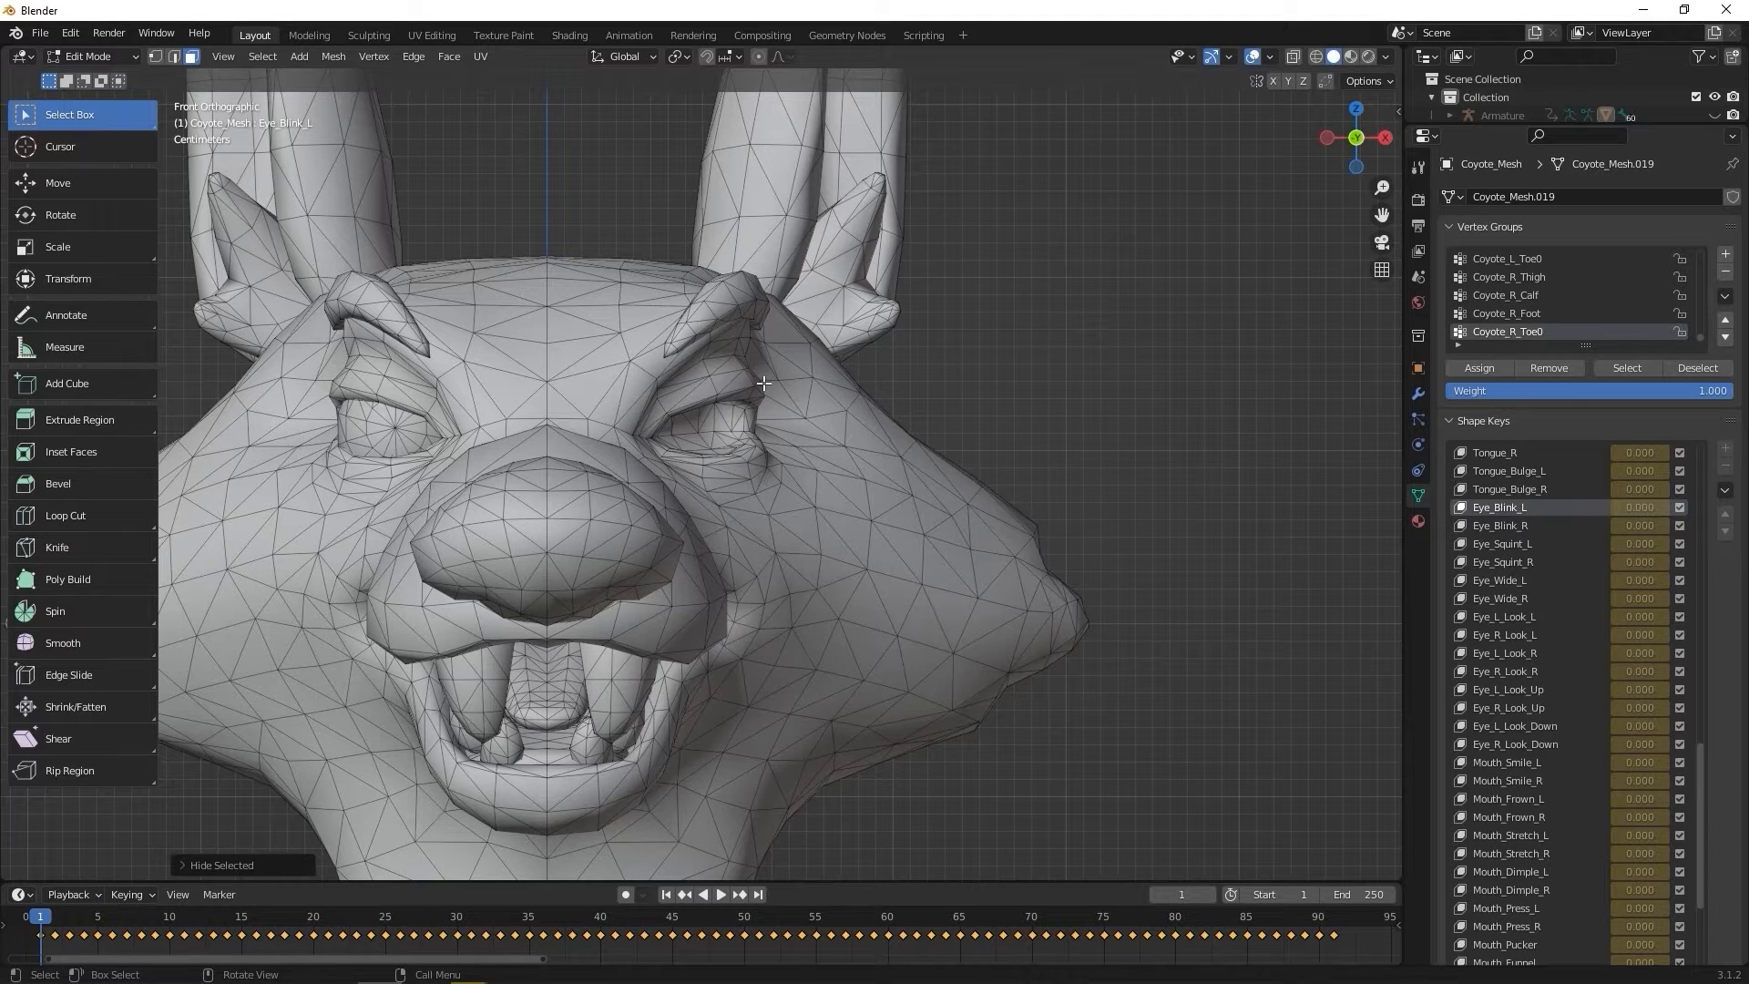
left_click(87, 57)
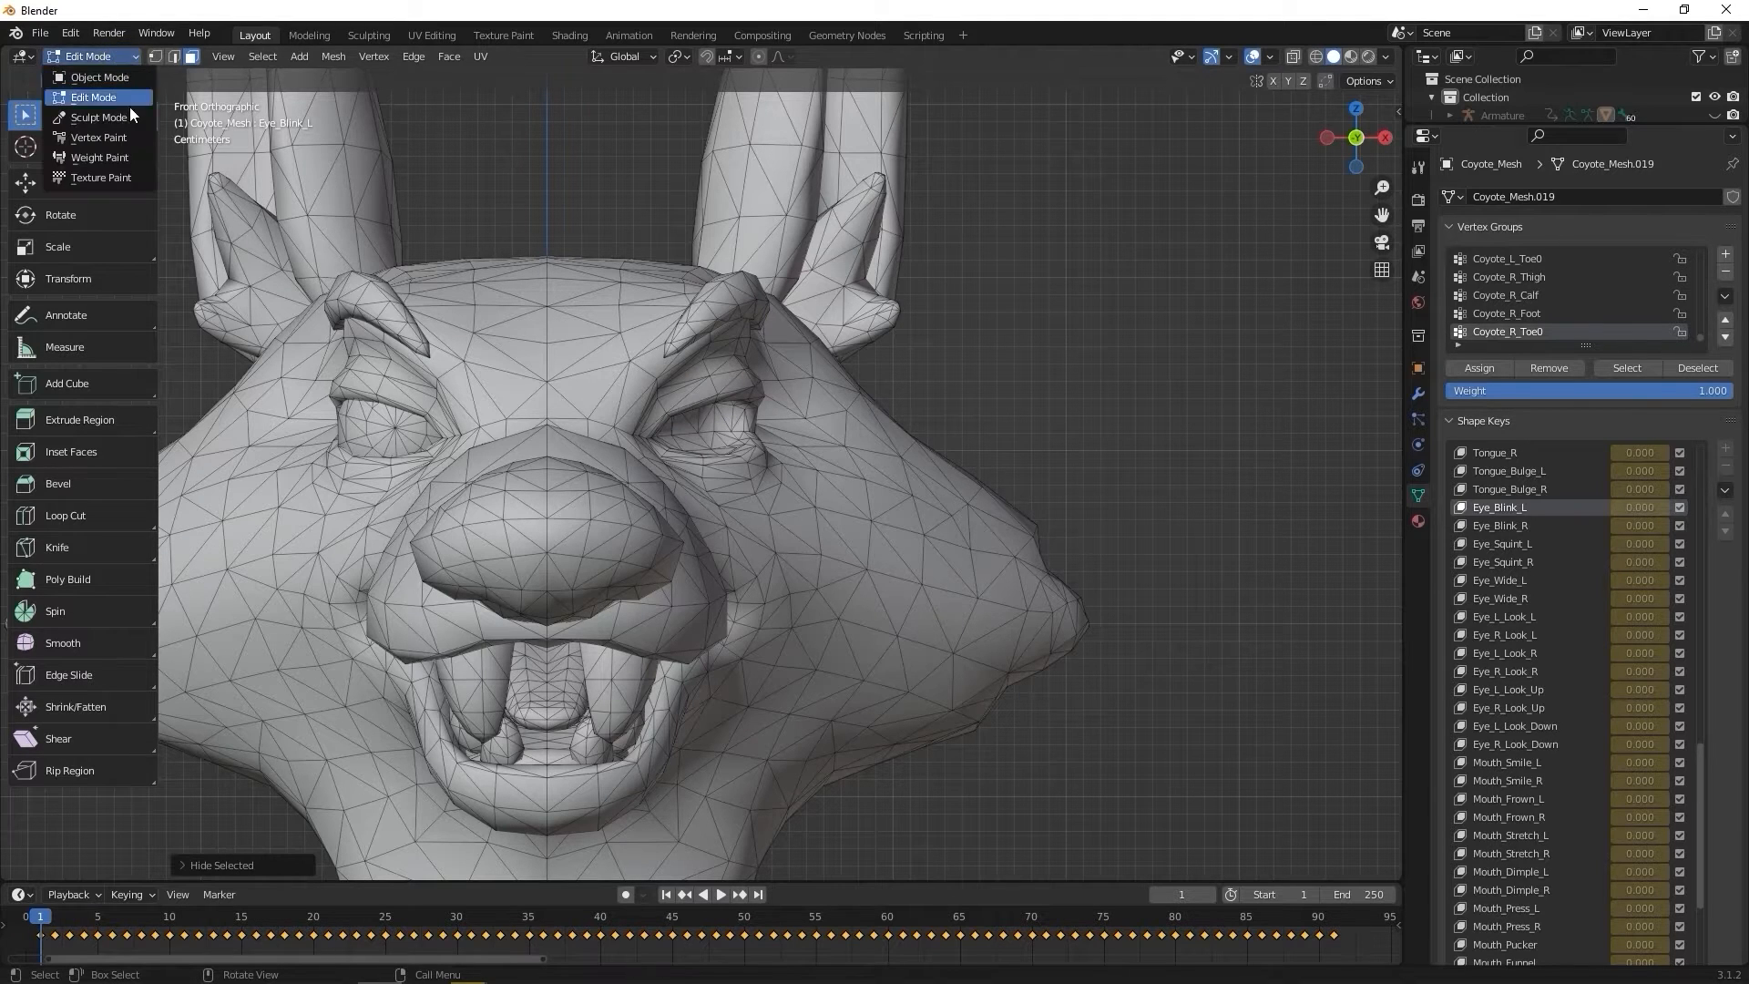
left_click(99, 117)
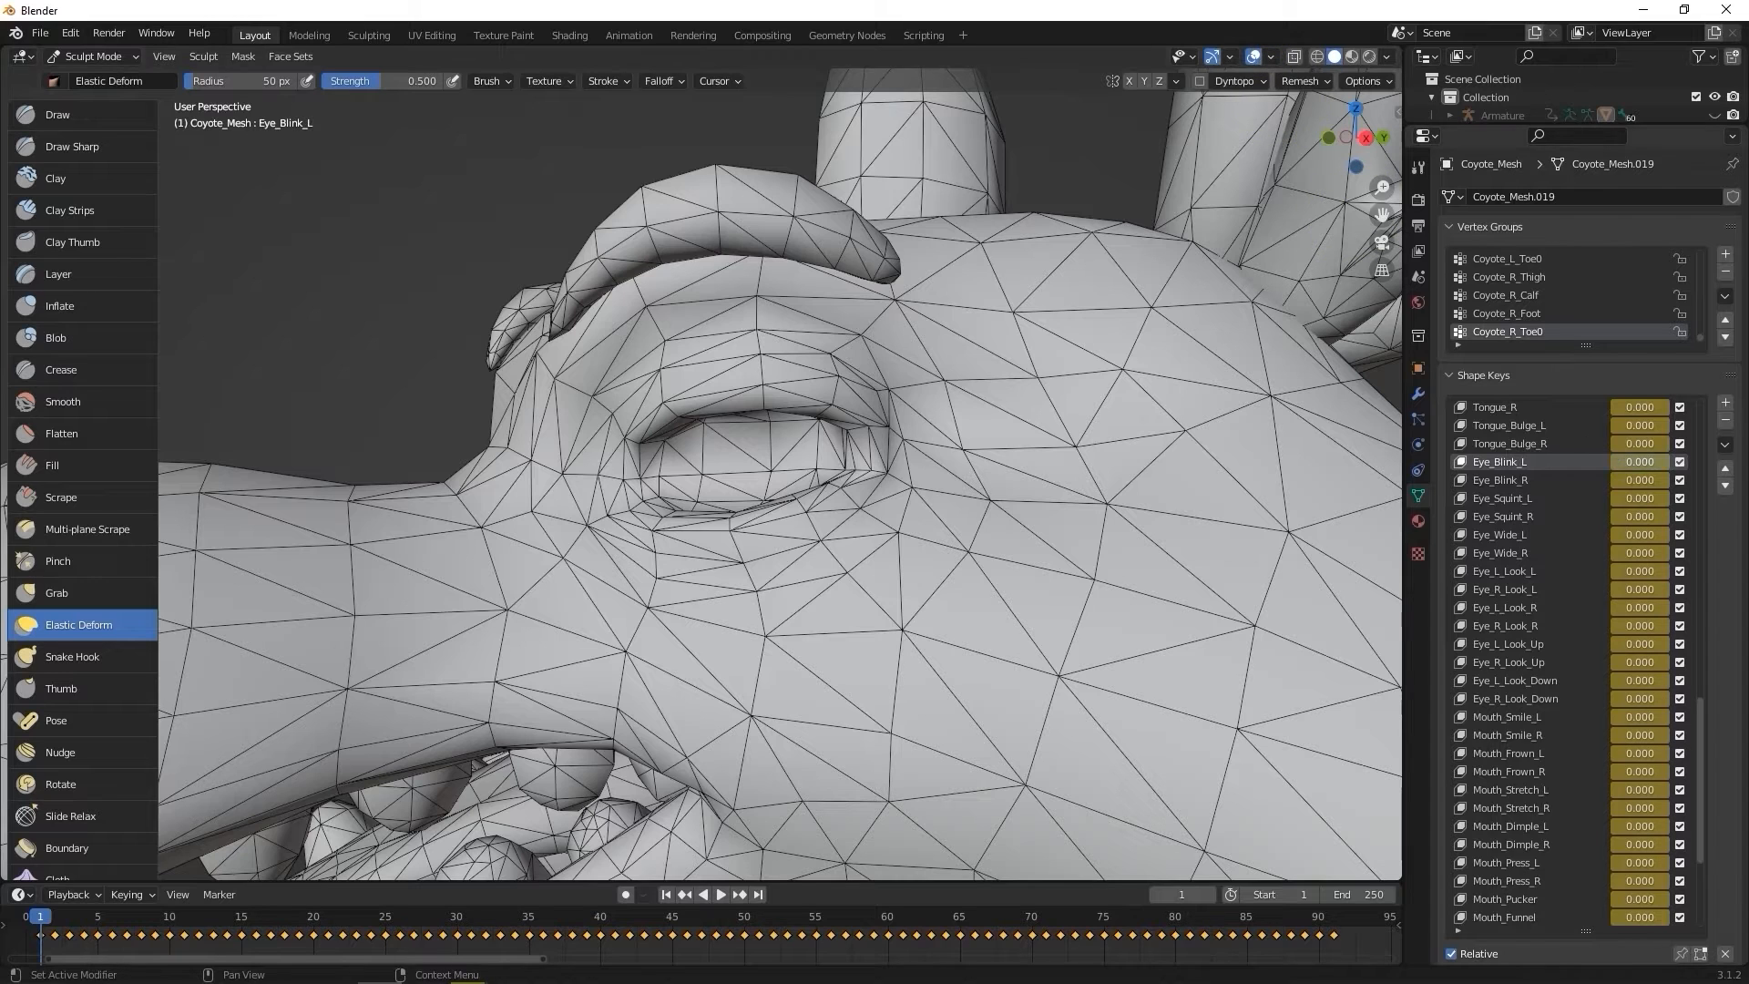
Step: With Eye_Blink_L at 1.0, pull the upper eyelid down over the eye using Elastic Deform
left_click(1638, 461)
type("1.000")
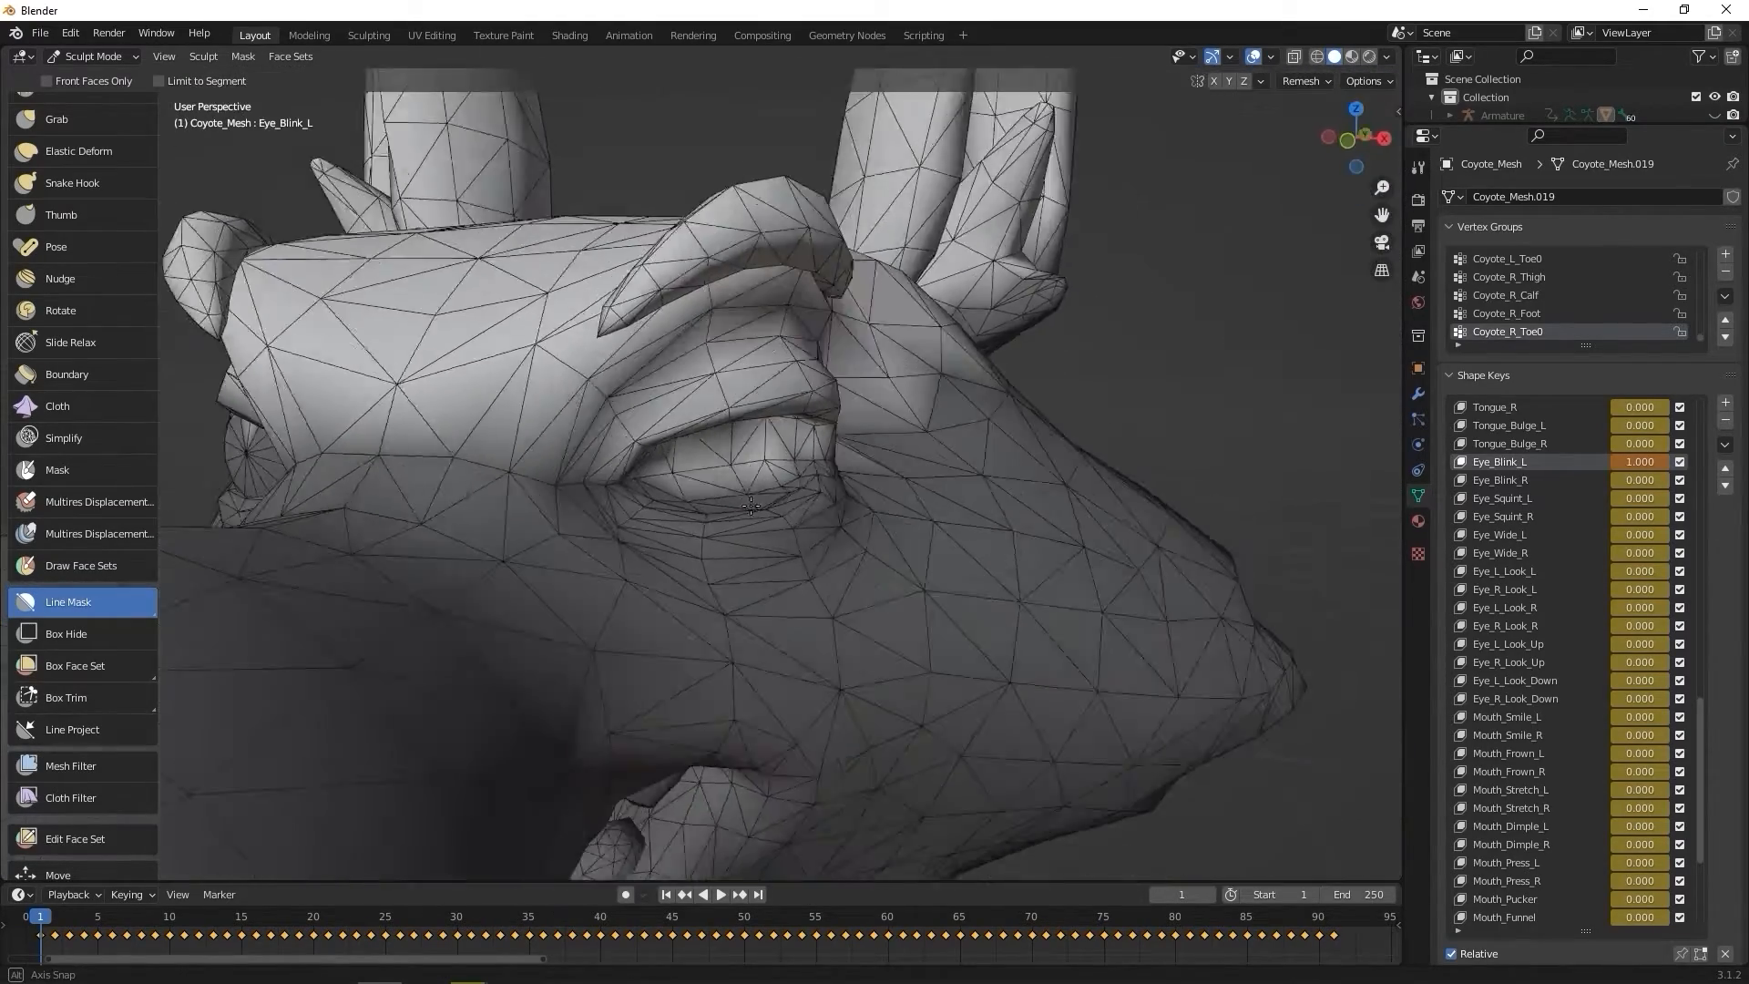
left_click(79, 152)
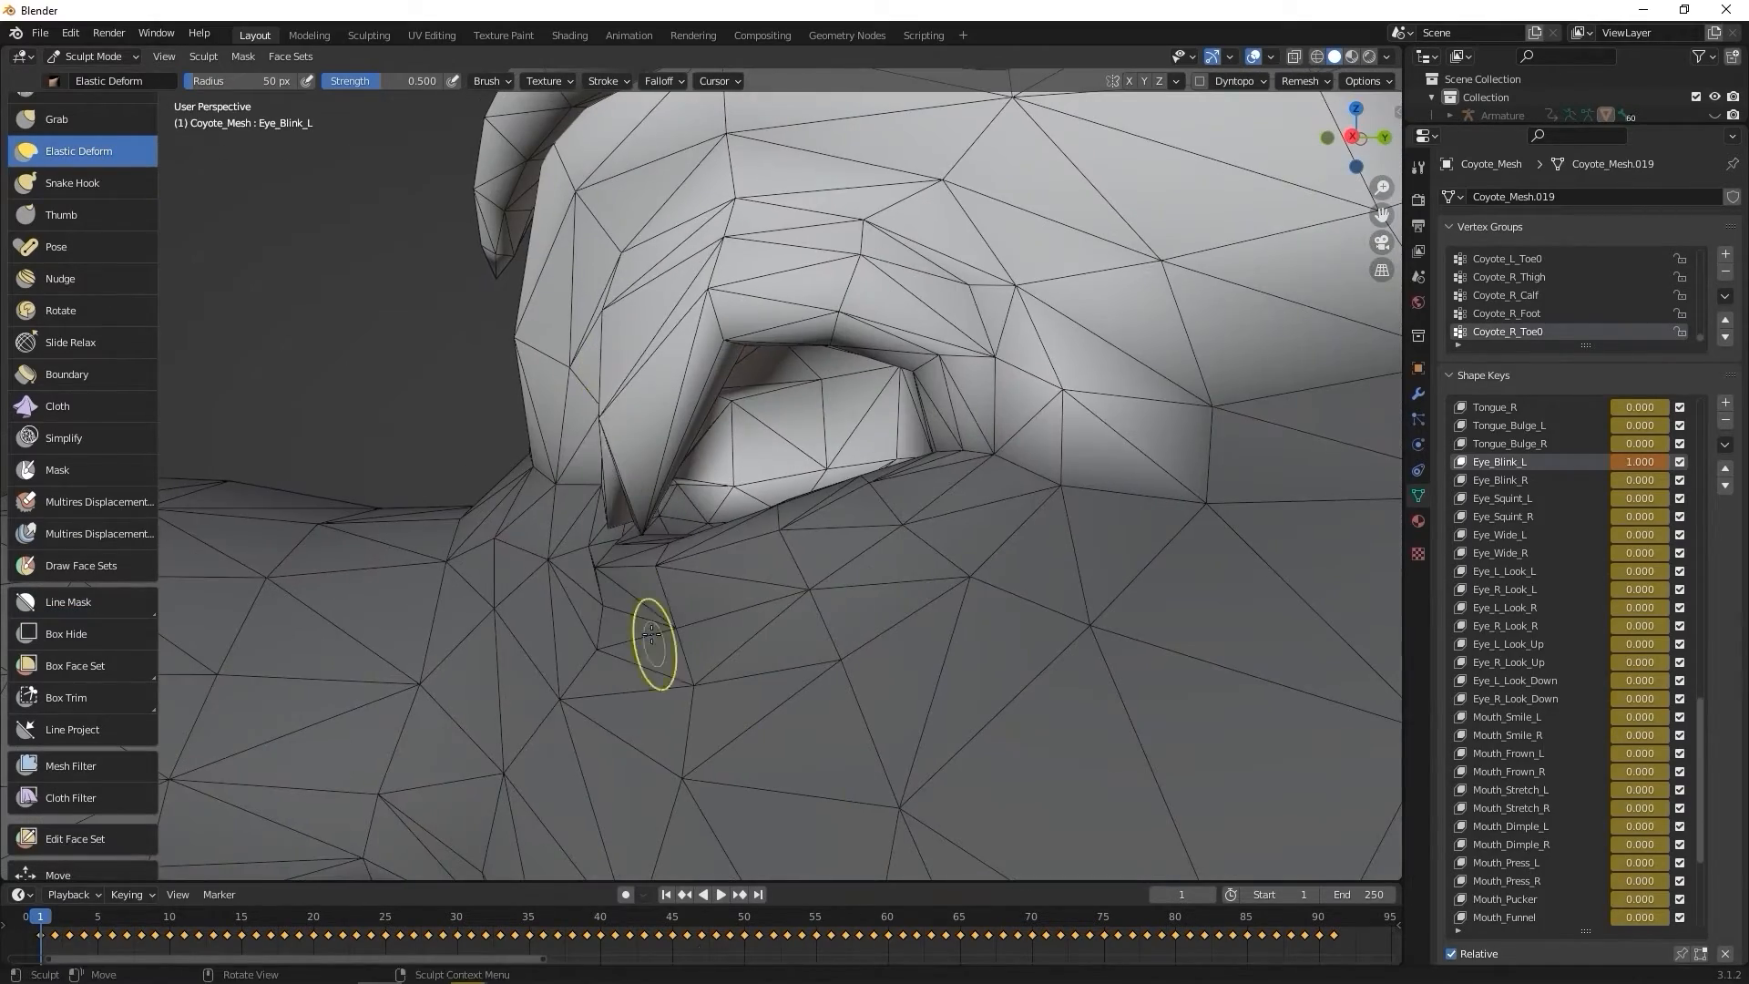
left_click_drag(669, 636, 635, 447)
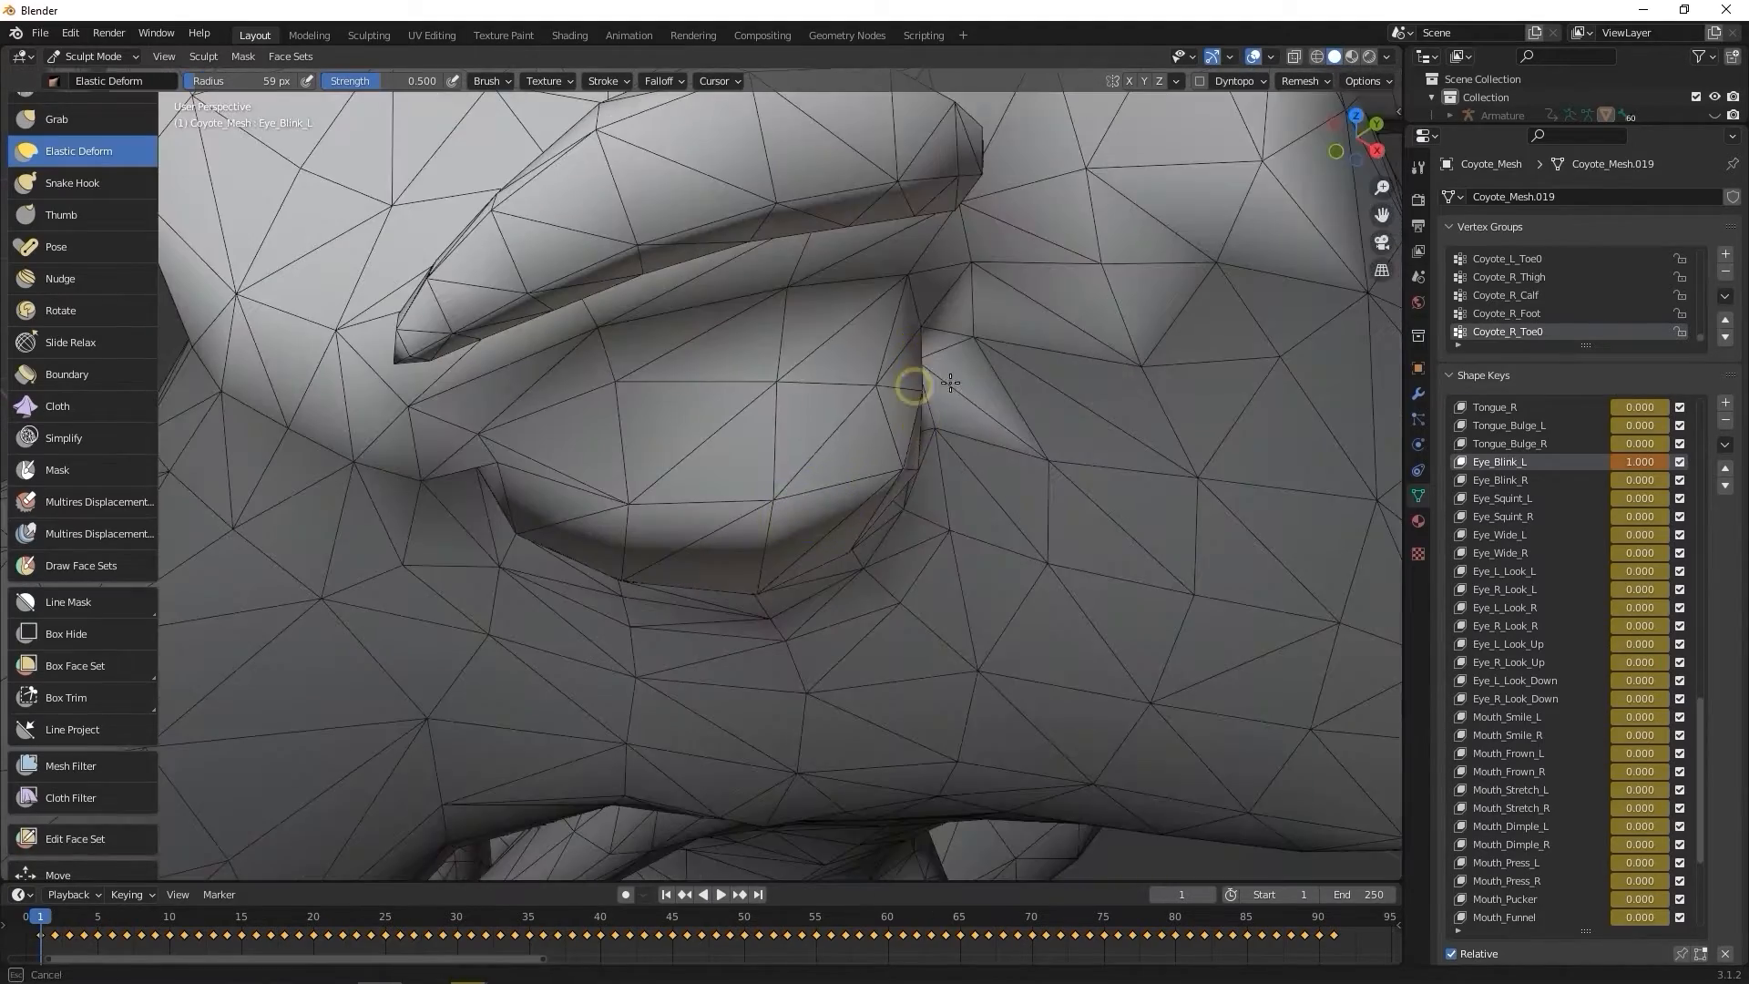
left_click_drag(947, 382, 636, 340)
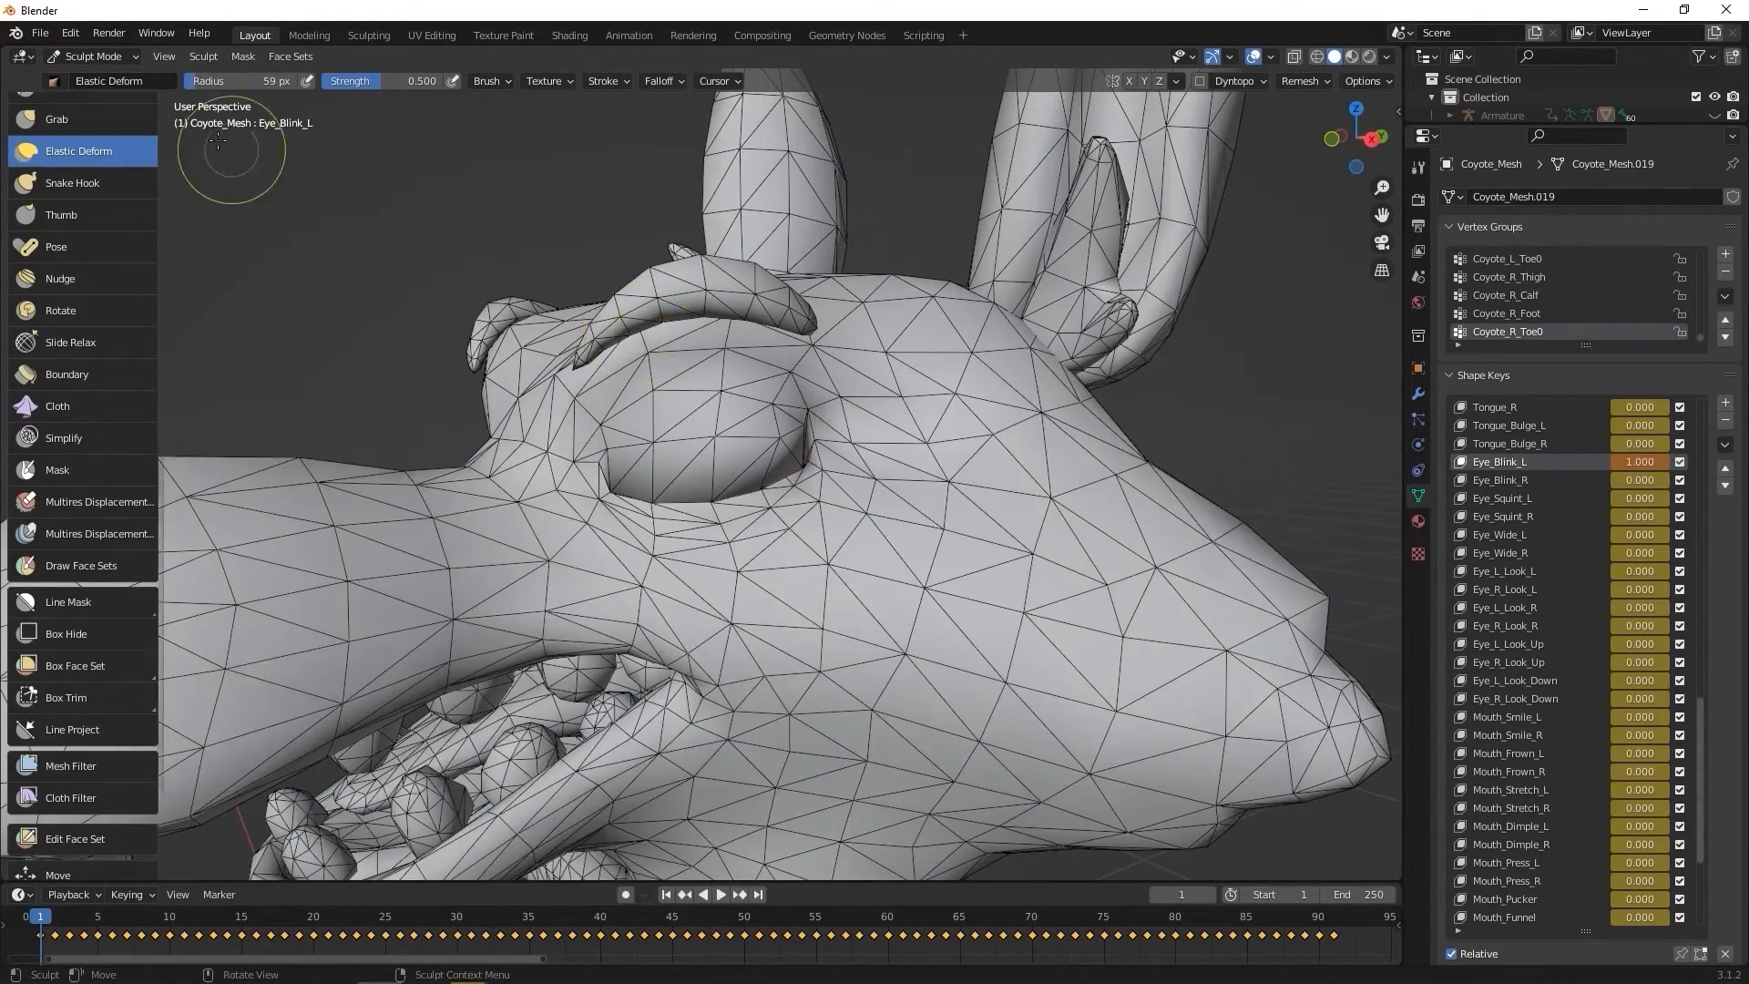
Step: Return to Object Mode, close the Facial Profile Editor and unhide the armature bones
left_click(95, 56)
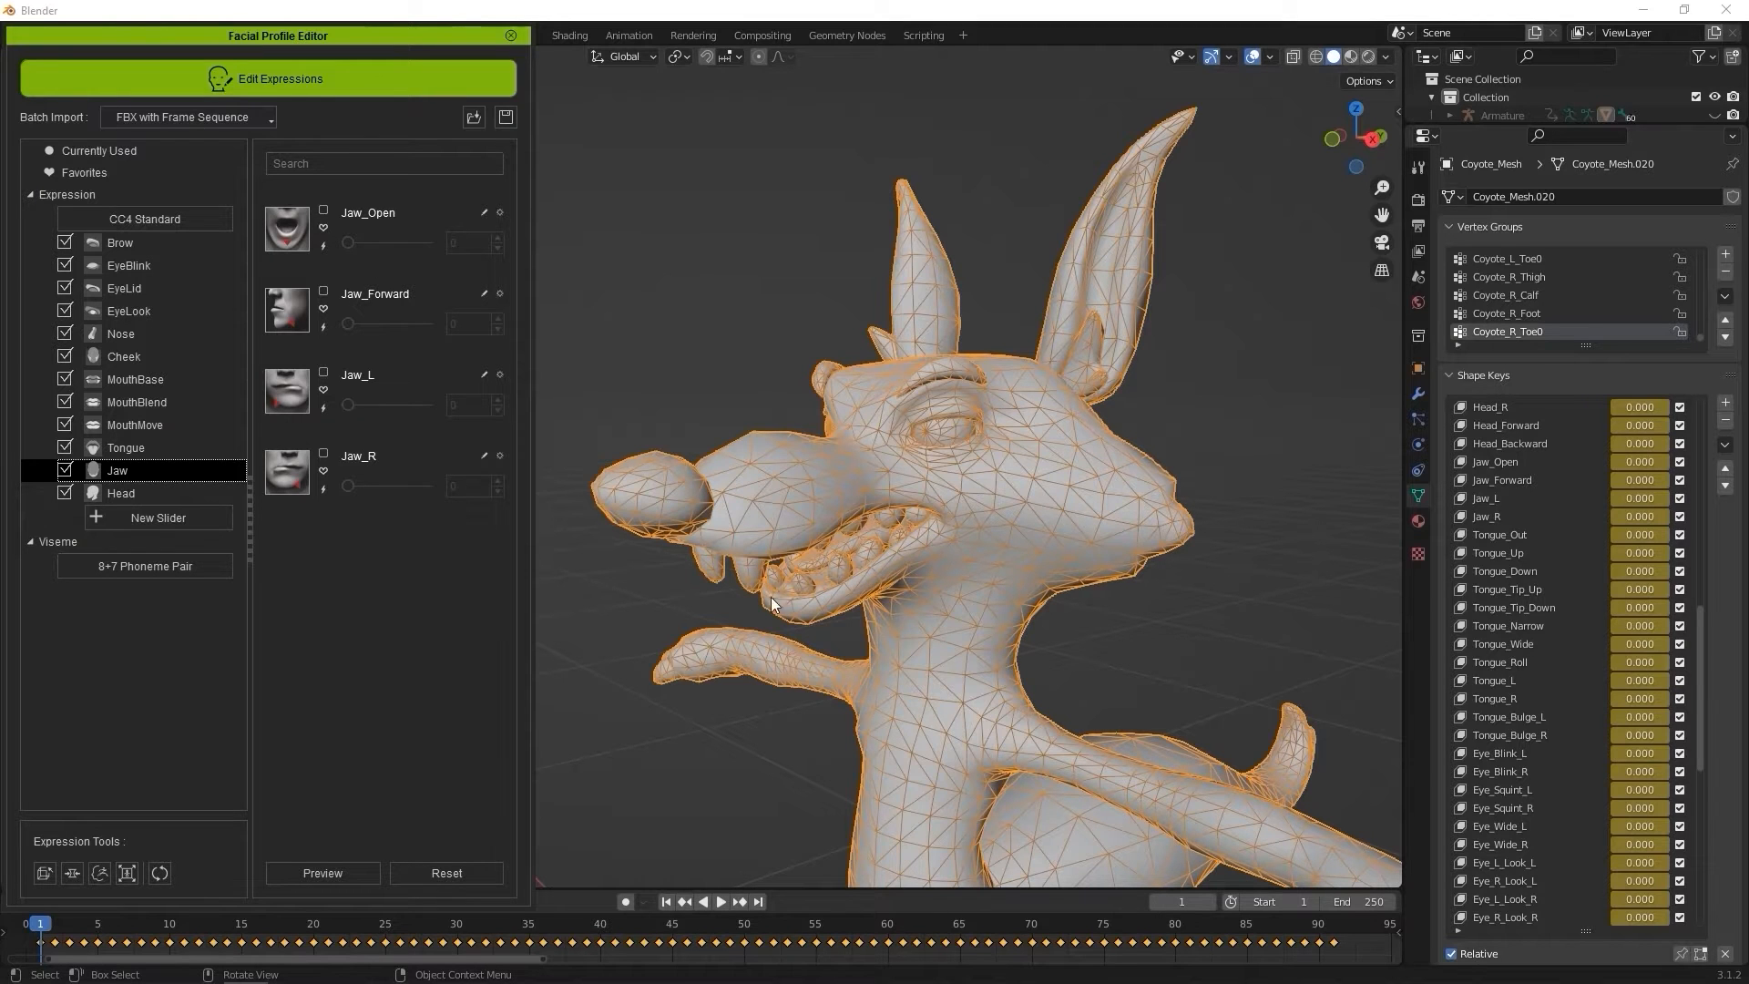
left_click(510, 37)
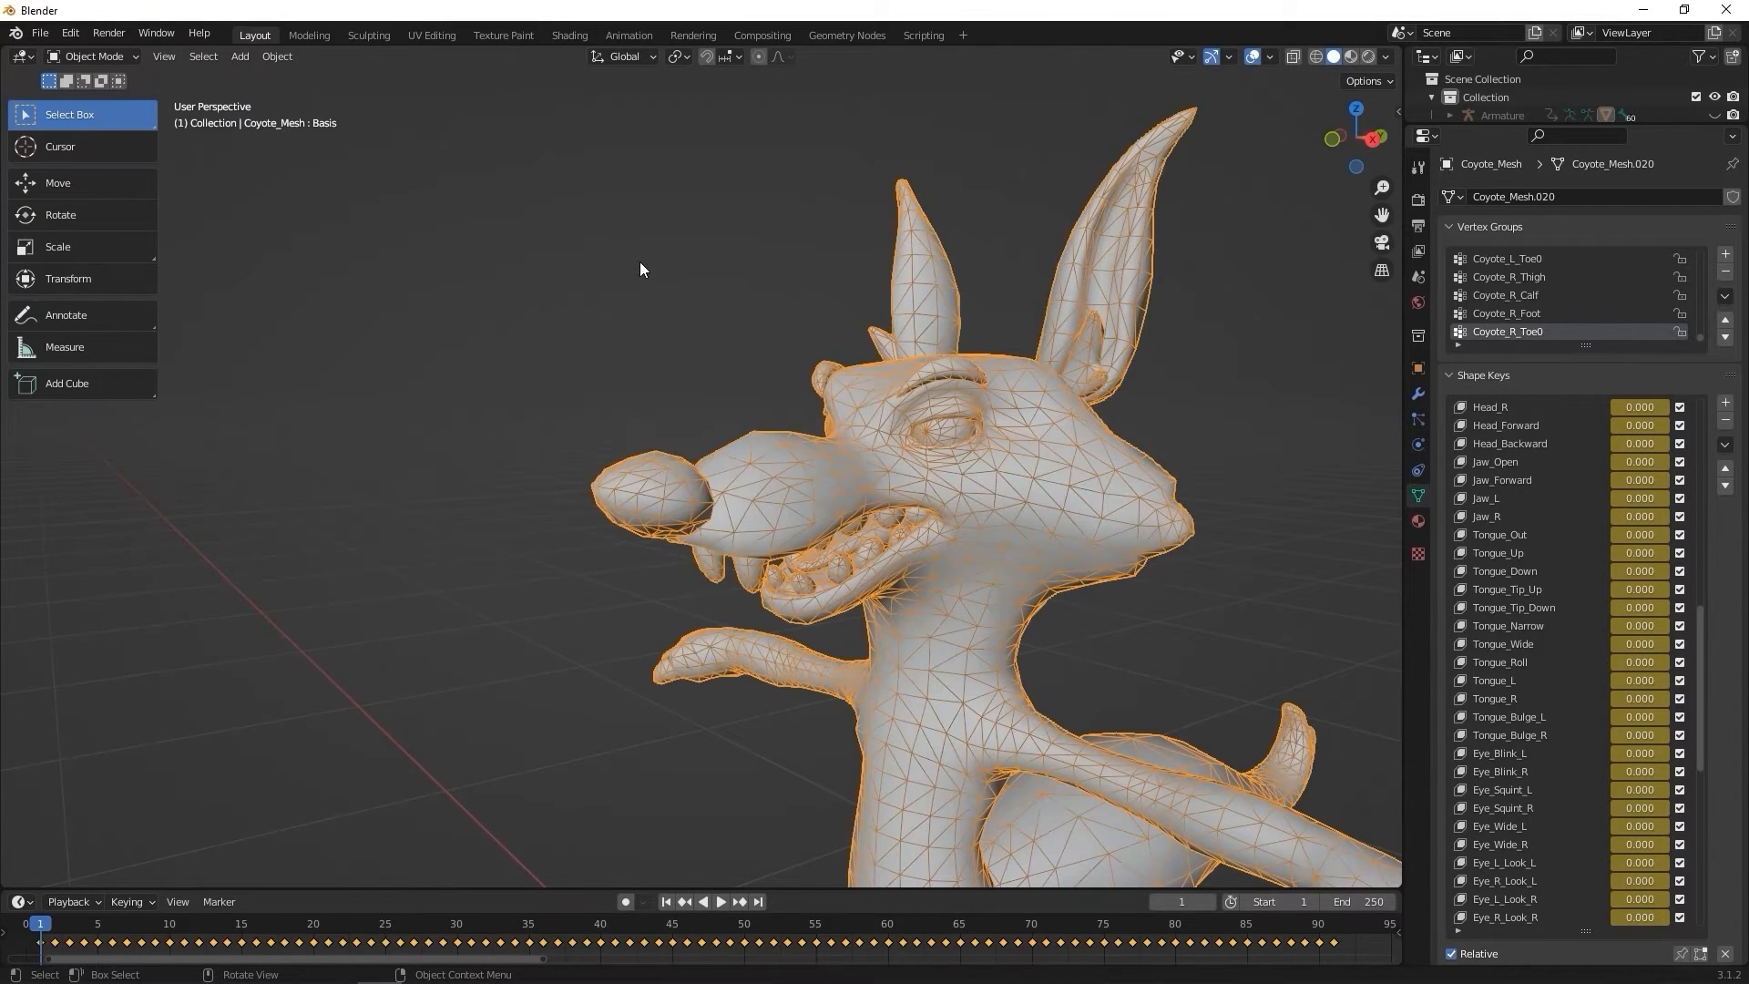
key("alt+h")
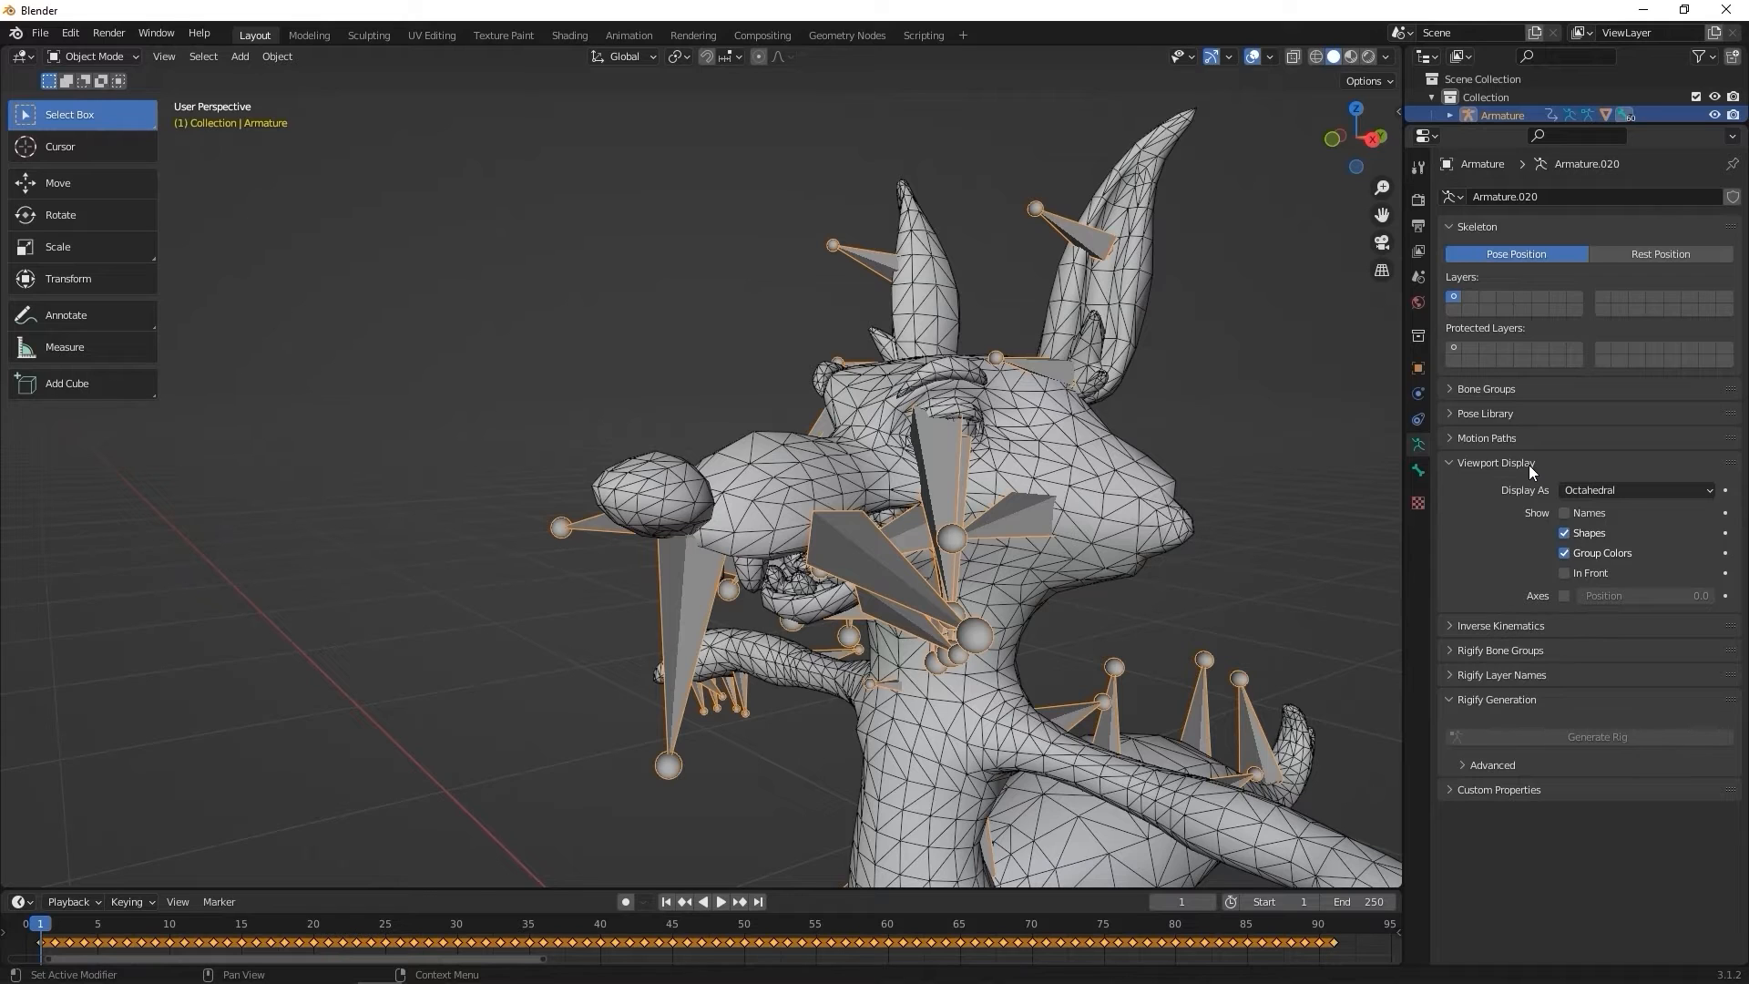
mouse_move(1534, 473)
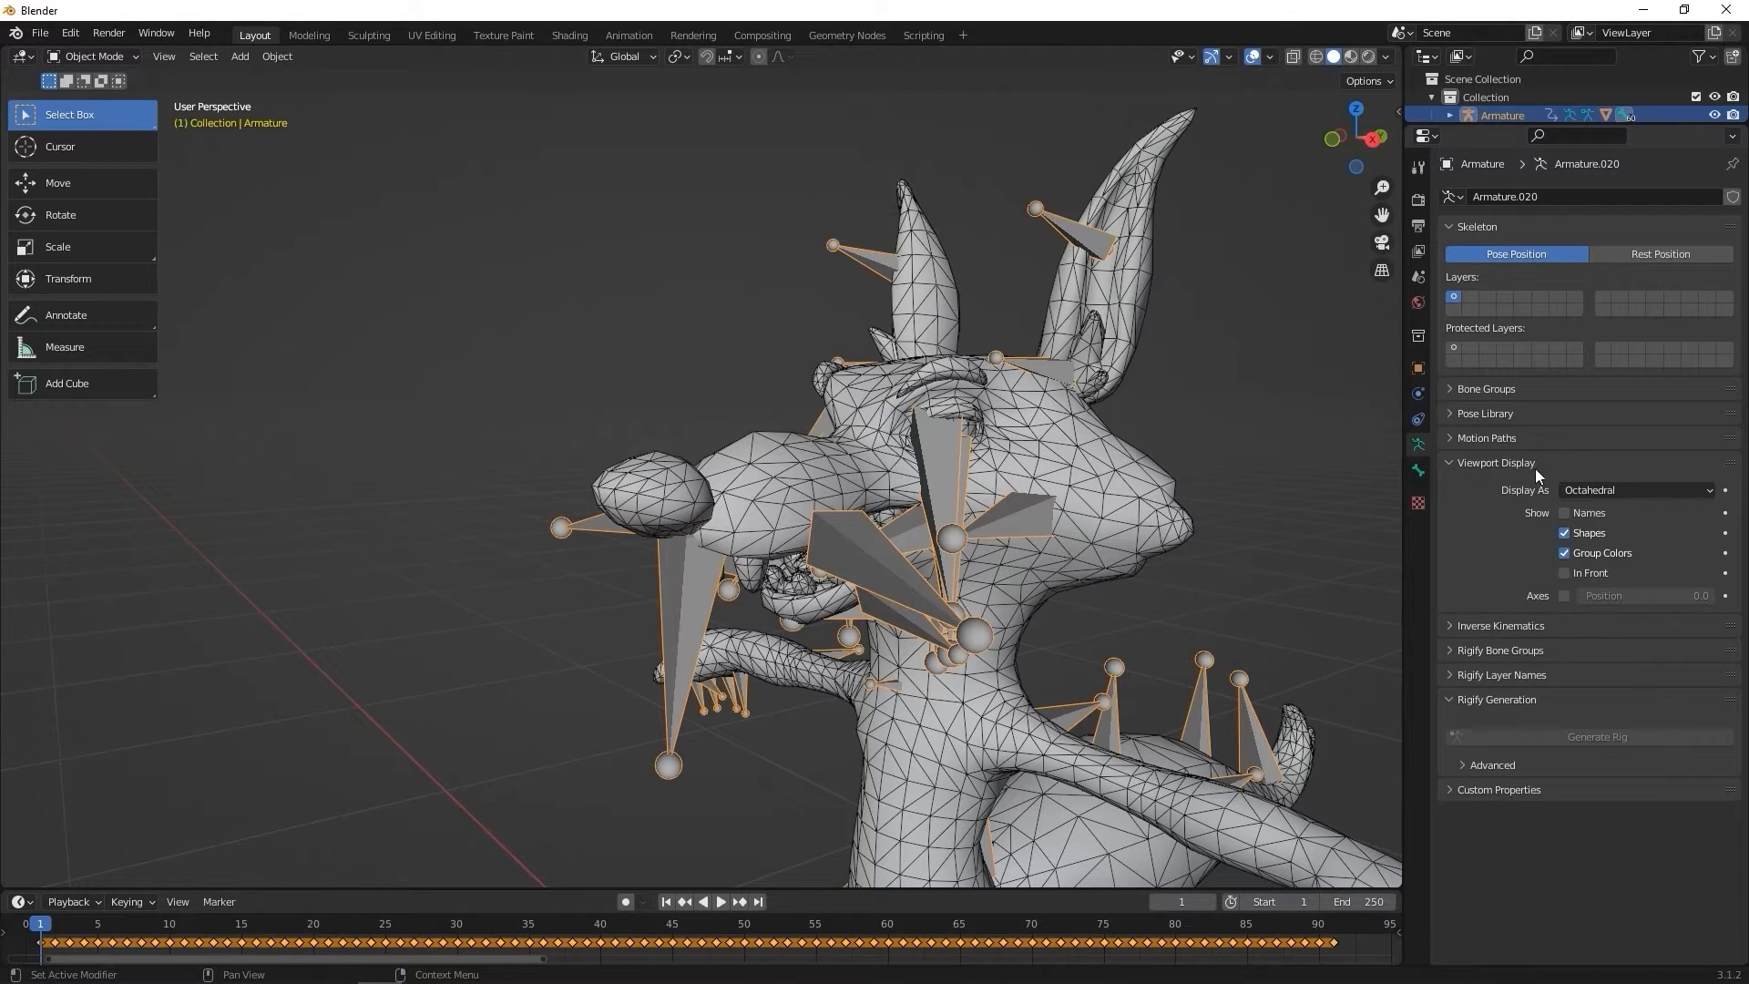
Step: Draw the armature In Front as B-Bones and view the model from the side
left_click(1565, 572)
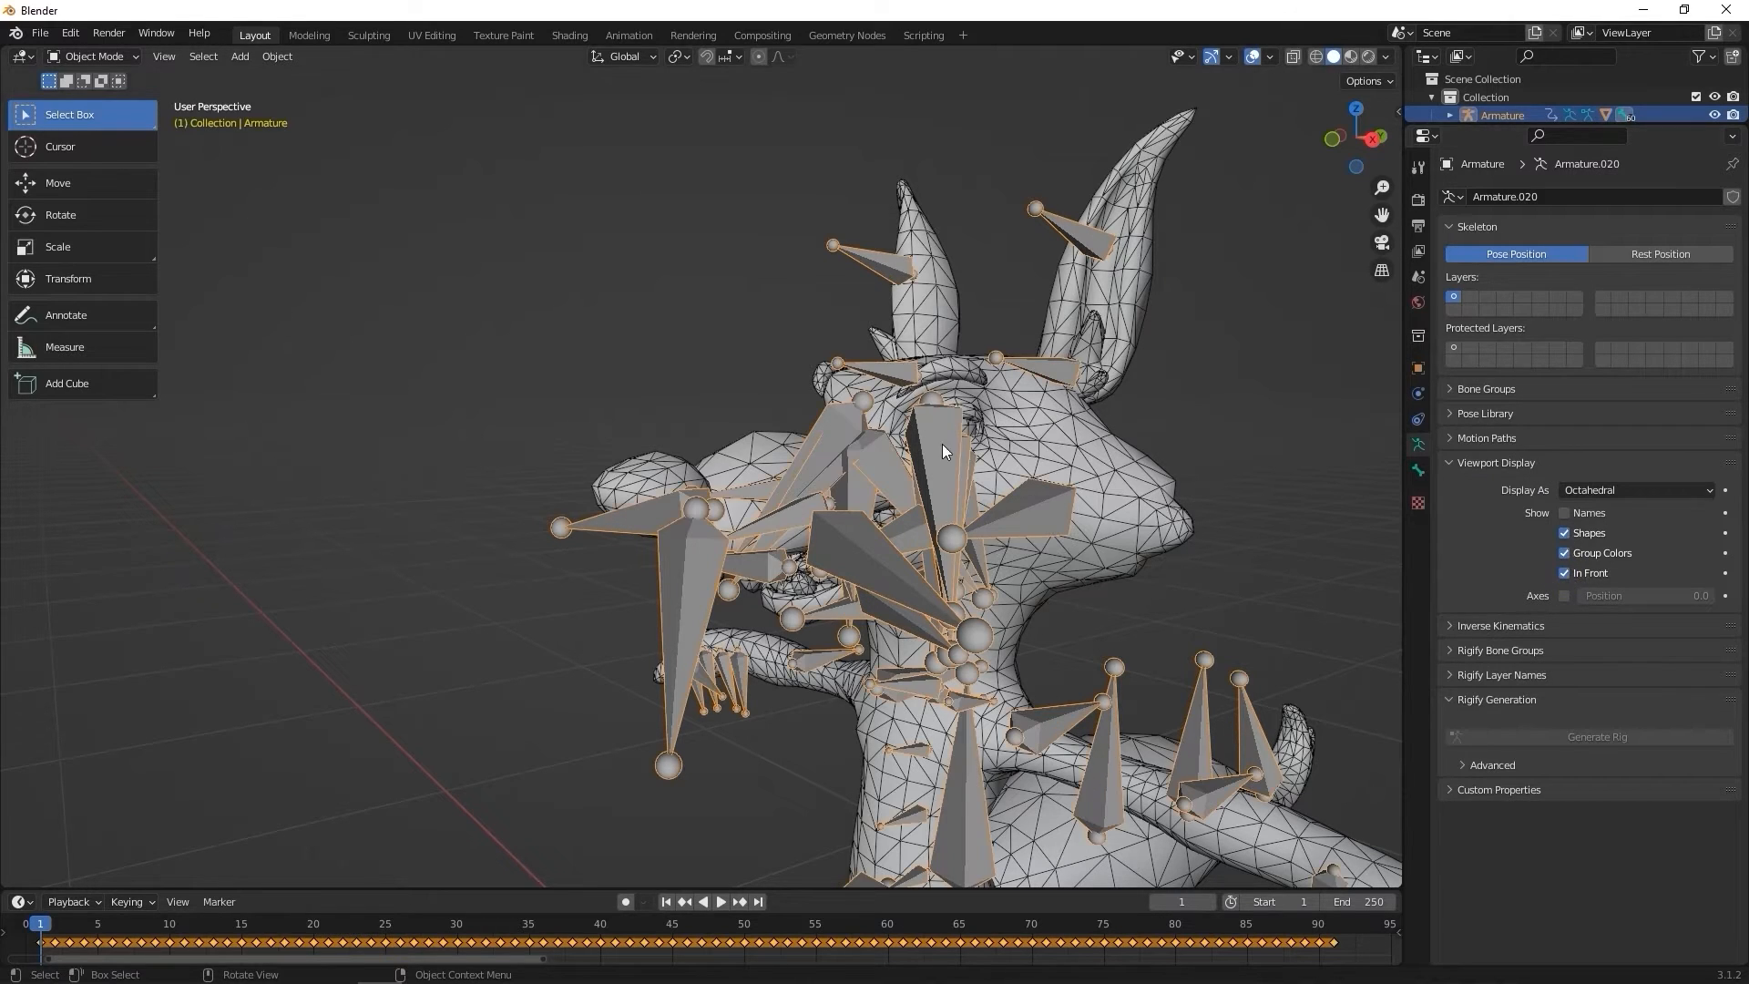
left_click(1634, 490)
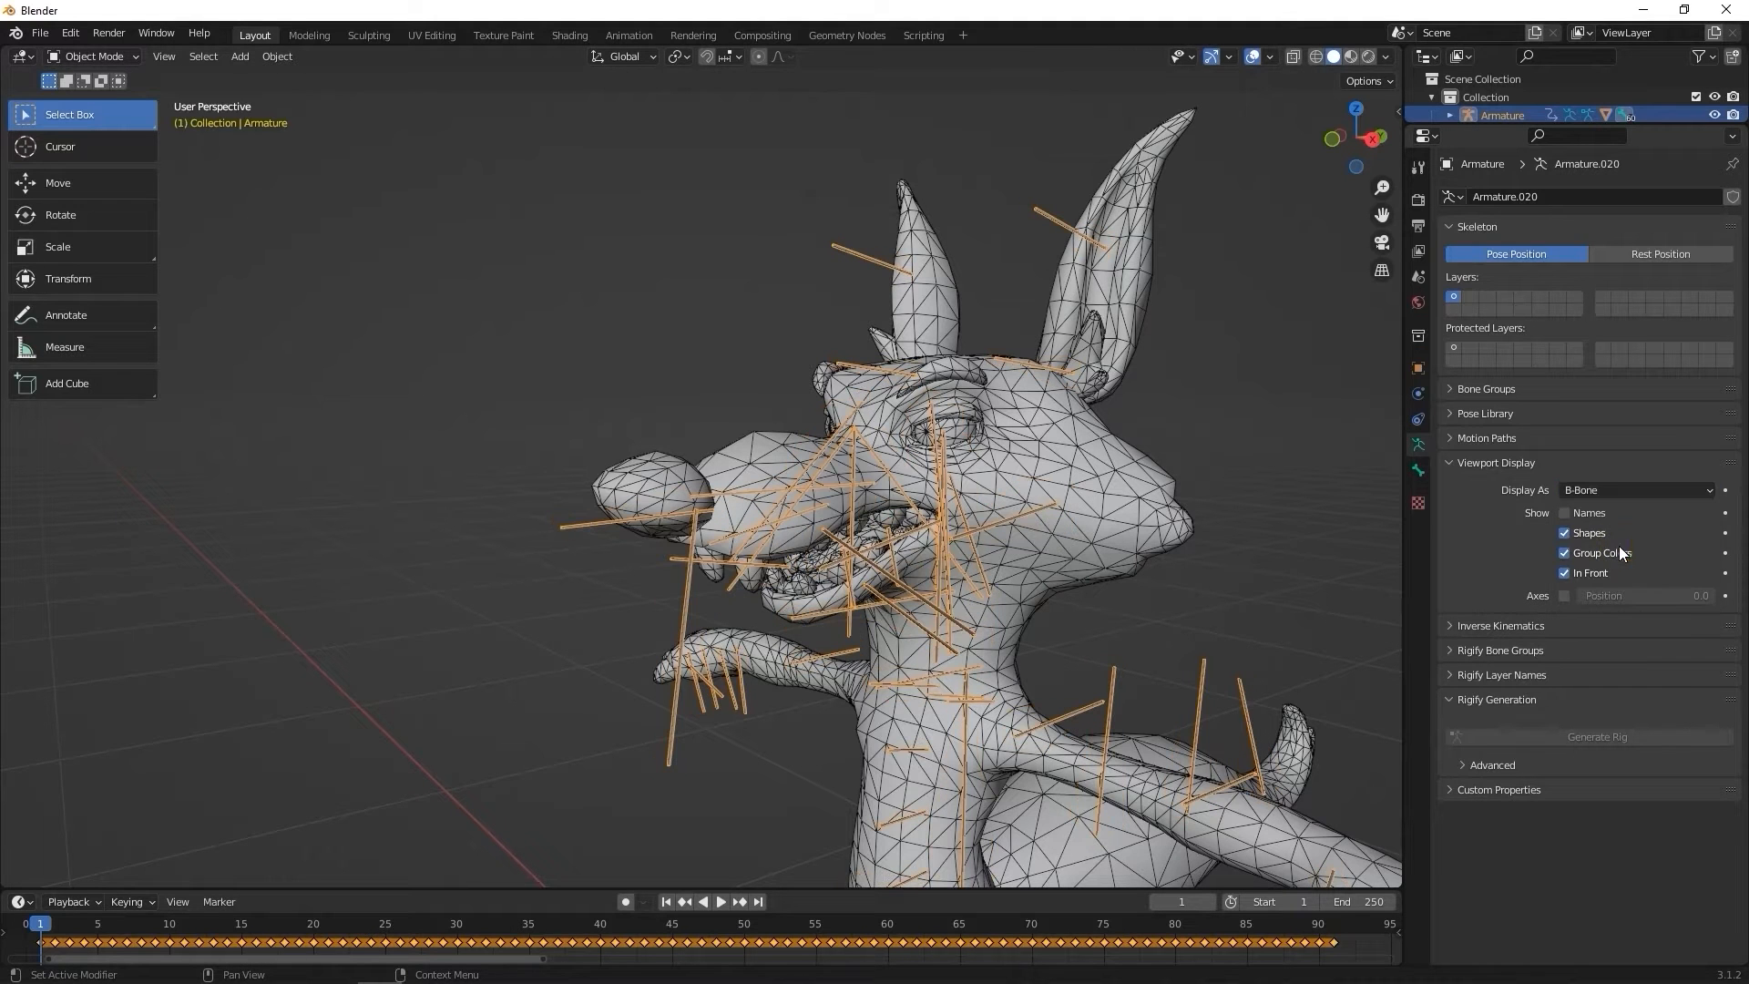
key("KP_3")
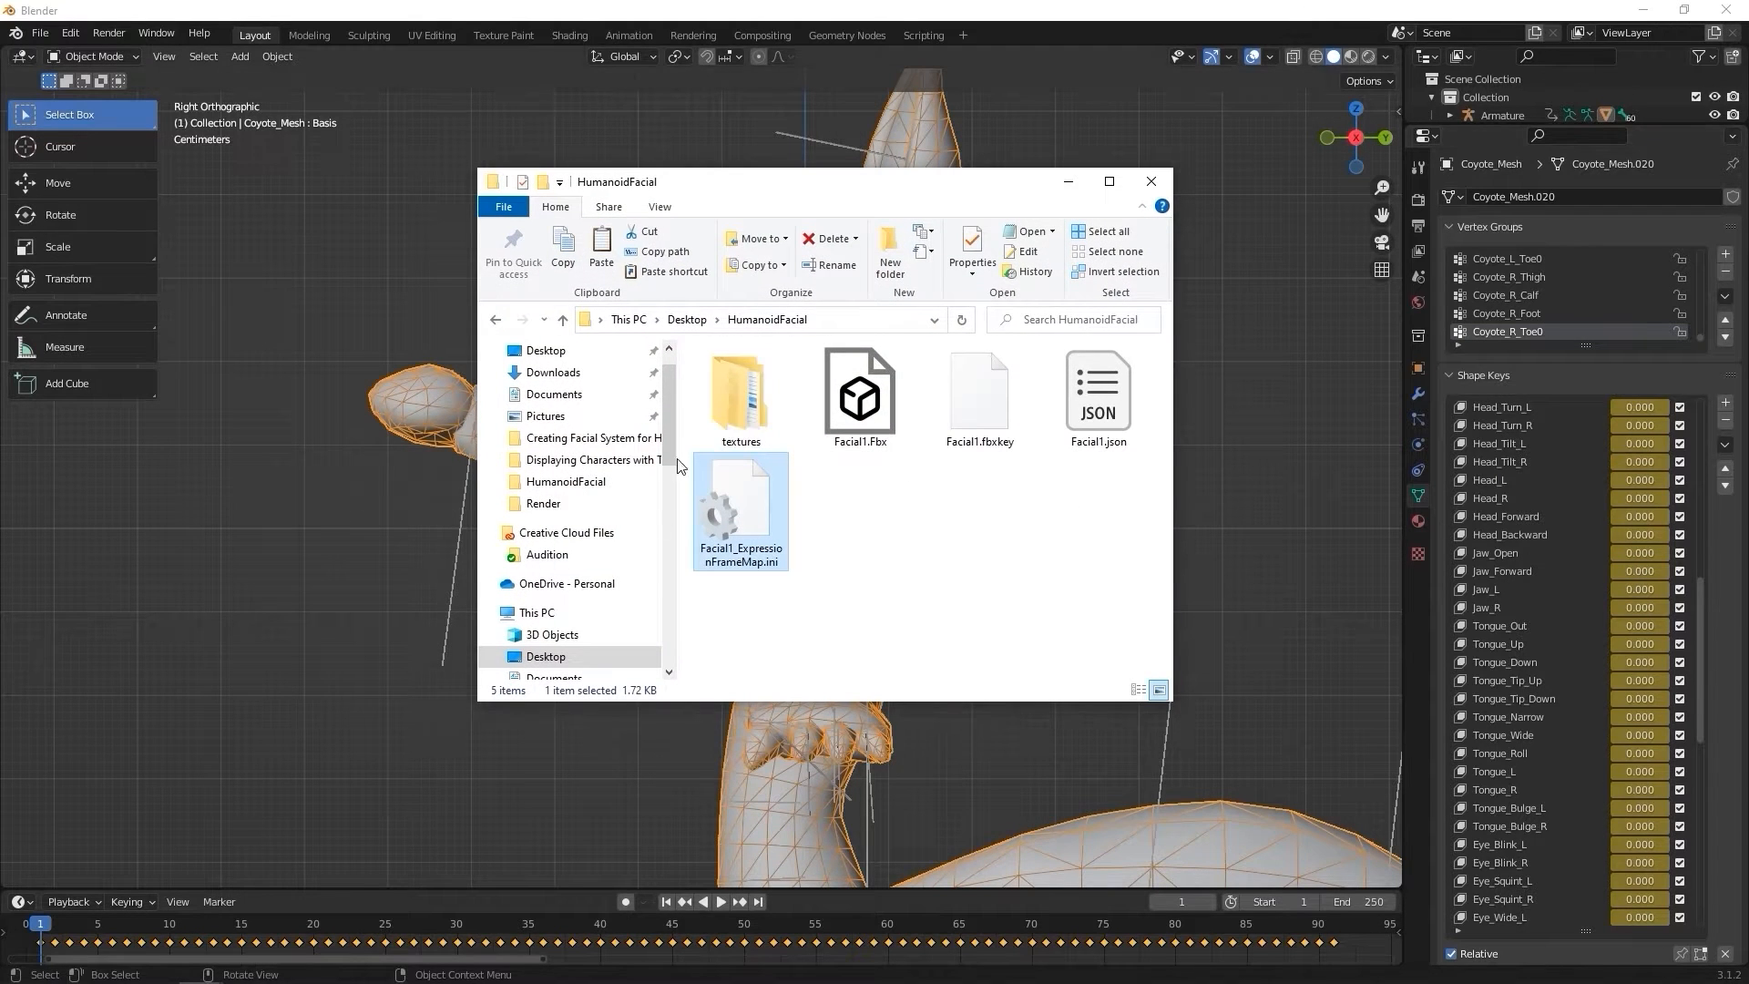
Step: View Facial1_ExpressionFrameMap.ini in Notepad and scroll through its Viseme and Expression sections
double_click(739, 502)
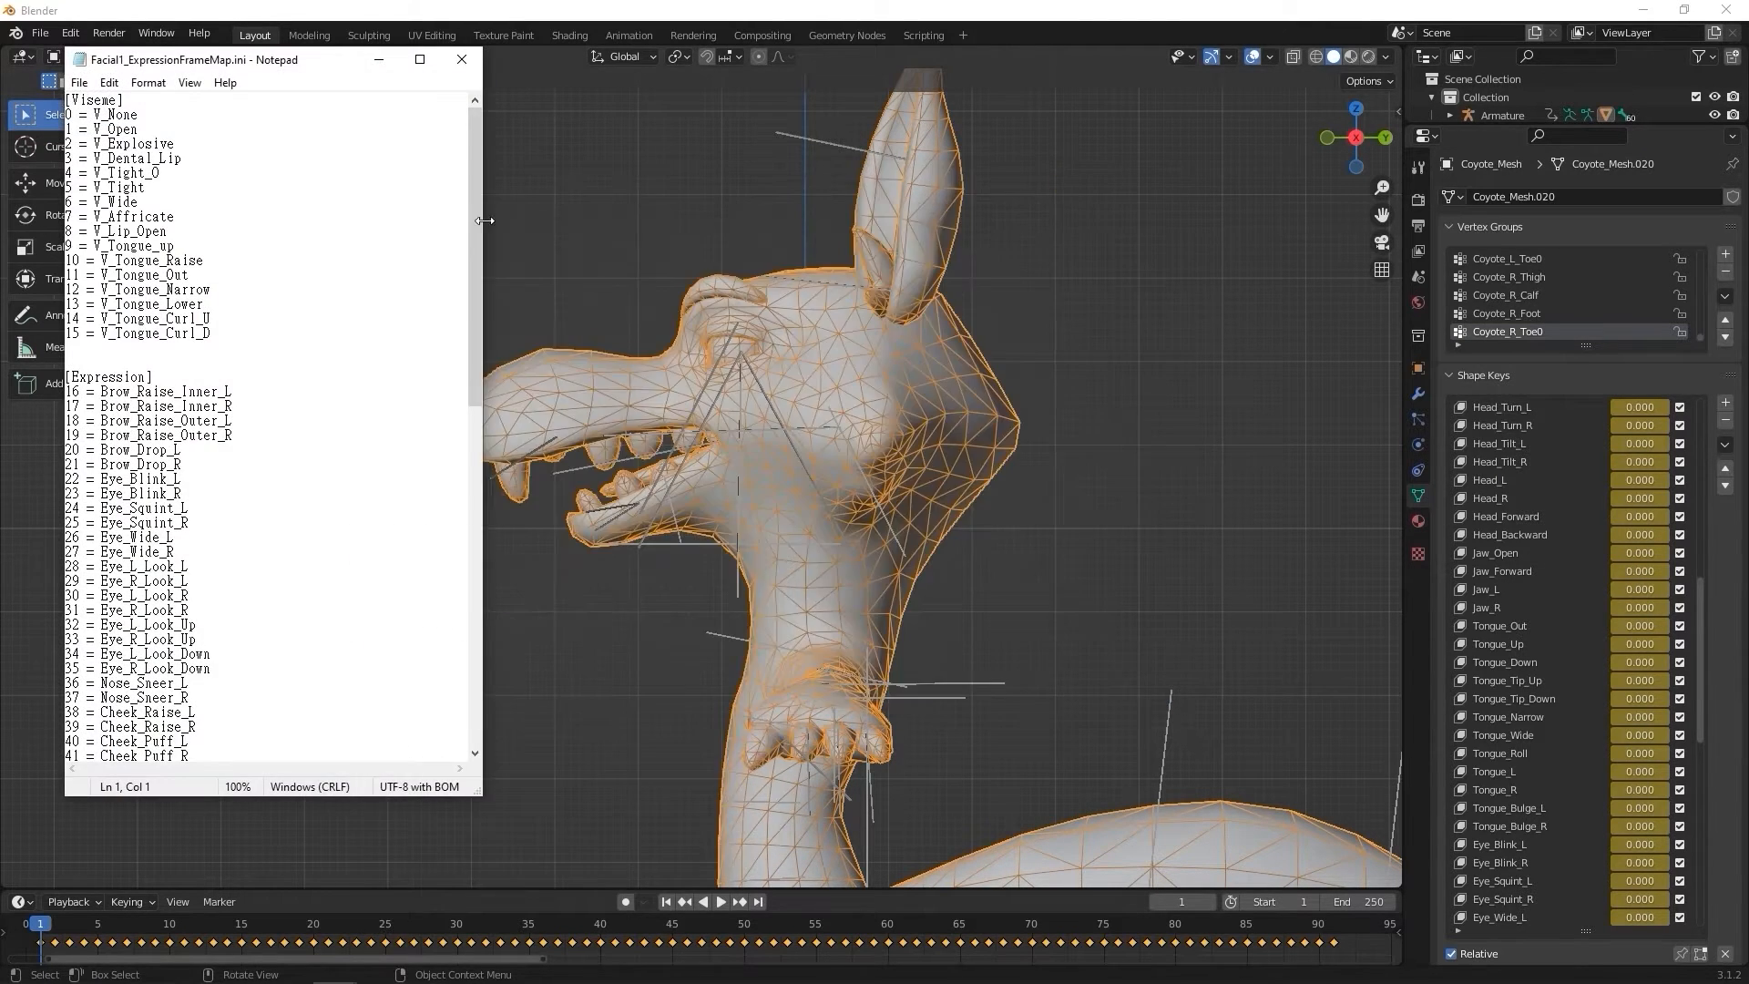
double_click(93, 98)
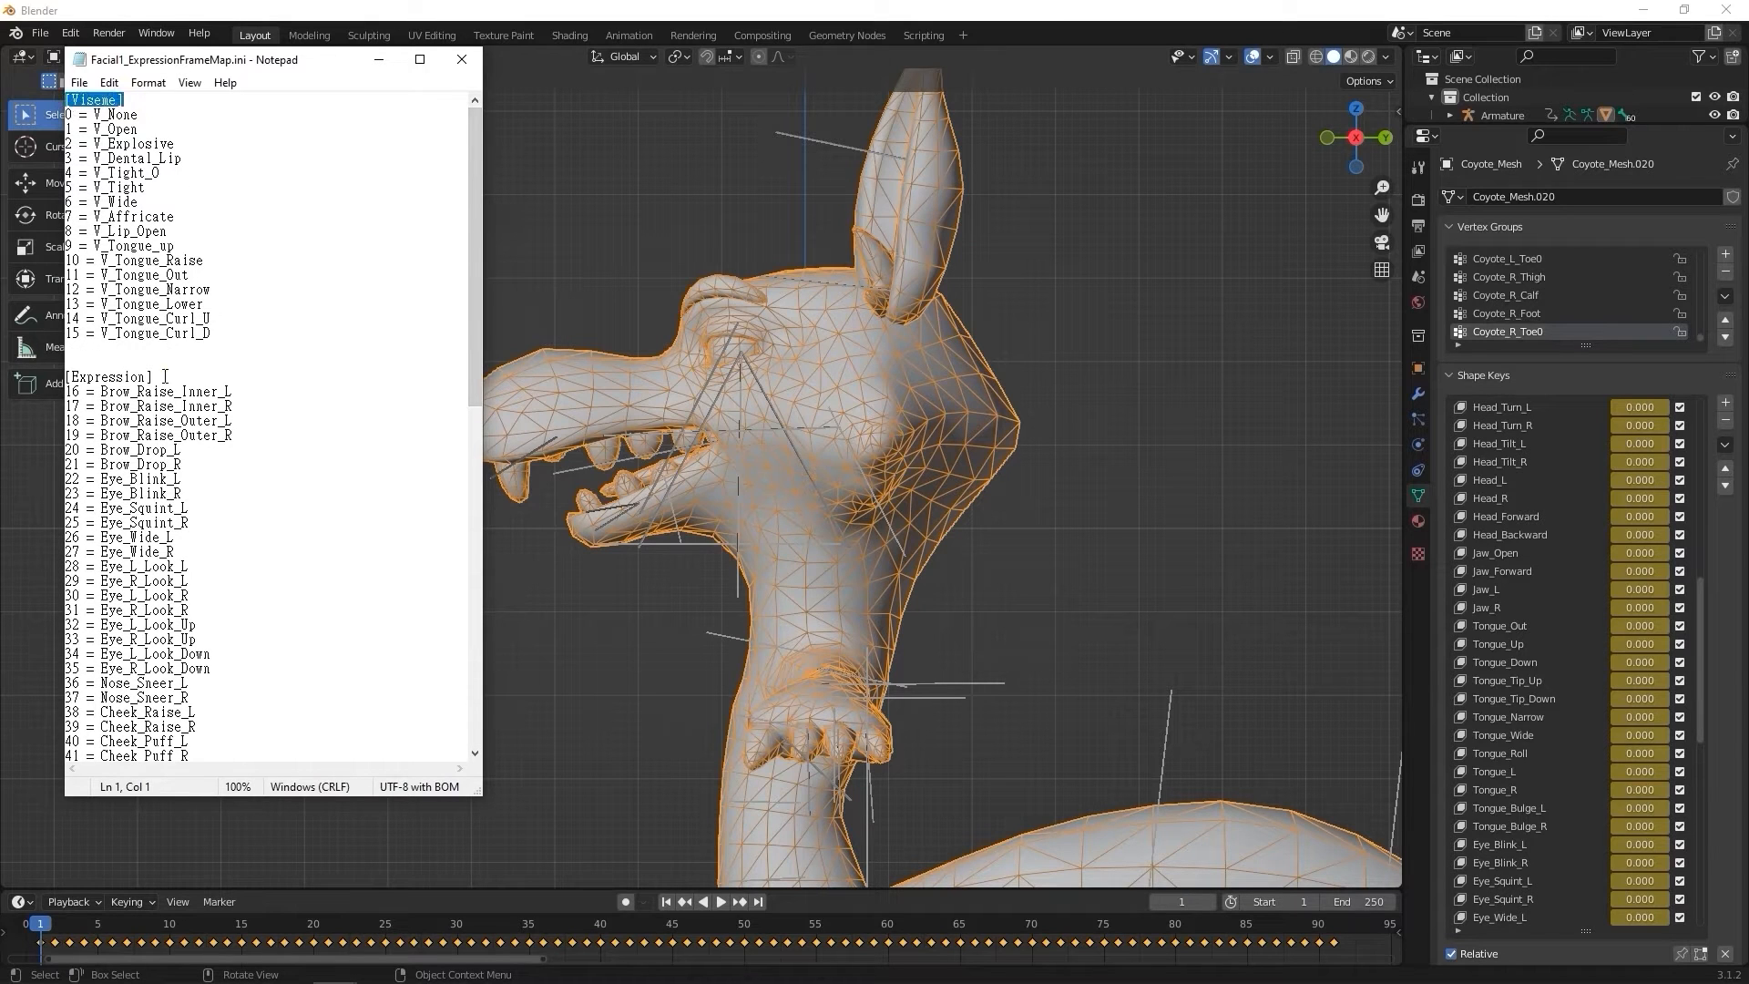
scroll("down", 3)
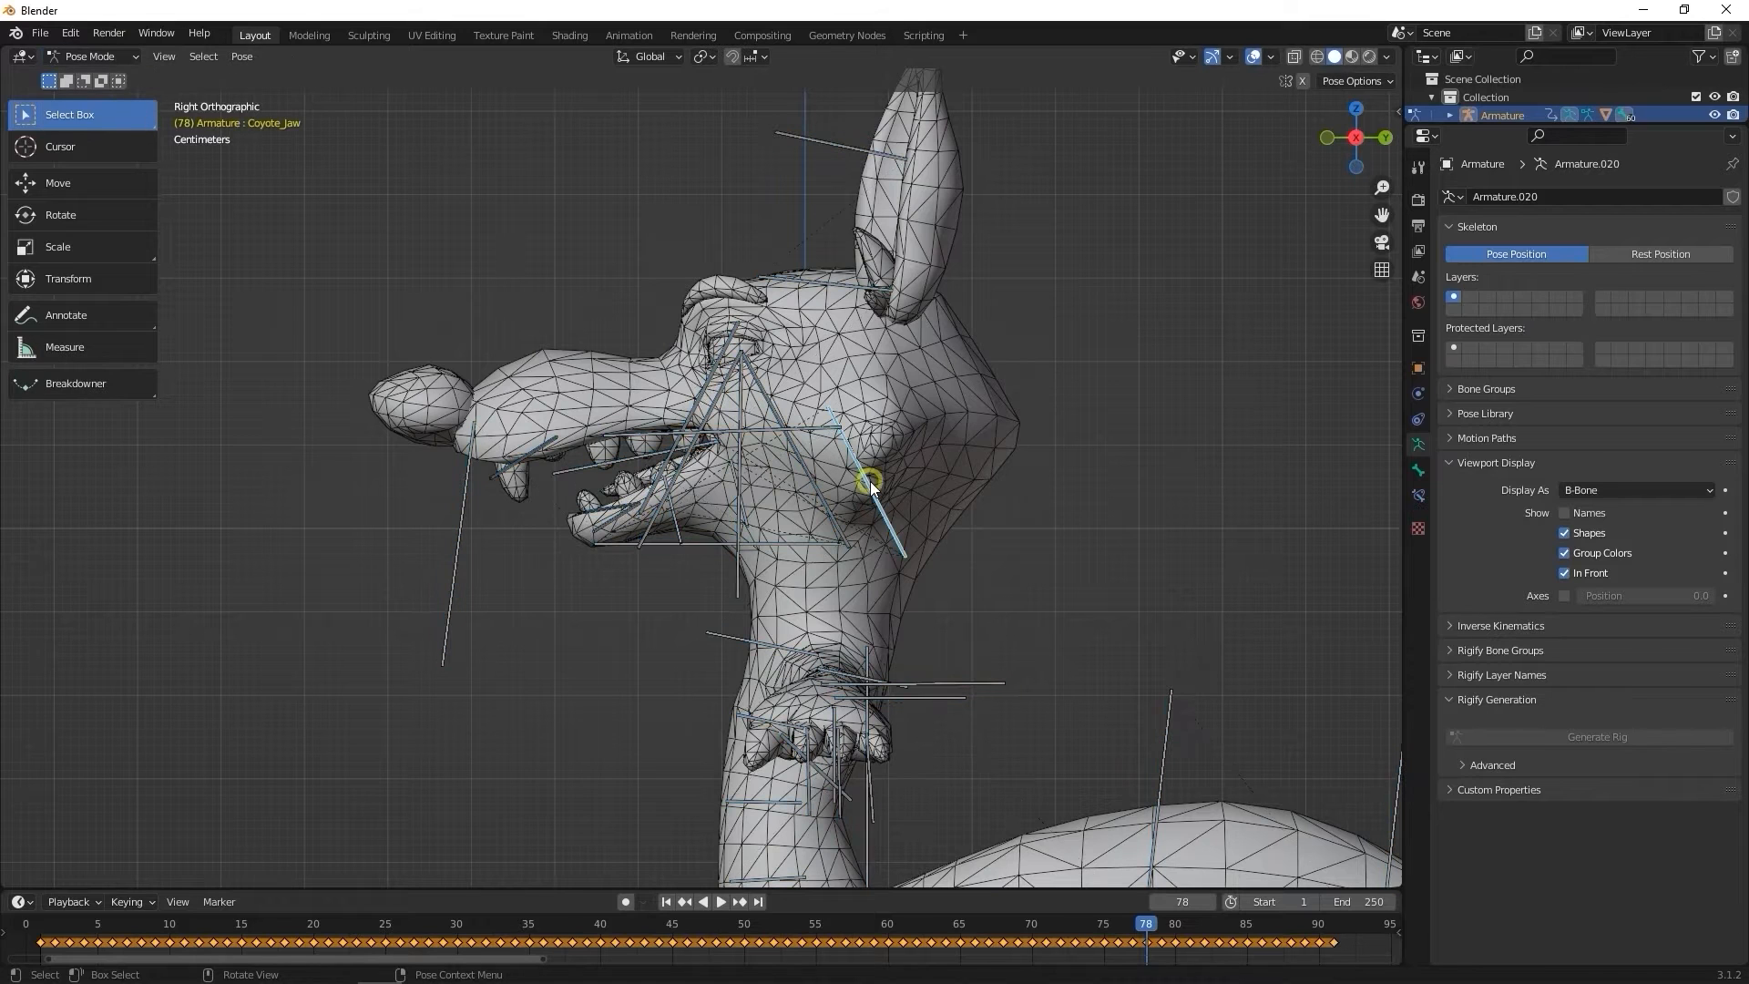
Step: Rotate Coyote_Jaw at frame 78 so the mouth hangs wide open, then return to Object Mode
key("r")
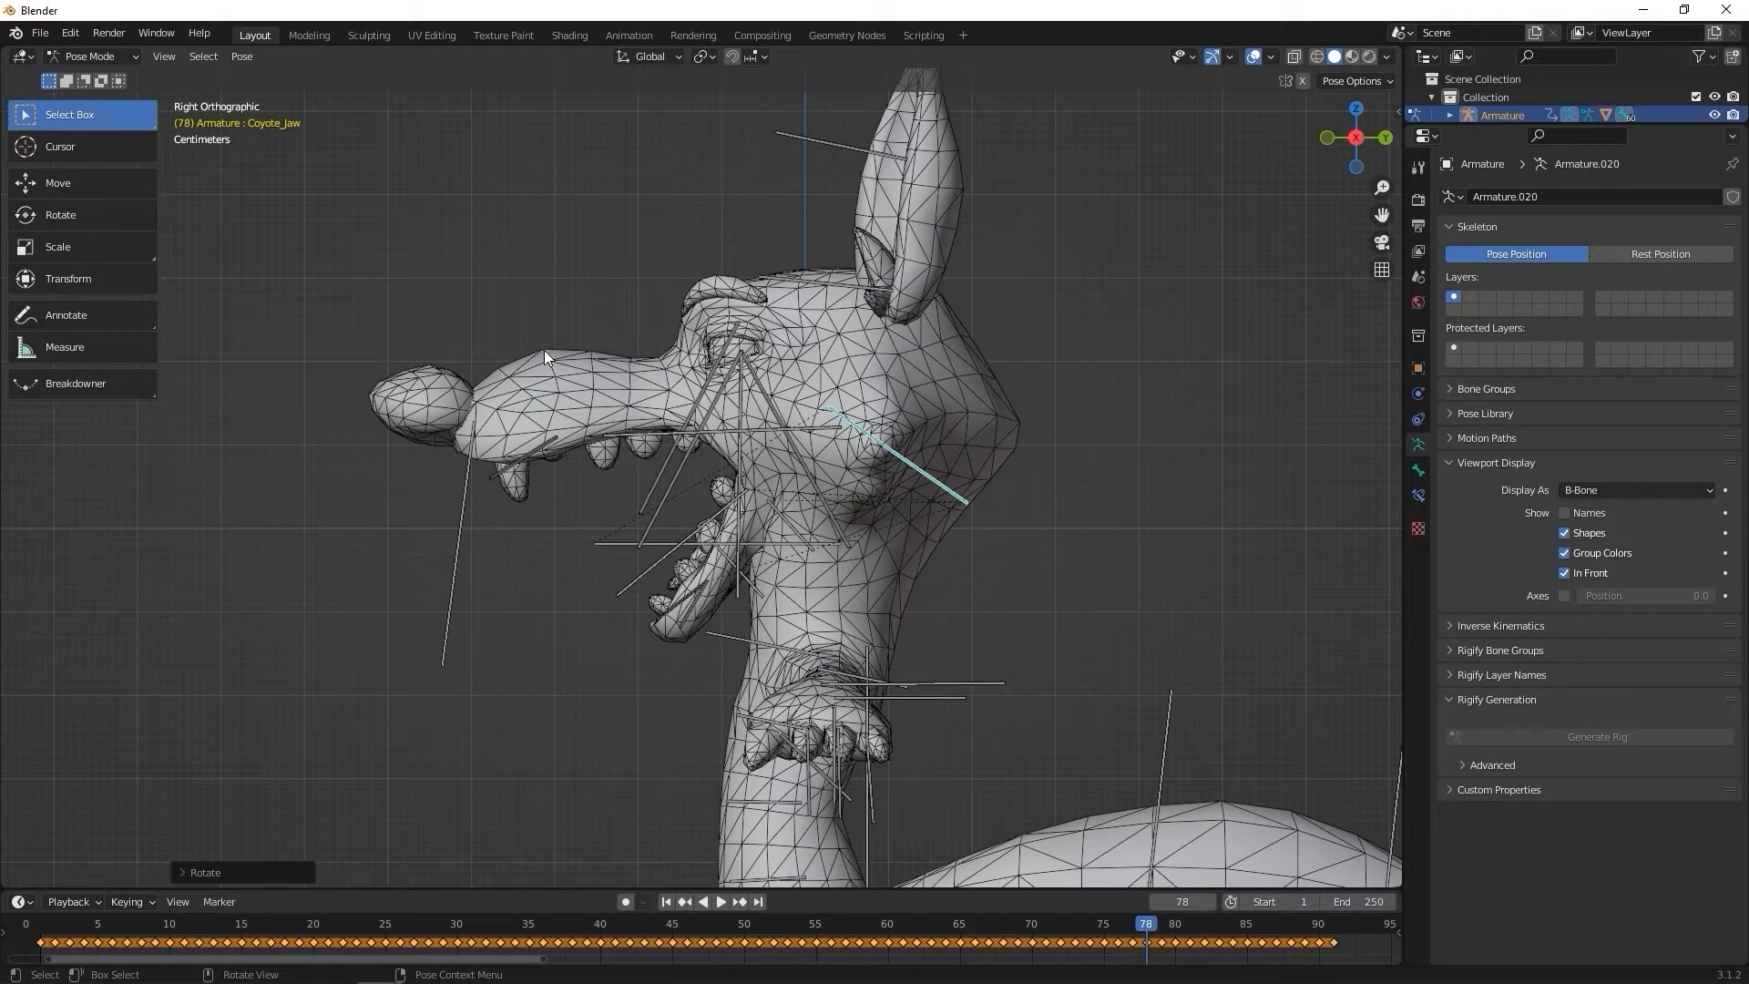
left_click(95, 57)
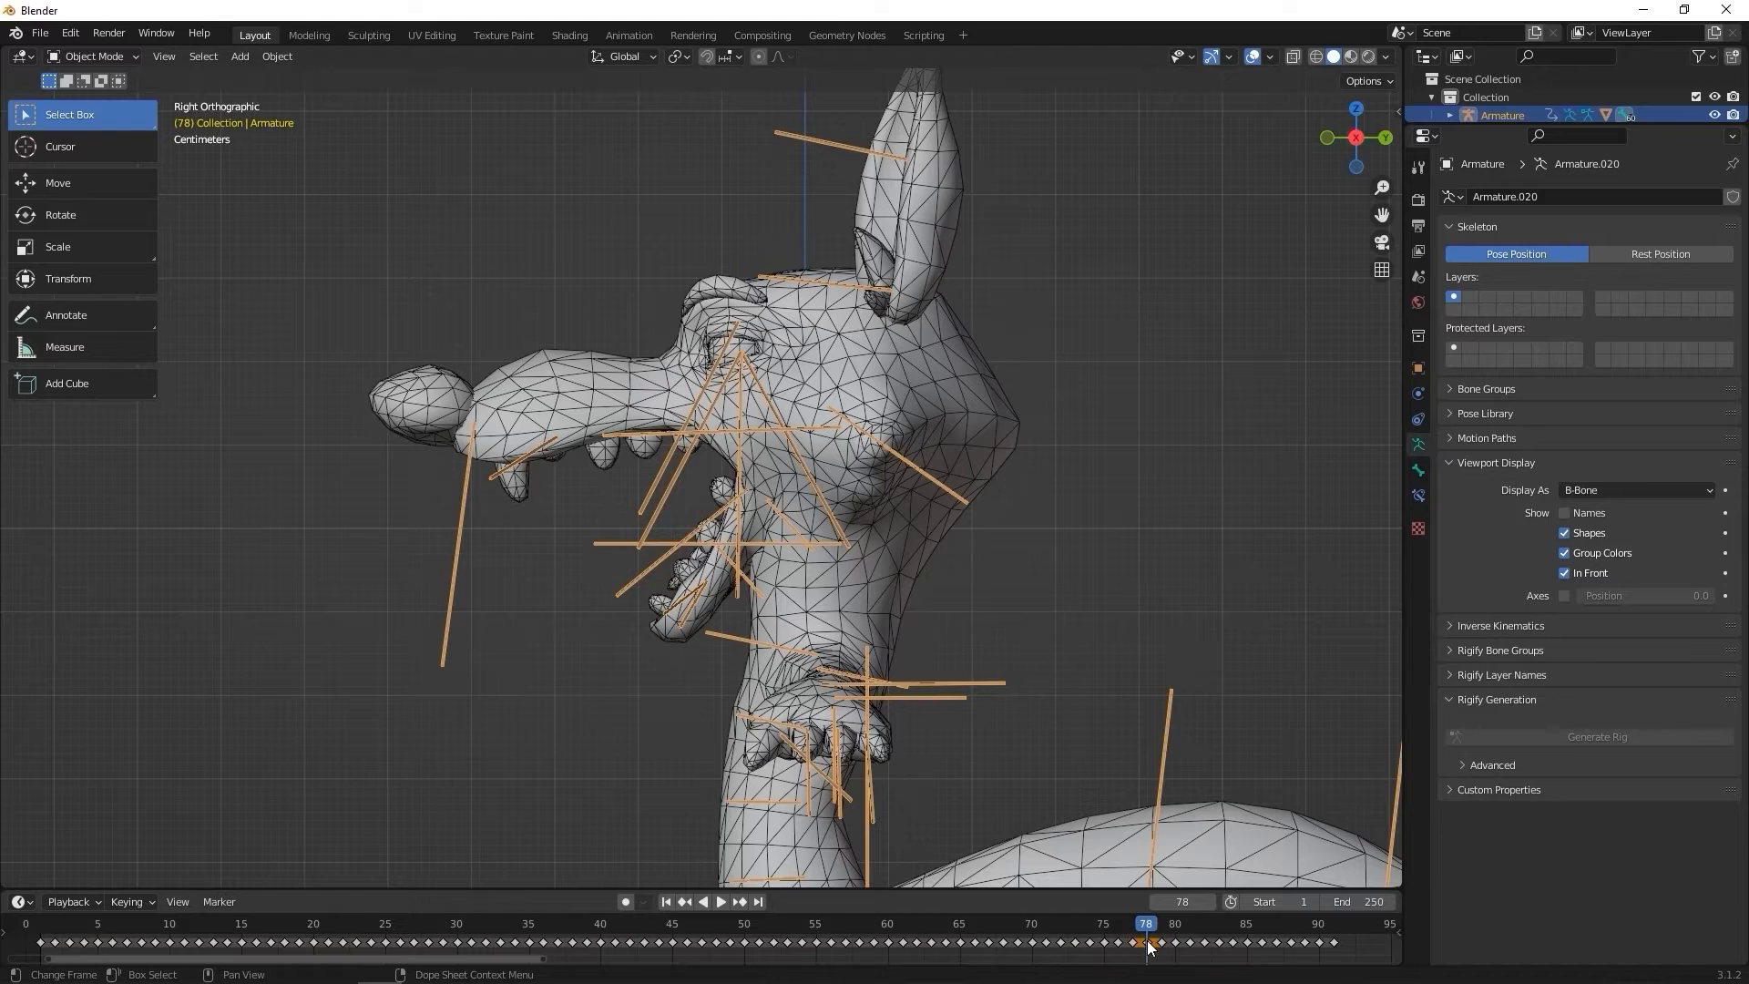
right_click(1150, 947)
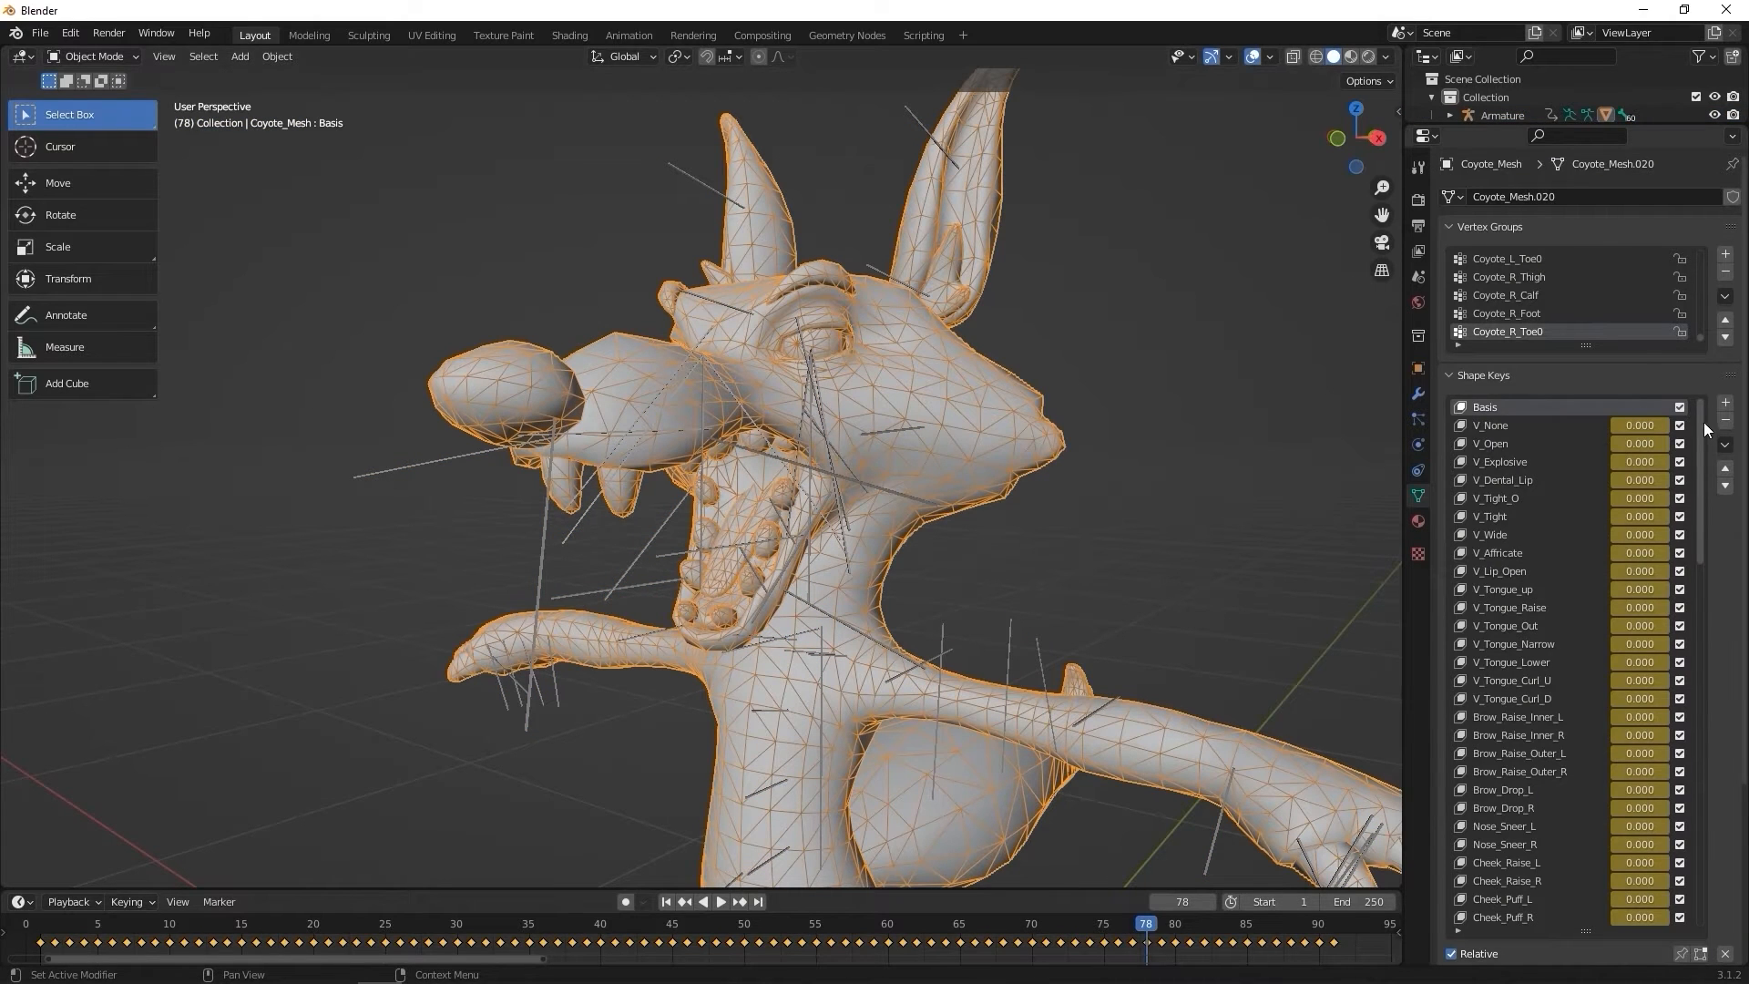
Step: Select the Jaw_Open shape key at full strength and enter Sculpt Mode with Elastic Deform on the mouth
scroll("down", 3)
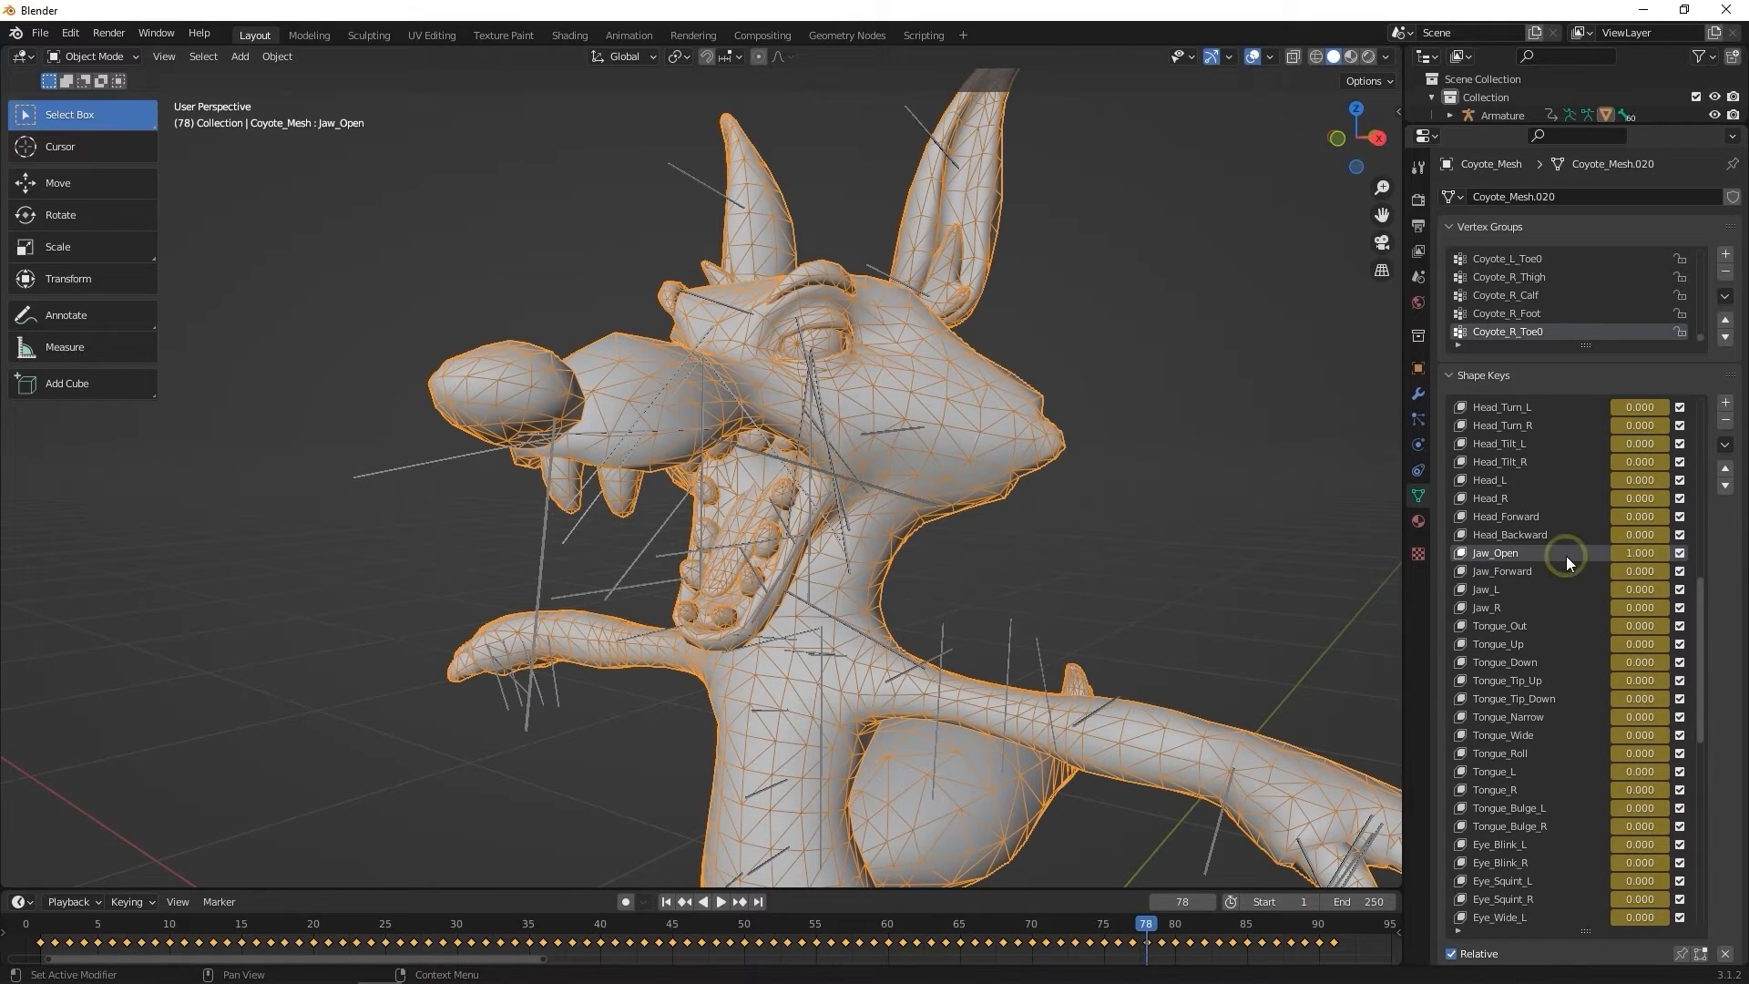
left_click(93, 56)
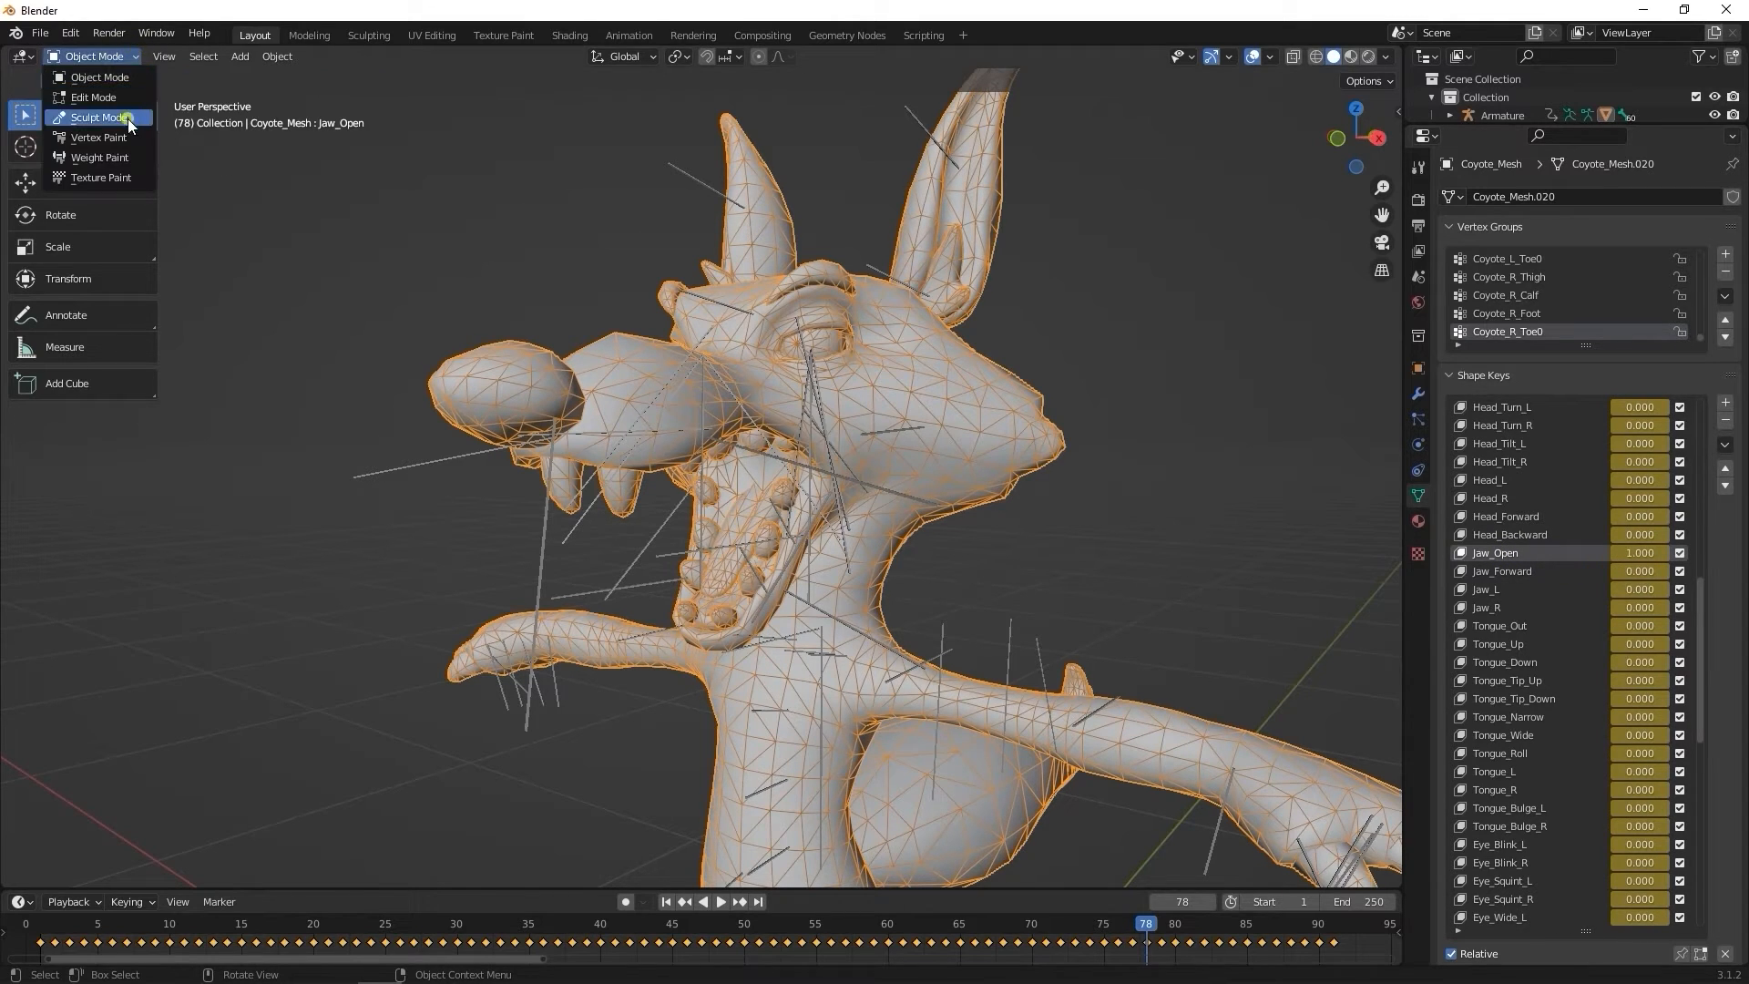
left_click(96, 117)
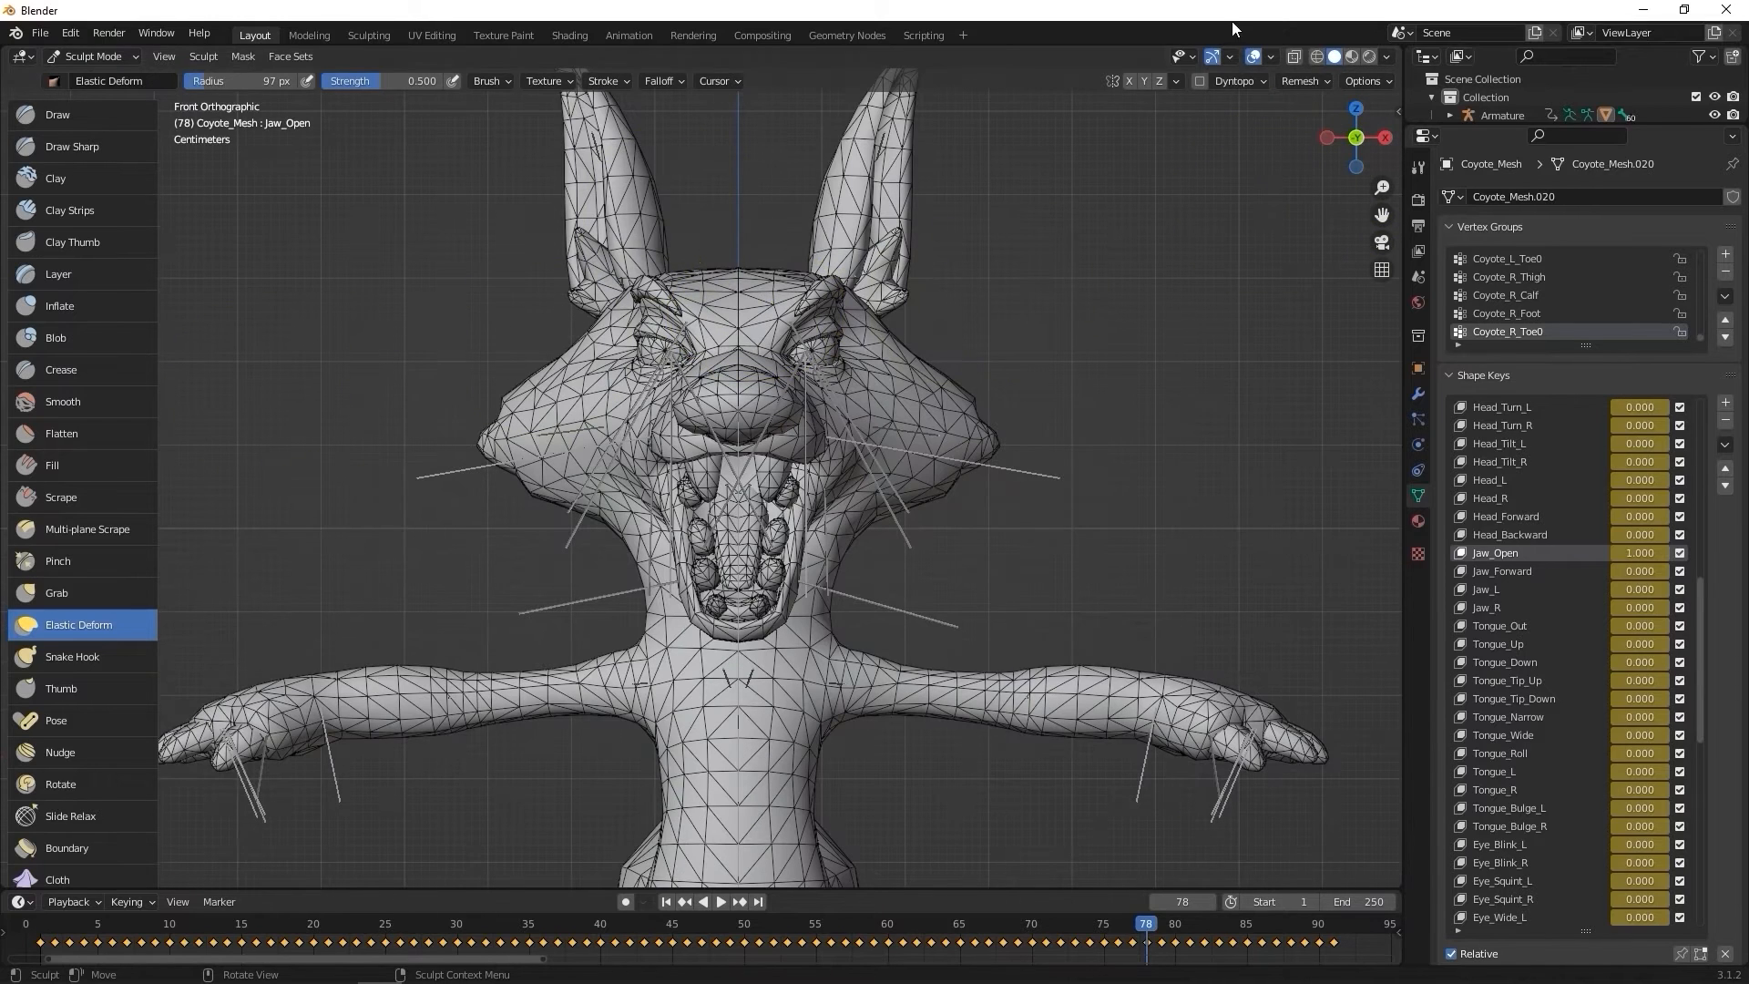
mouse_move(1129, 80)
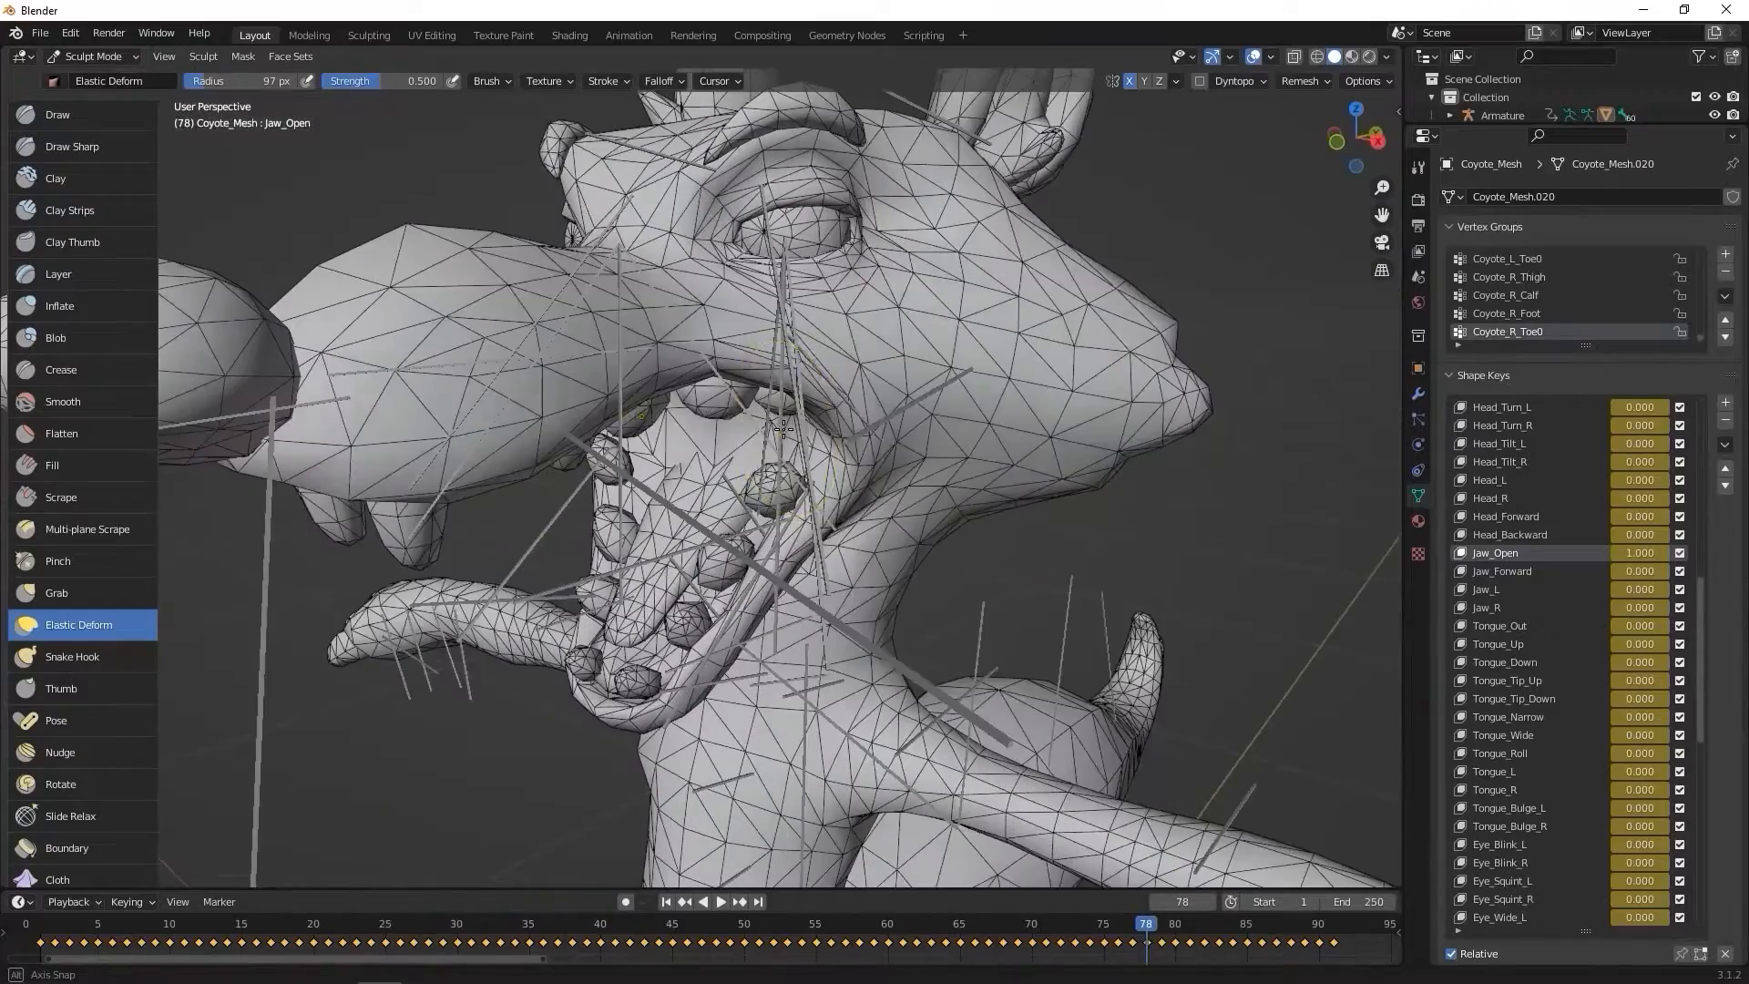
left_click(93, 57)
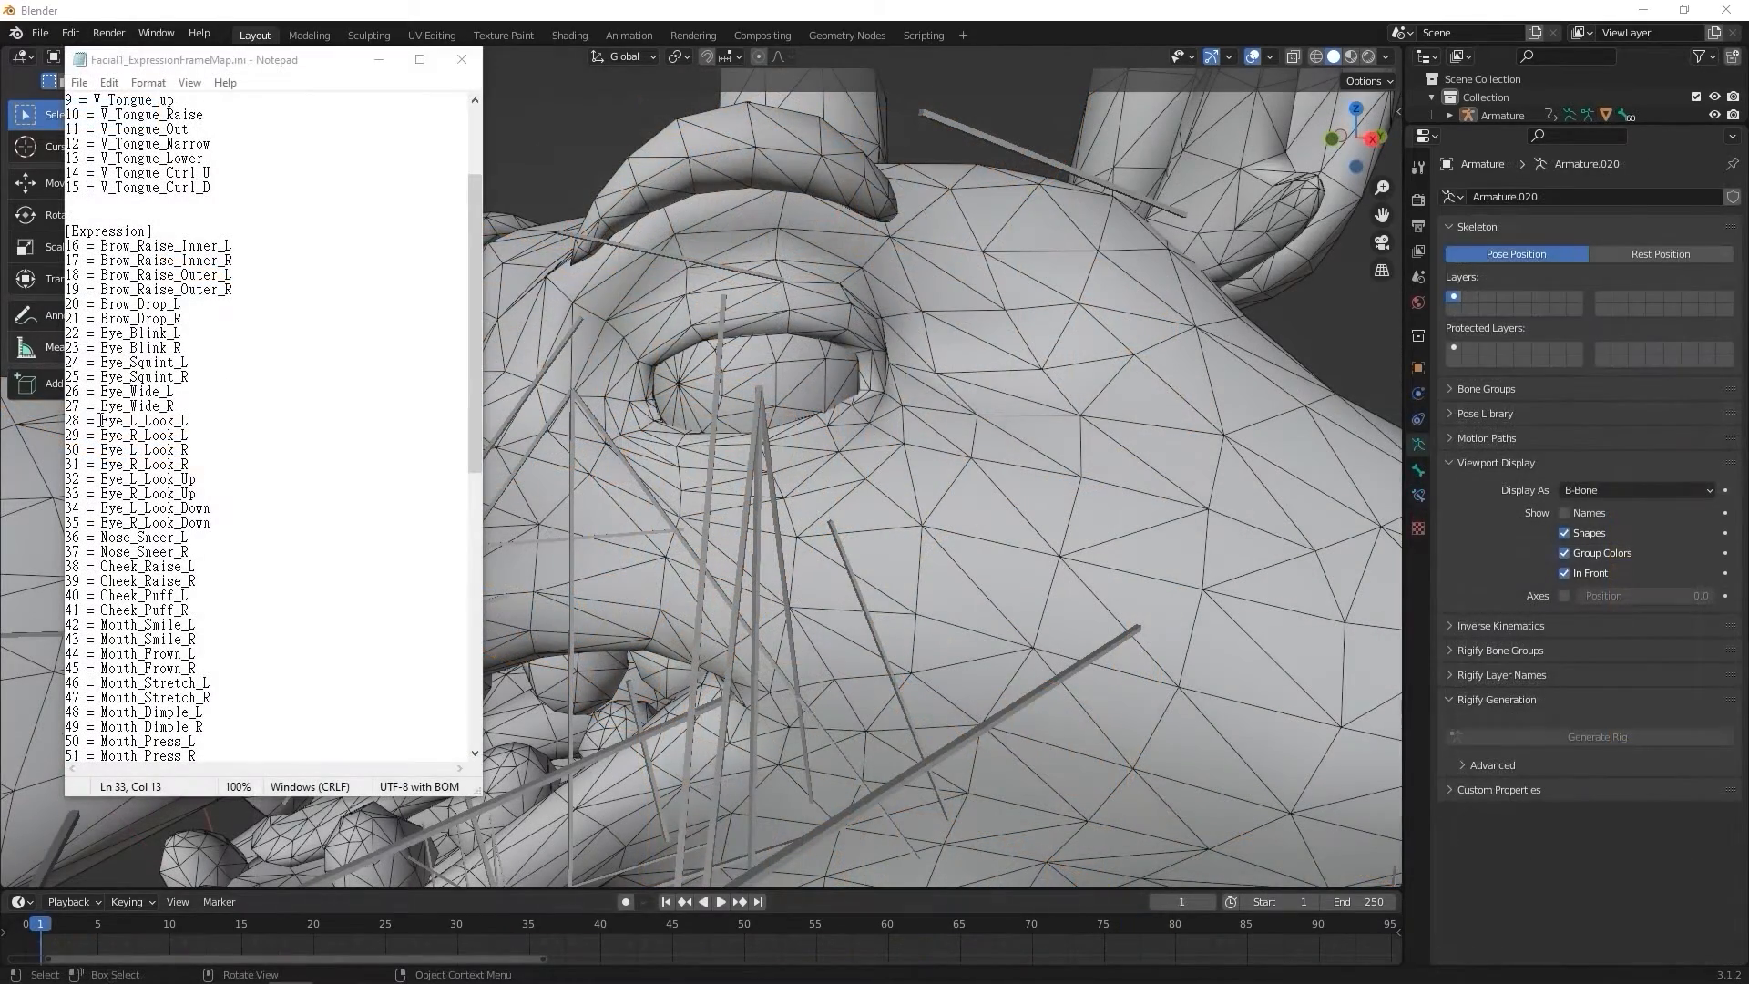
Step: Deselect the Armature and make Coyote_Mesh active so its viseme shape keys are listed
double_click(127, 421)
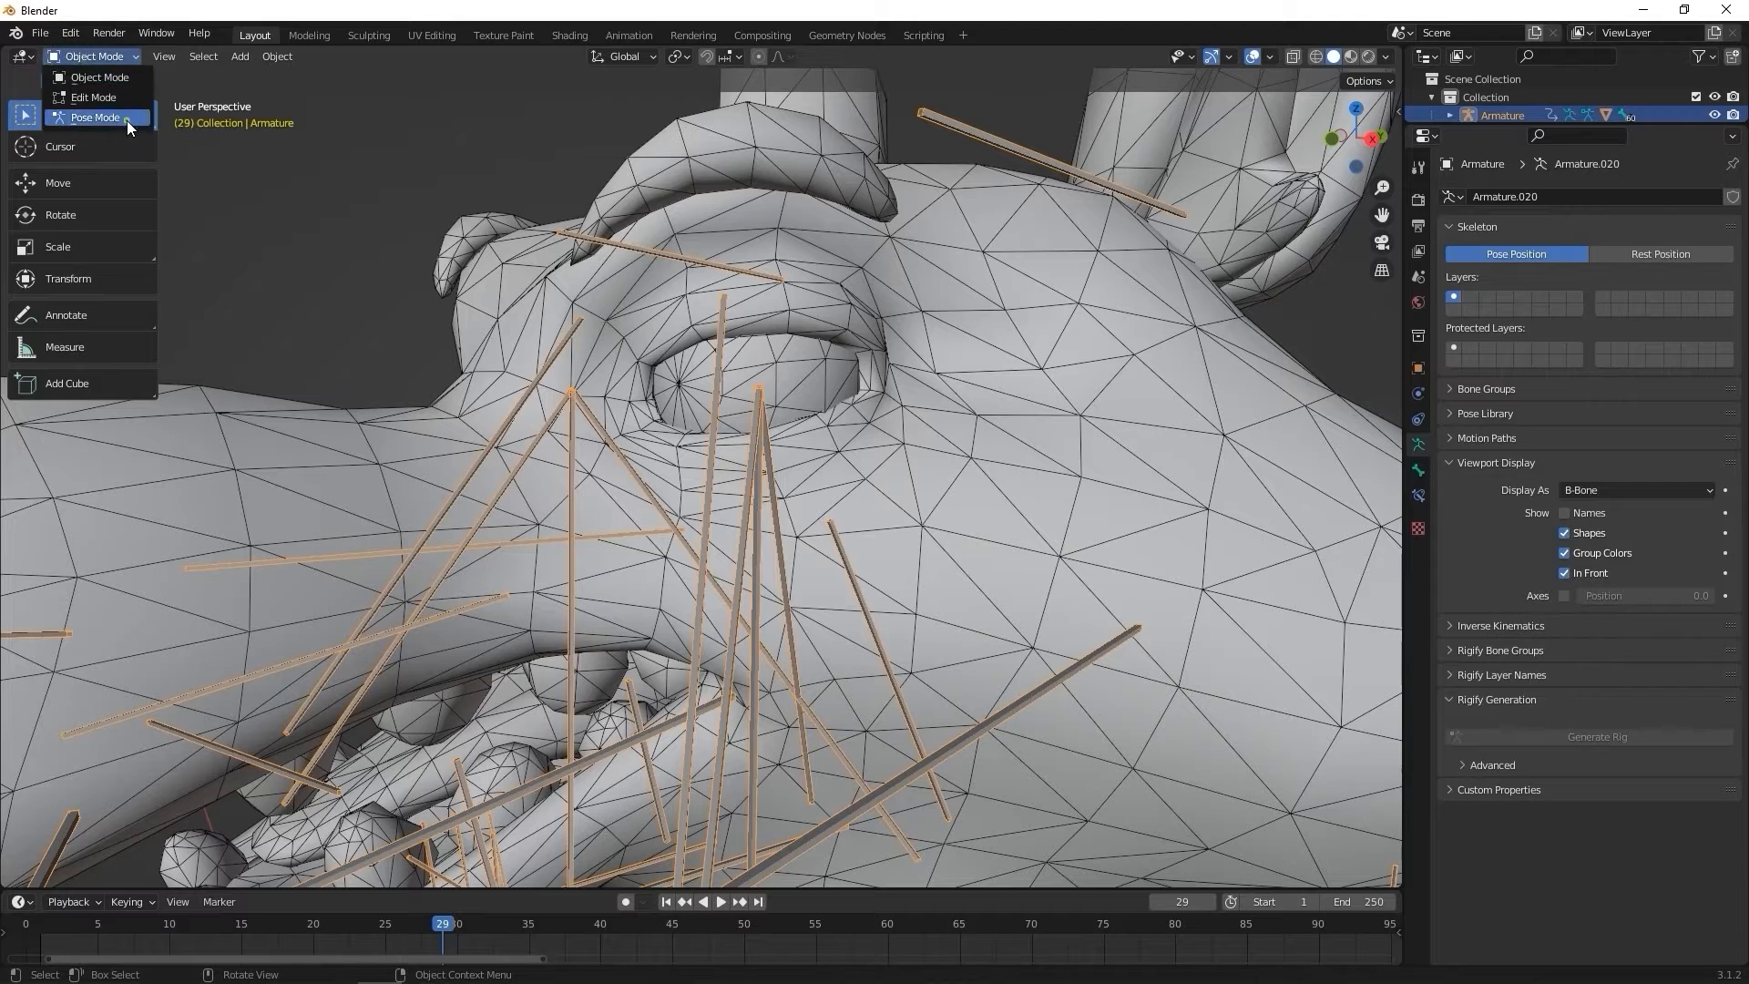
left_click(92, 117)
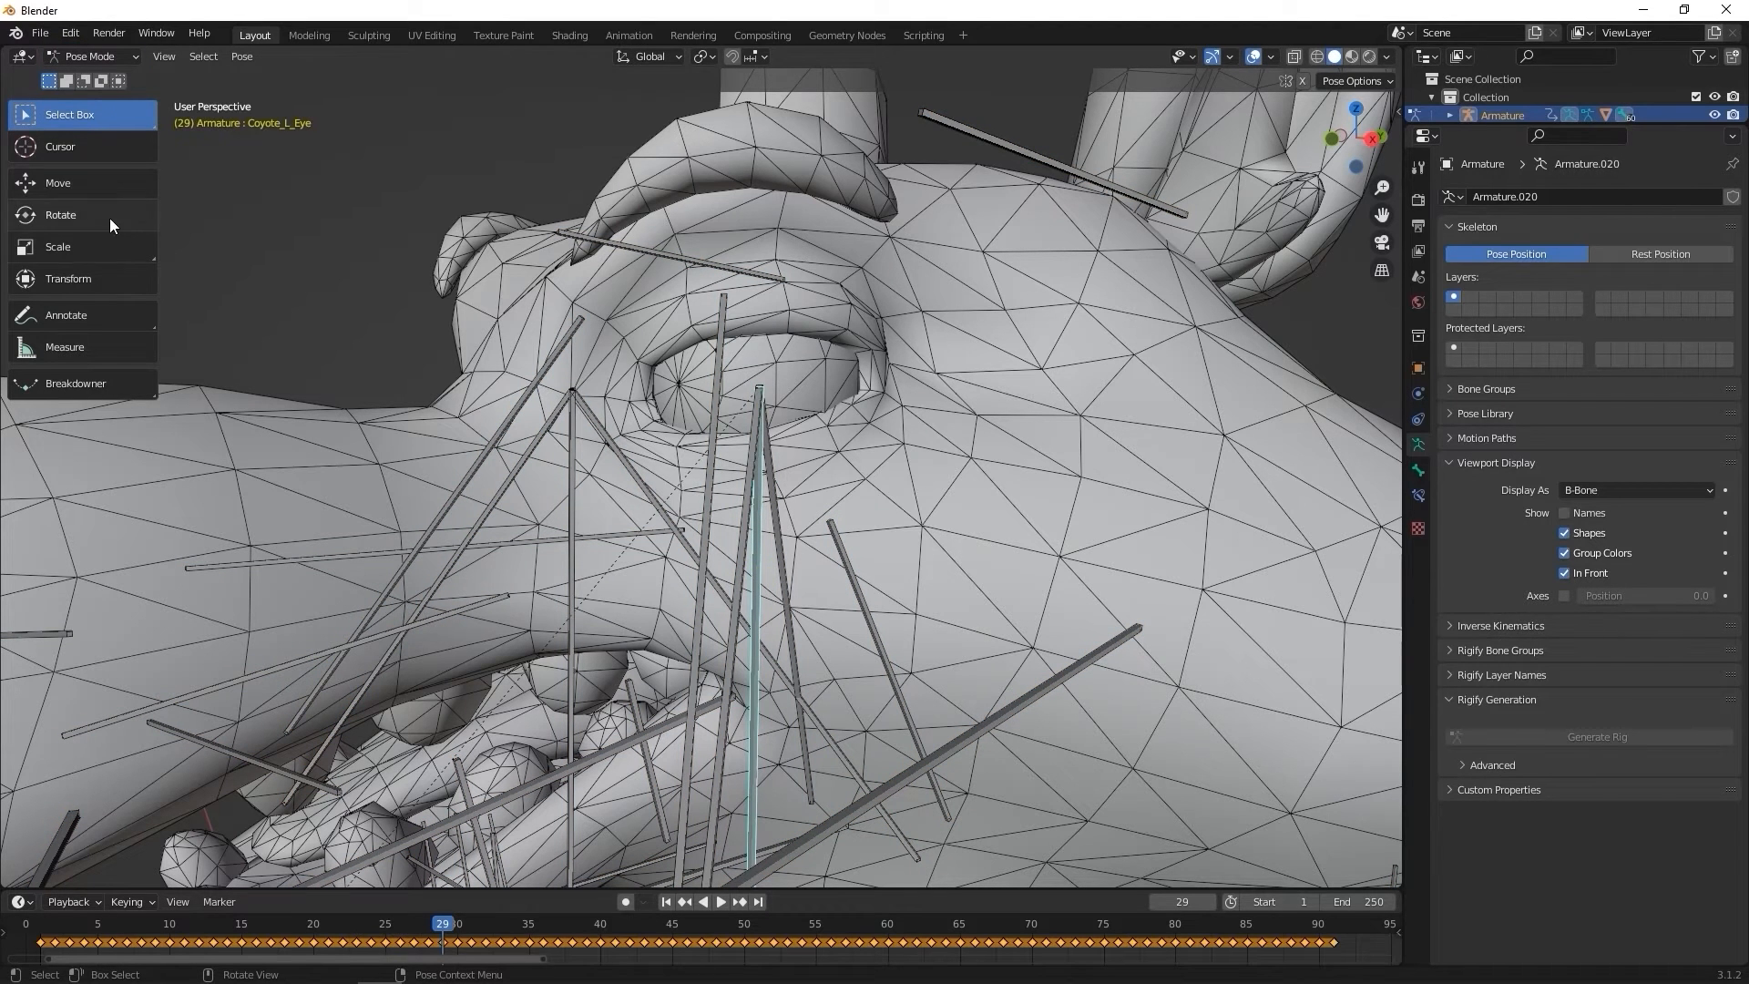
left_click(60, 215)
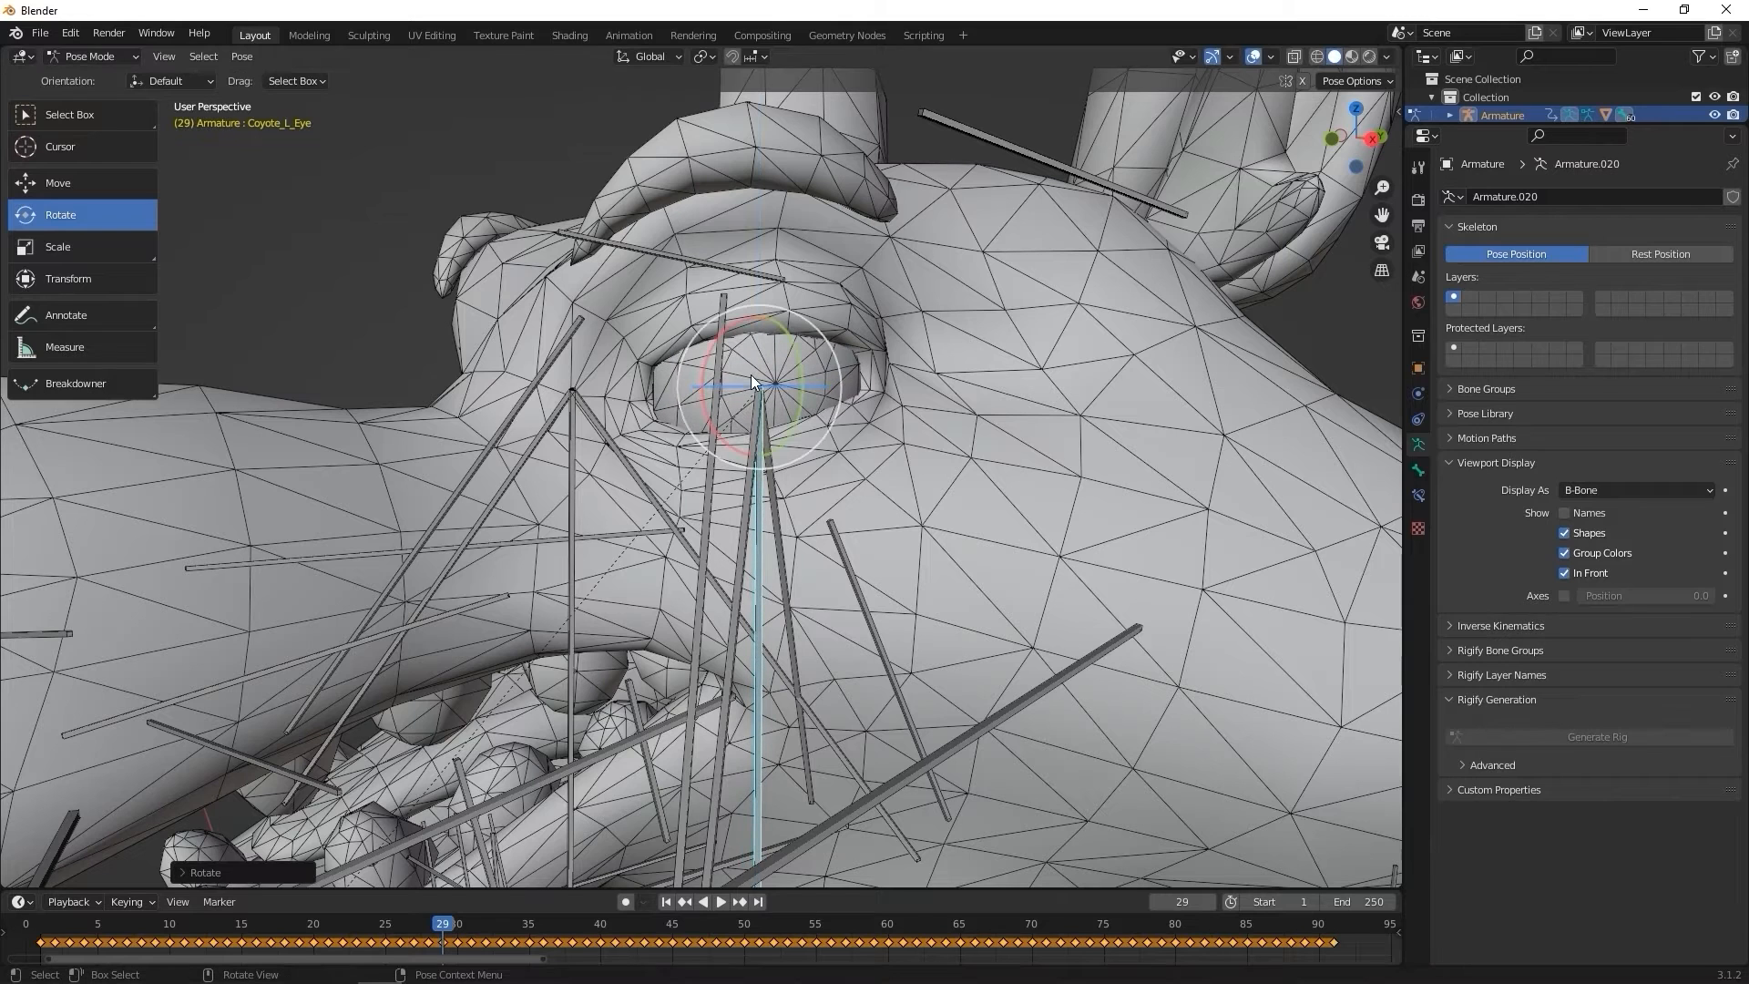
left_click(92, 56)
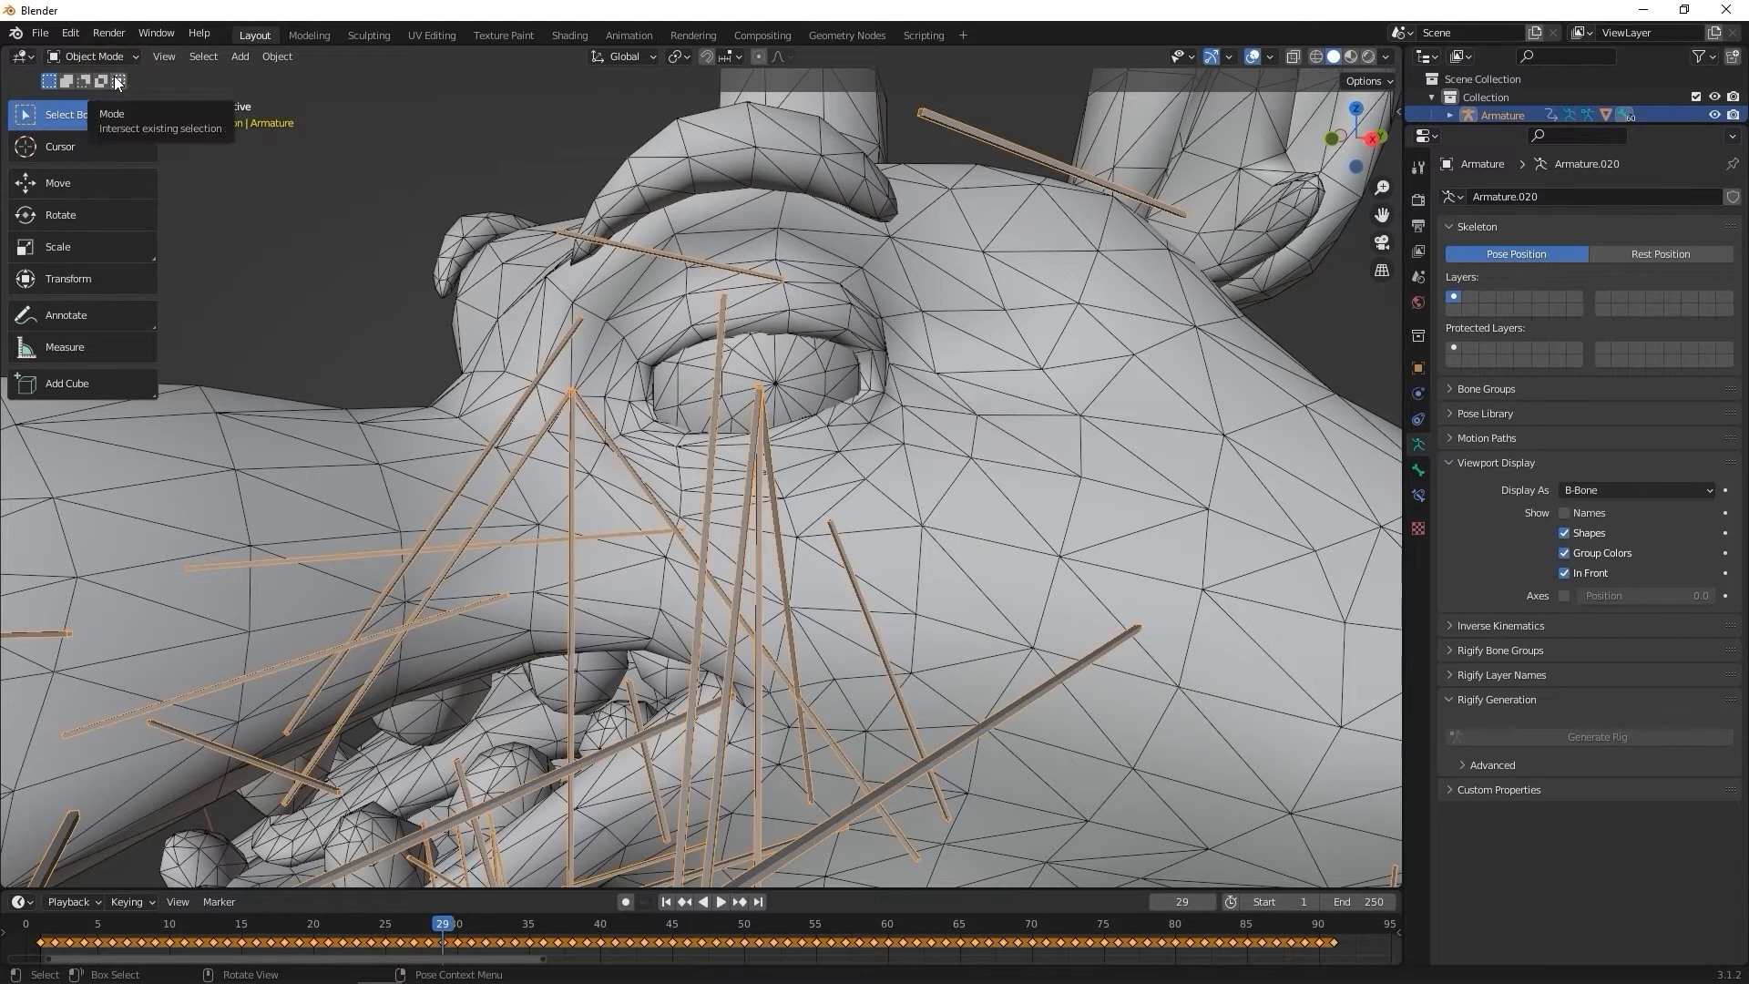
right_click(445, 942)
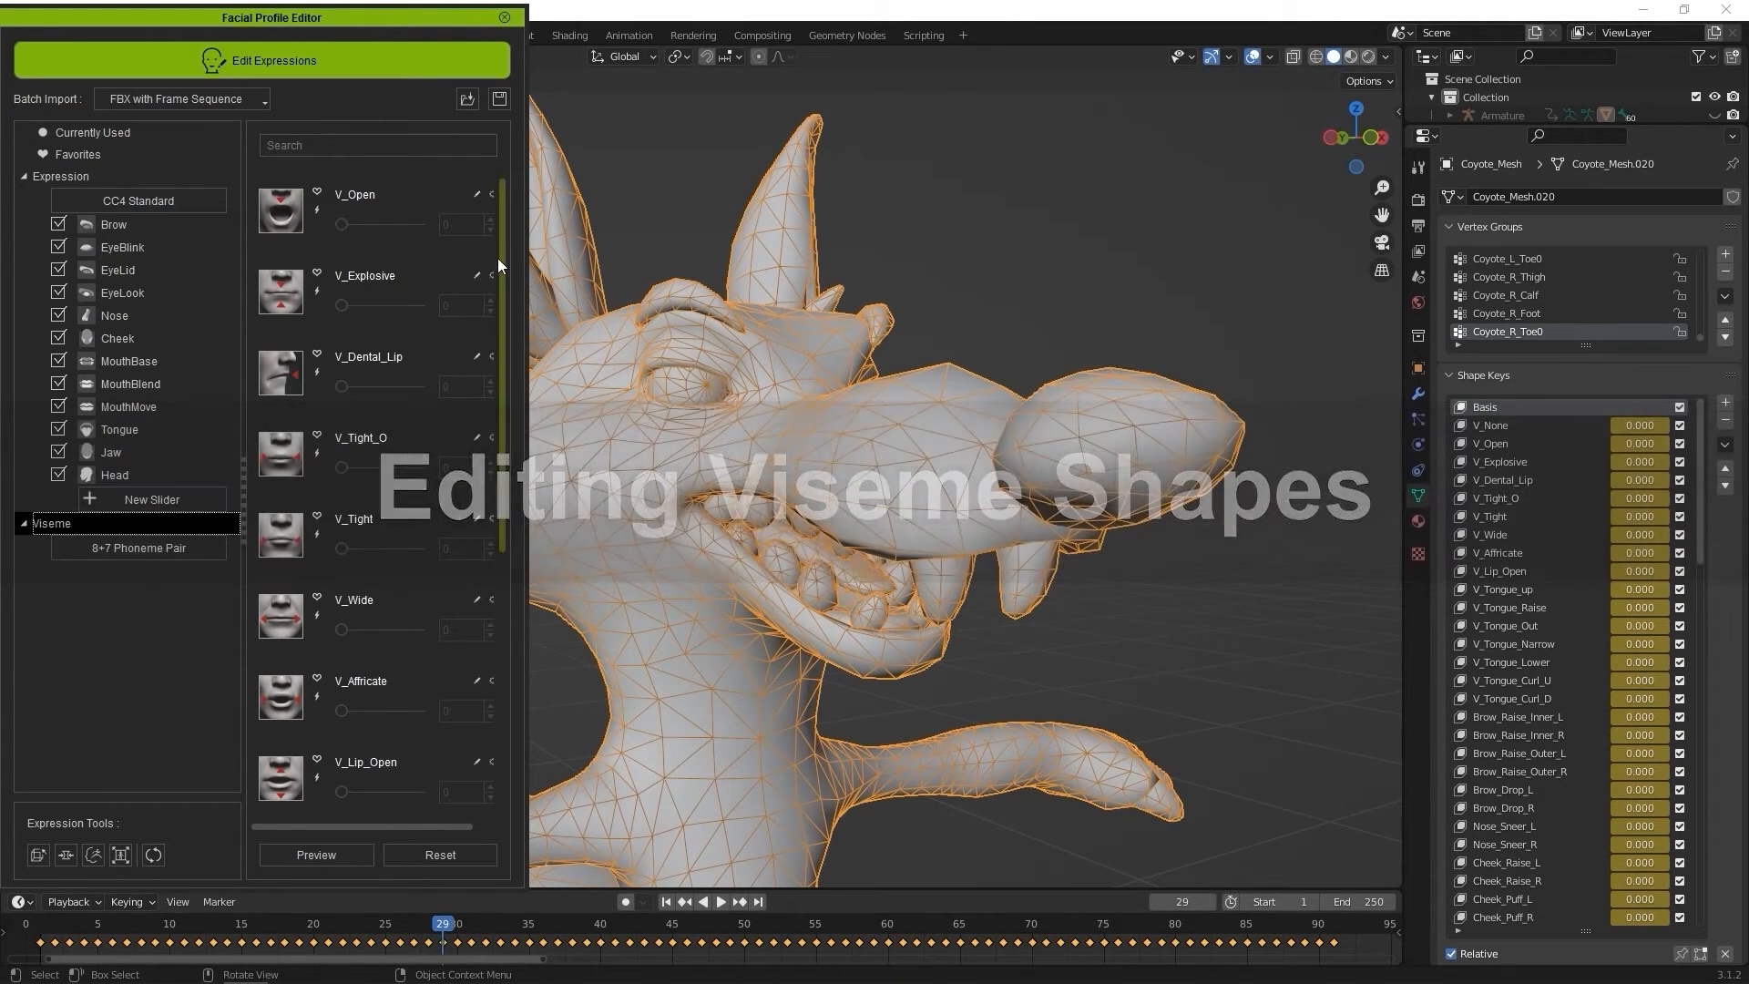
Step: Scroll the Viseme slider list from V_Open down to V_Tongue_Curl_D
scroll("down", 3)
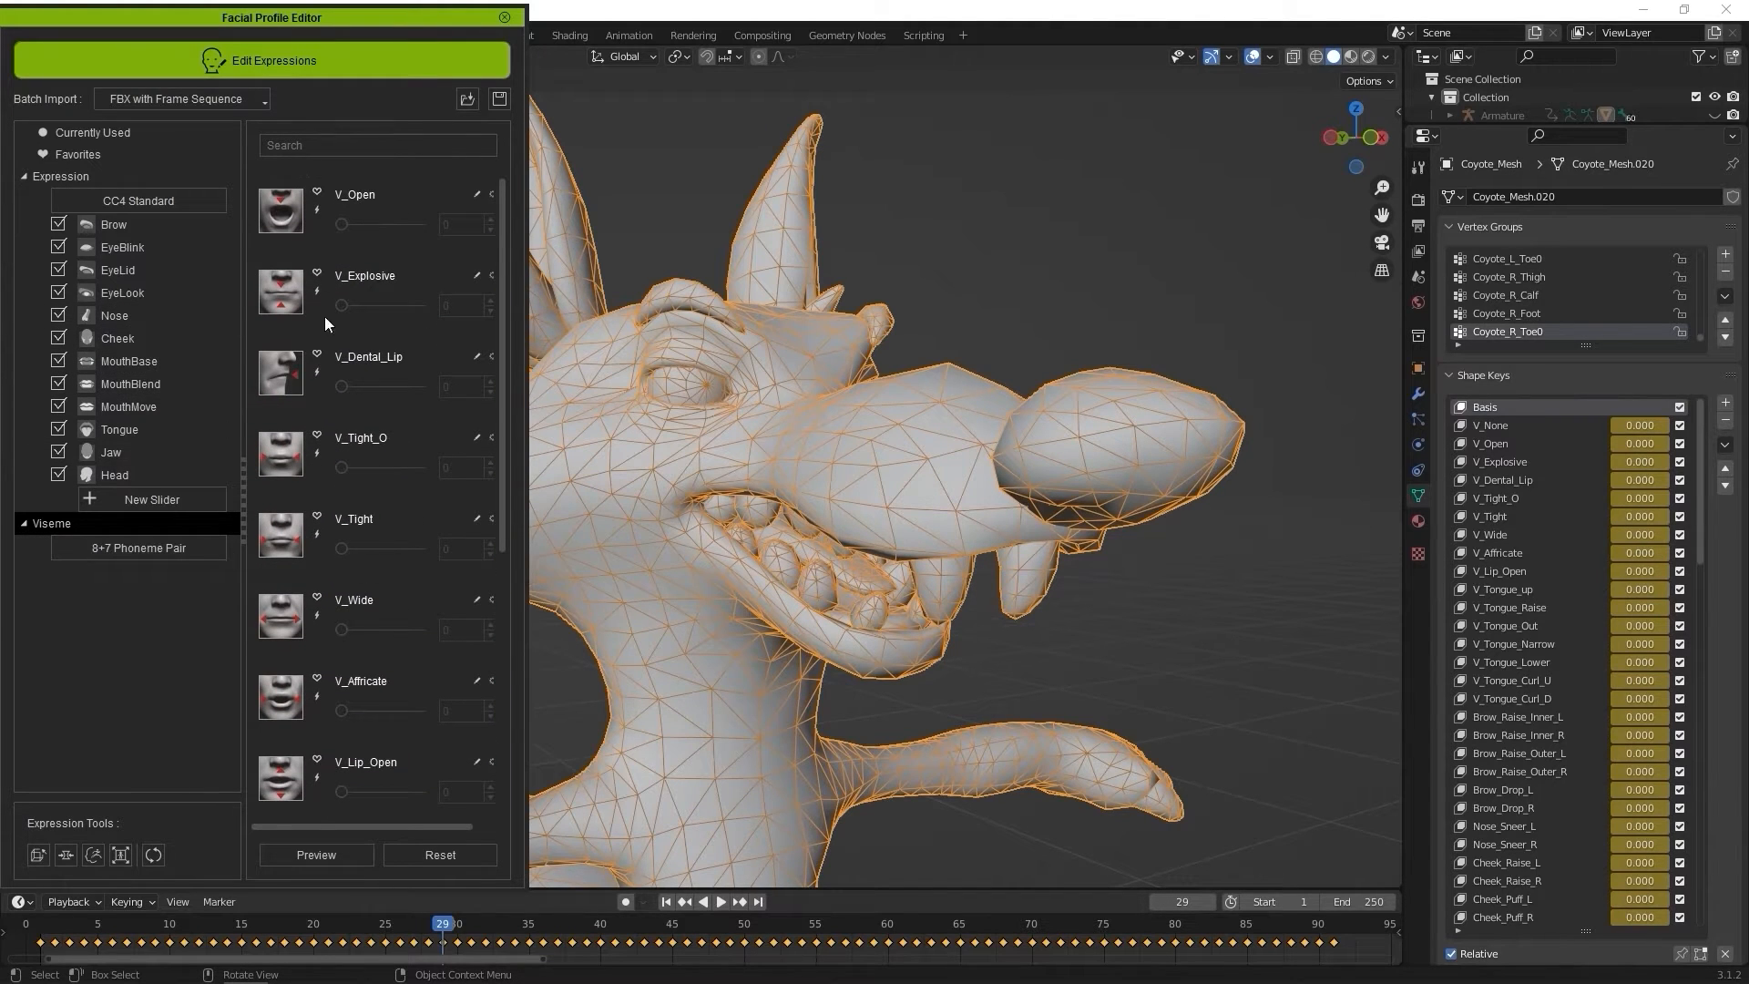
scroll("down", 3)
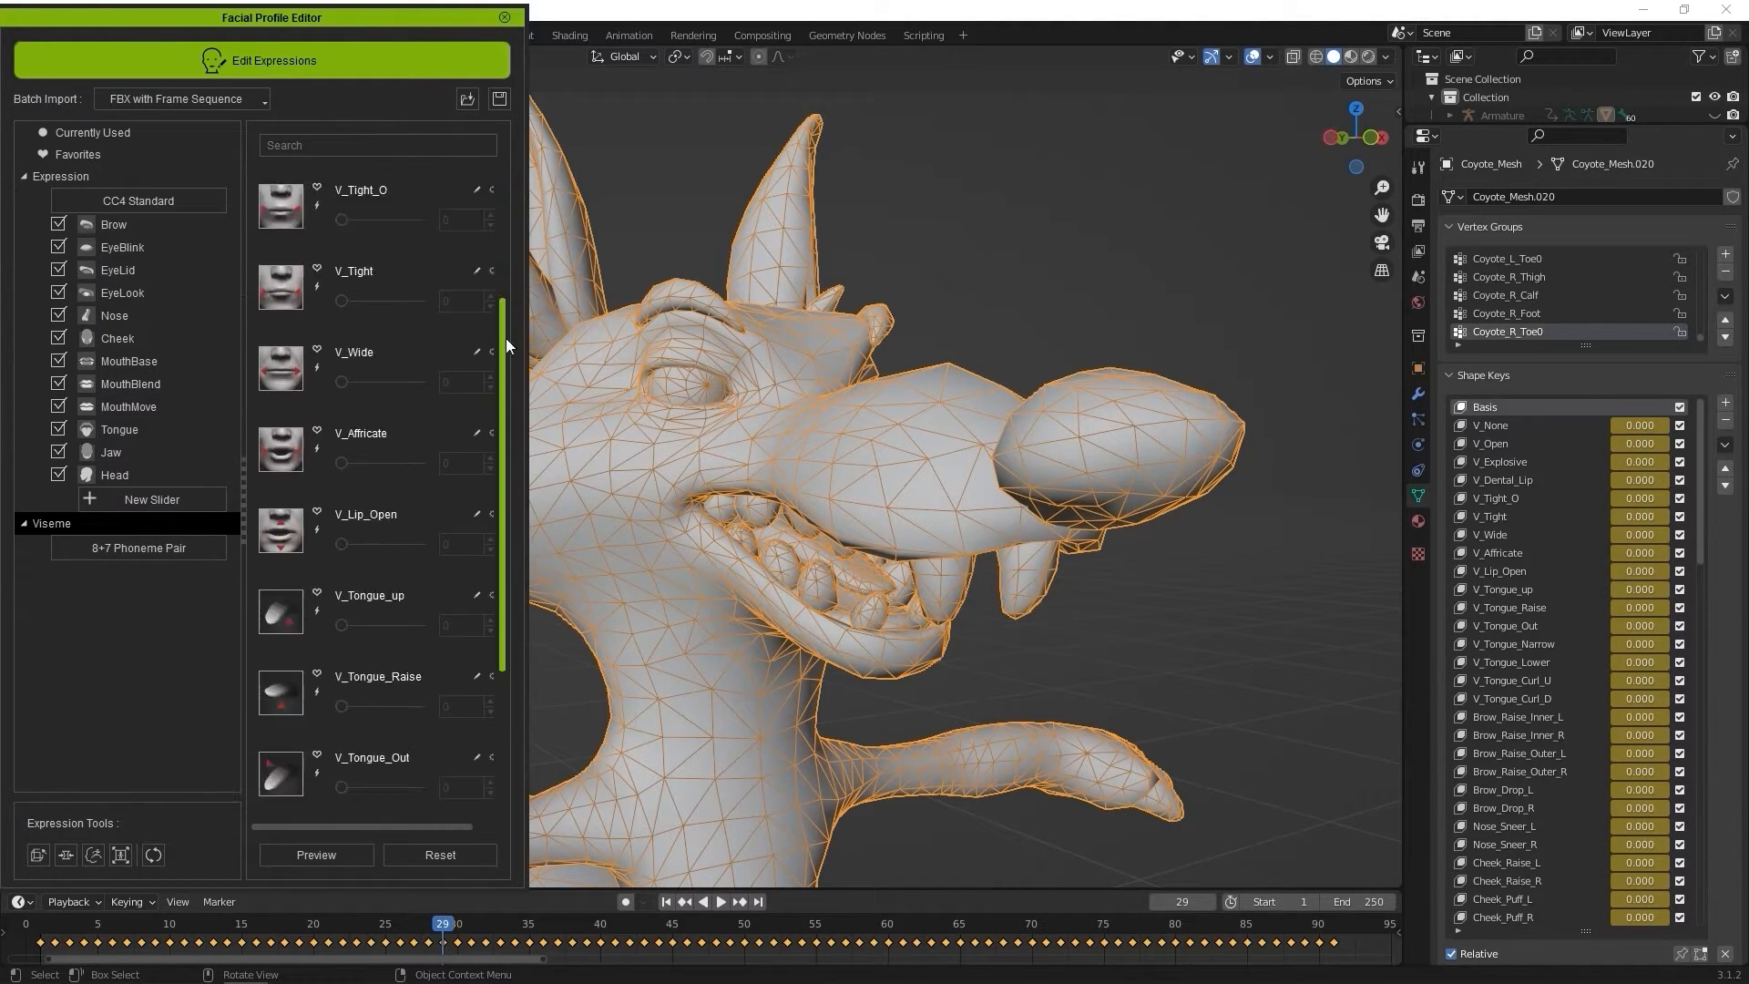
scroll("down", 3)
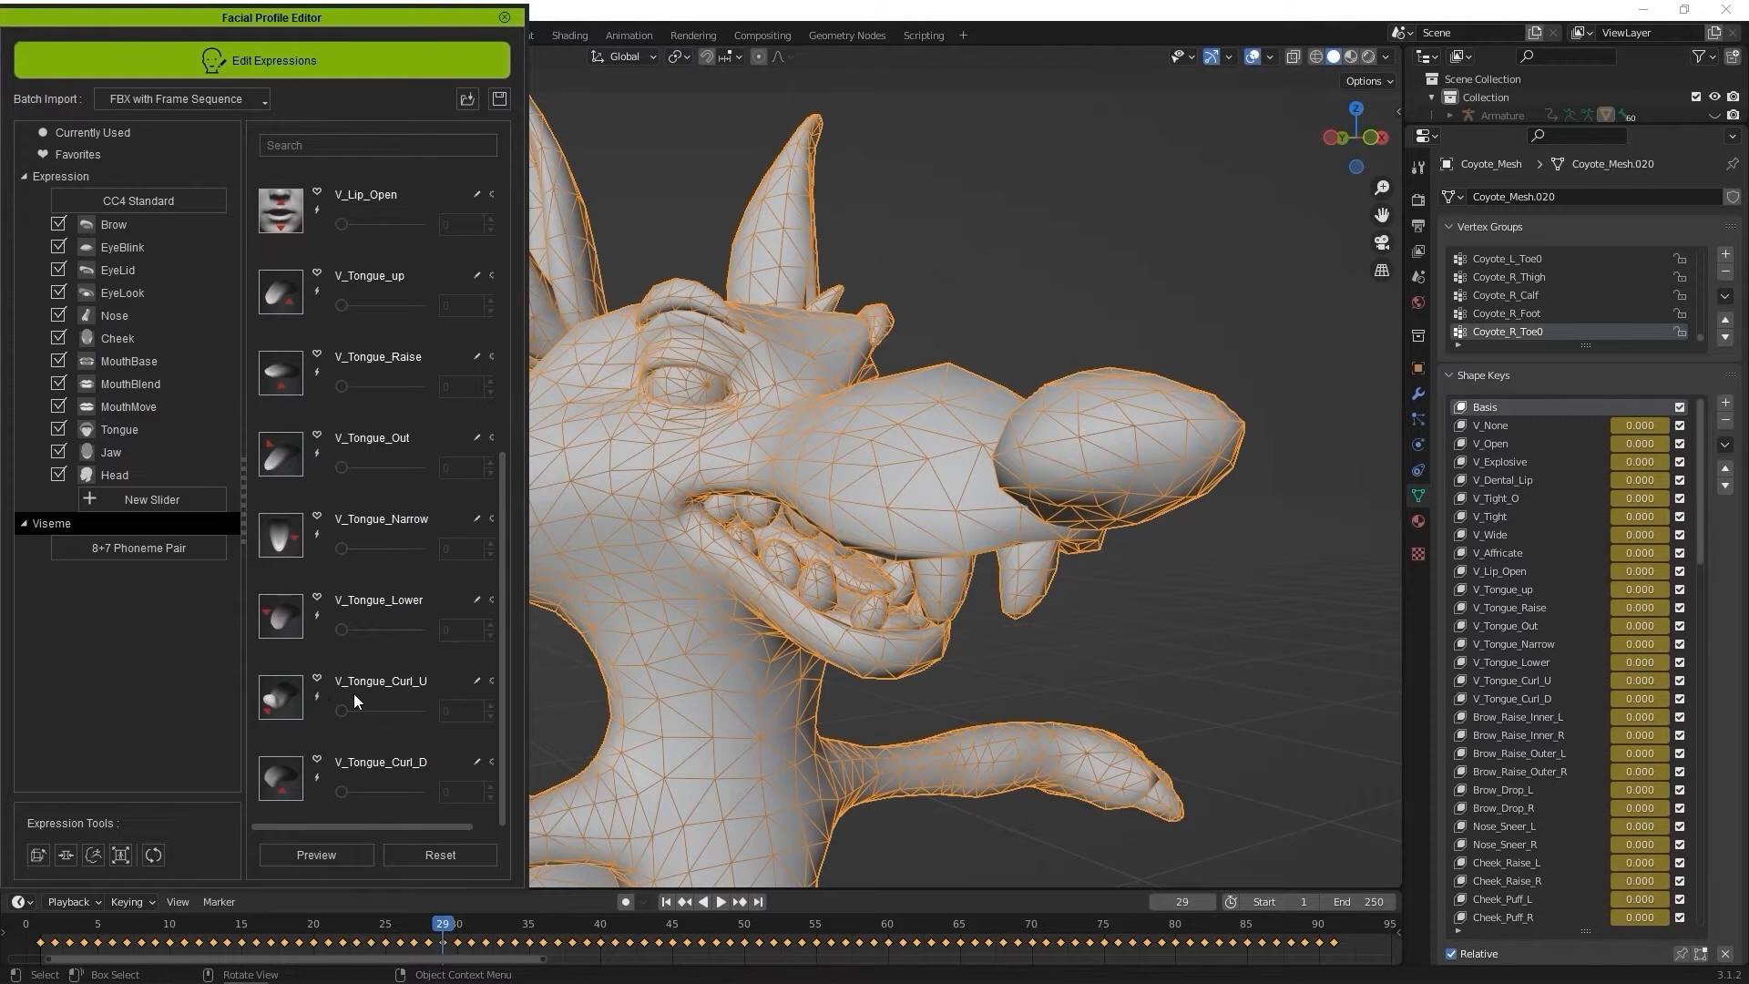
mouse_move(440, 698)
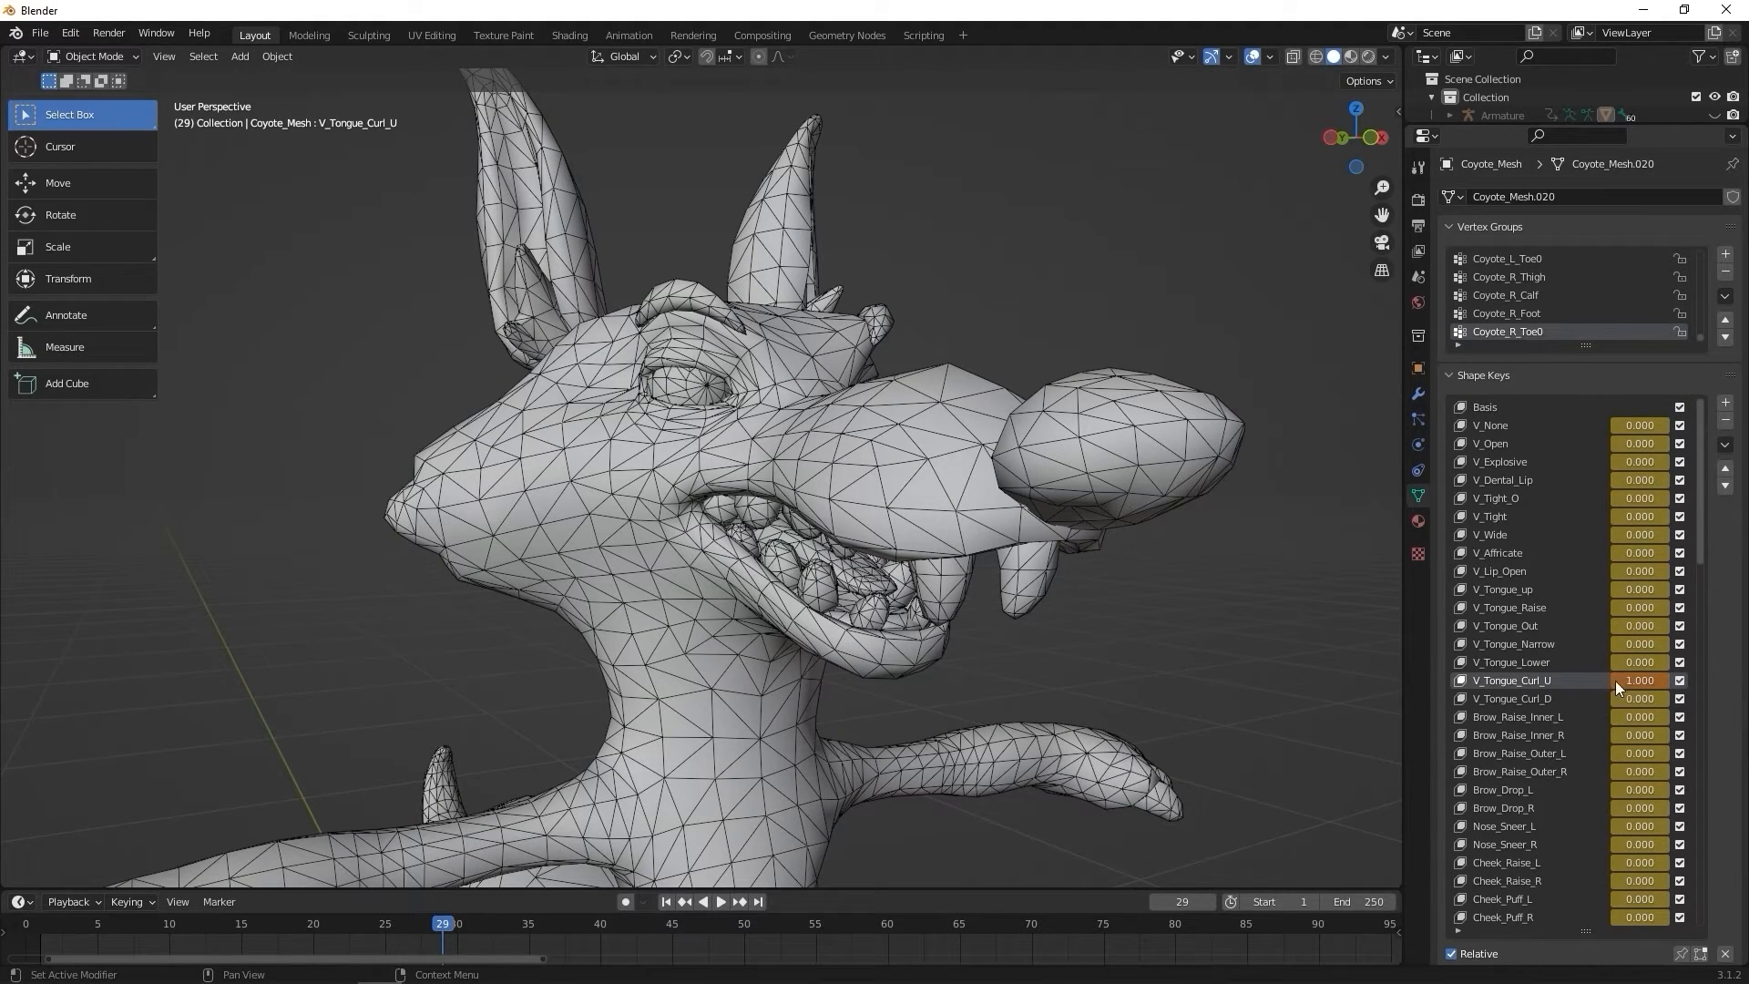
Step: Set V_Tongue_Curl_U to 1.0 and isolate the tongue in Edit Mode, hiding the rest of the mesh
left_click(95, 56)
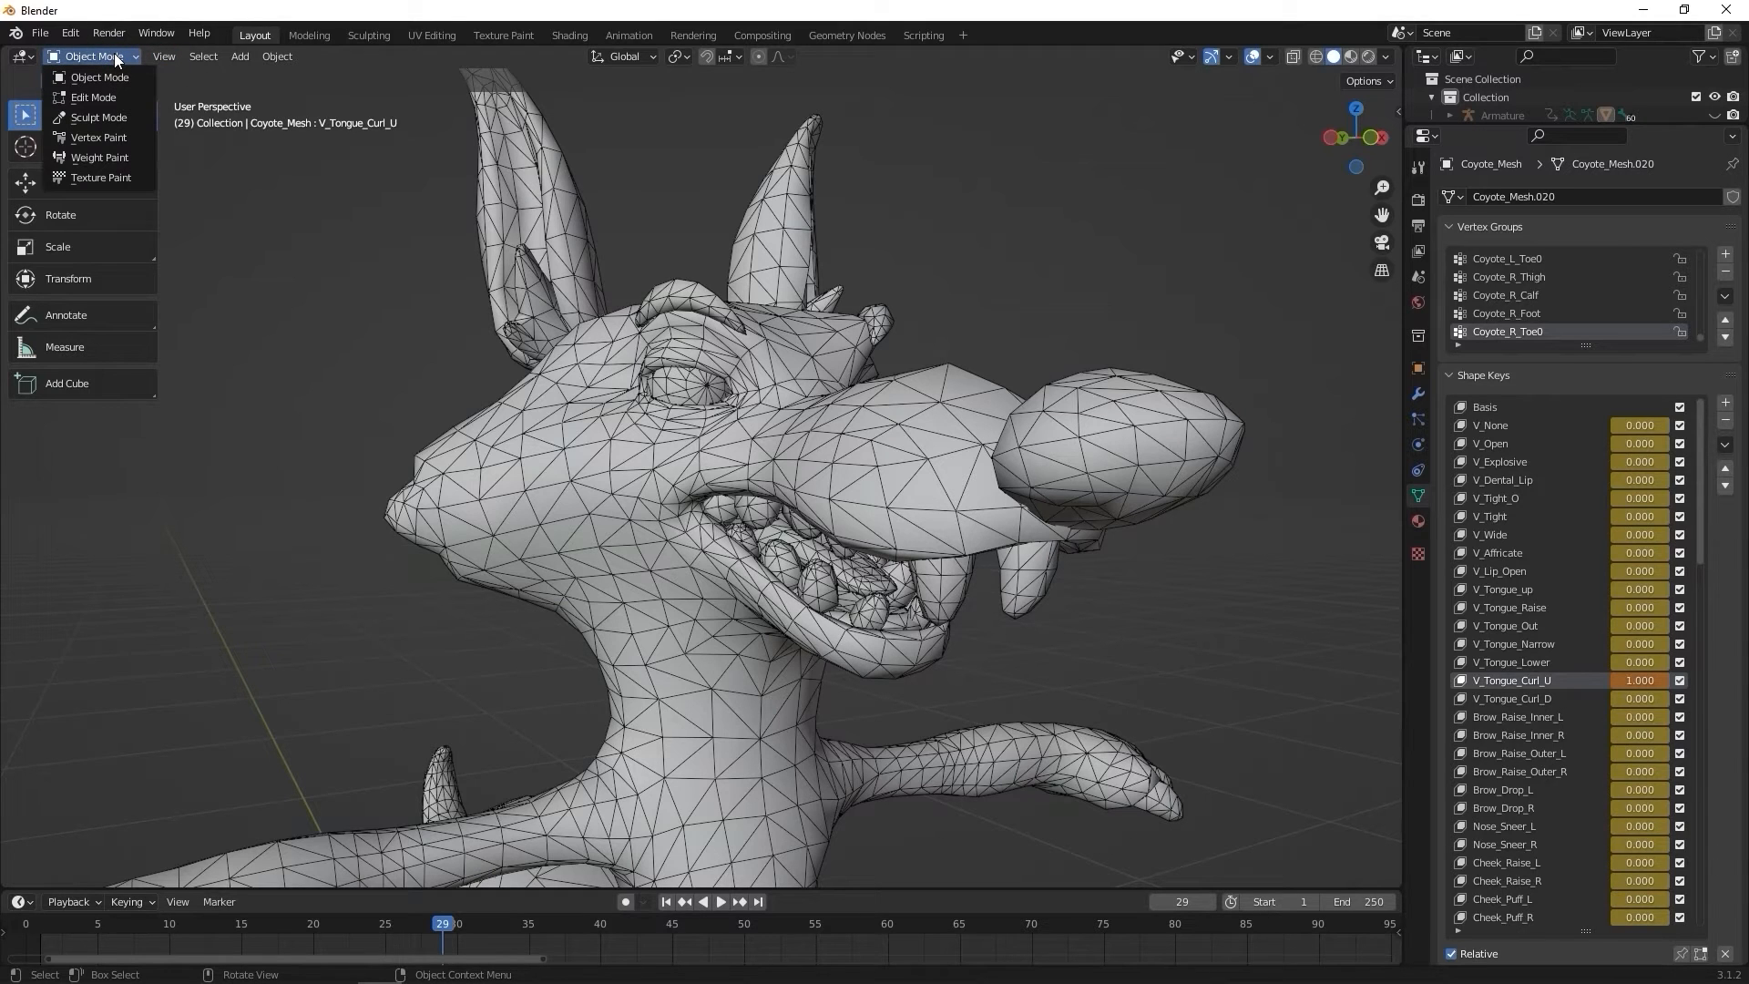
left_click(93, 97)
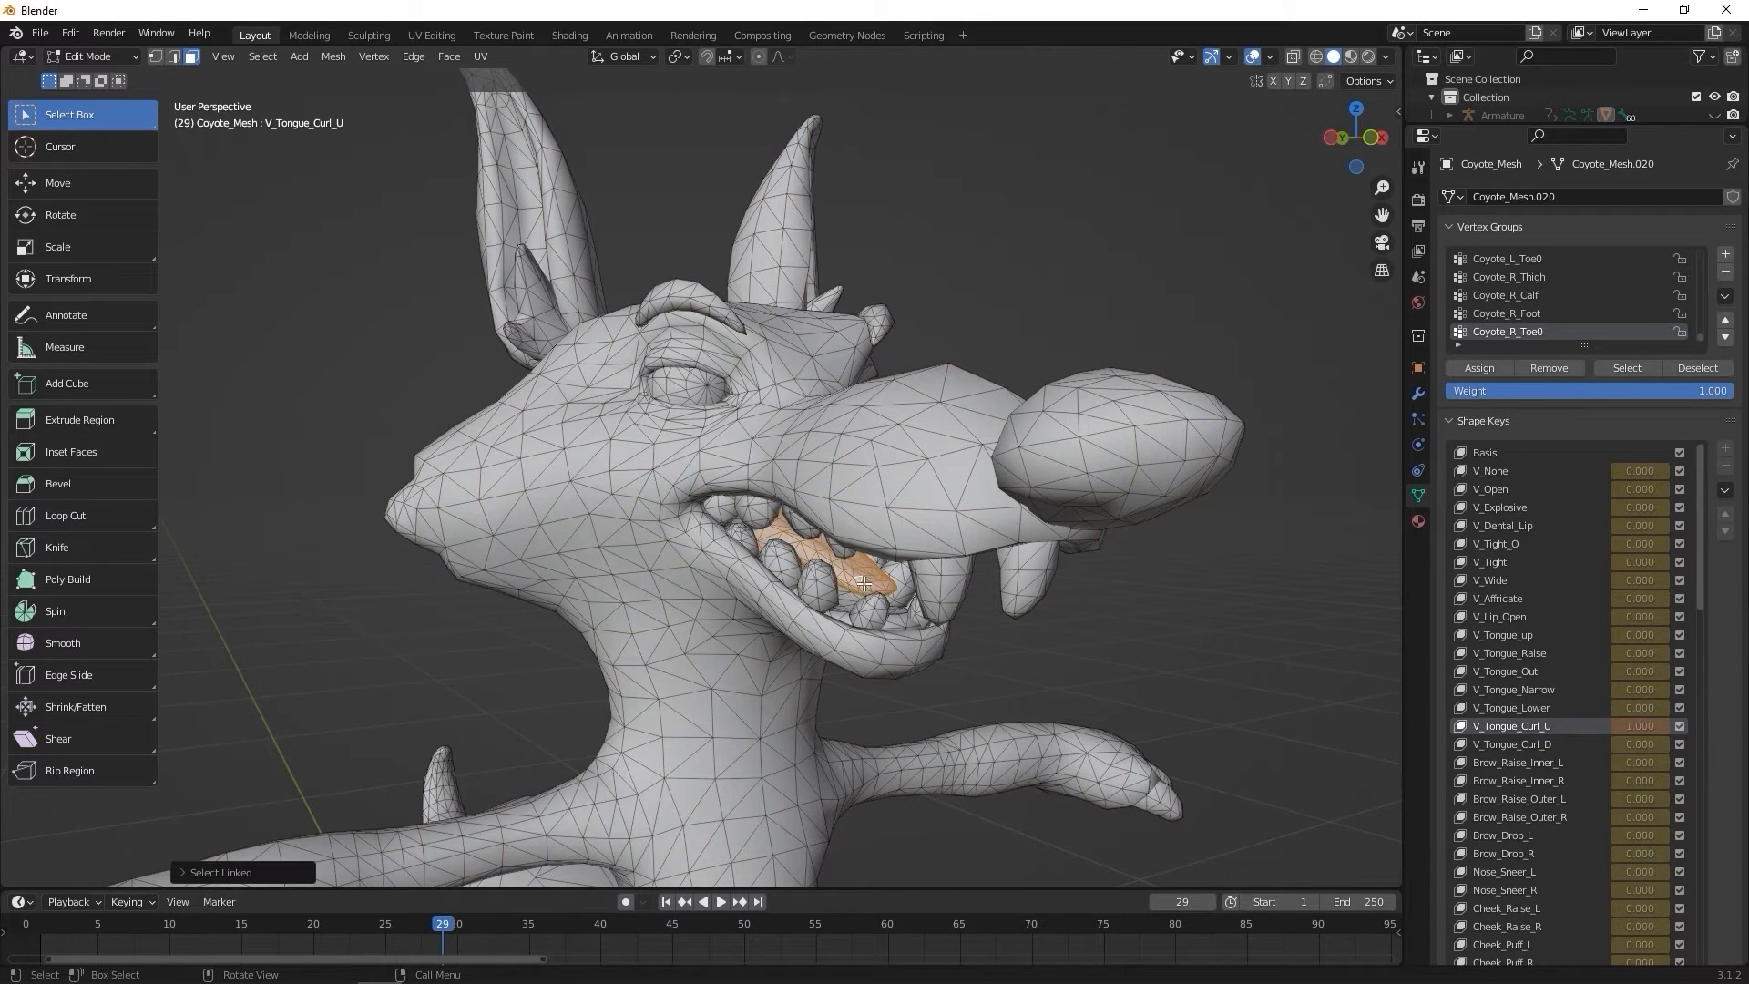
left_click(262, 56)
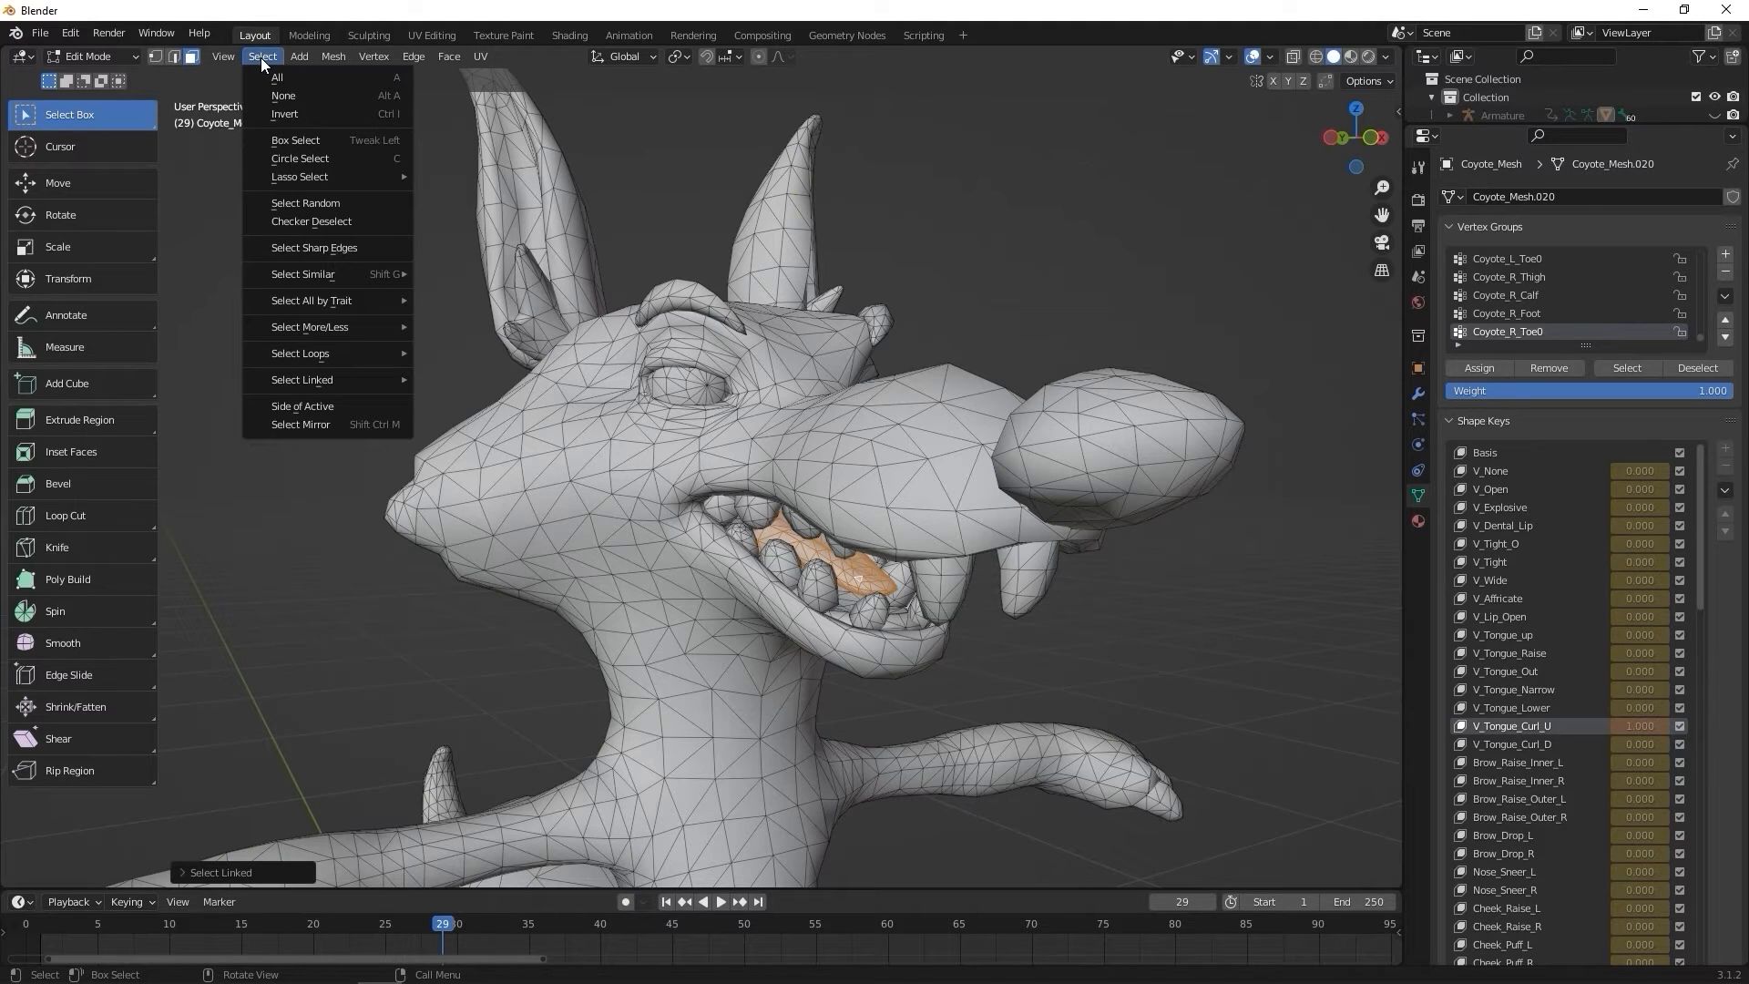
mouse_move(292, 113)
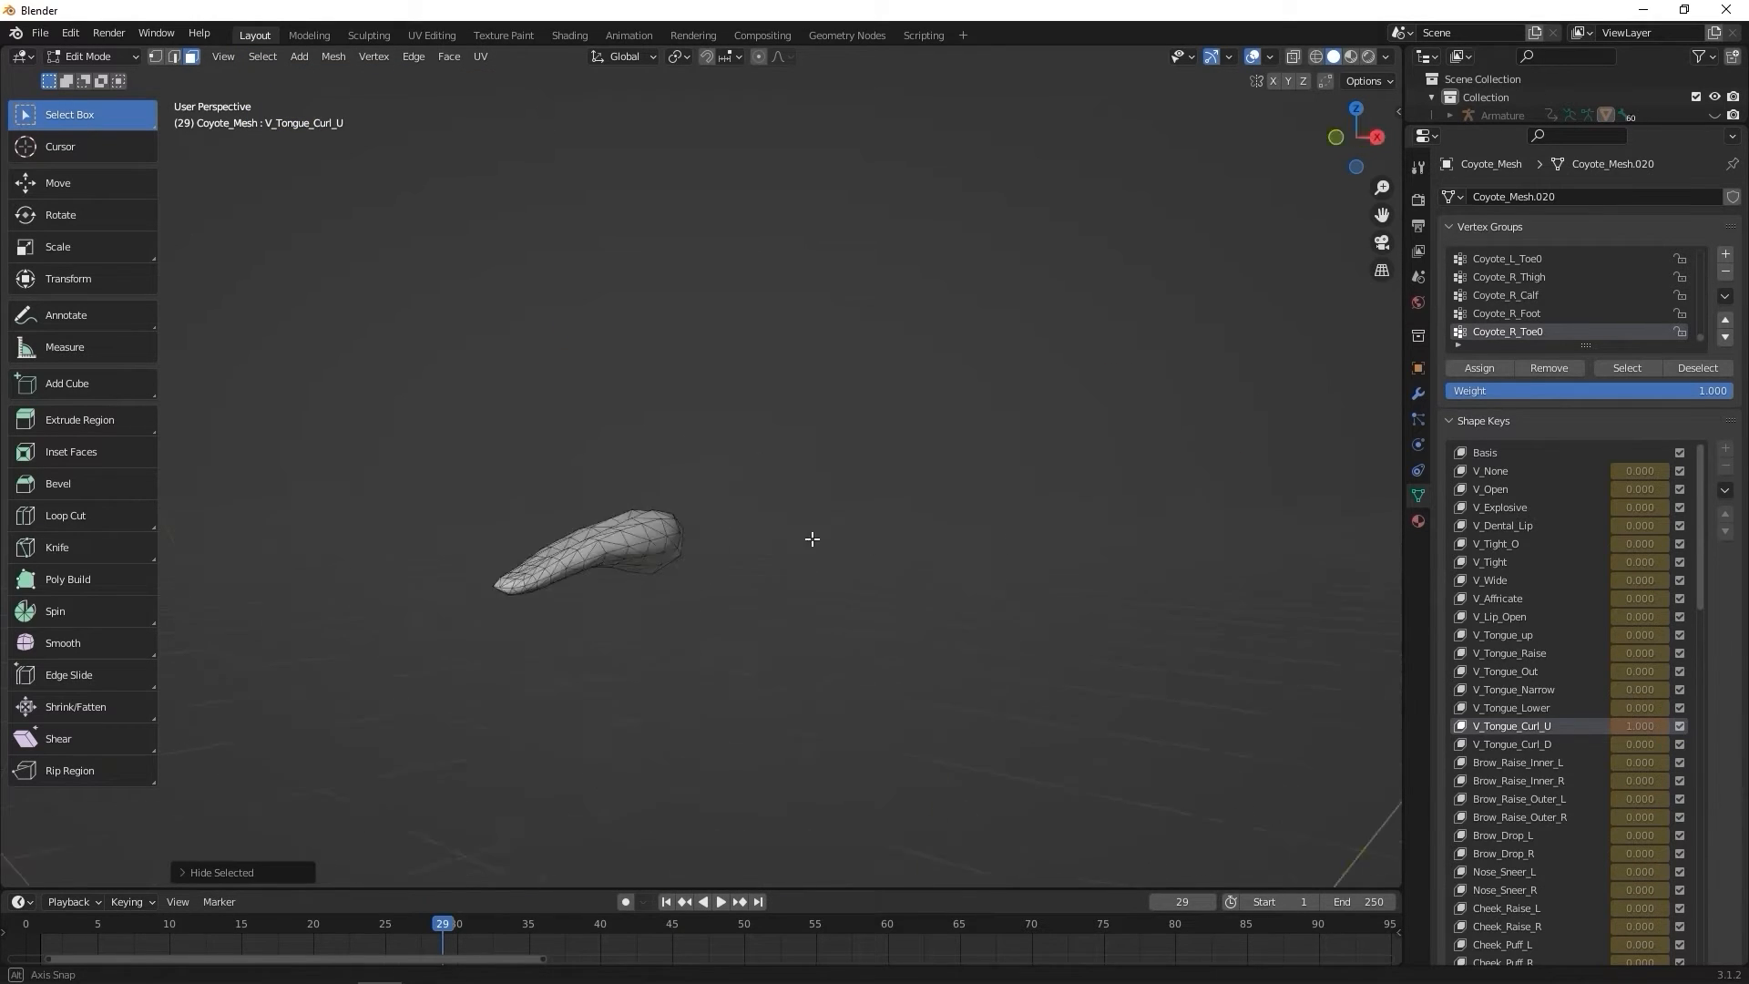
Step: Curl the tongue tip upward with the Elastic Deform brush for V_Tongue_Curl_U, then return to Object Mode
left_click(88, 56)
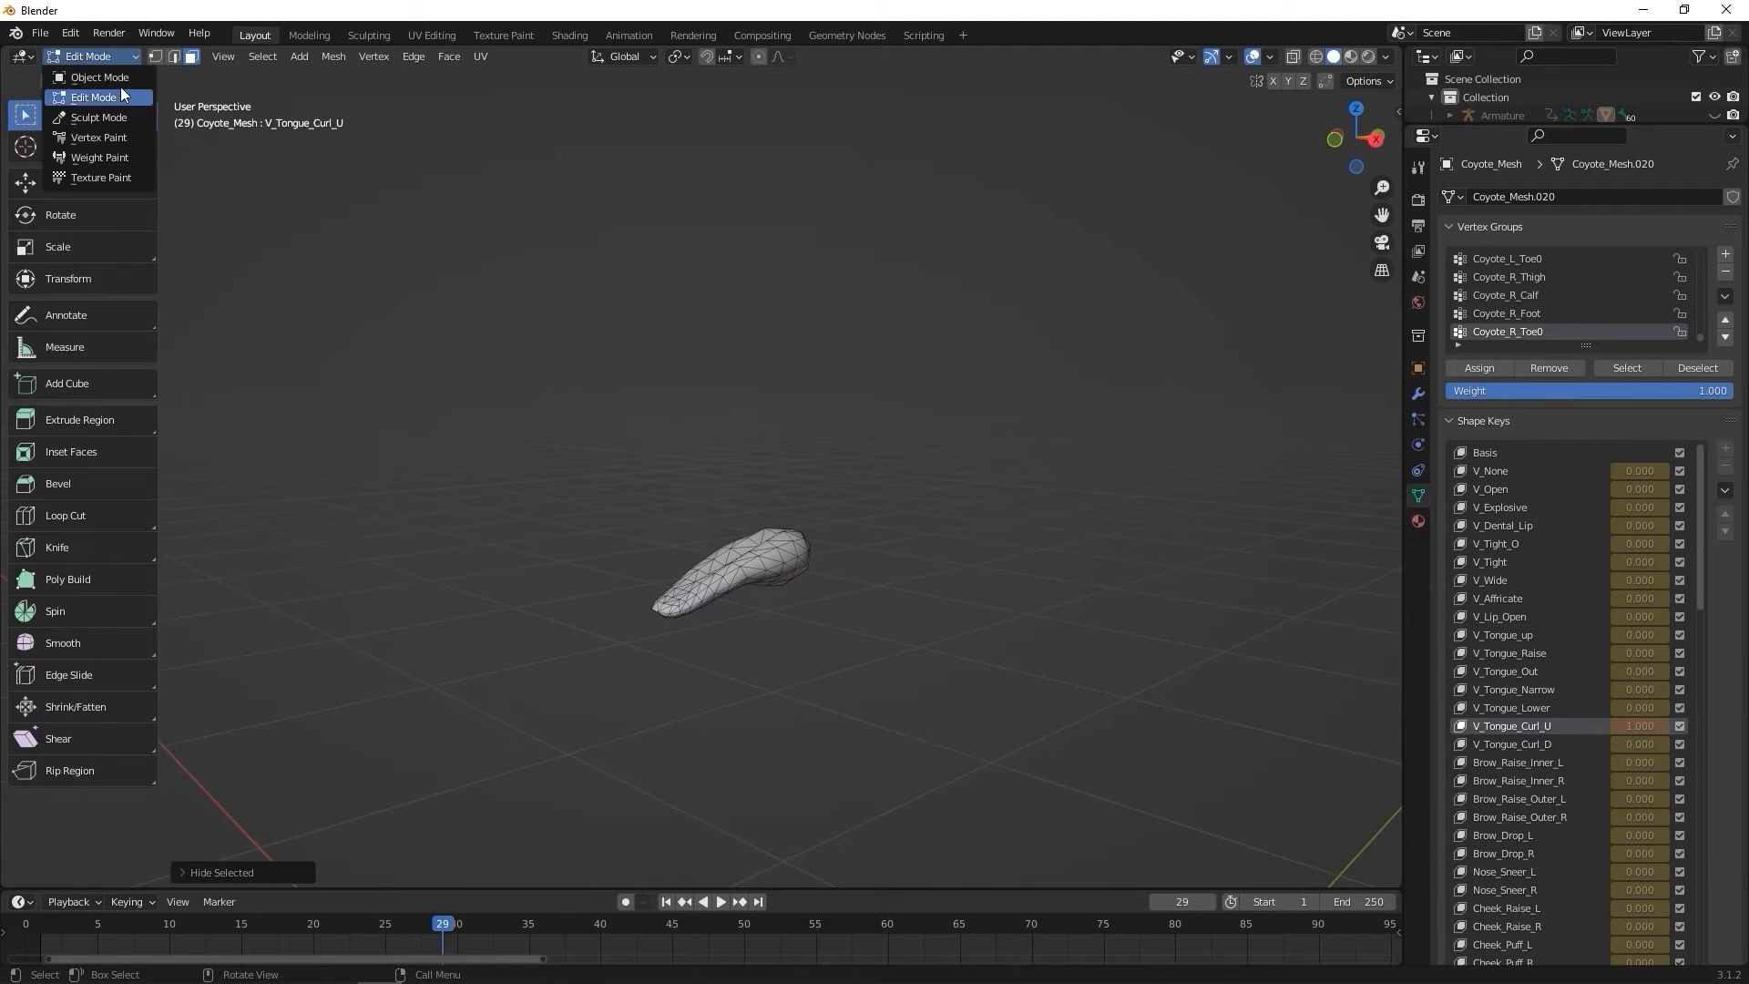
left_click(98, 117)
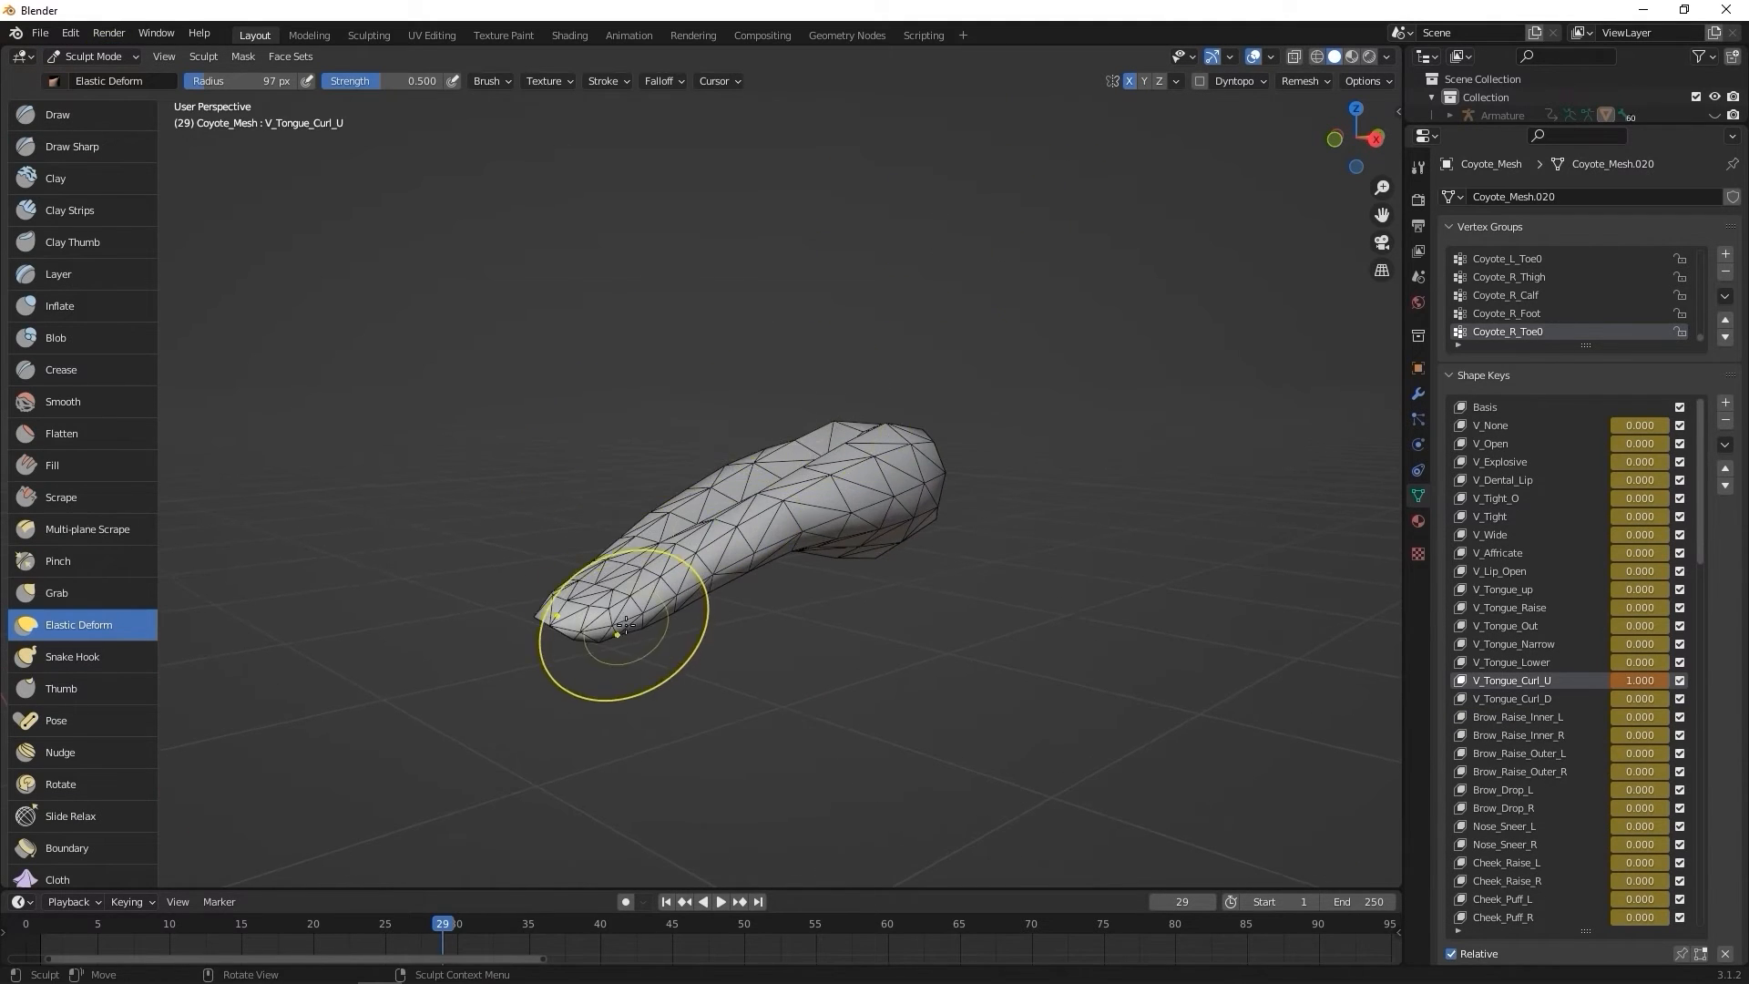
left_click_drag(625, 625, 514, 436)
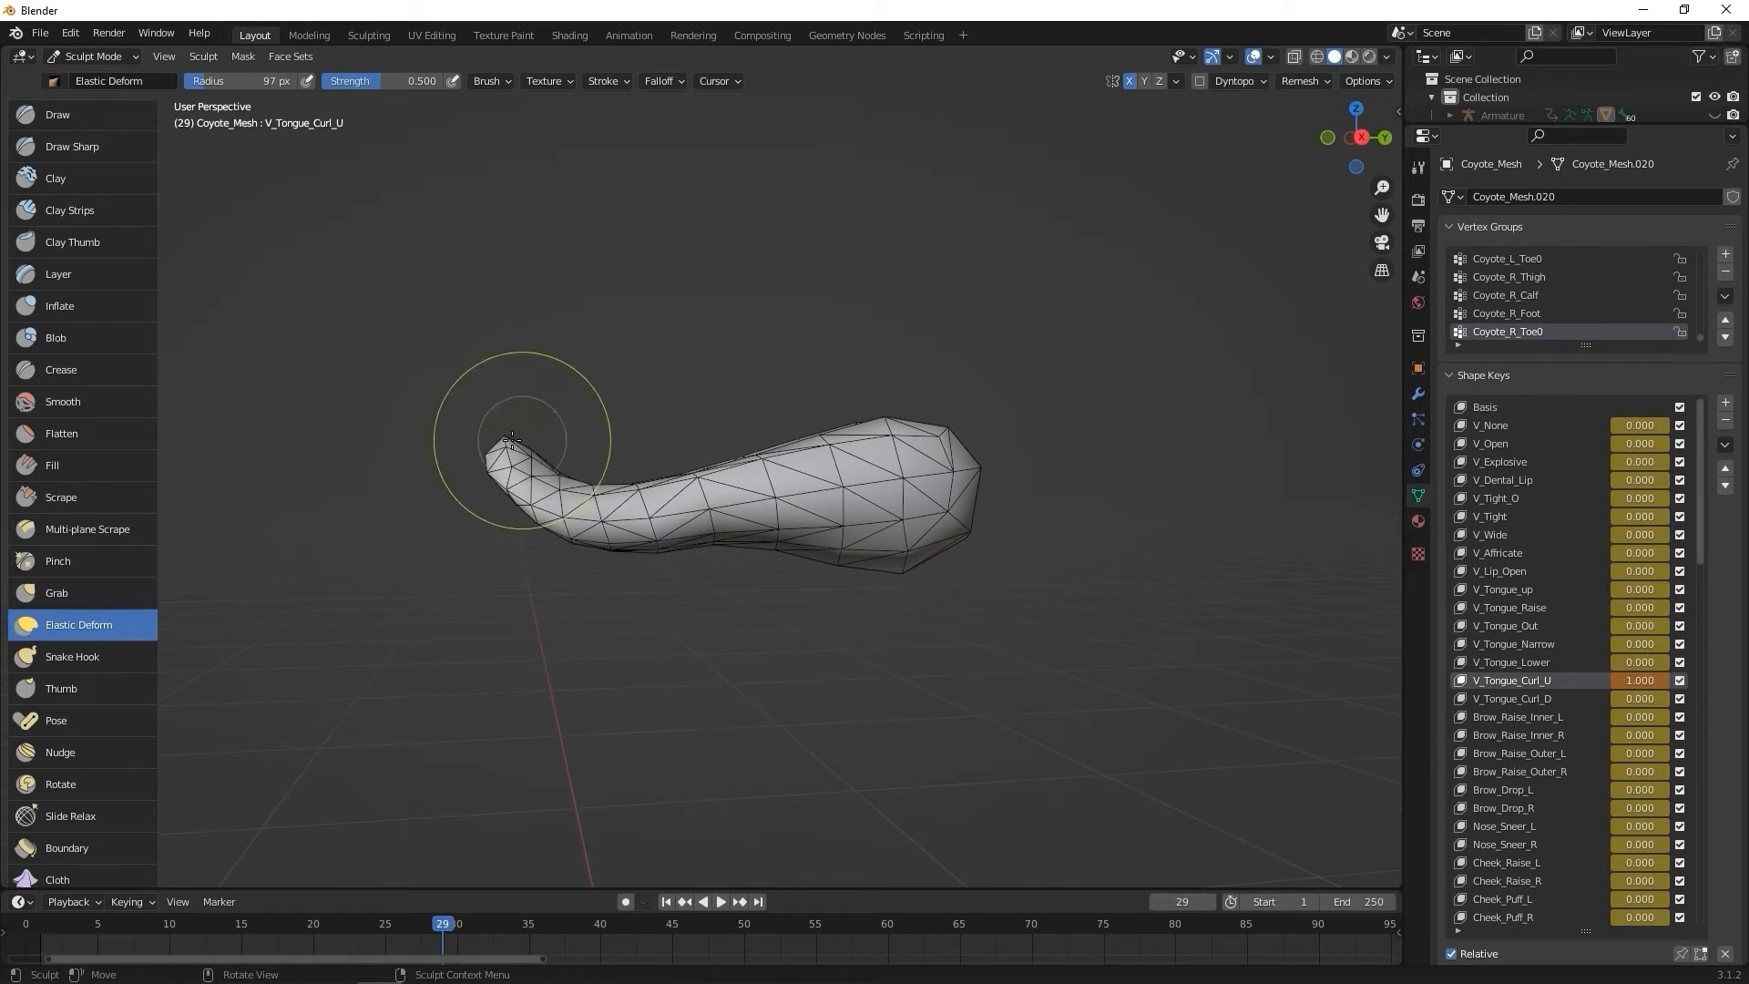
left_click_drag(514, 435, 574, 401)
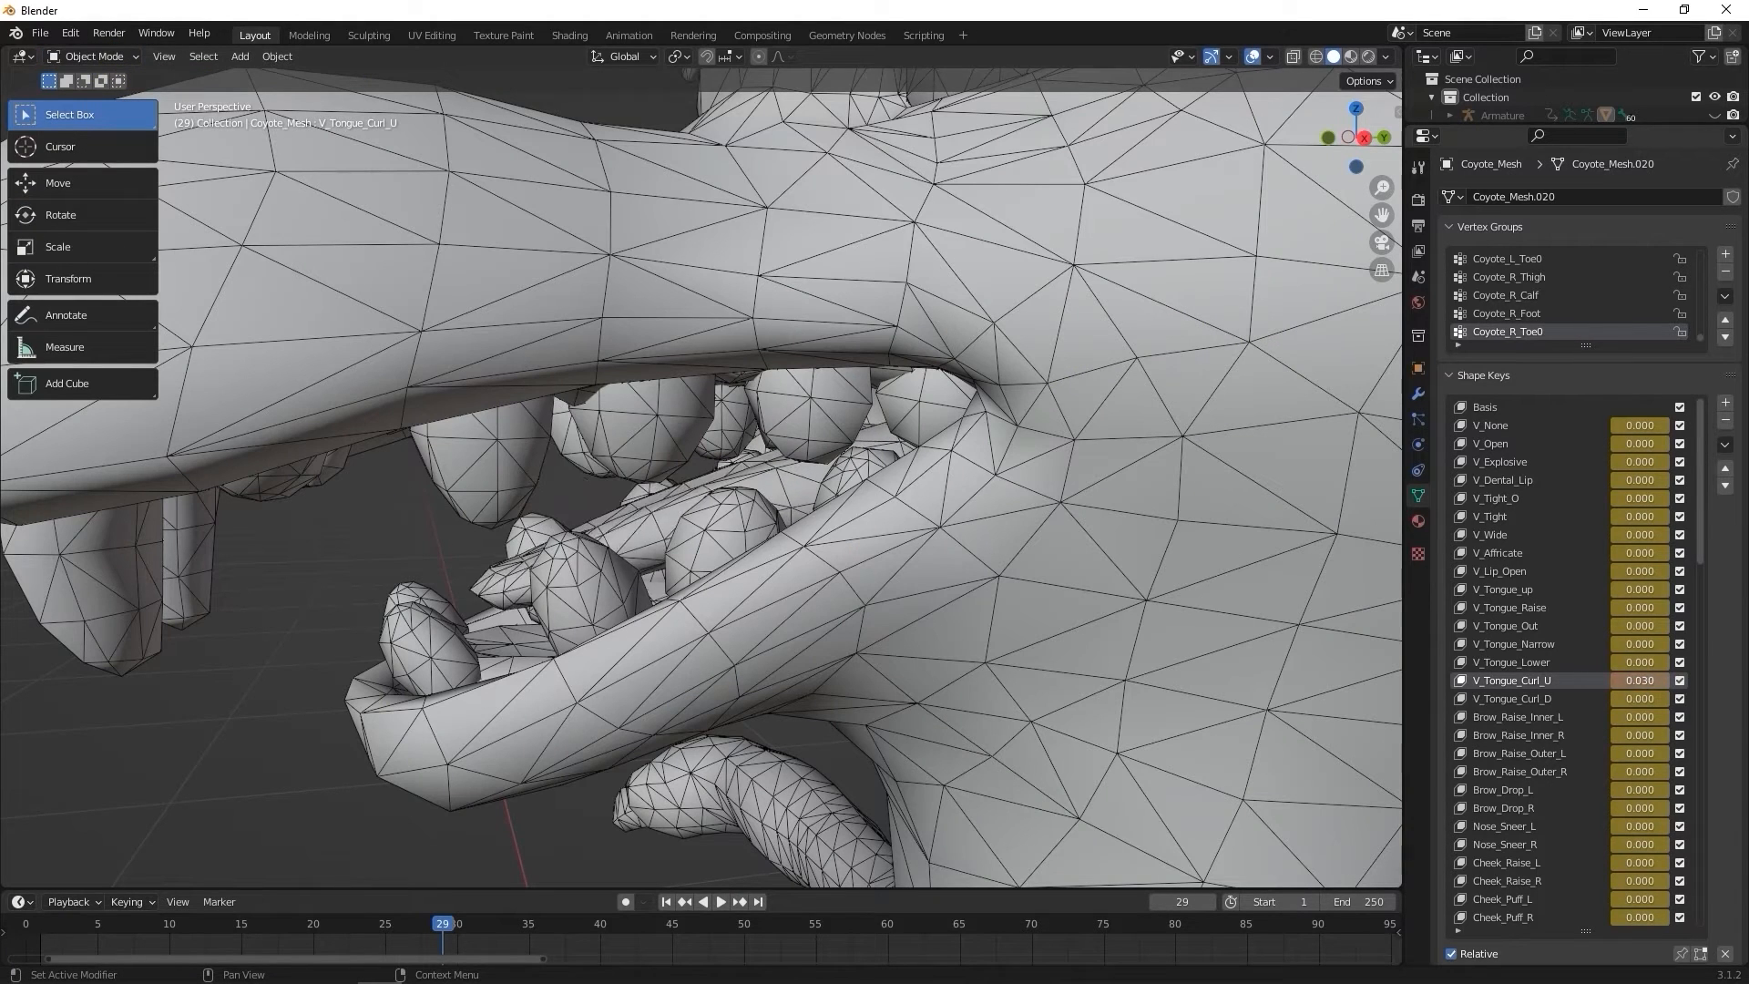
left_click(1638, 679)
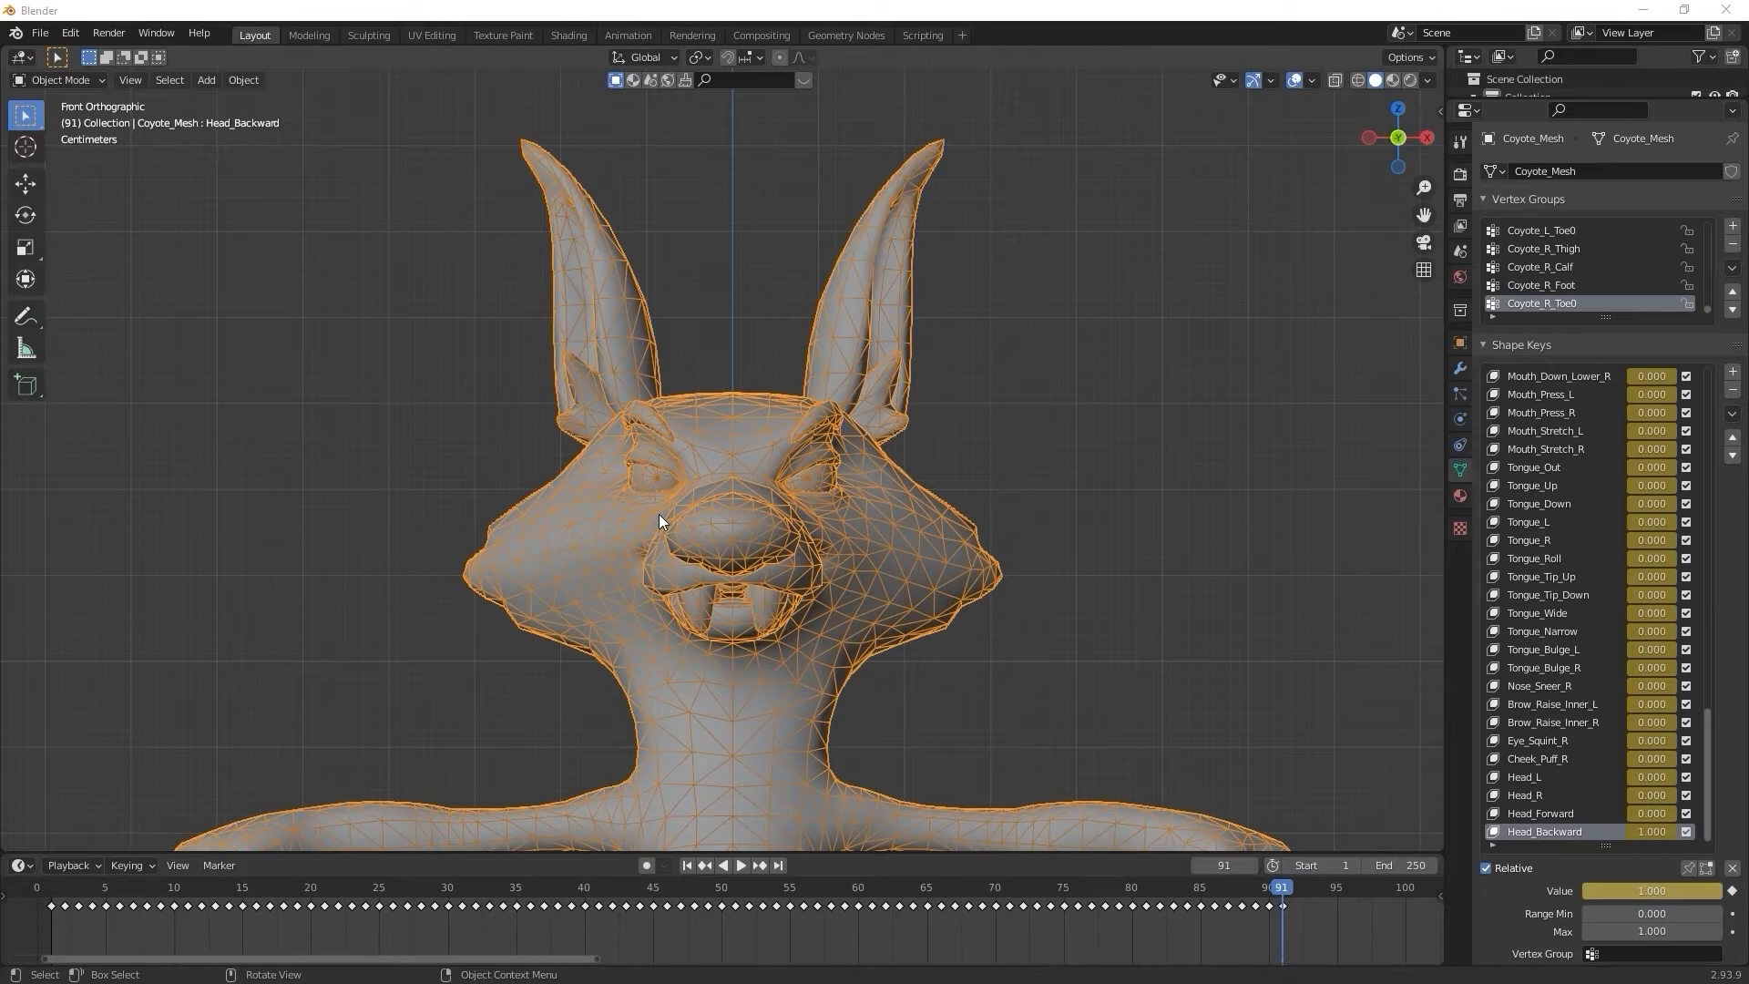
Step: Add a new shape key named Angry to the coyote mesh and keyframe it at full strength
left_click(1294, 885)
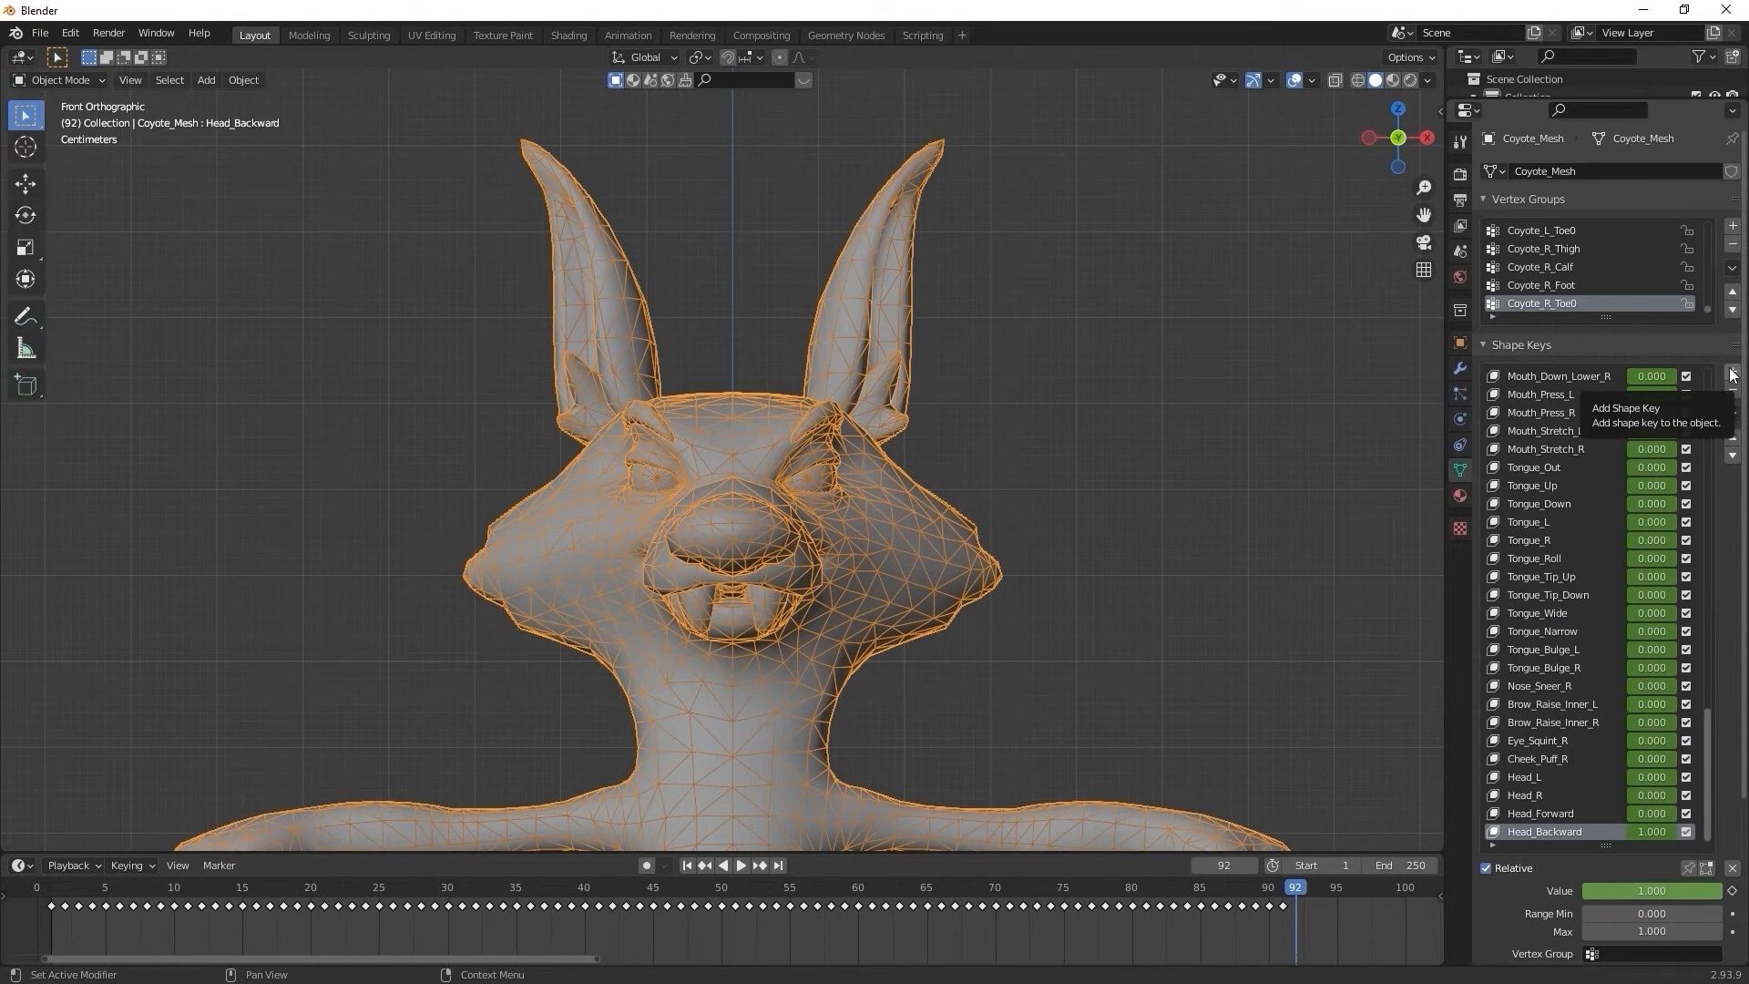
left_click(1731, 375)
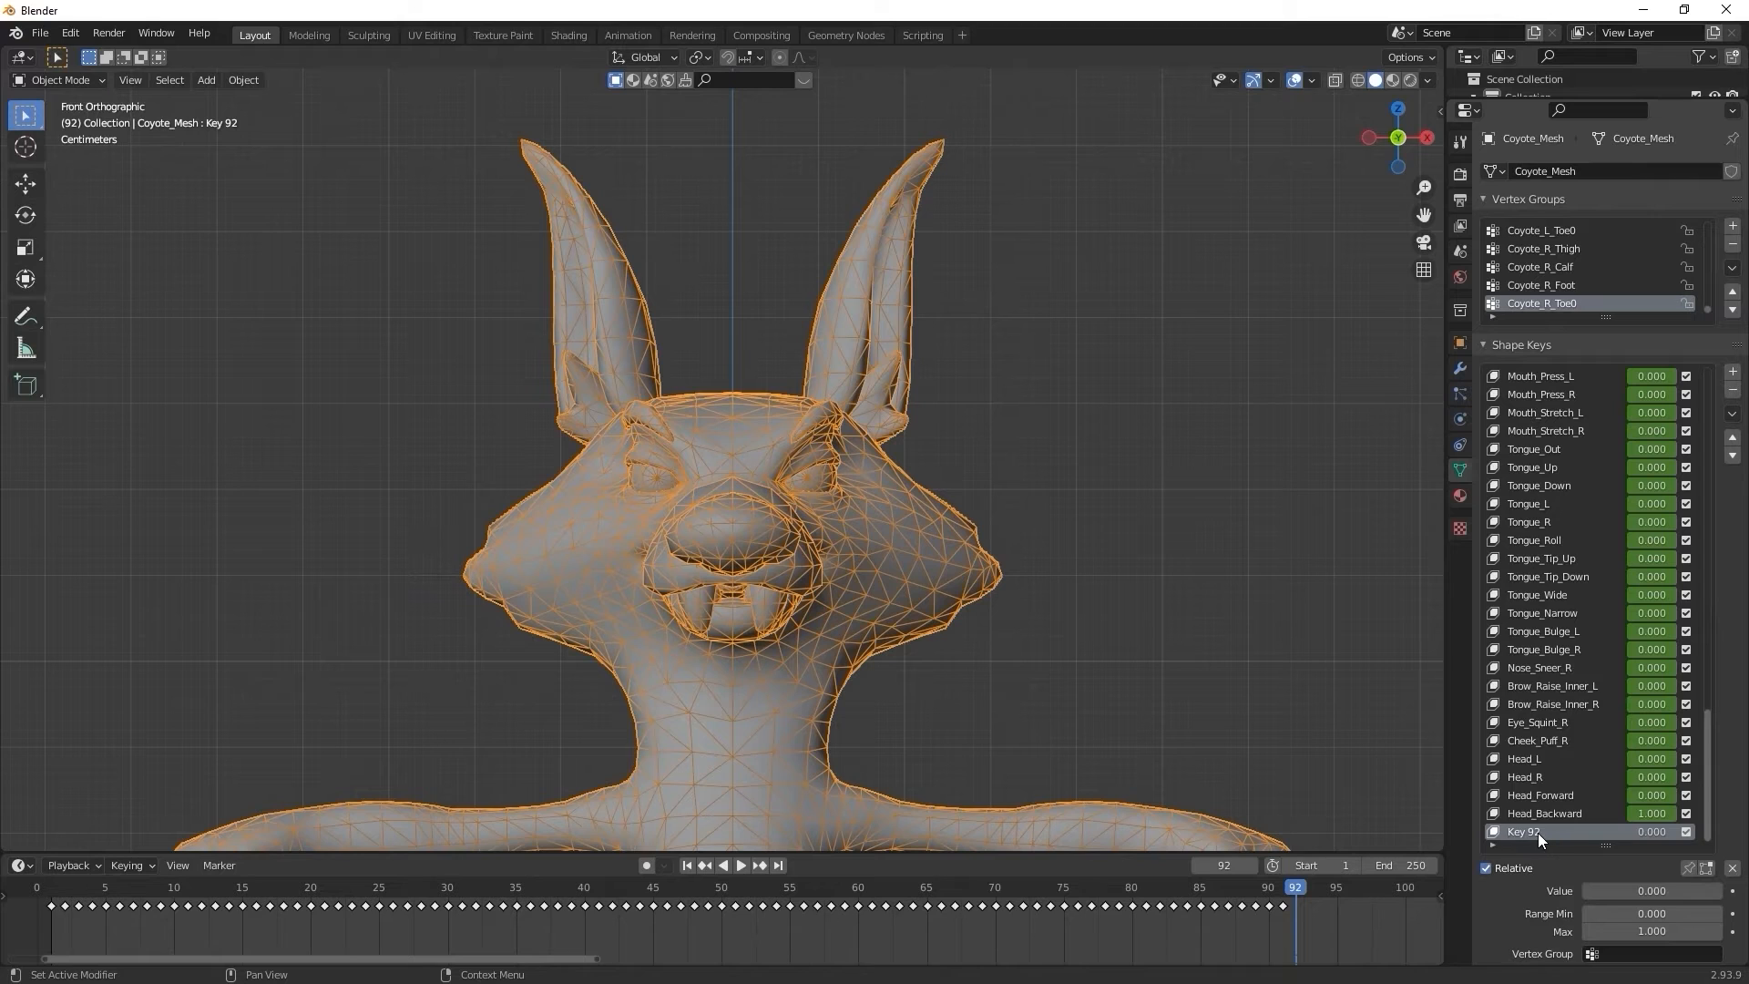
double_click(1539, 830)
type("Angry")
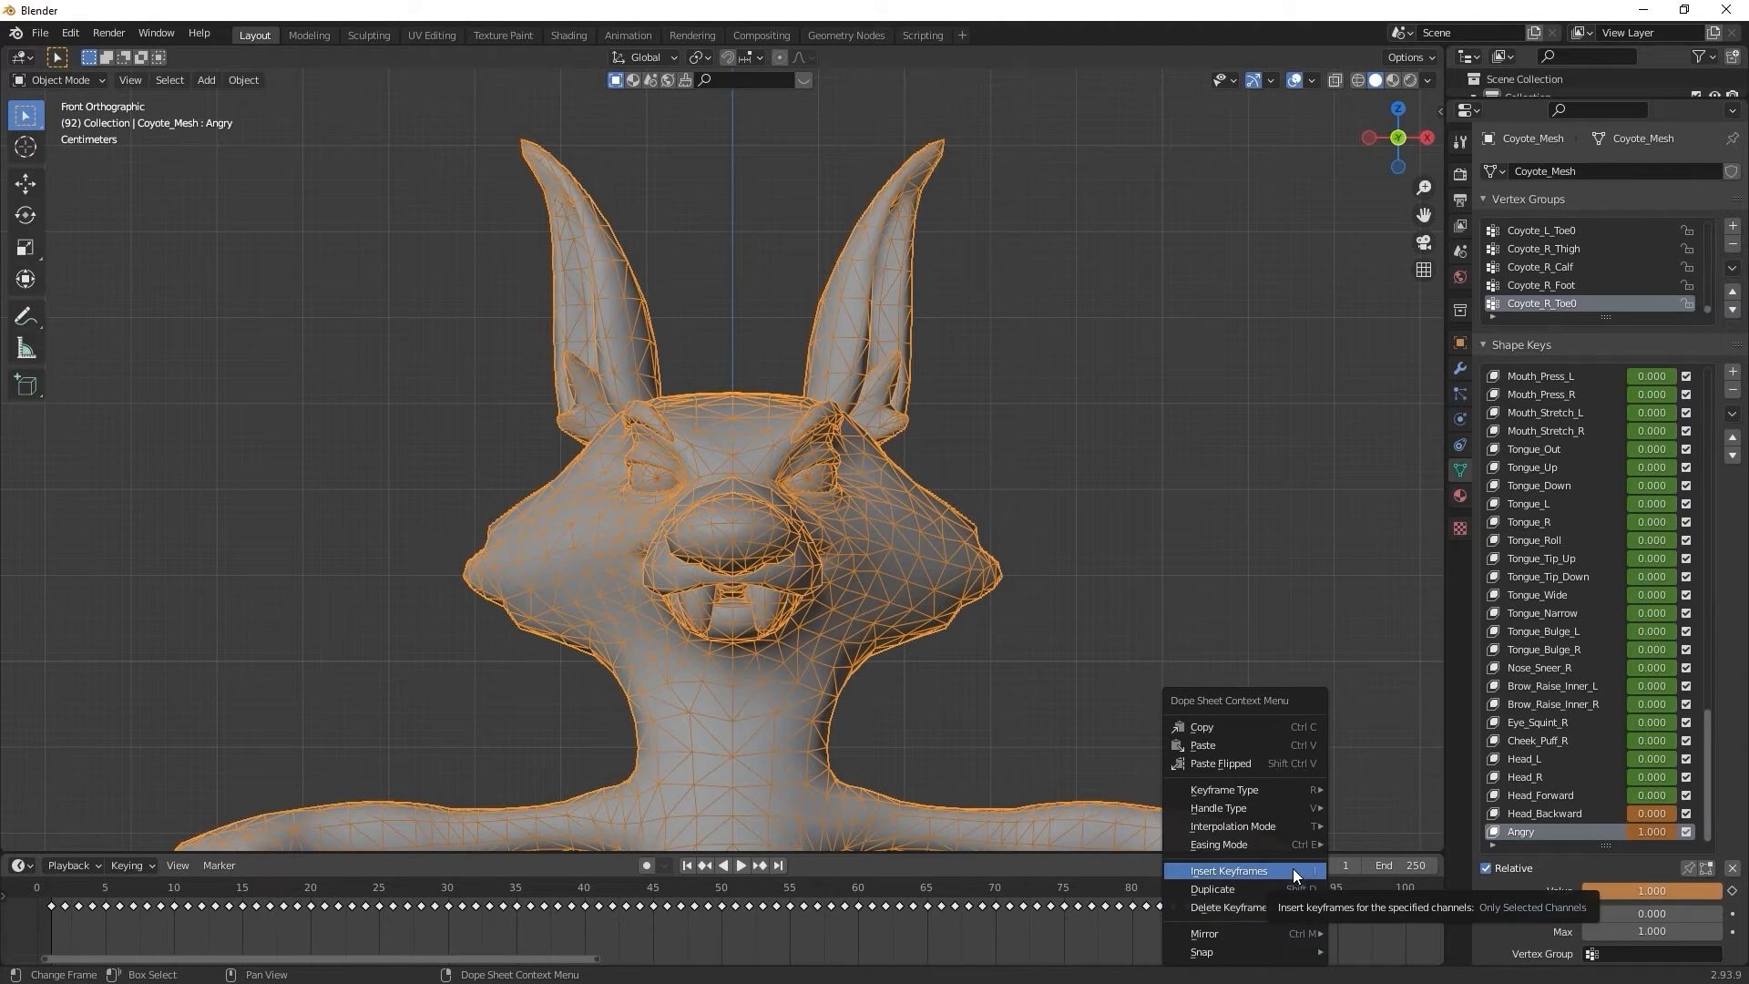
left_click(1228, 870)
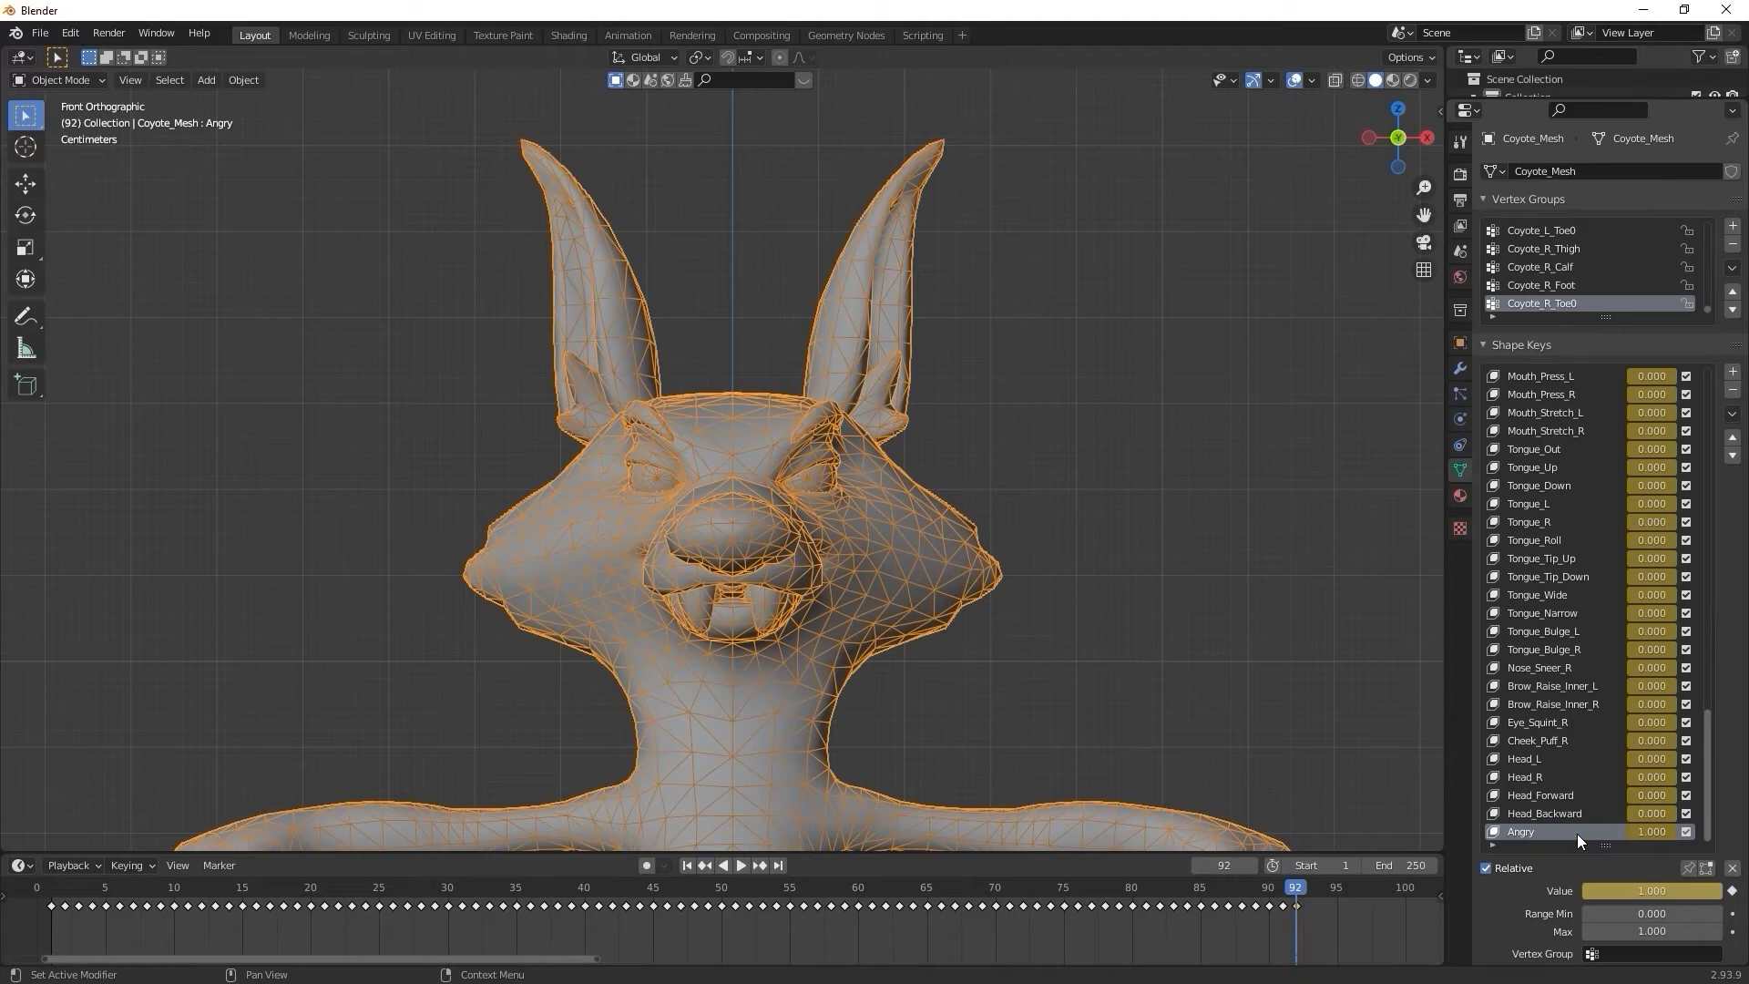
Step: Sculpt the coyote's brows down into a furrowed angry scowl with the Grab brush
left_click(58, 78)
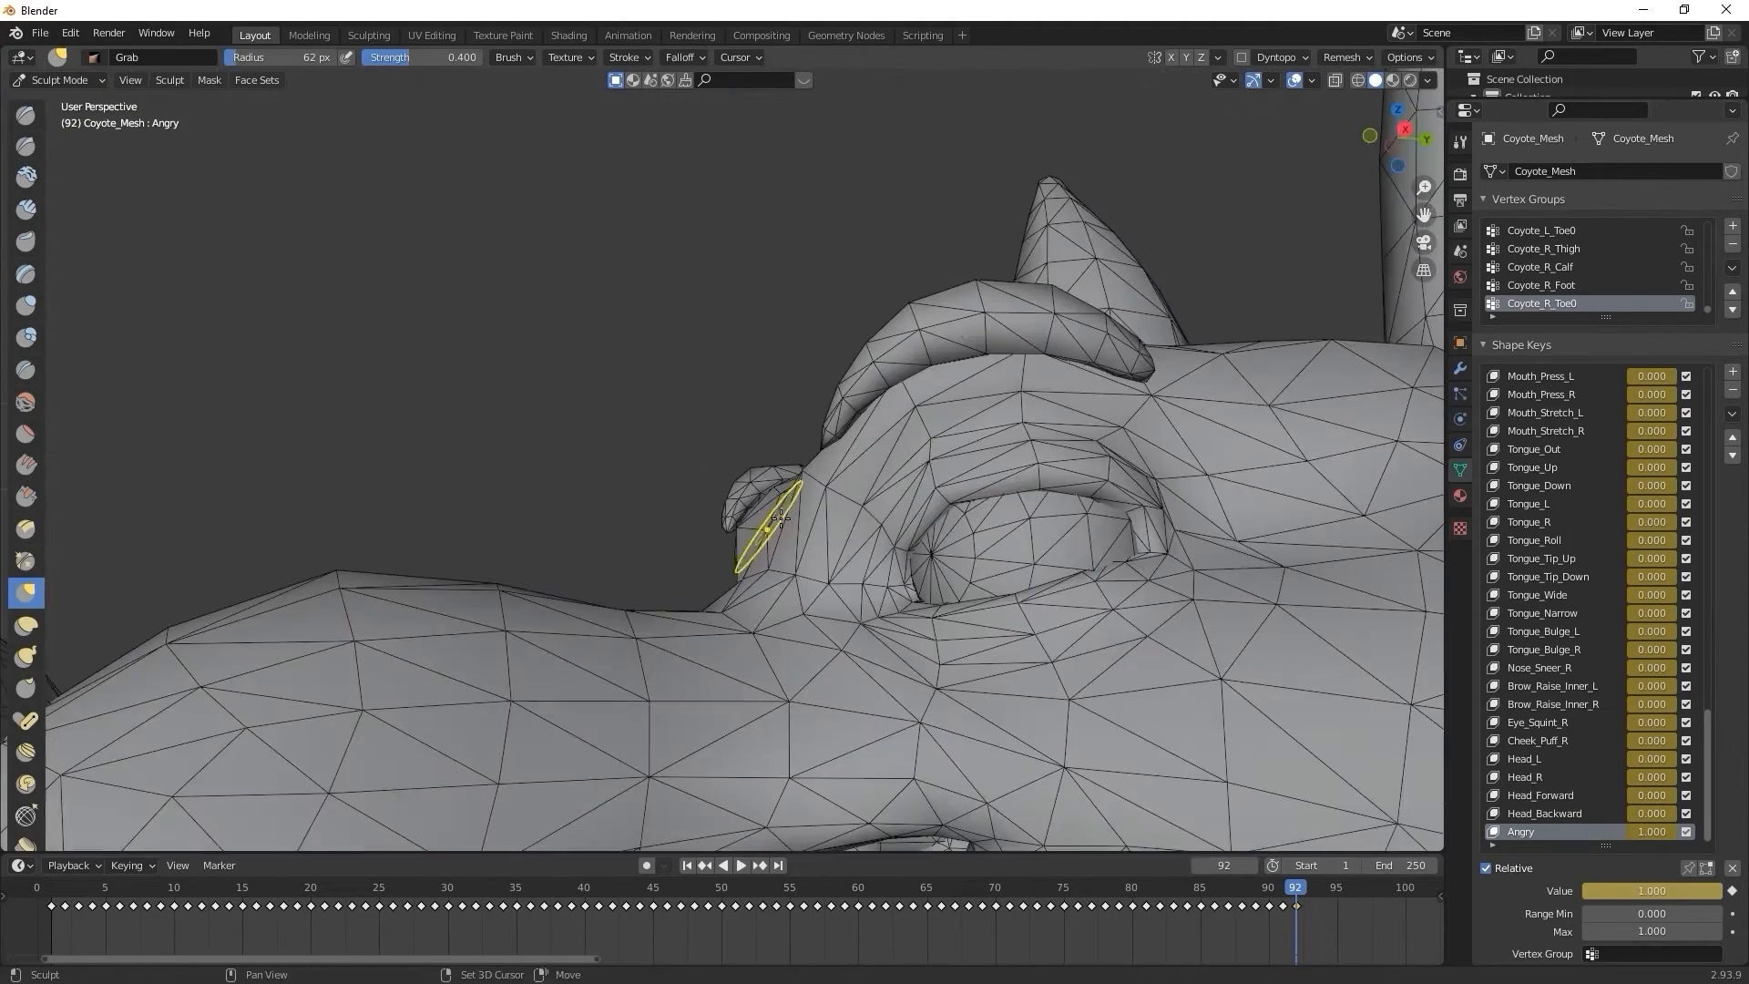
left_click_drag(757, 525, 898, 534)
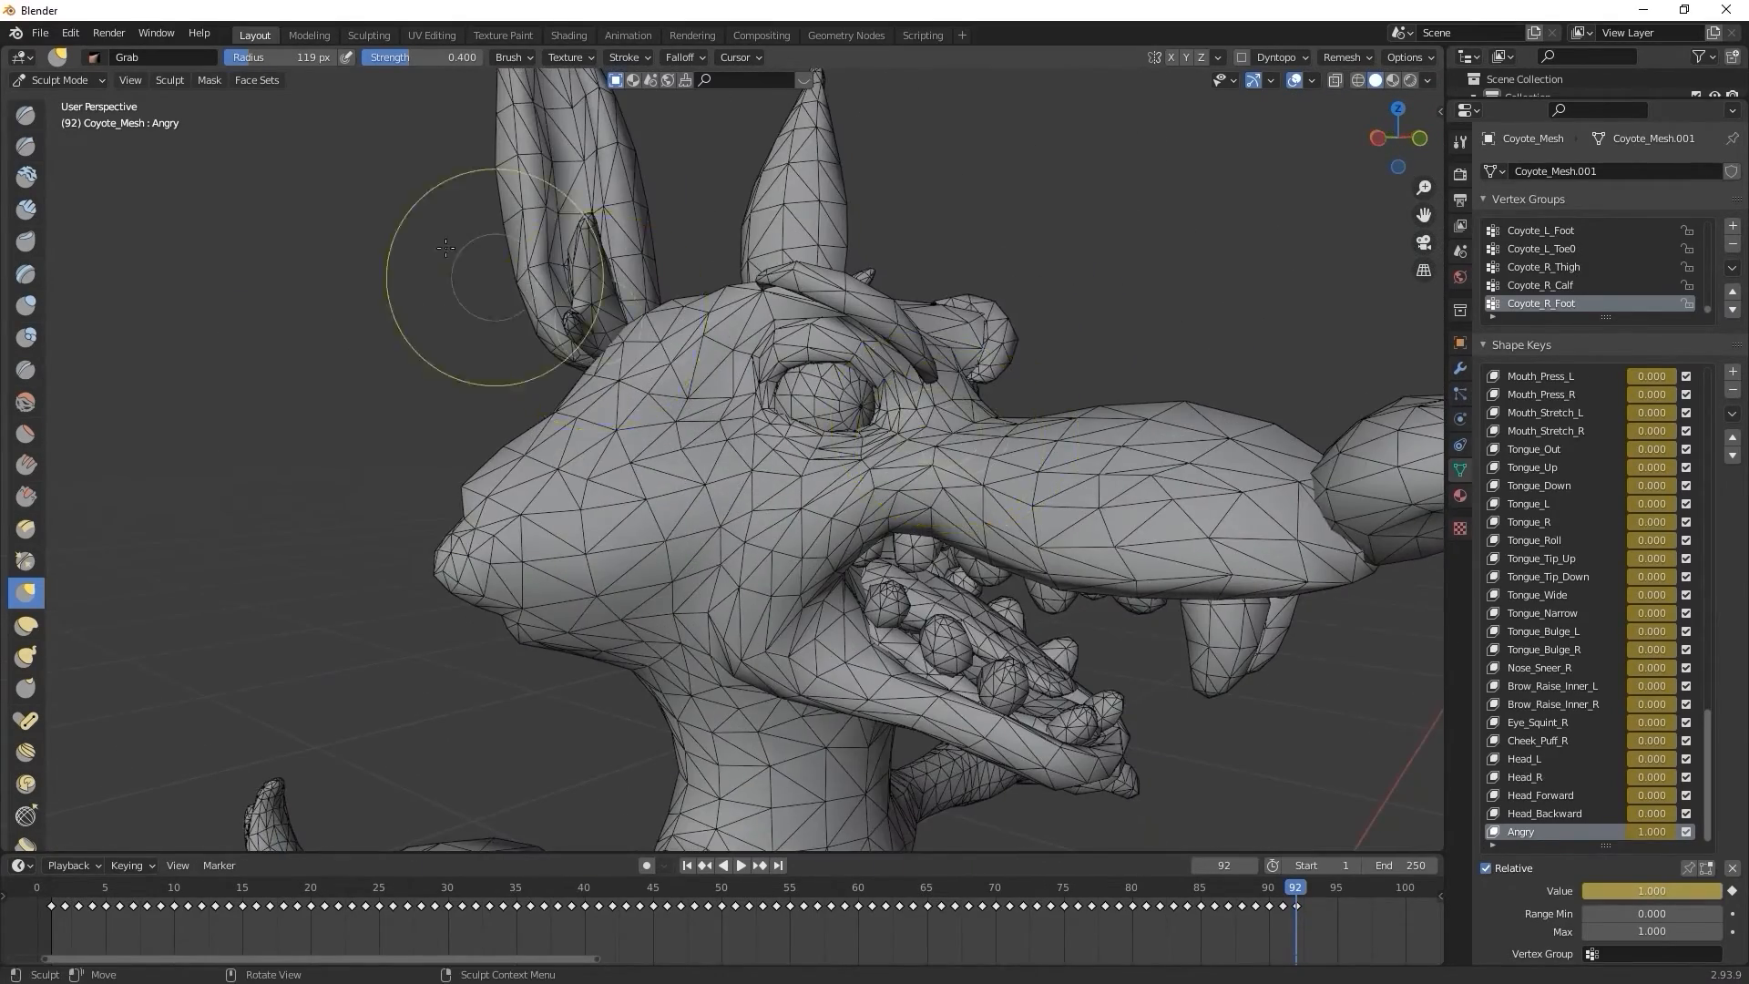
key("Tab")
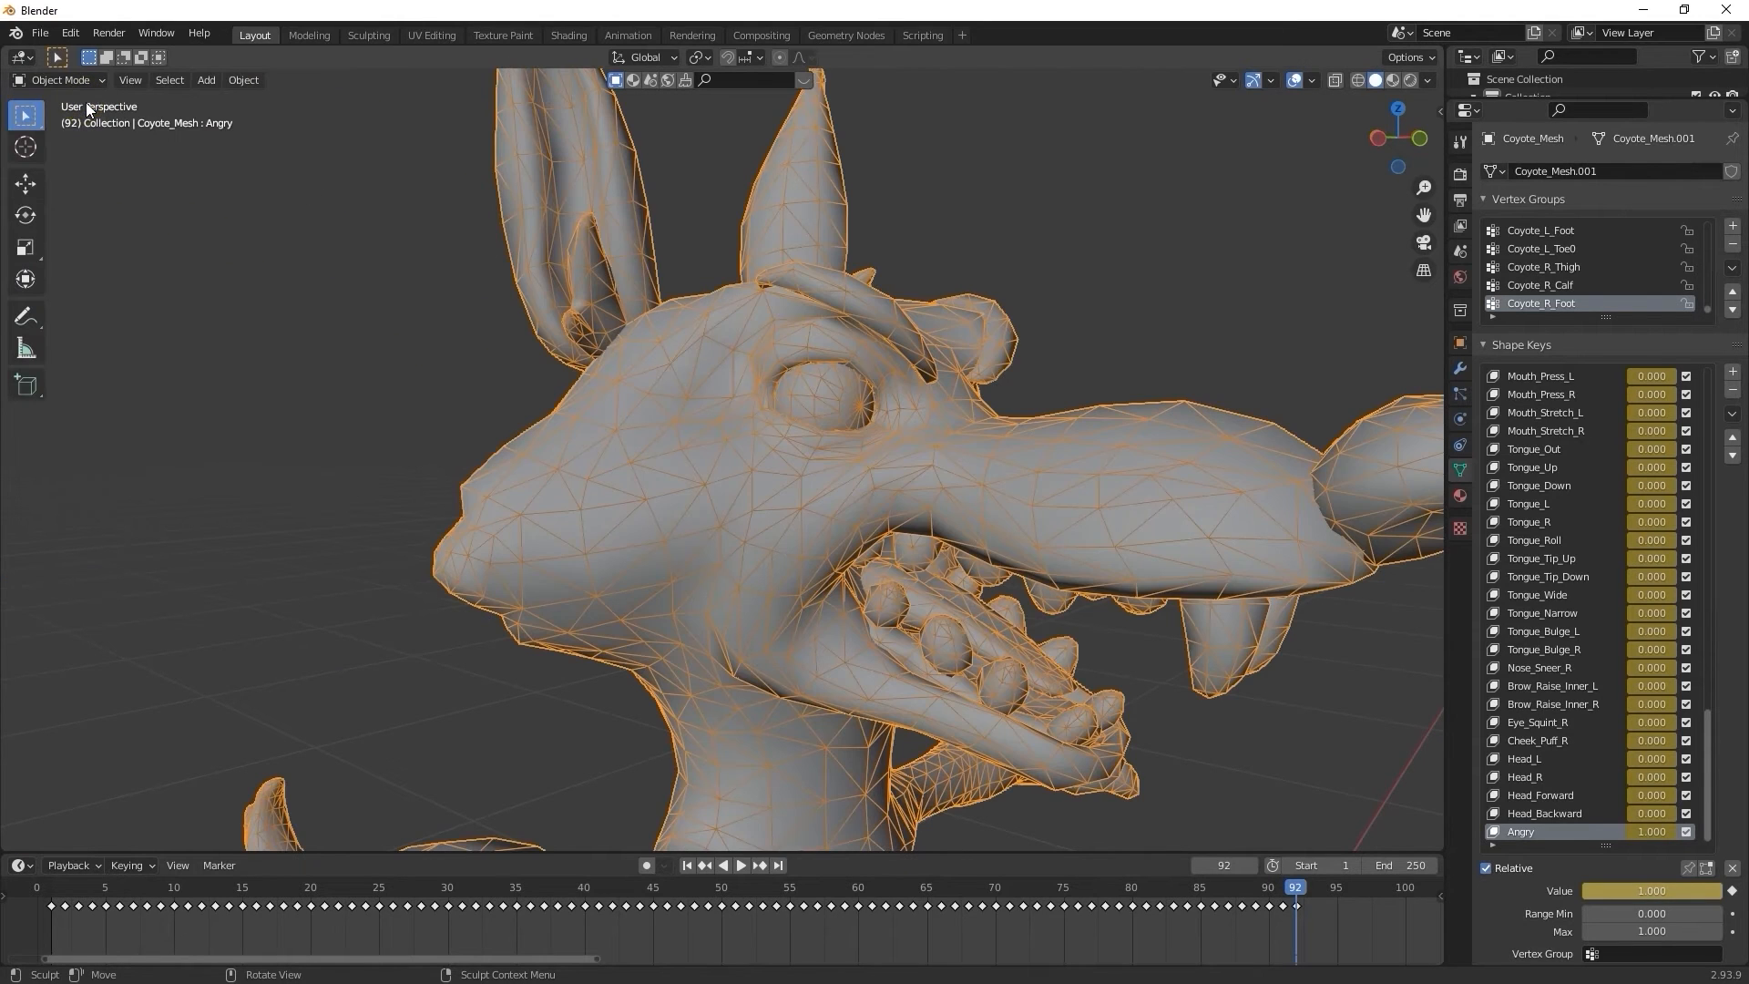
left_click_drag(781, 446, 847, 421)
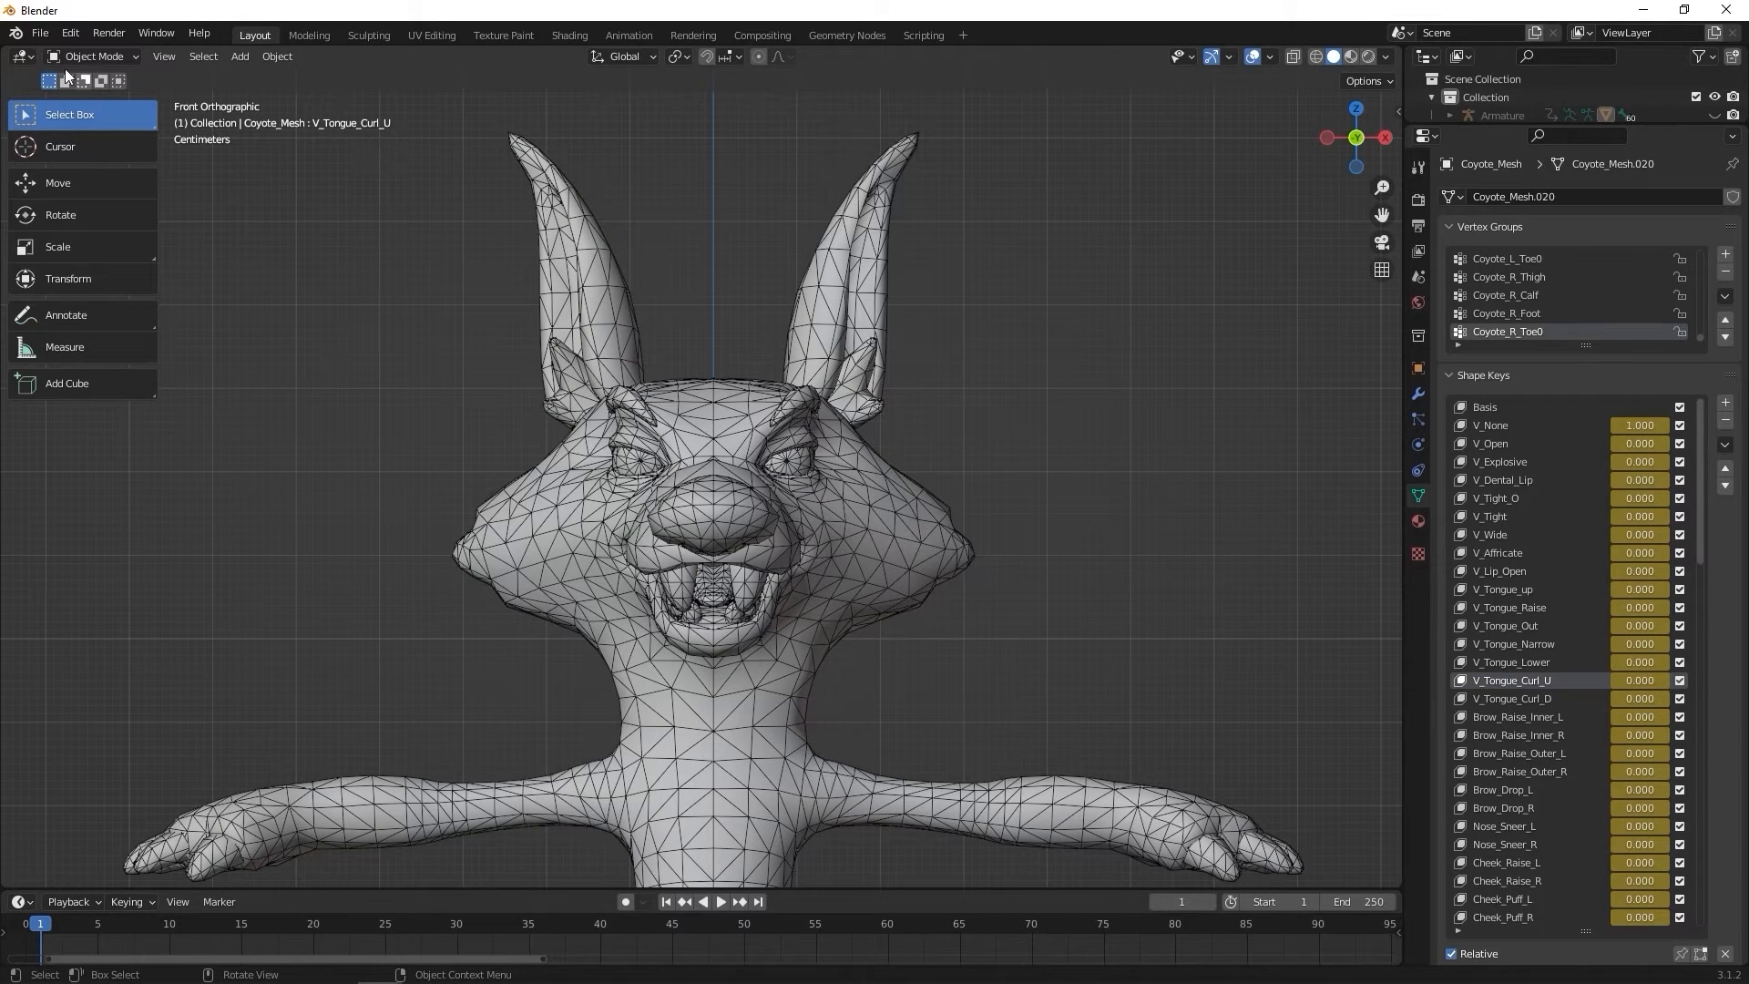
Step: Export the coyote as Completed.fbx into the HumanoidFacial folder
left_click(40, 35)
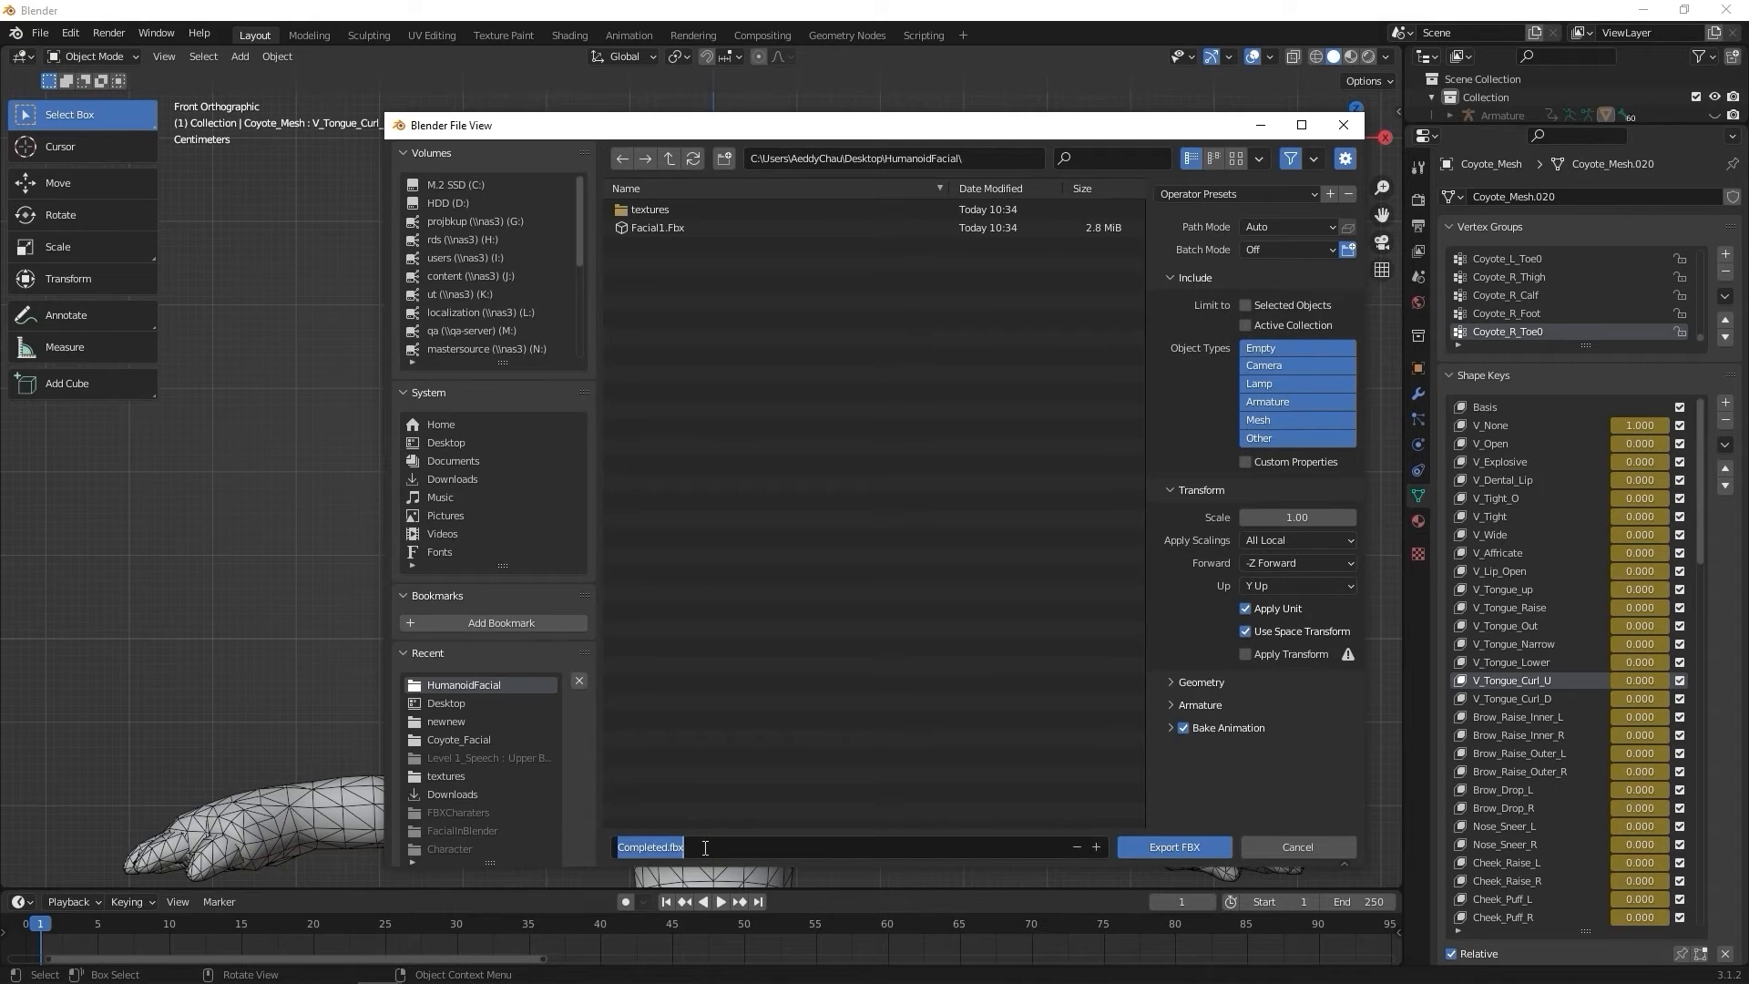
left_click(1171, 847)
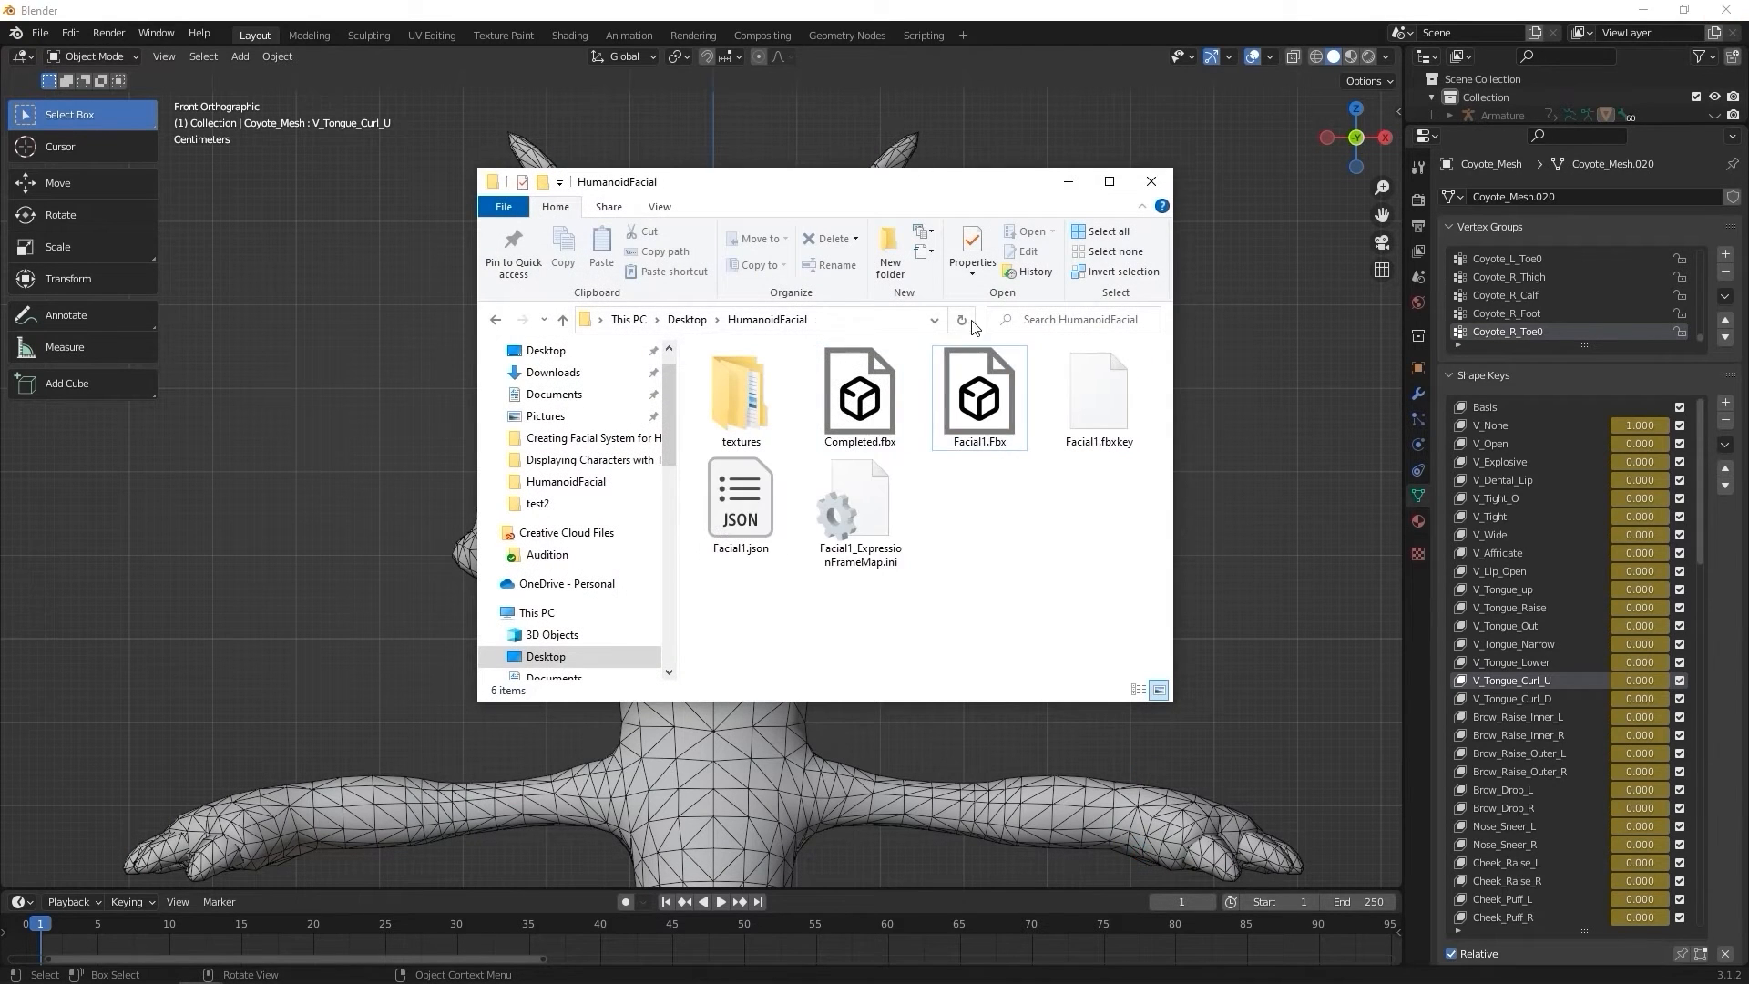
mouse_move(885, 415)
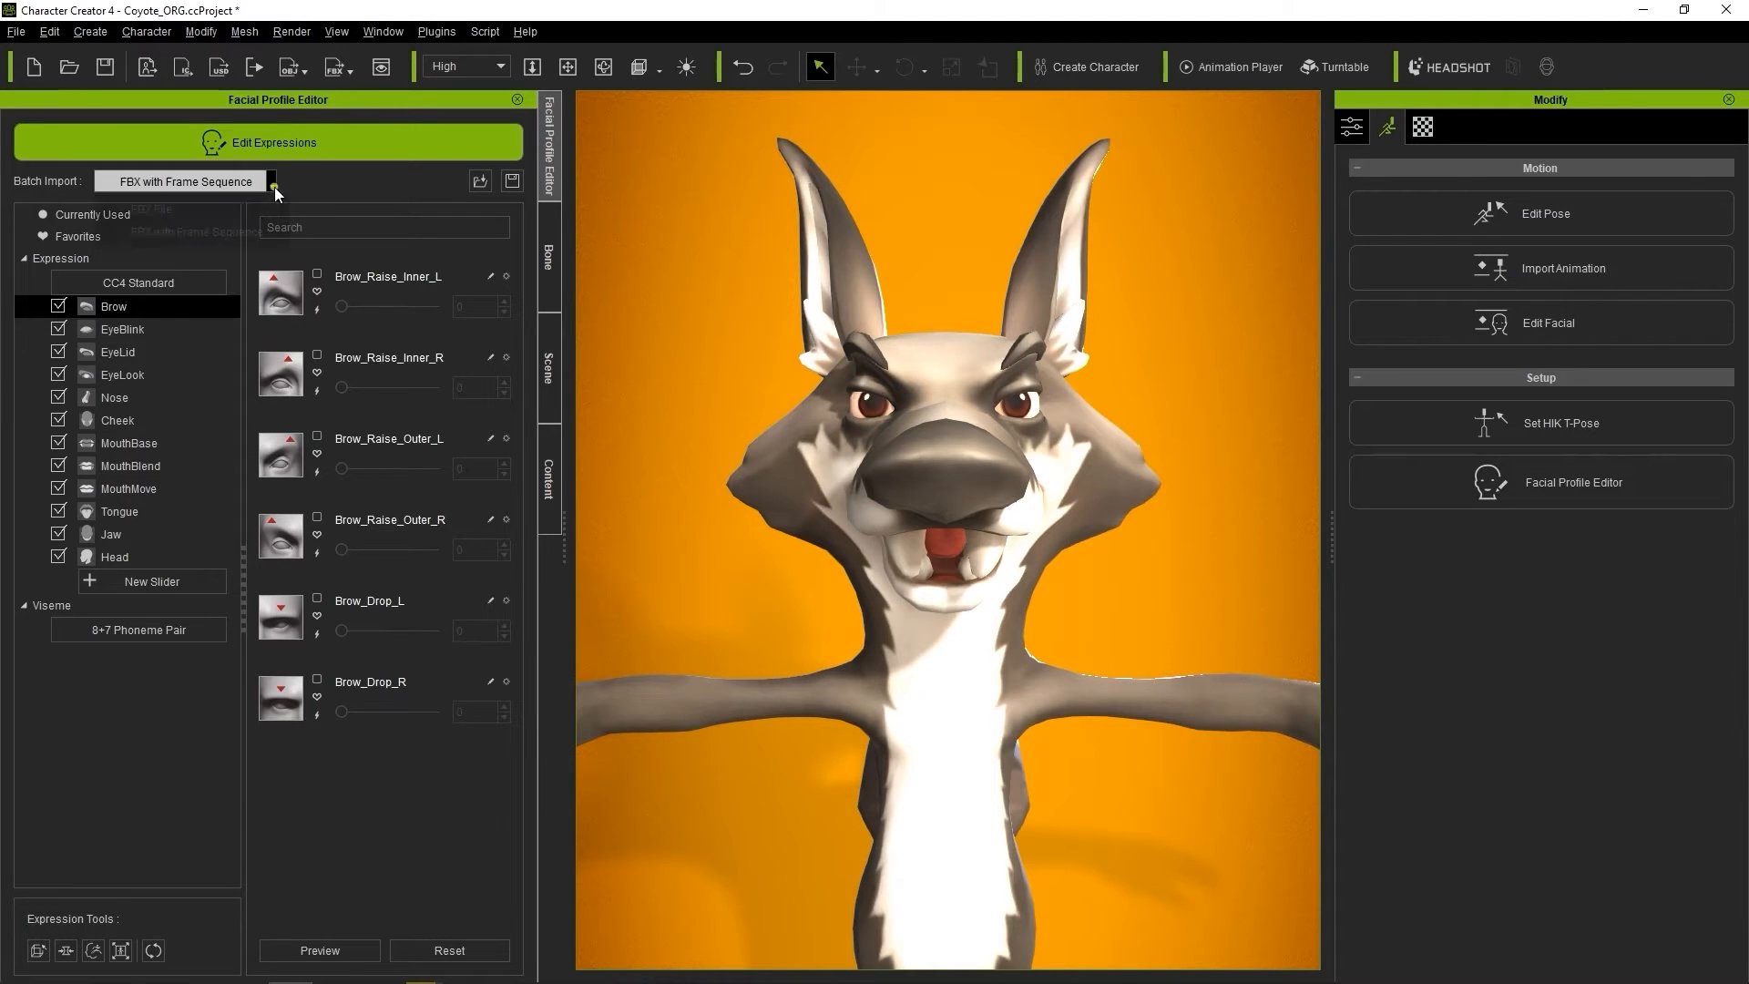
Step: Import morphs from Completed.Fbx with Facial1.fbxkey as the Decrypt Key File
left_click(271, 181)
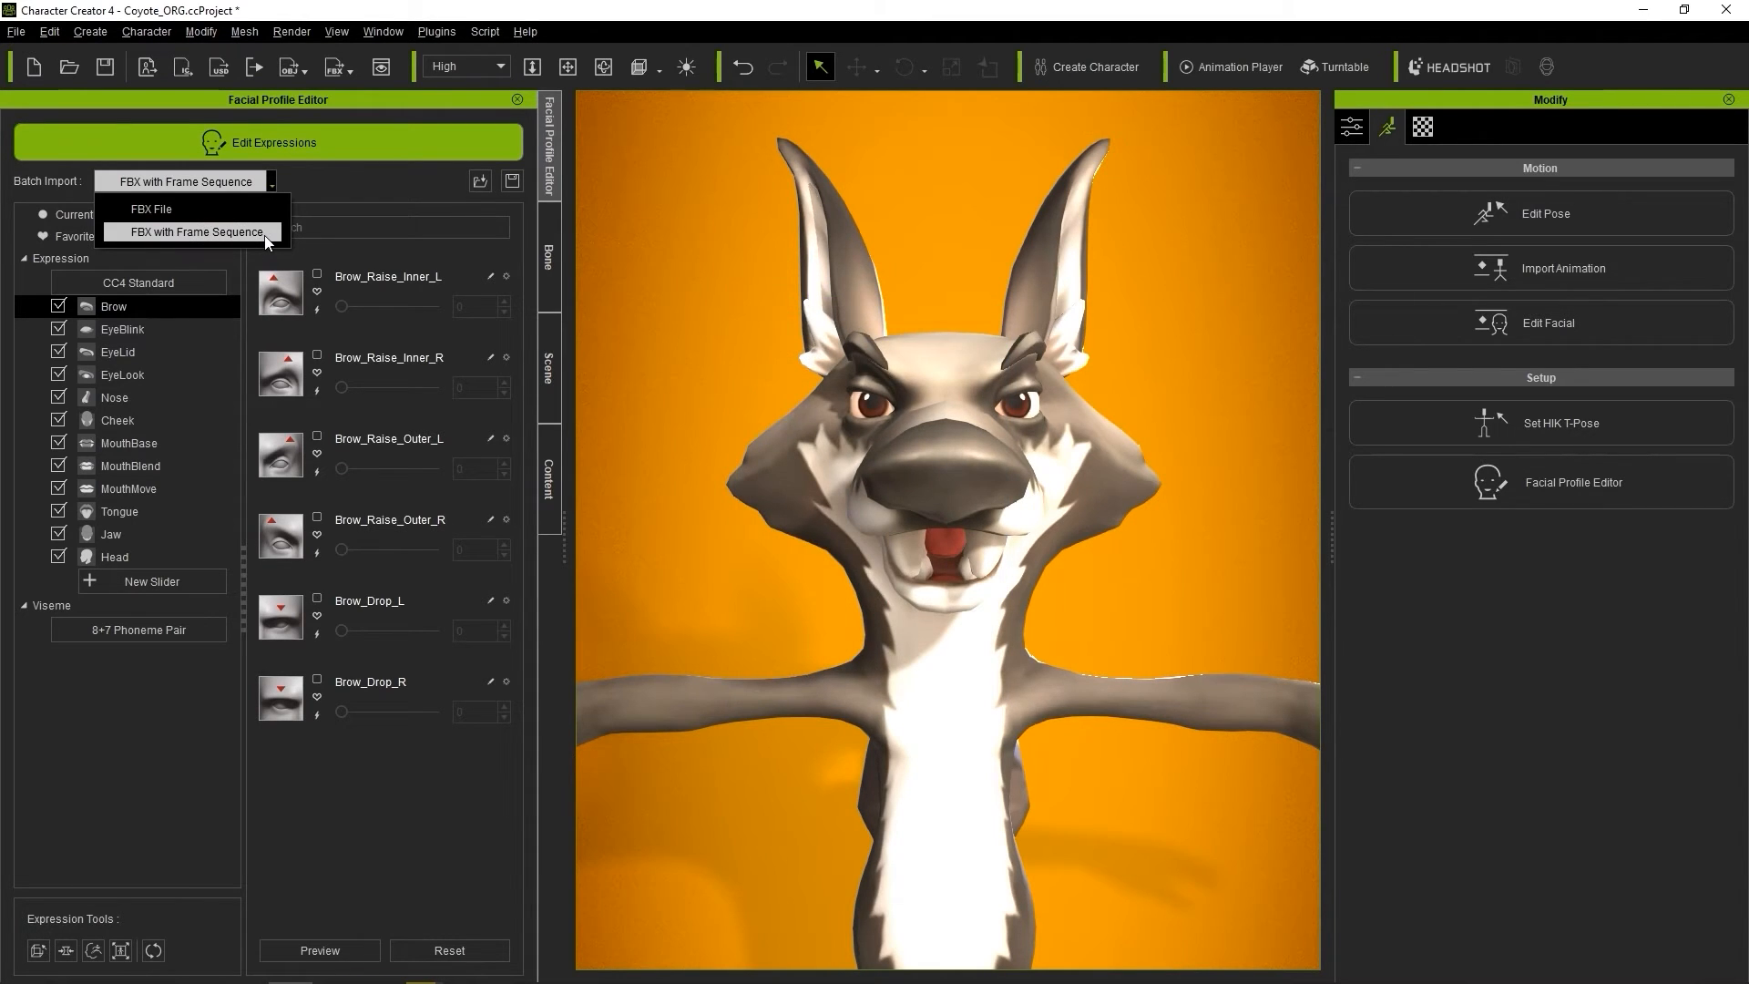
left_click(191, 231)
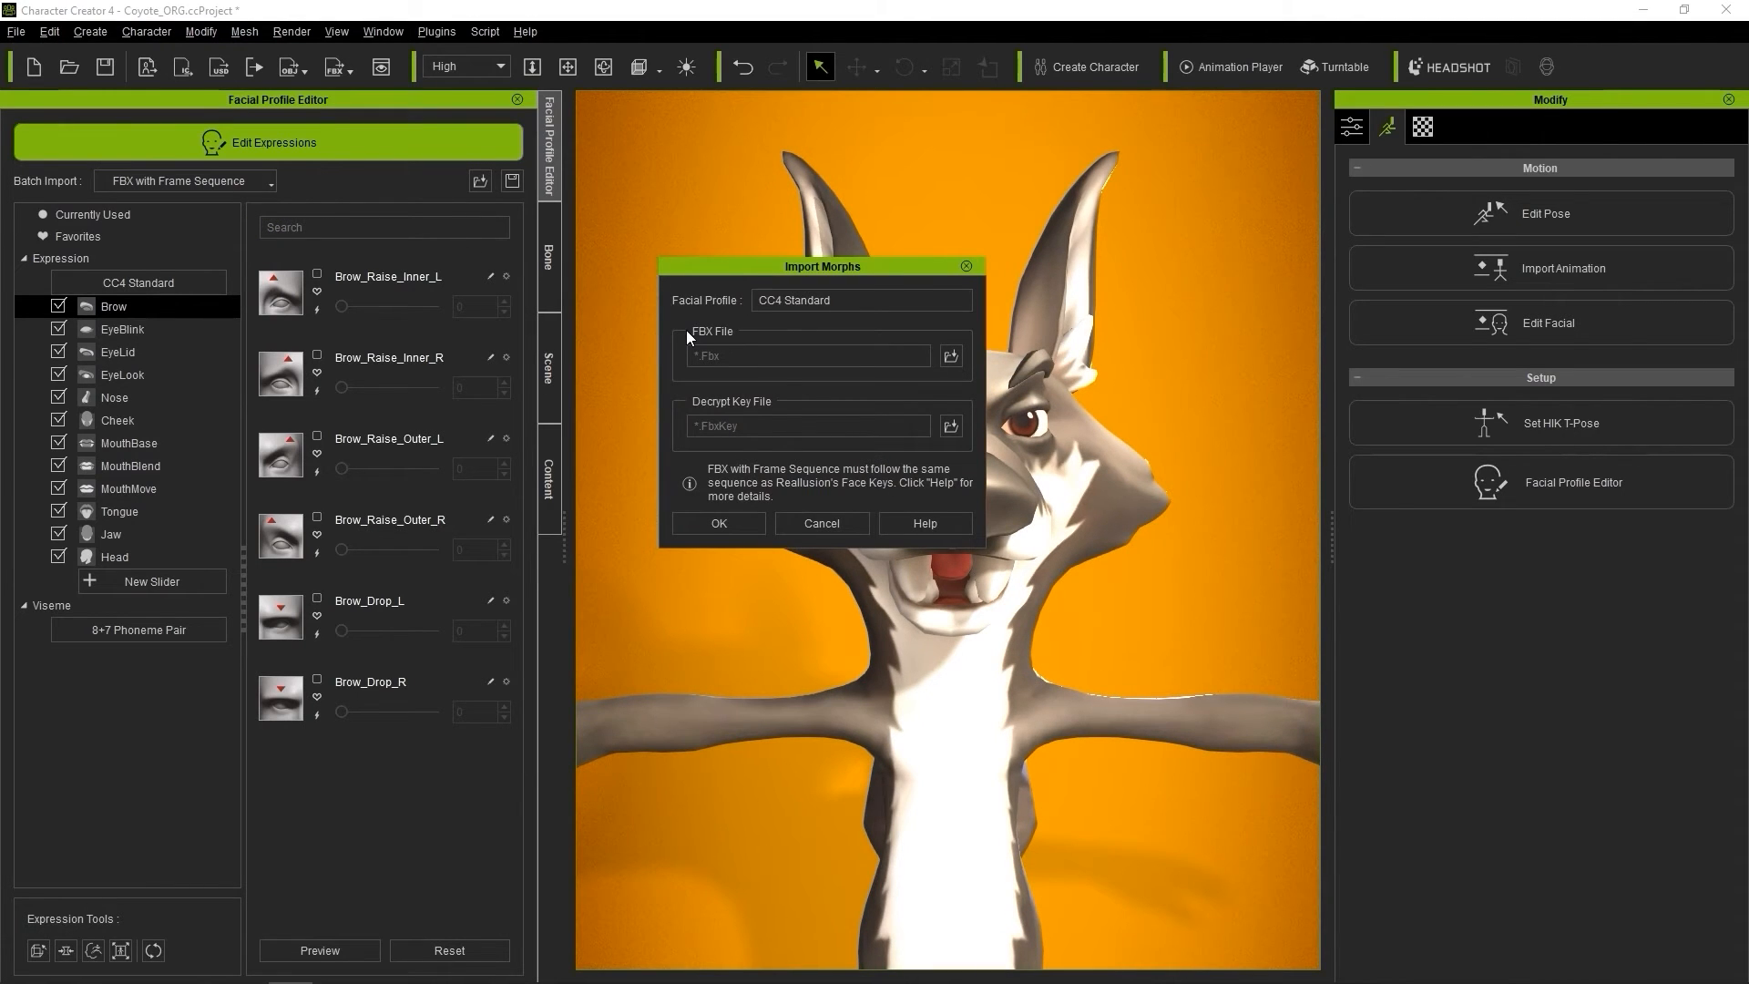
mouse_move(749, 339)
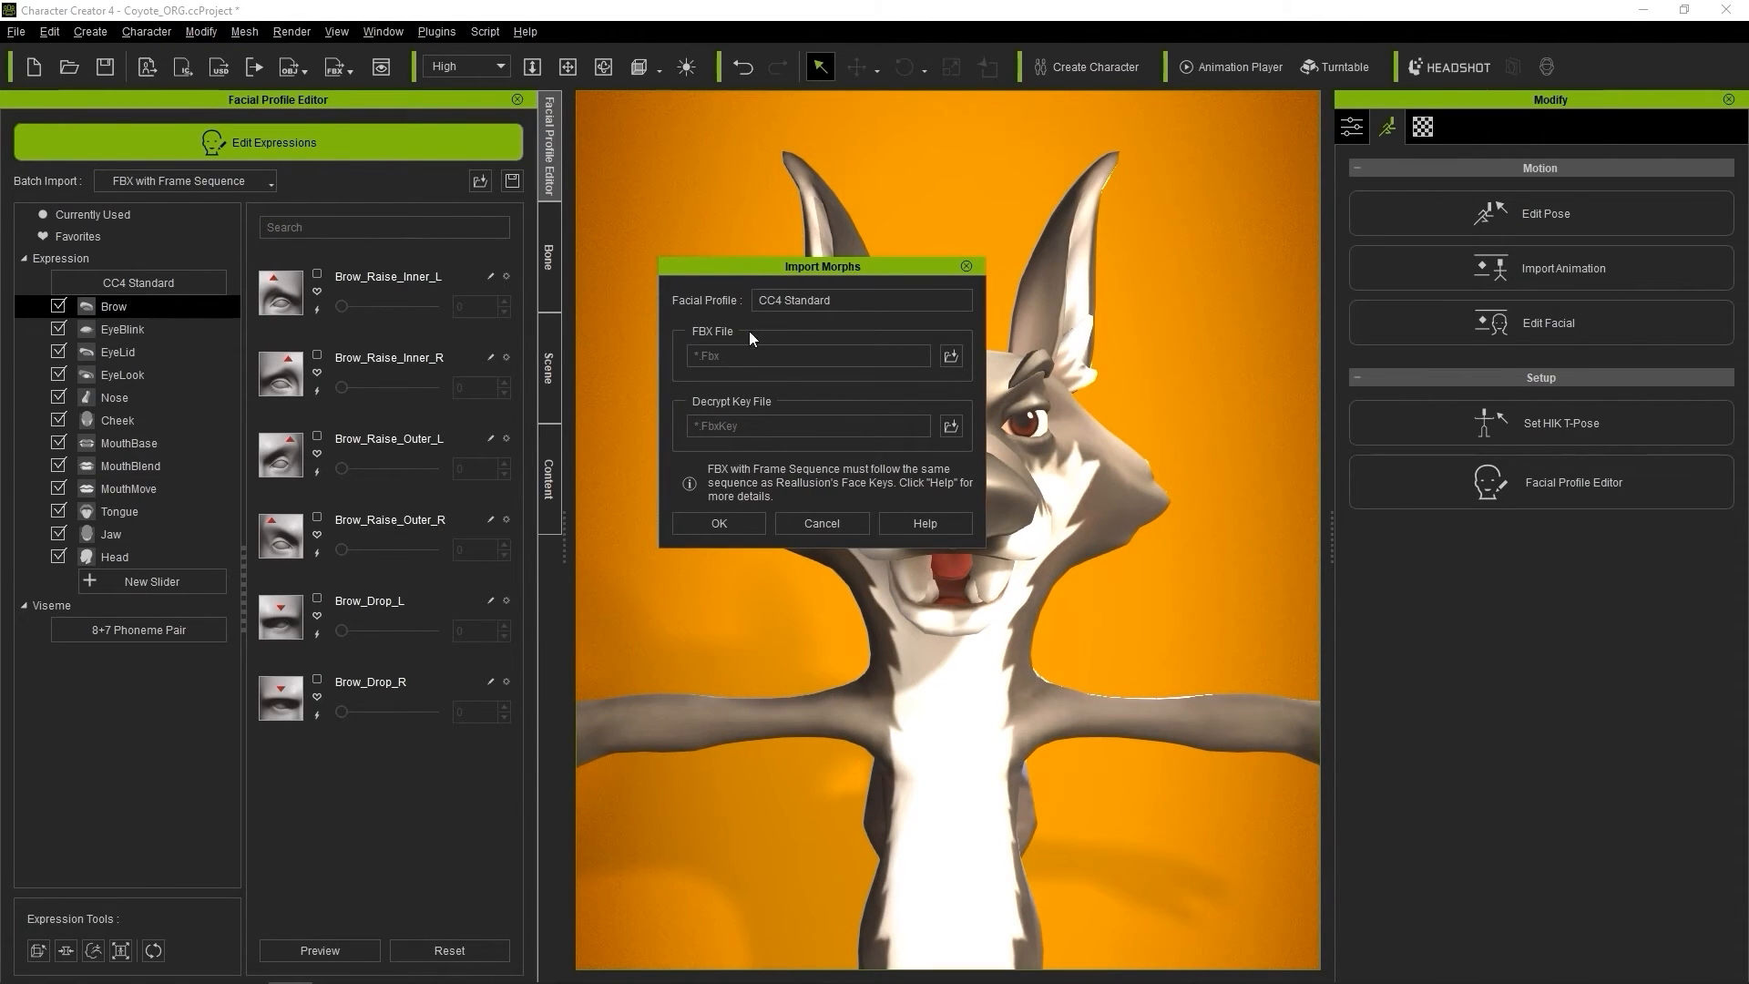
left_click(951, 355)
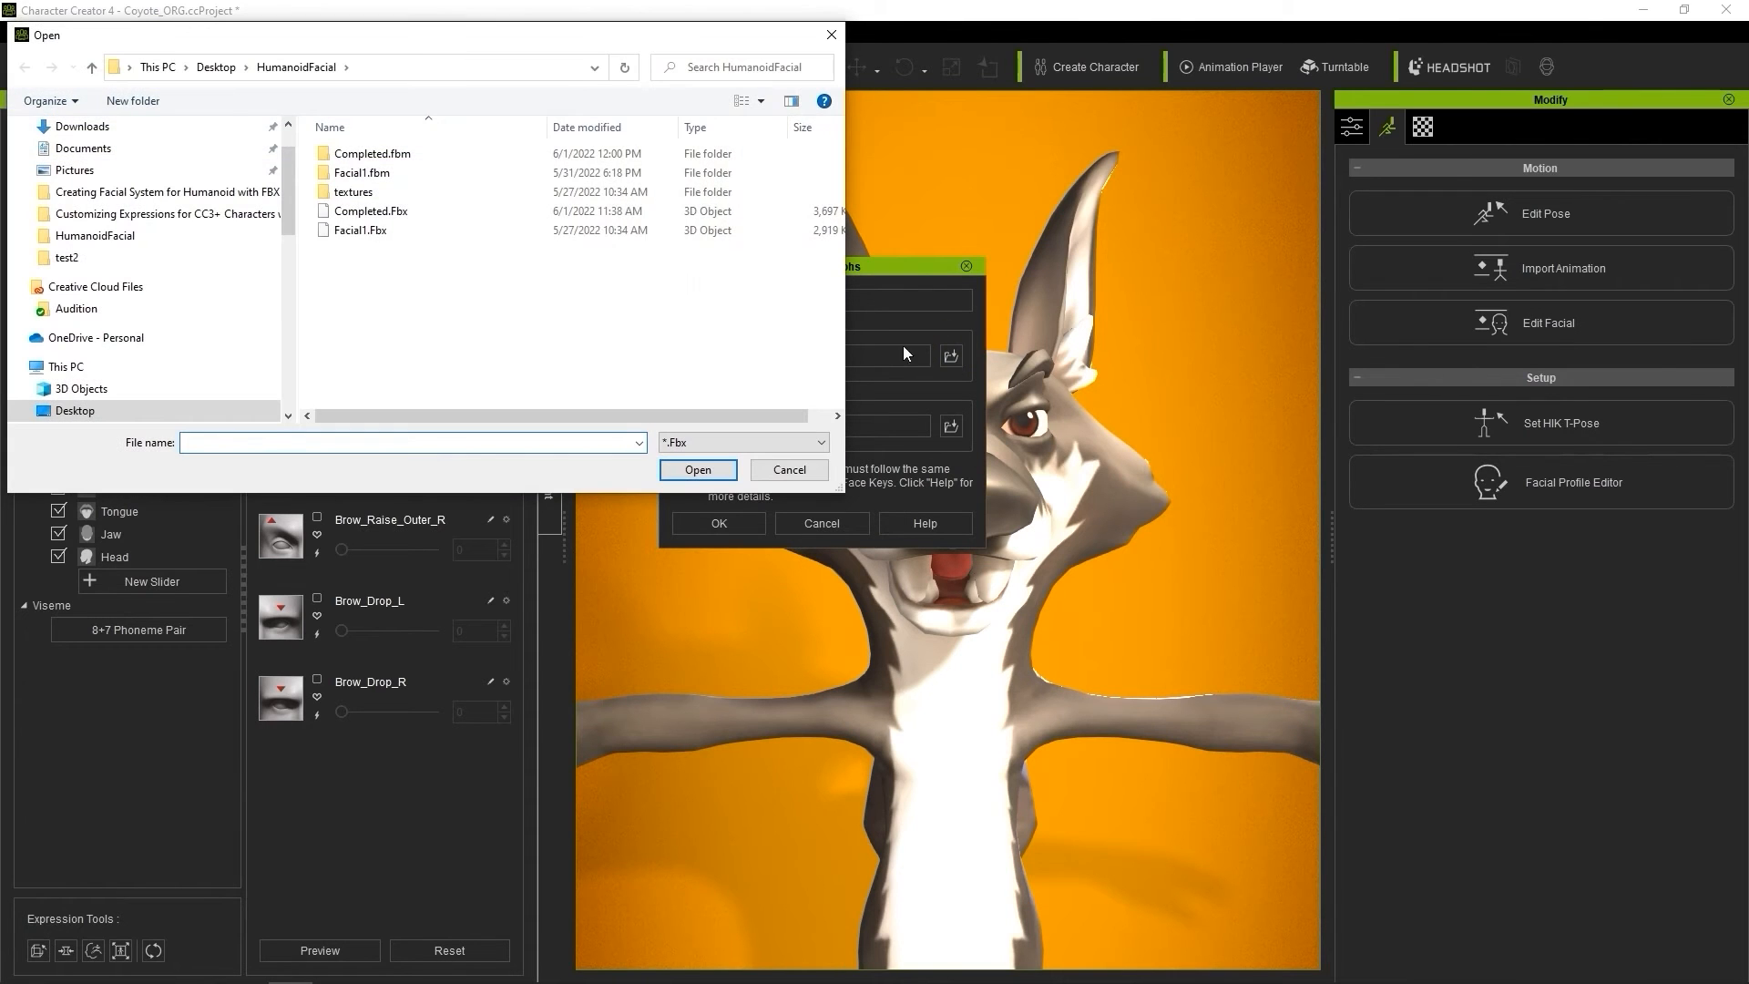
left_click(695, 470)
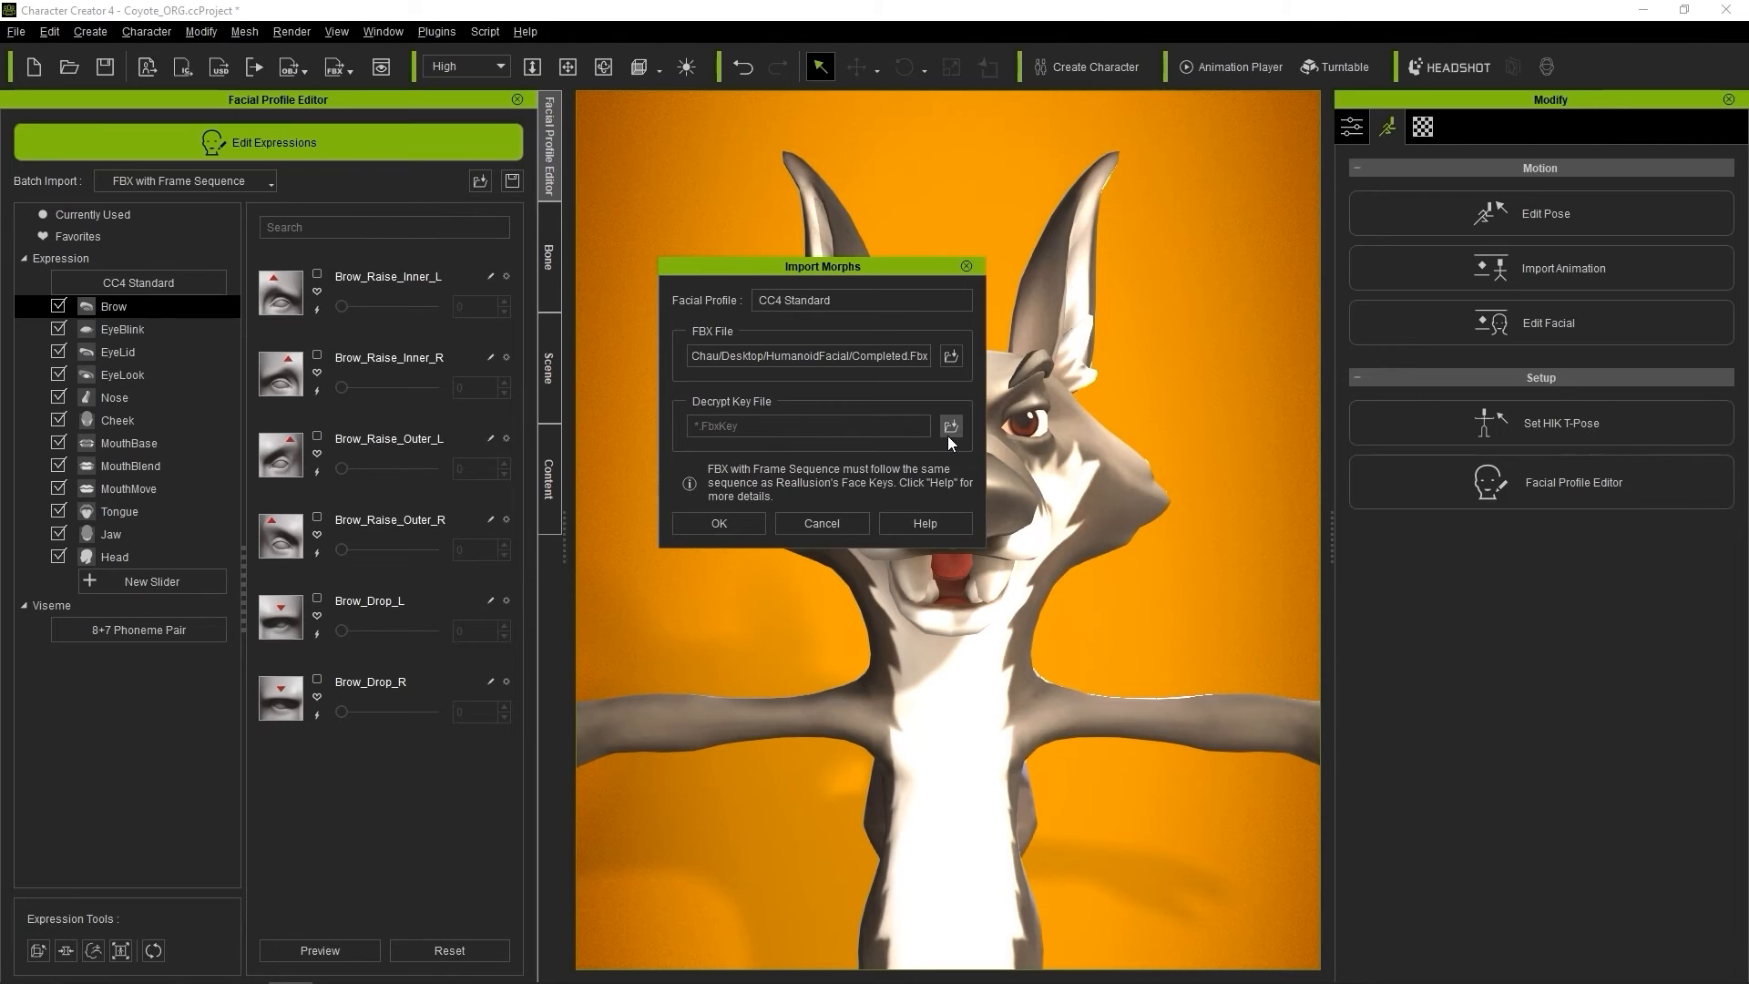
left_click(951, 424)
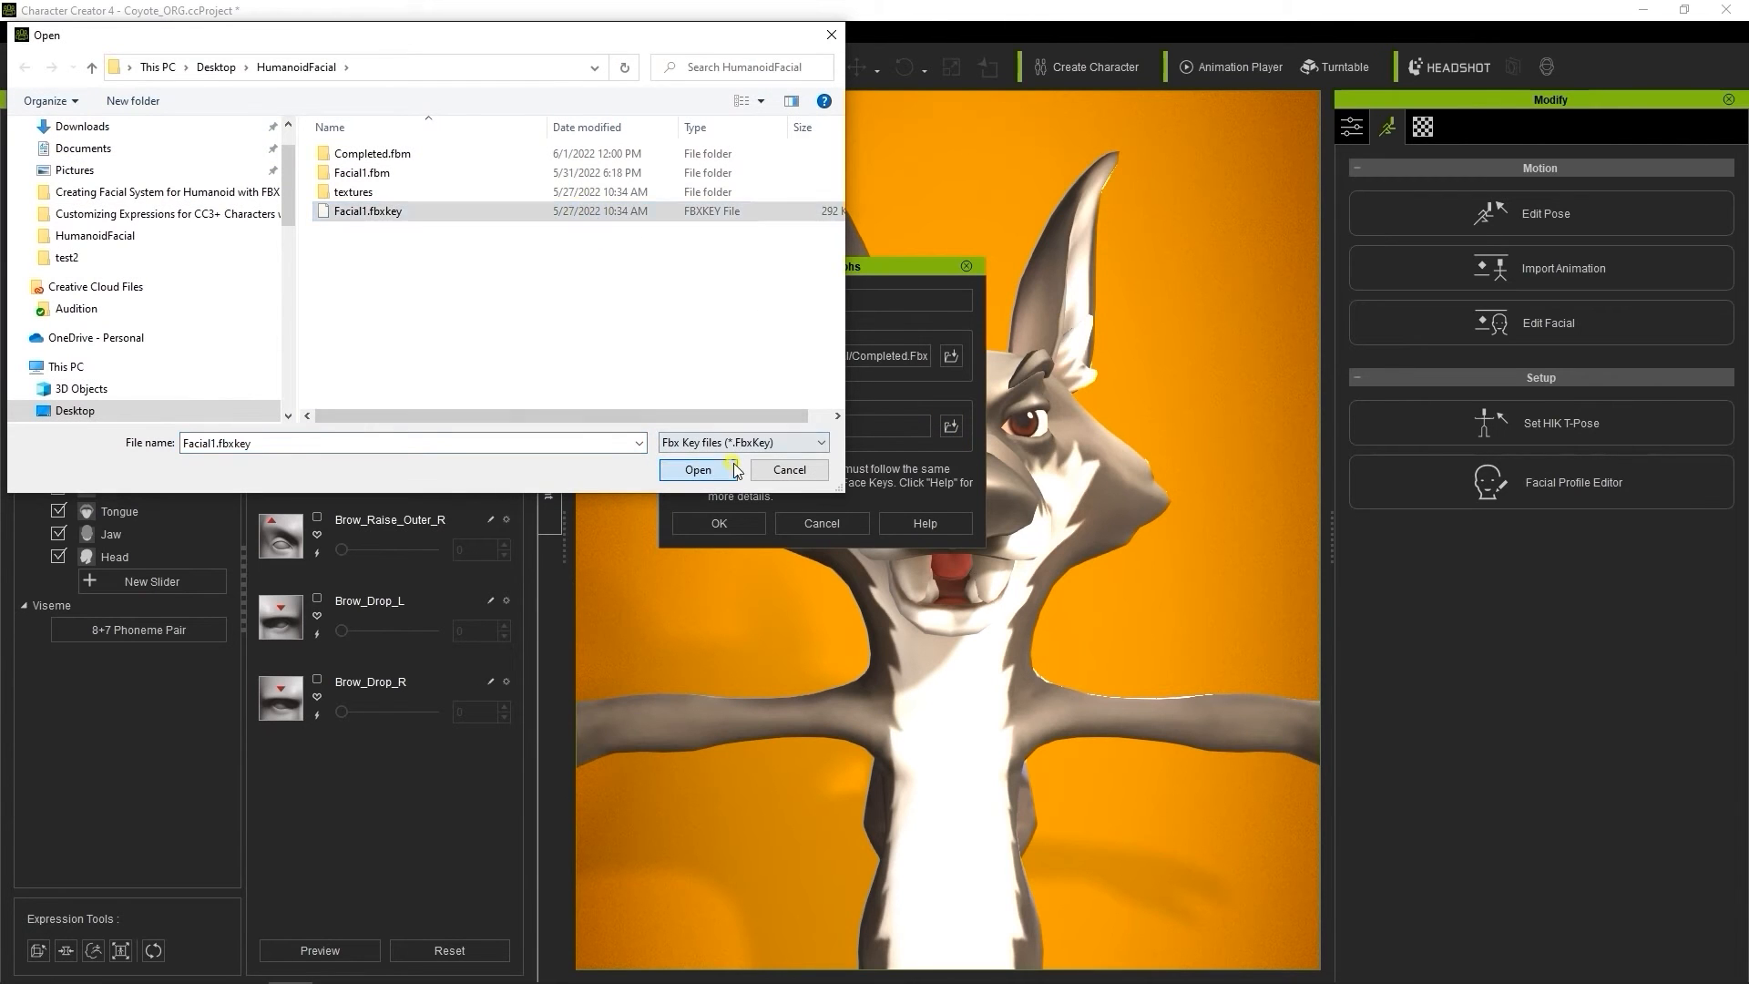
left_click(696, 468)
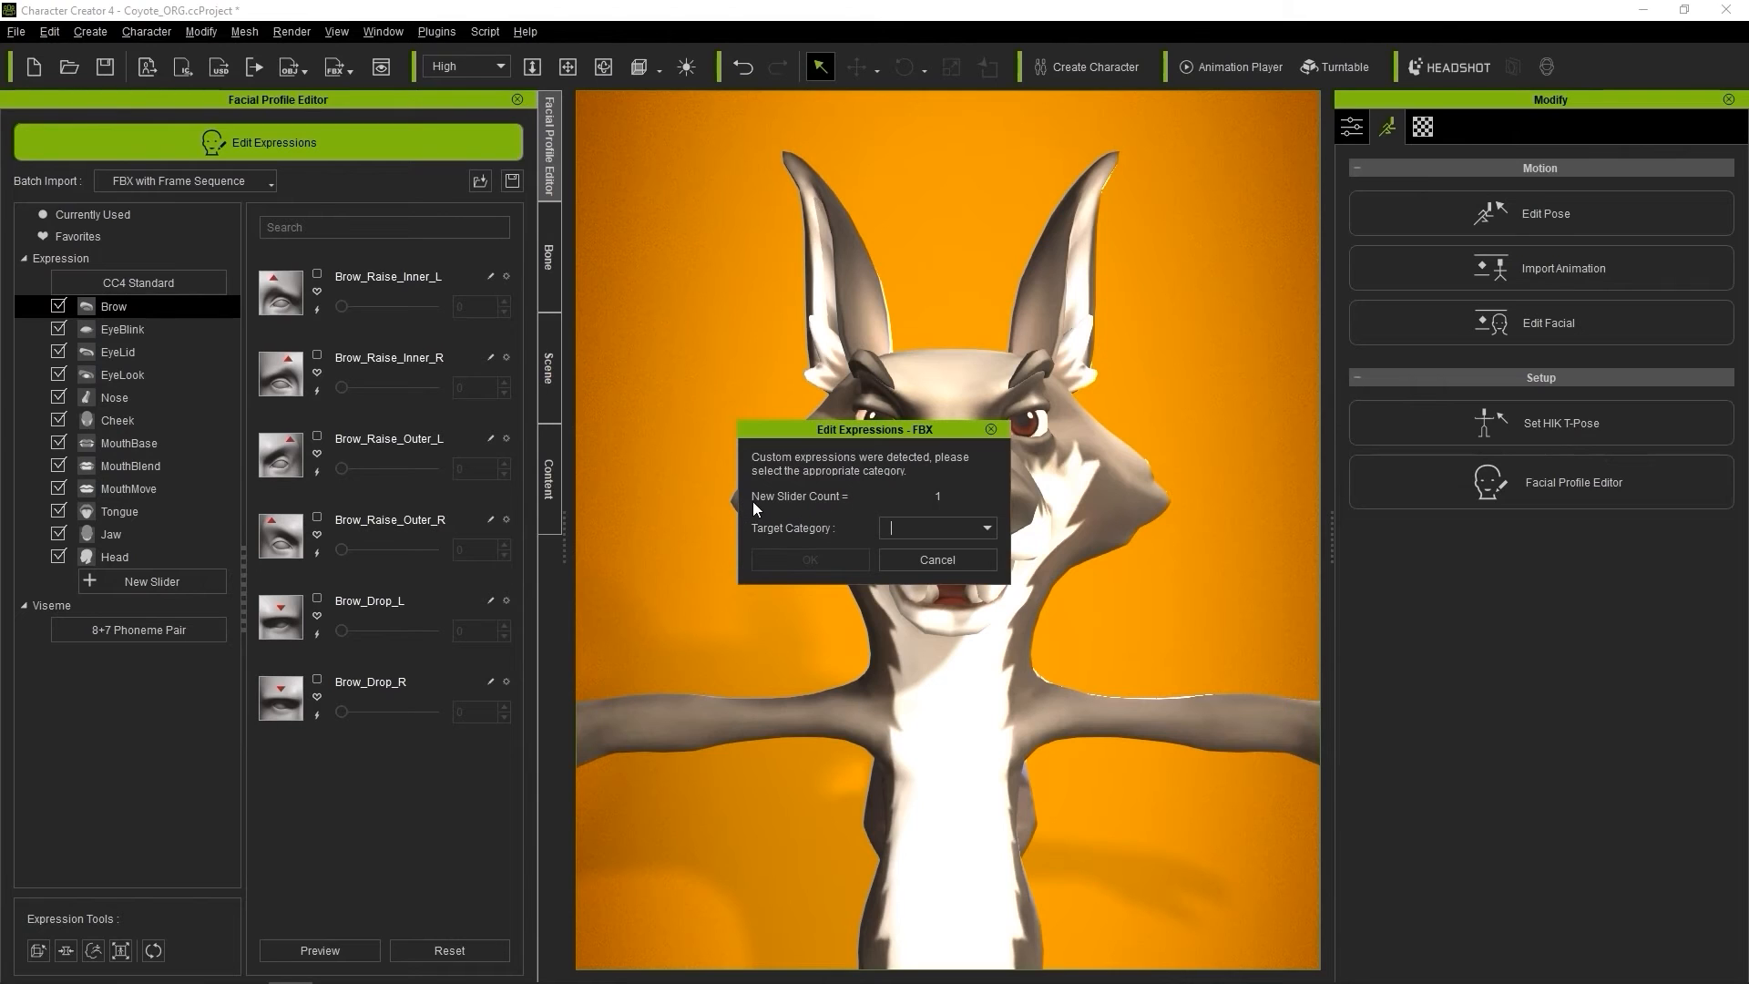
mouse_move(925, 490)
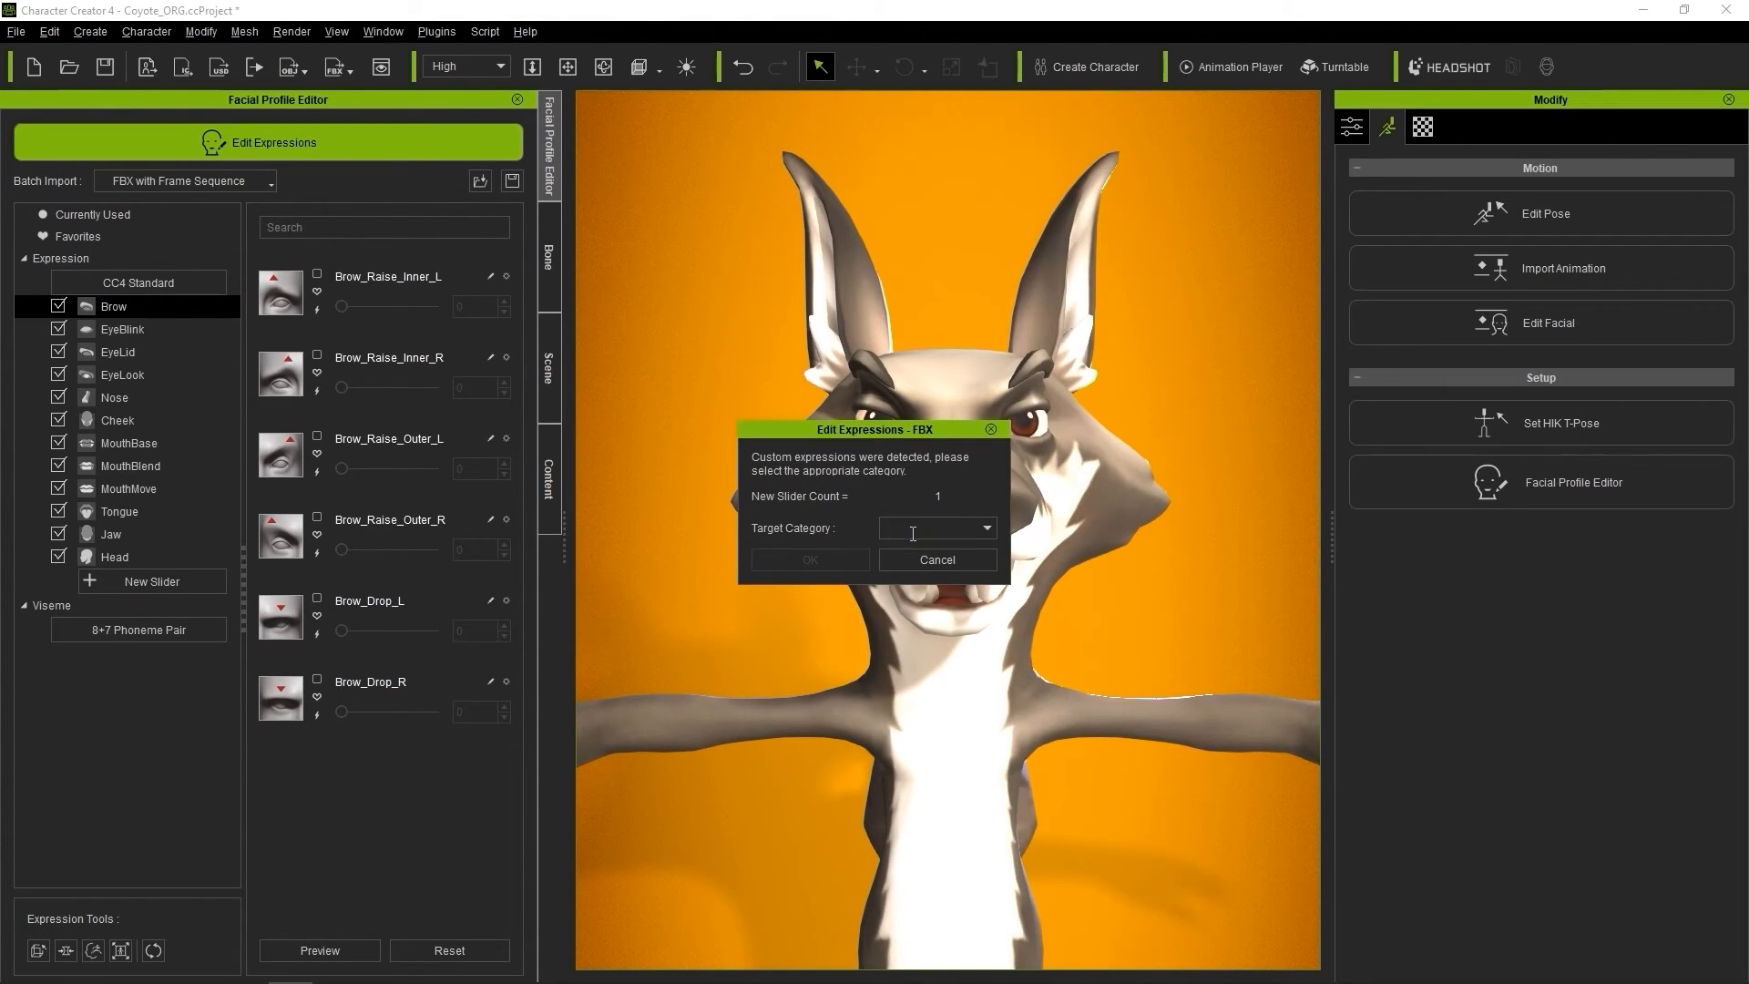
Step: Assign the imported expression to the Custom category and test its slider up to full strength
left_click(934, 528)
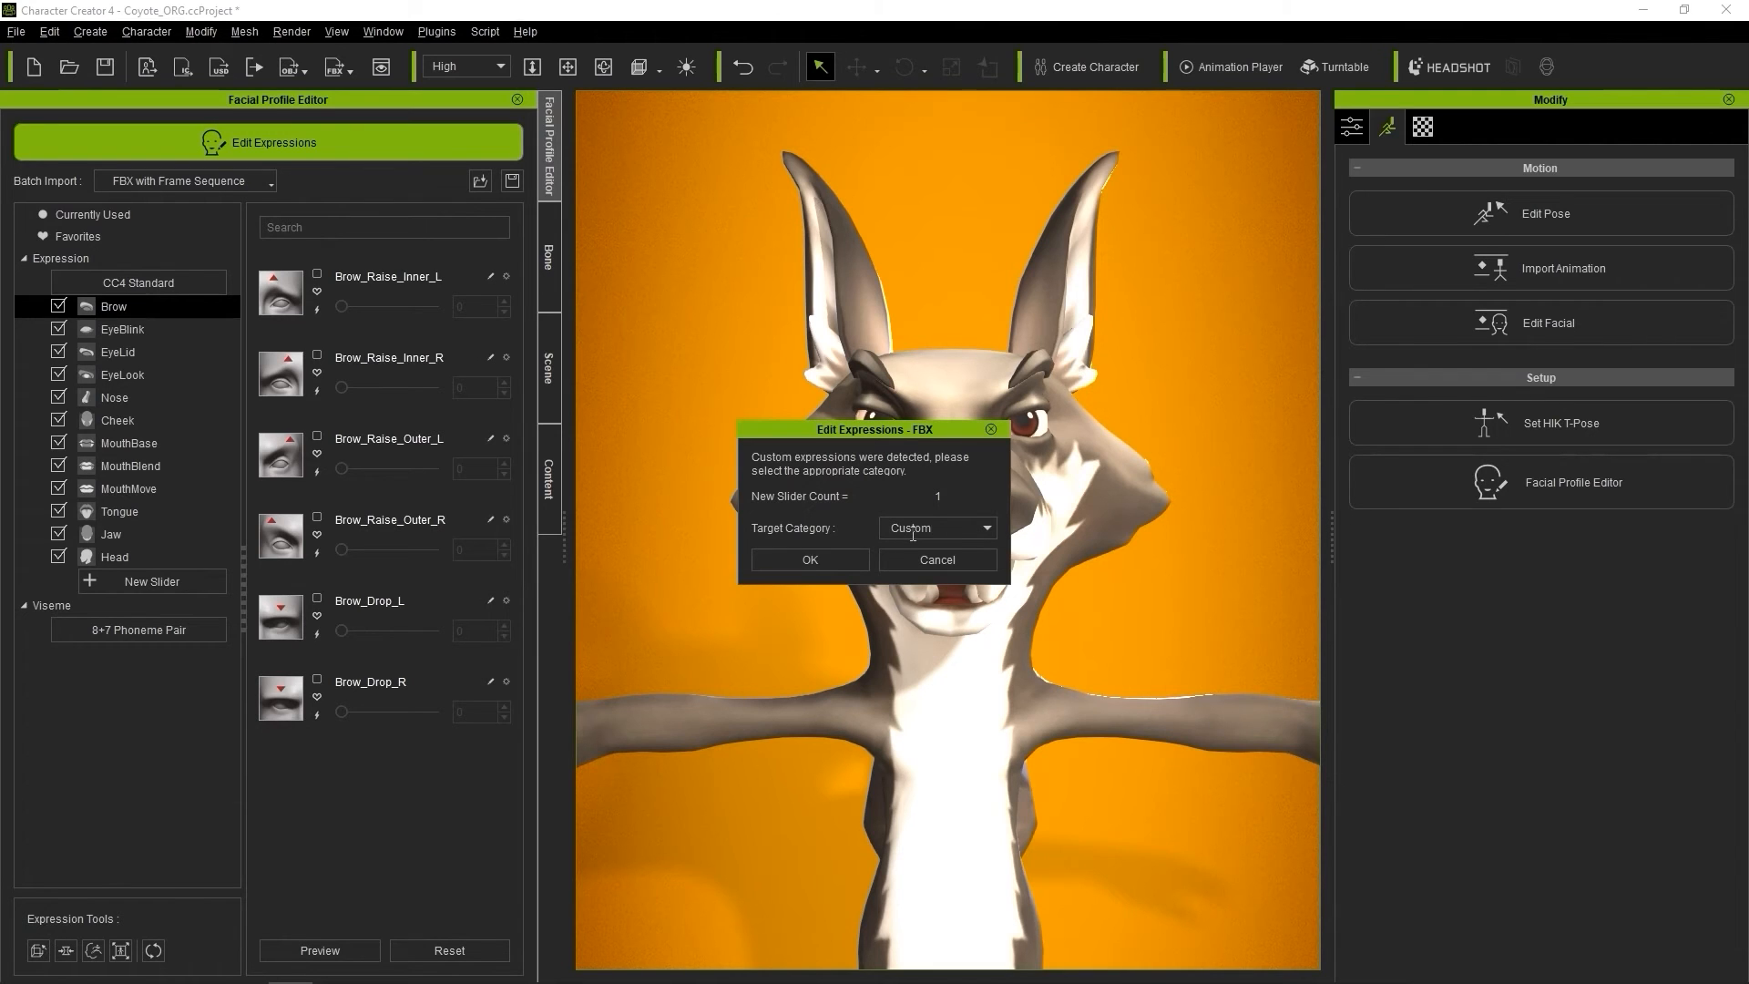
left_click(809, 560)
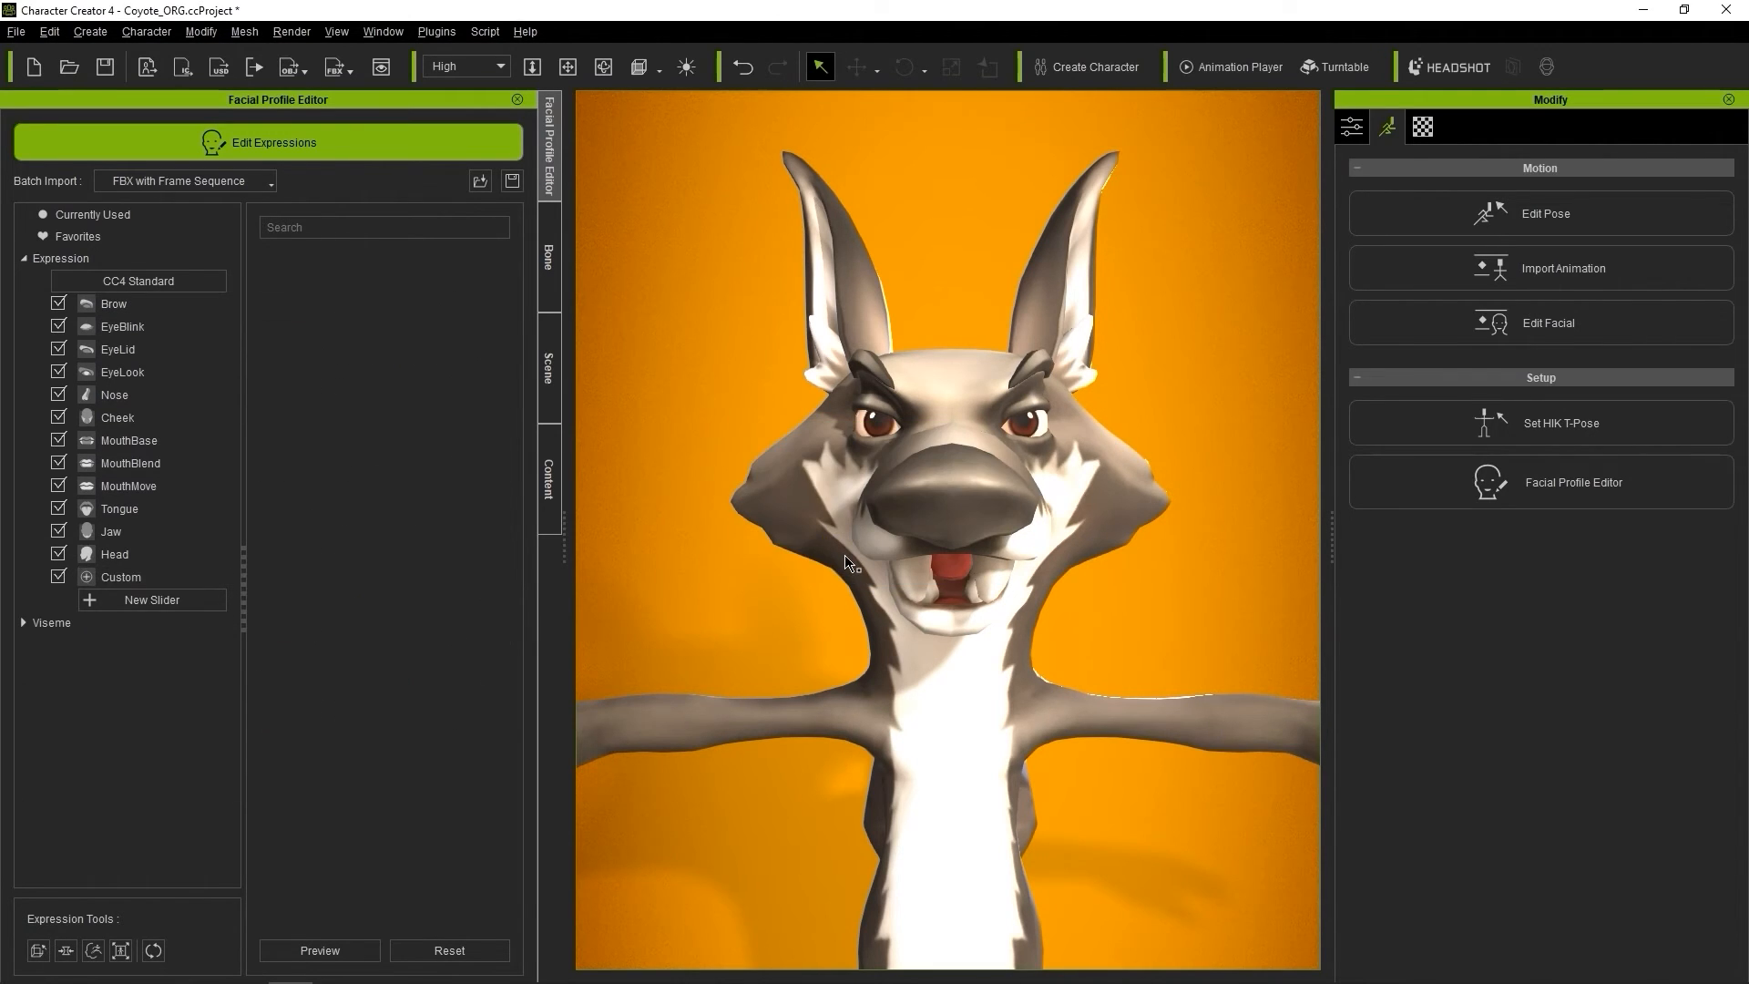
left_click(120, 578)
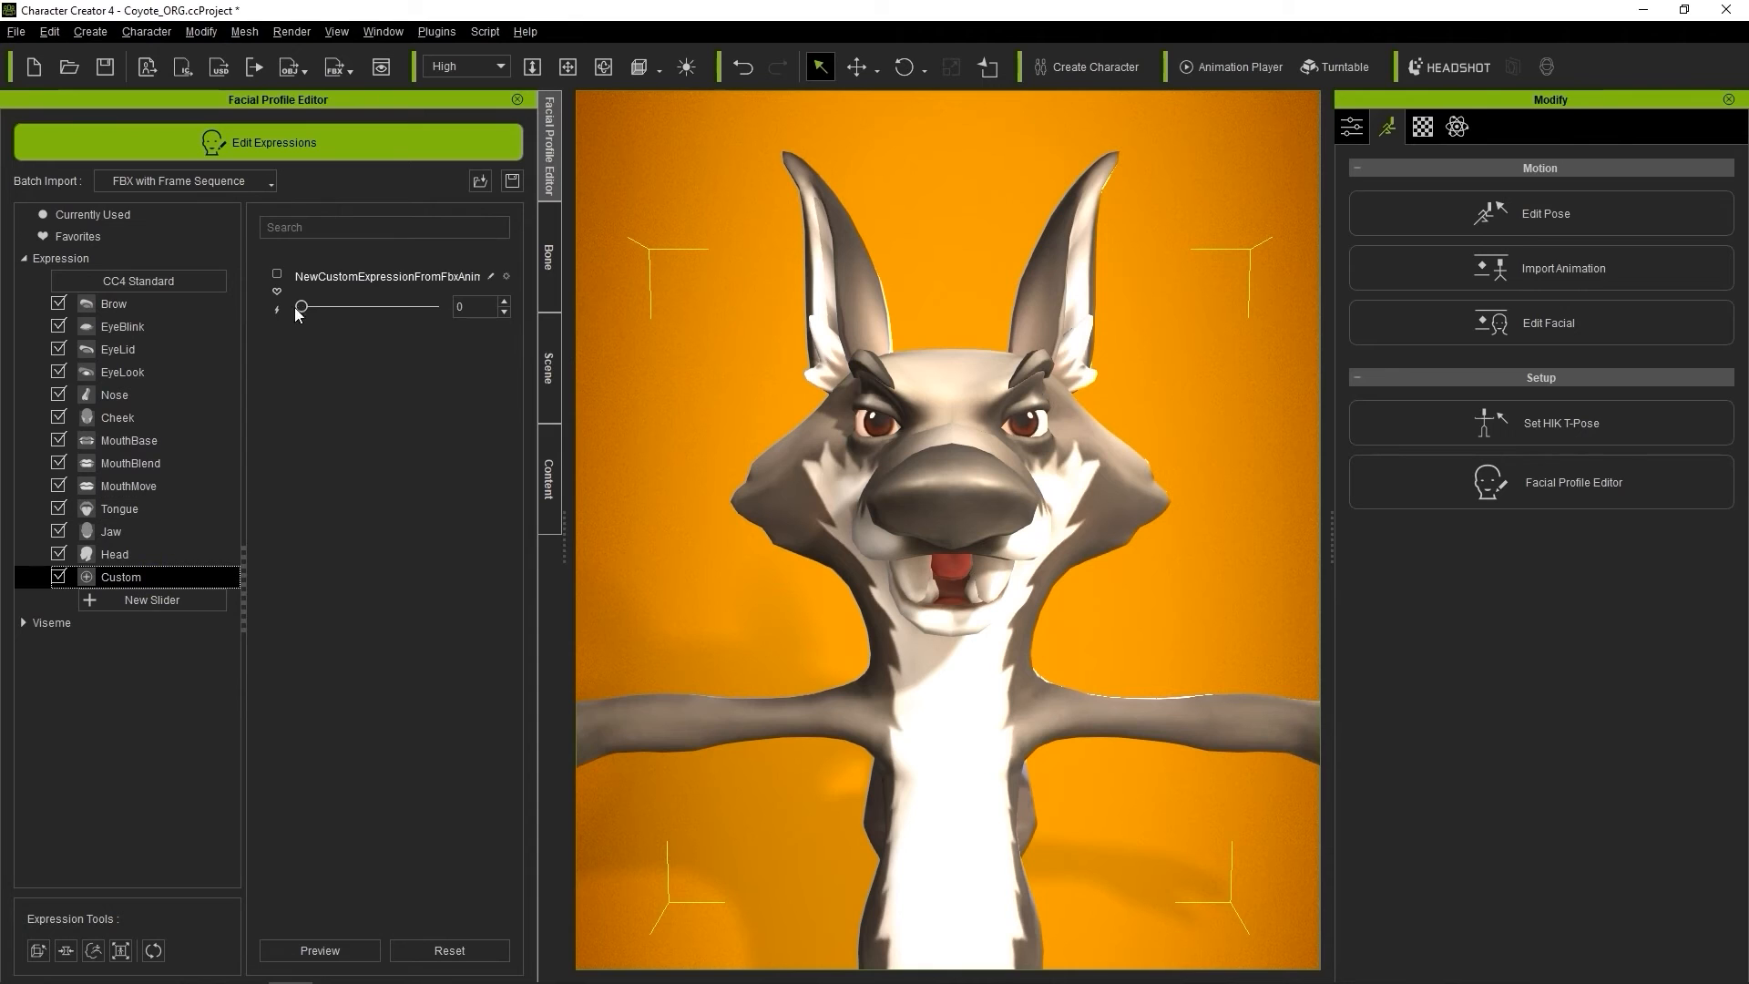
left_click_drag(299, 306, 366, 306)
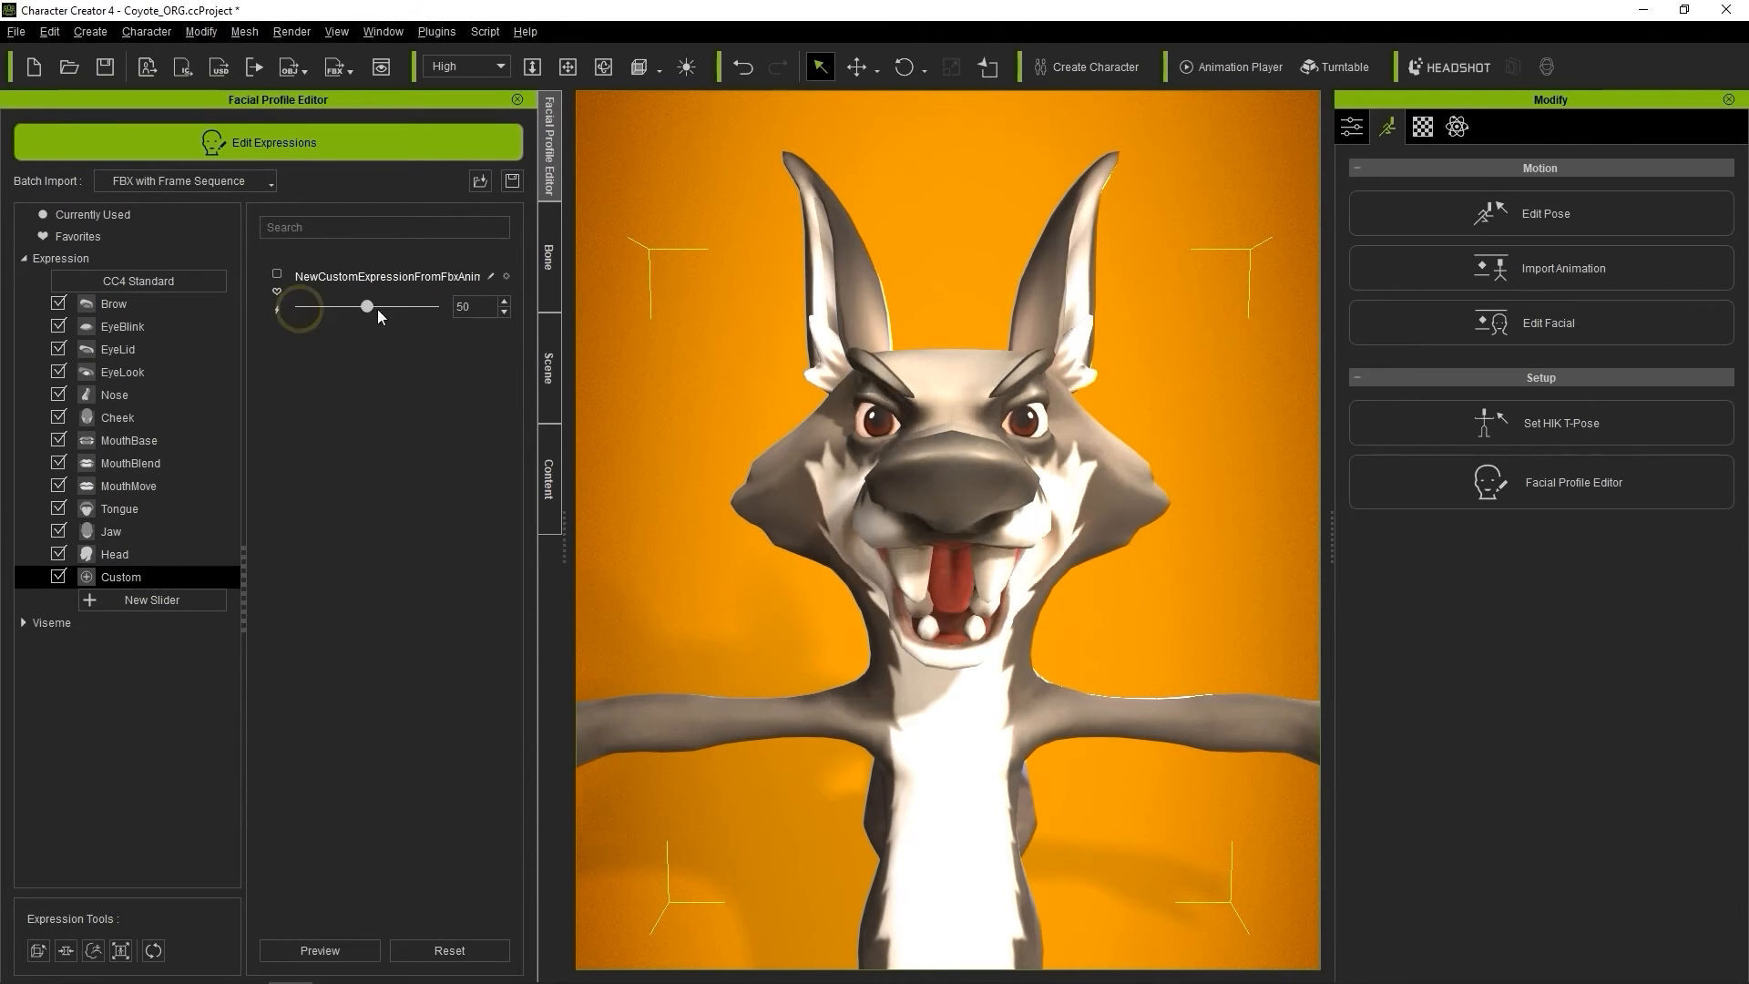
left_click_drag(366, 306, 430, 306)
type("Ang")
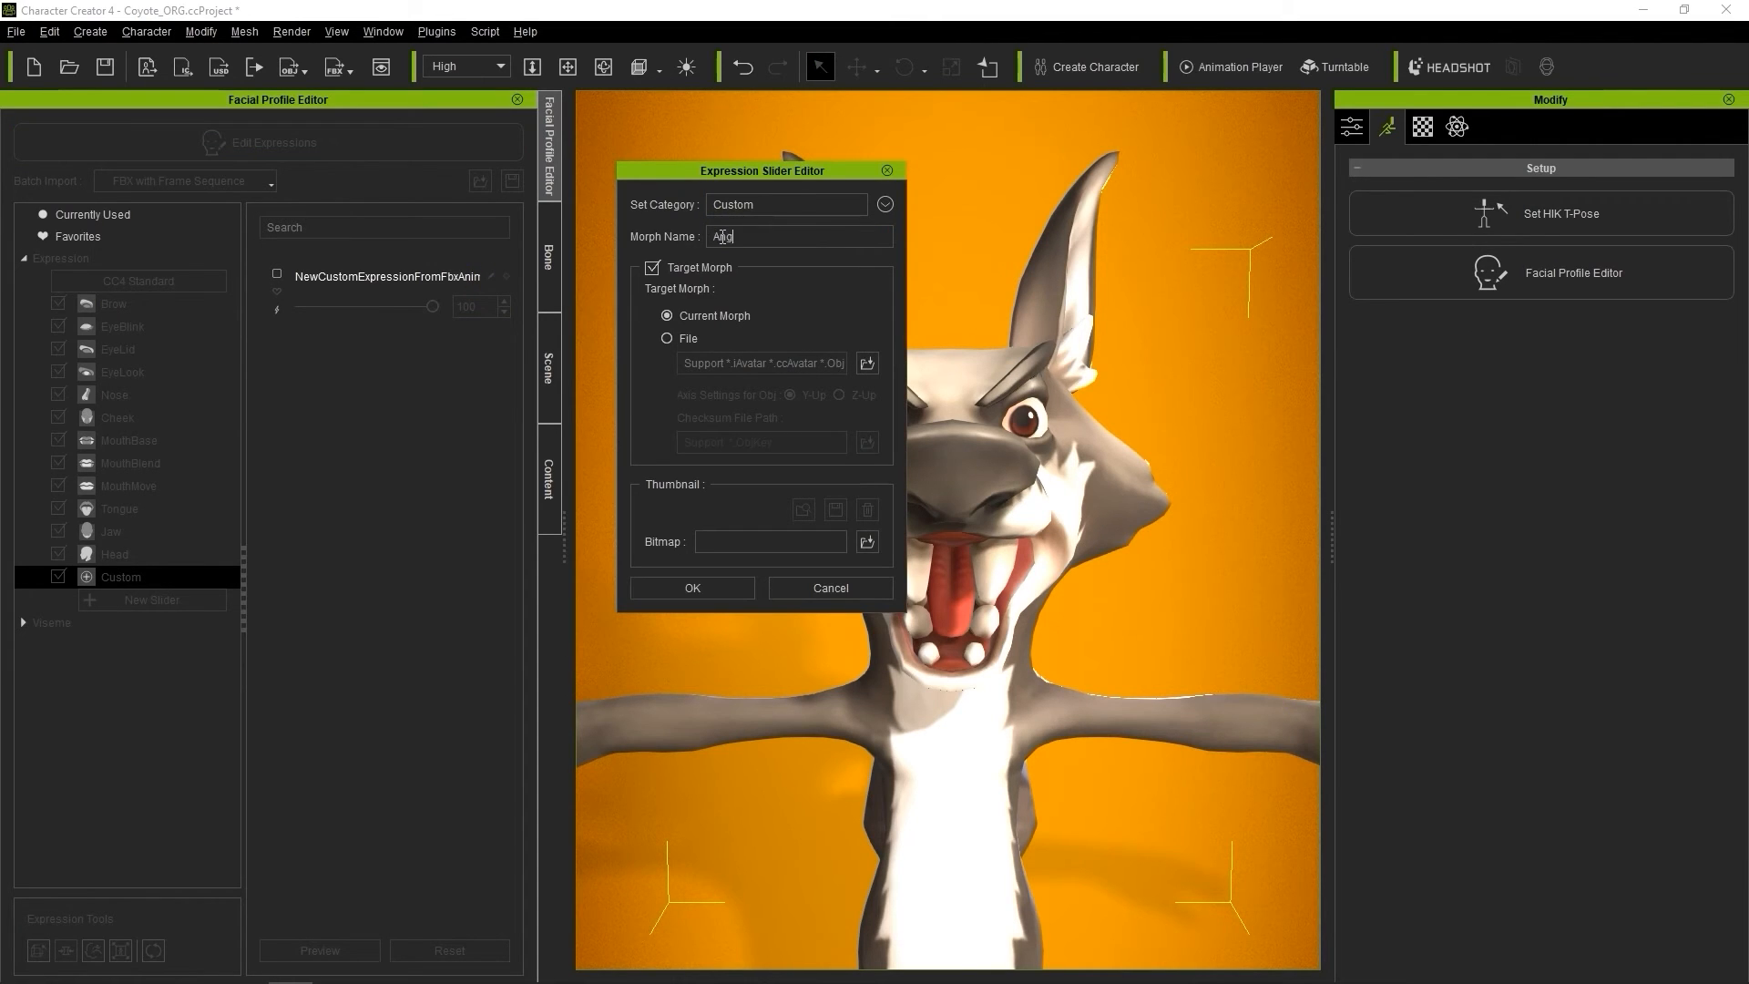
Step: Rename the custom slider Angry, reset it to 0, review other categories and exit Edit Expressions
left_click(692, 589)
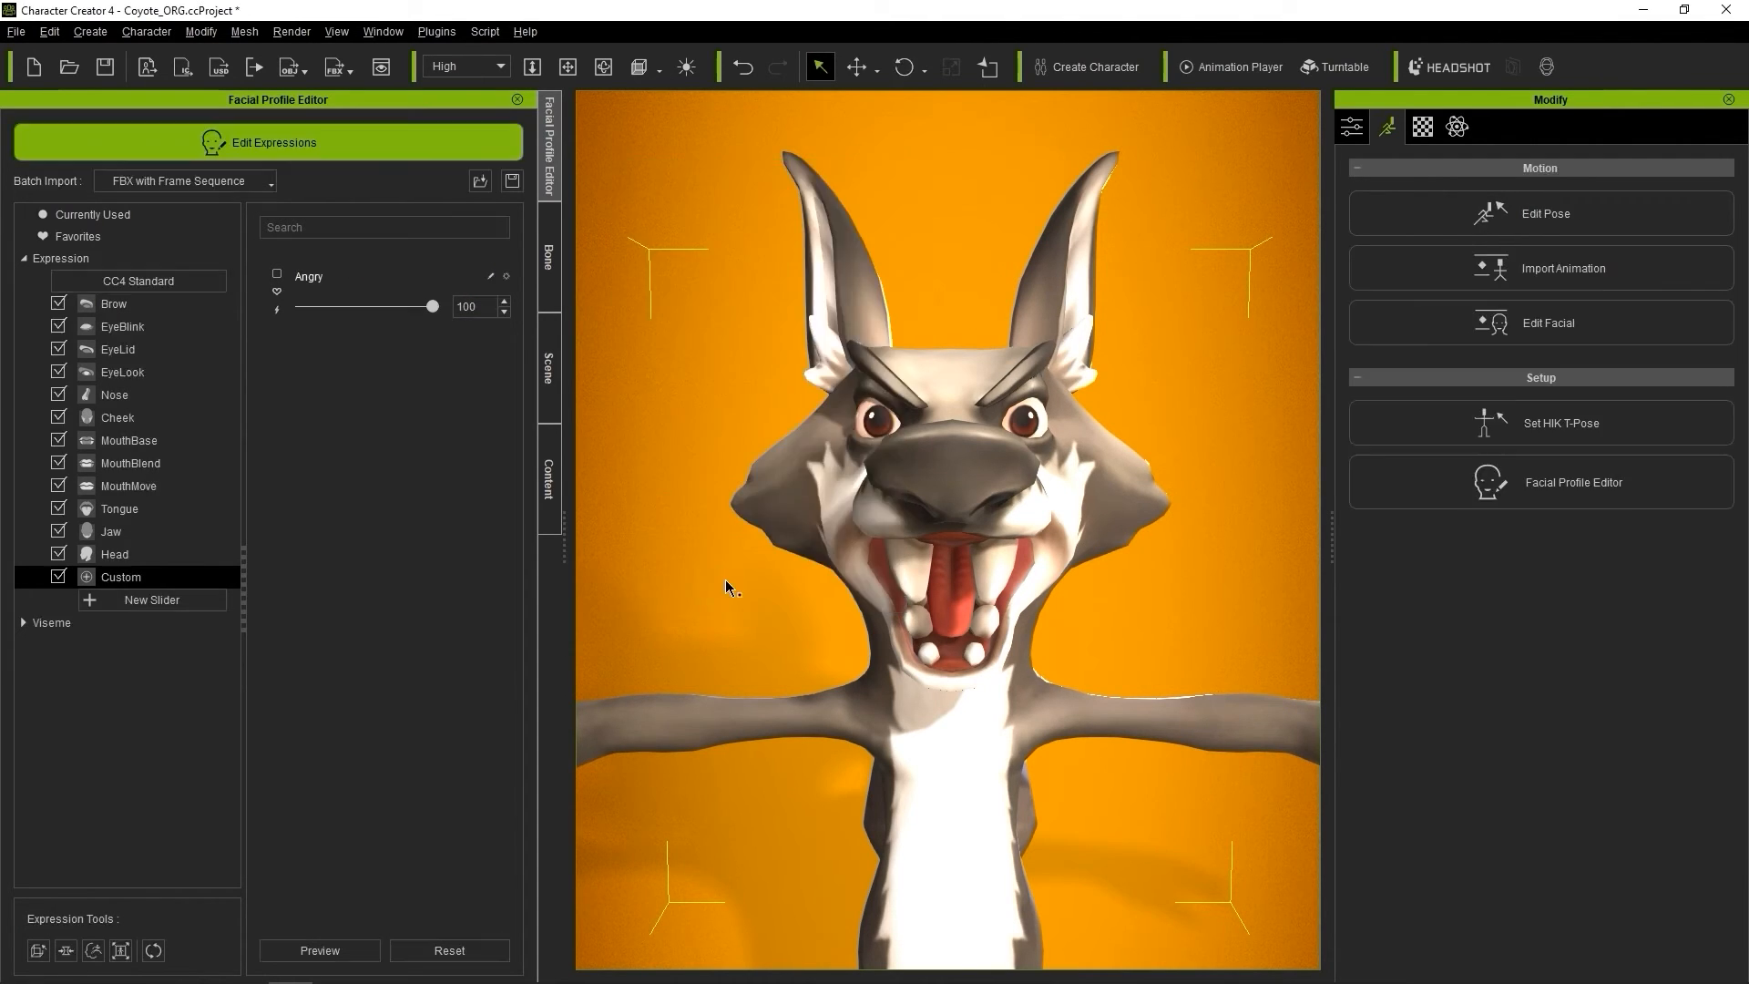
left_click_drag(432, 306, 300, 306)
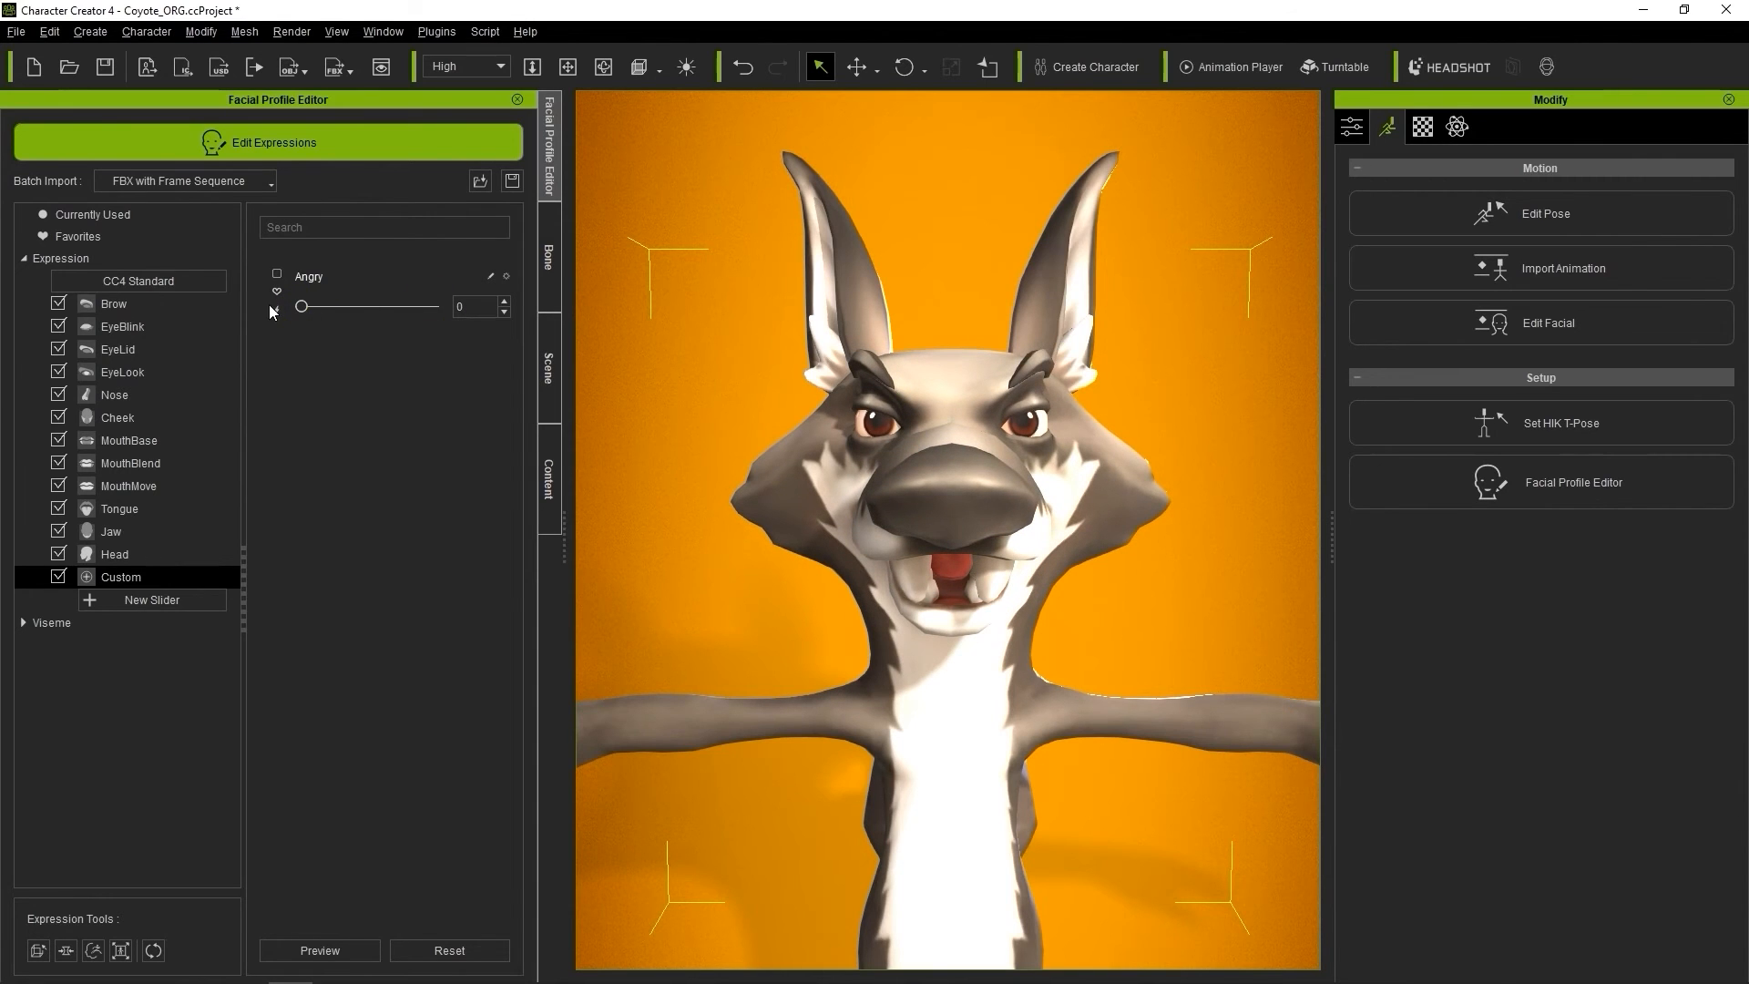
left_click(128, 485)
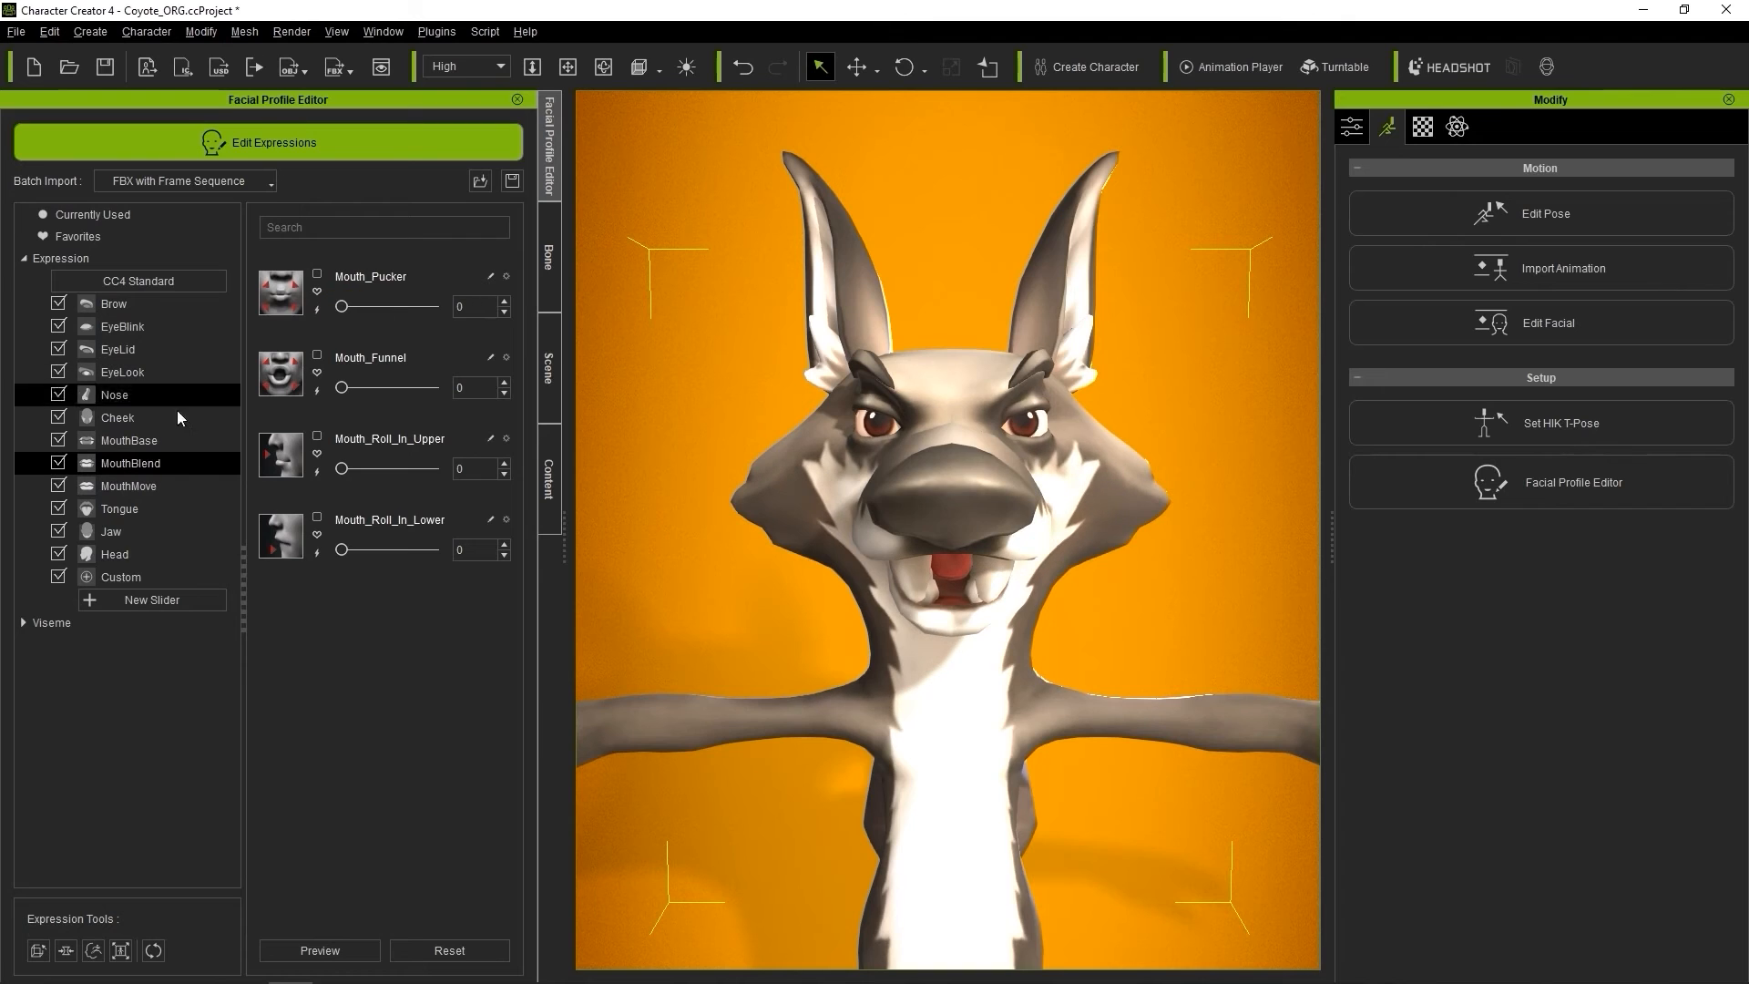
left_click(113, 395)
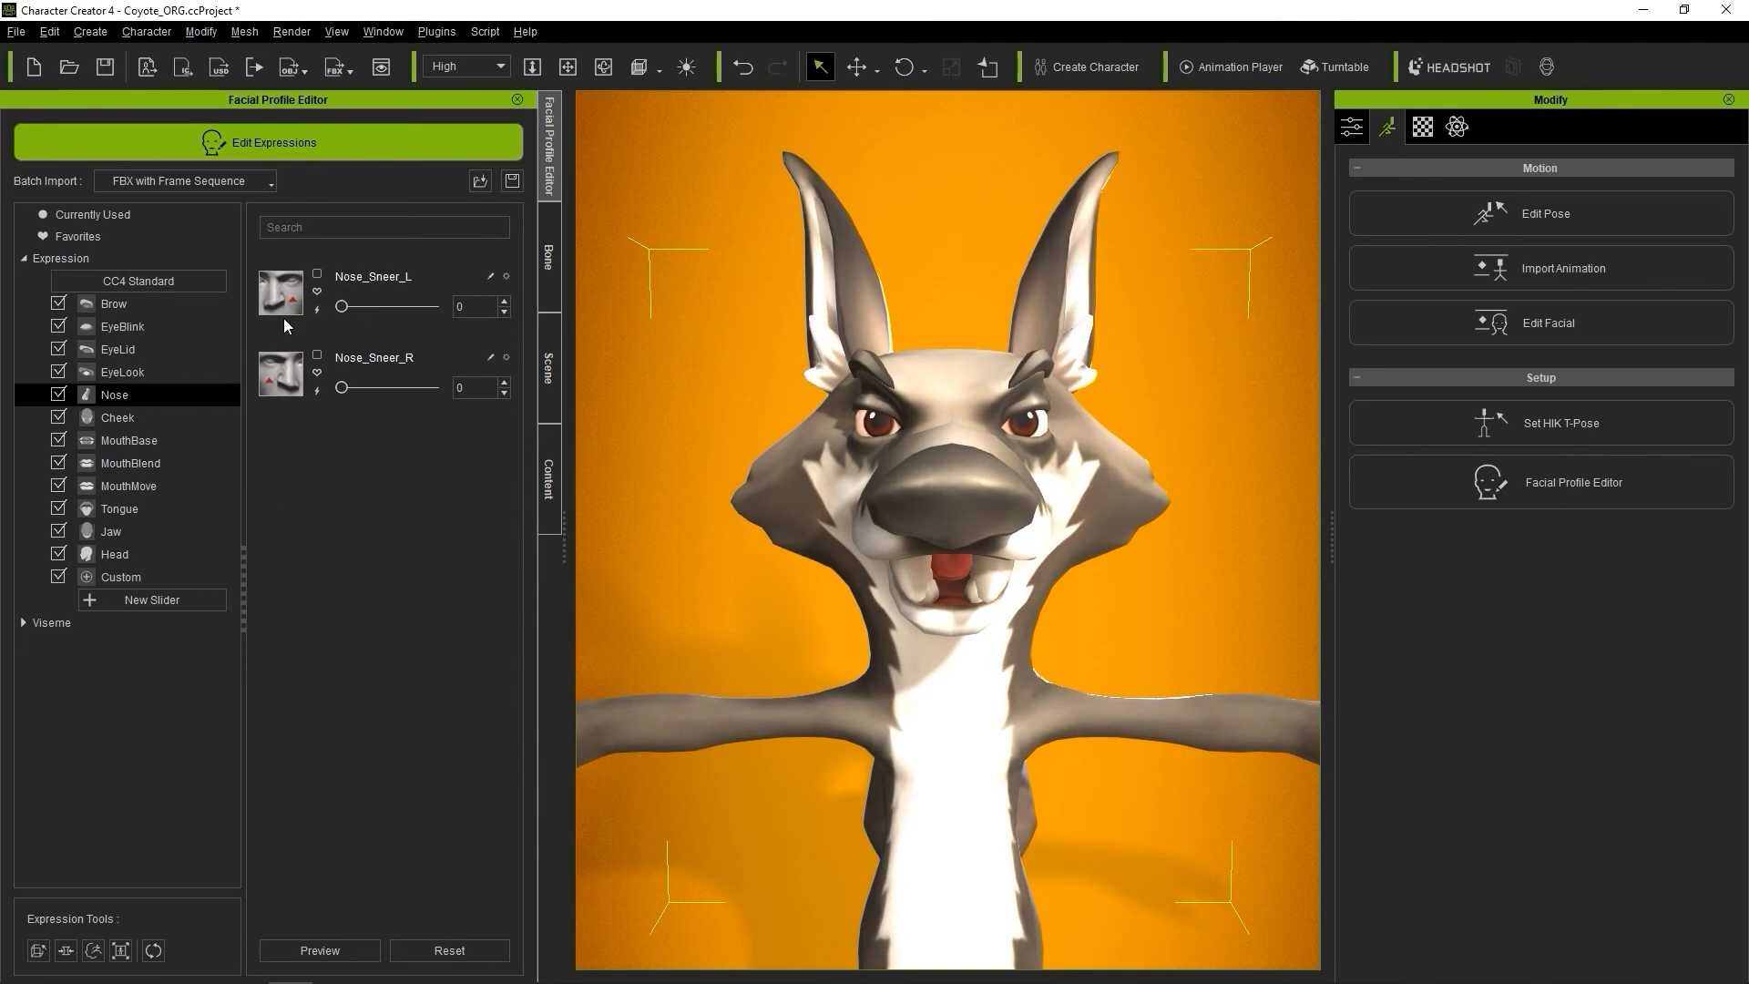
left_click(122, 326)
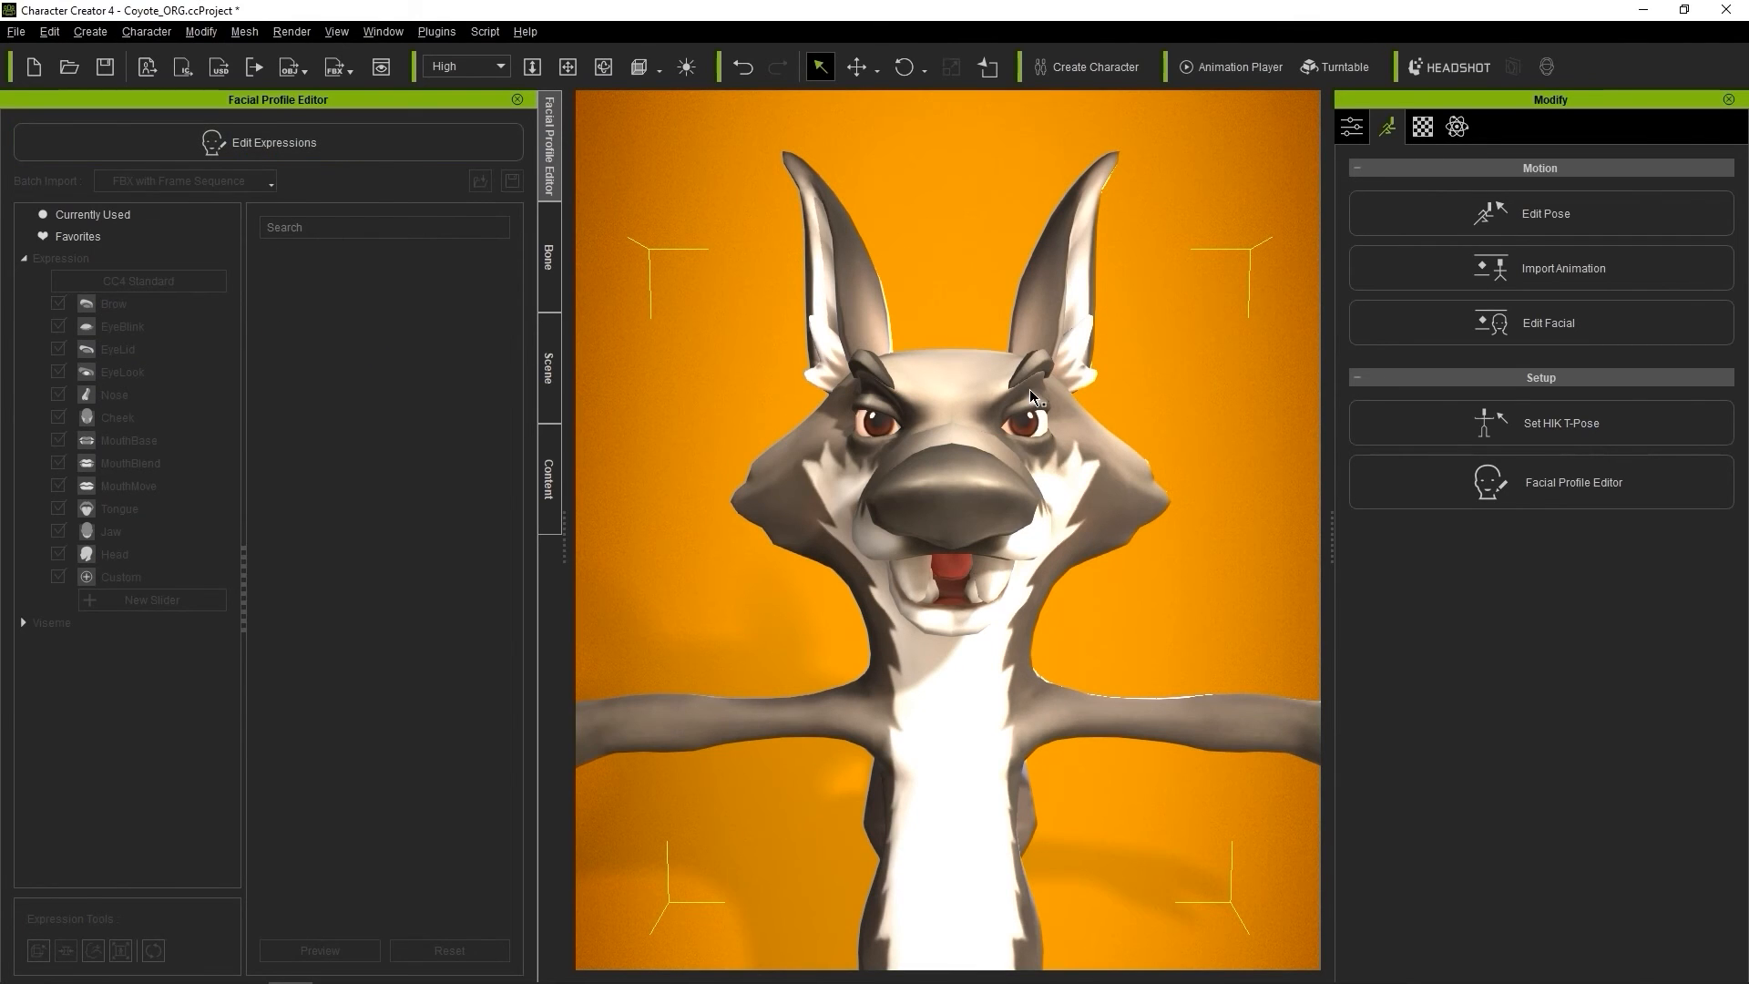
mouse_move(182, 68)
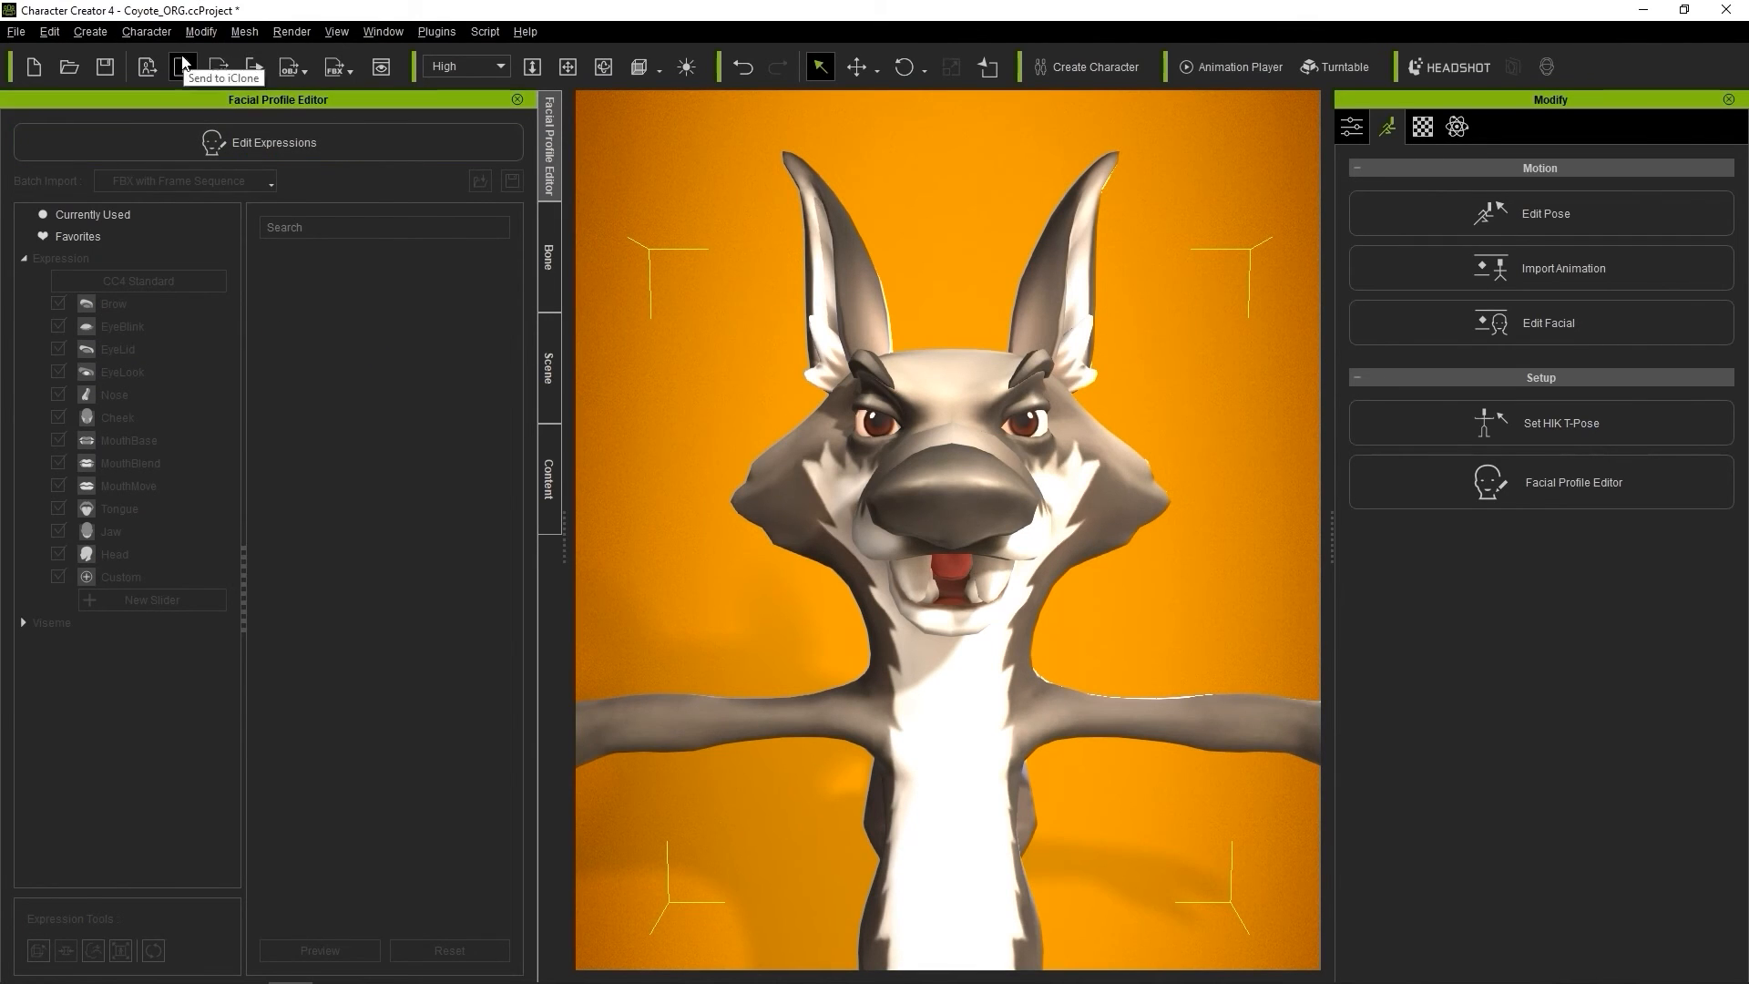
Step: Send the coyote character from Character Creator 4 over to iClone 8
left_click(180, 67)
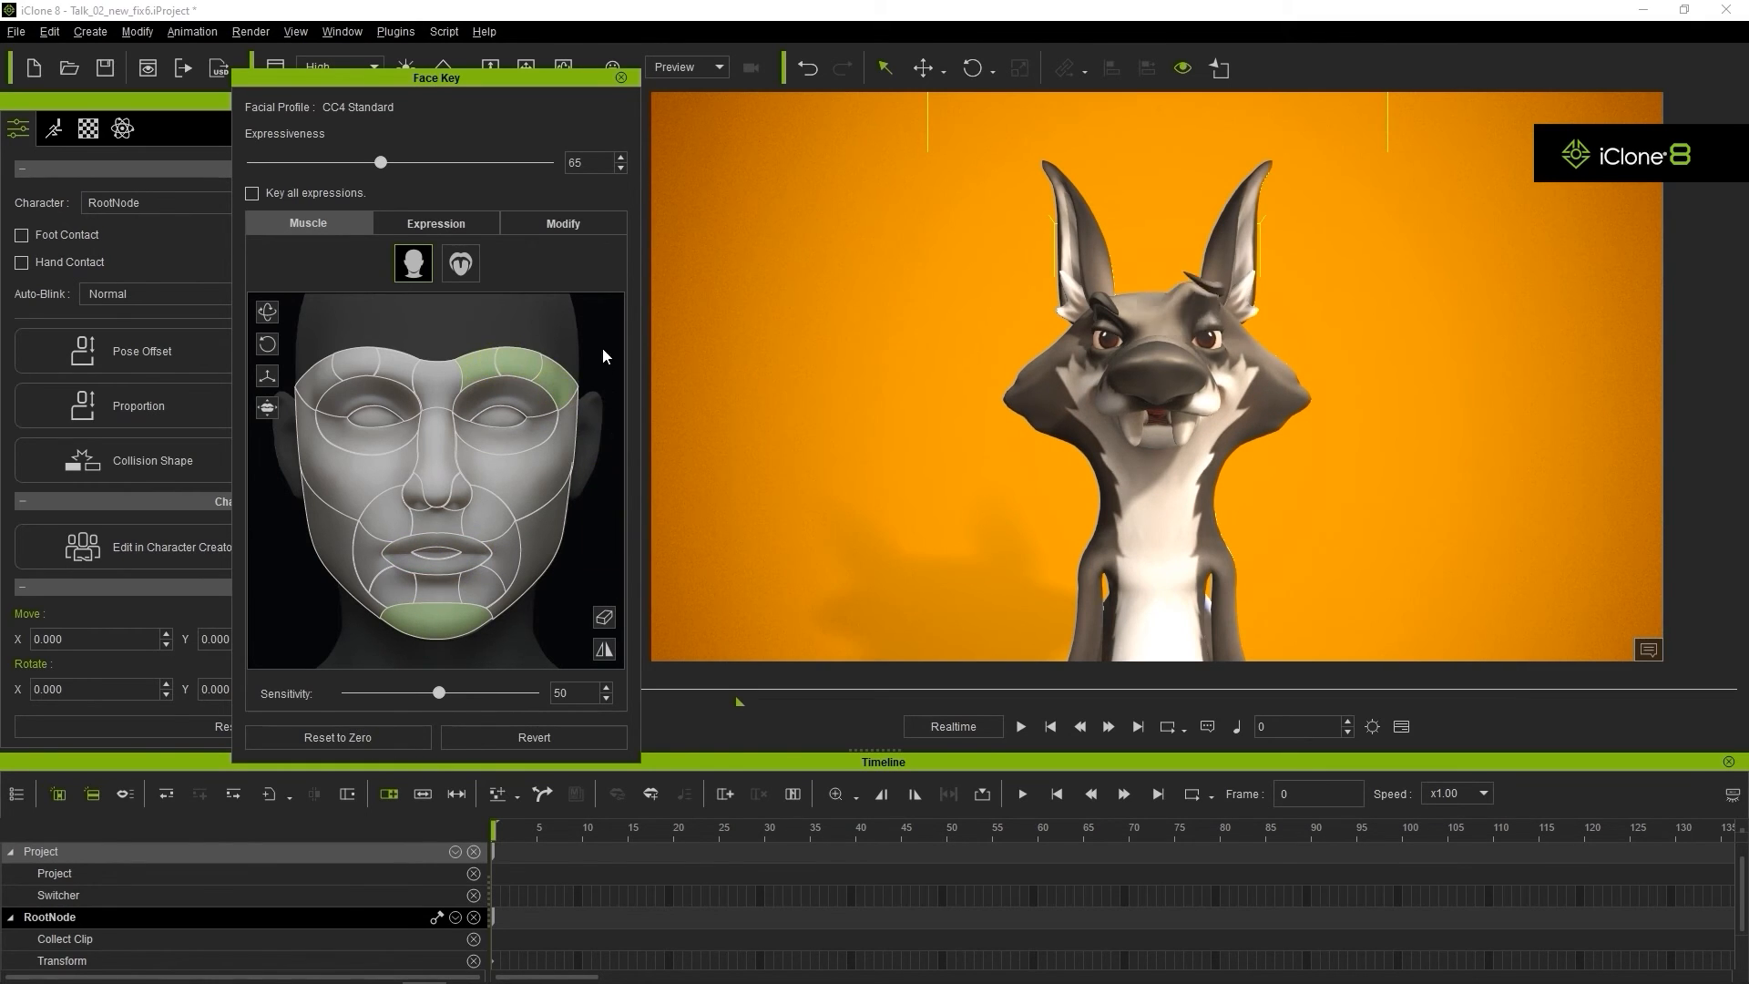
Step: Select the chin region and apply the D4_Happy expression preset to the coyote
left_click(430, 625)
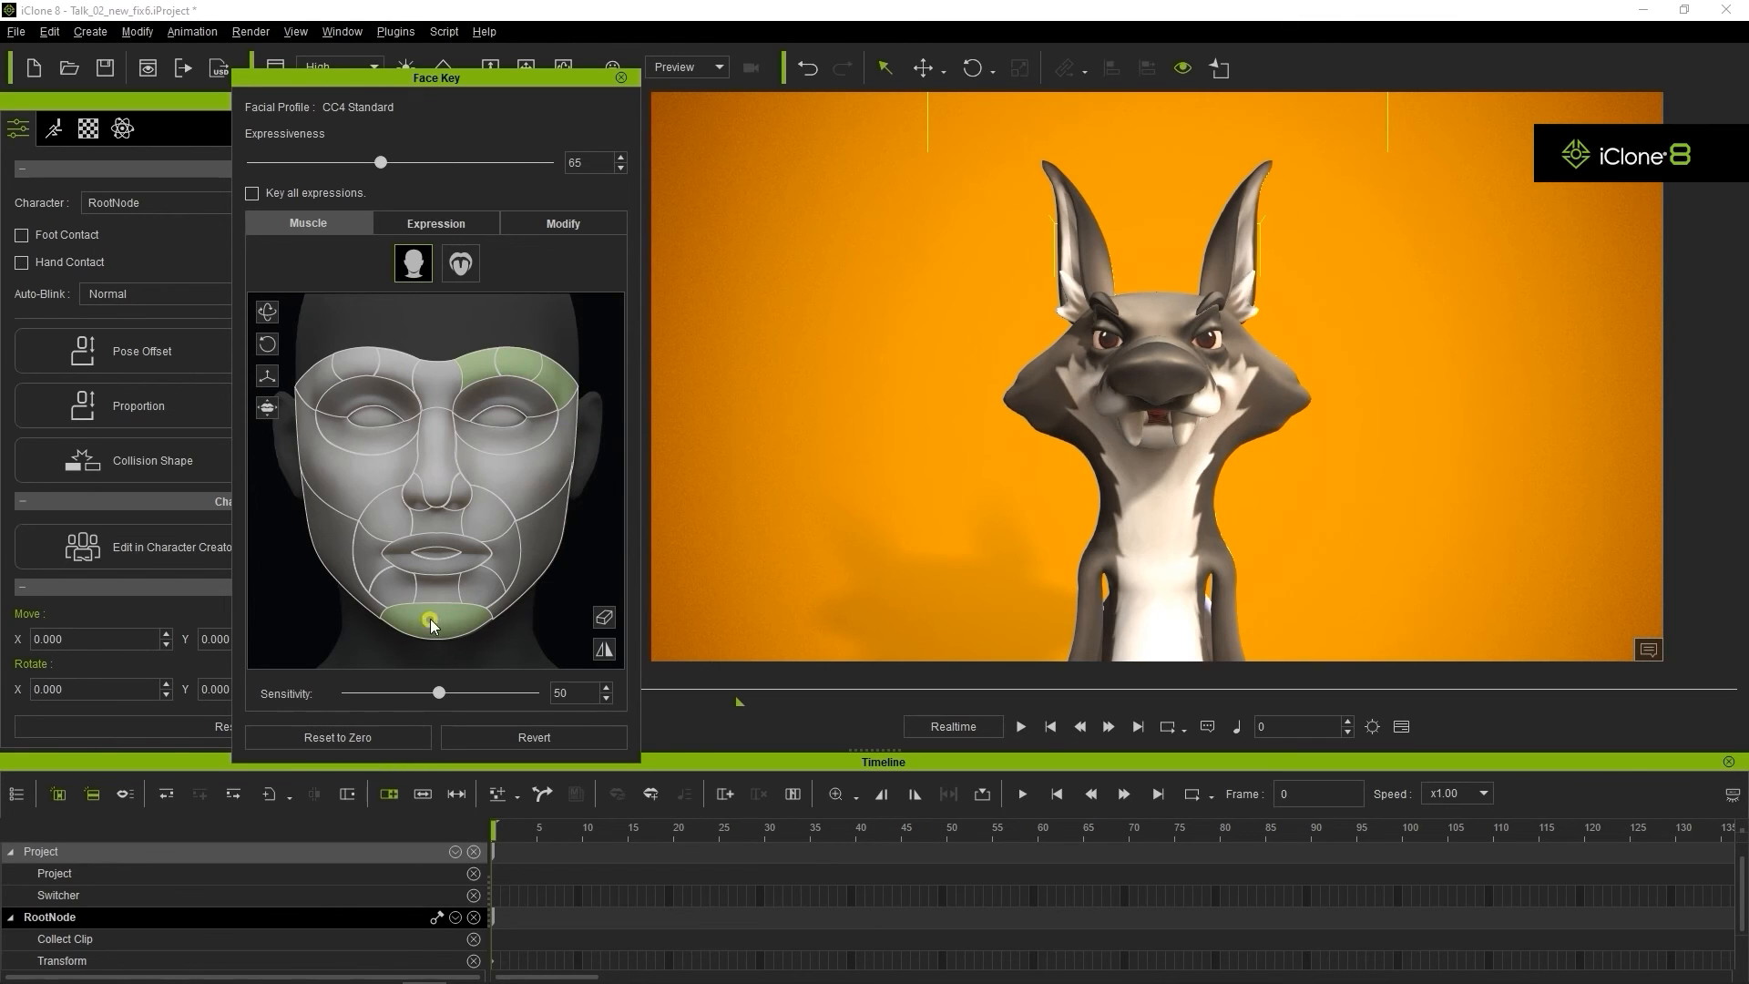
left_click(435, 222)
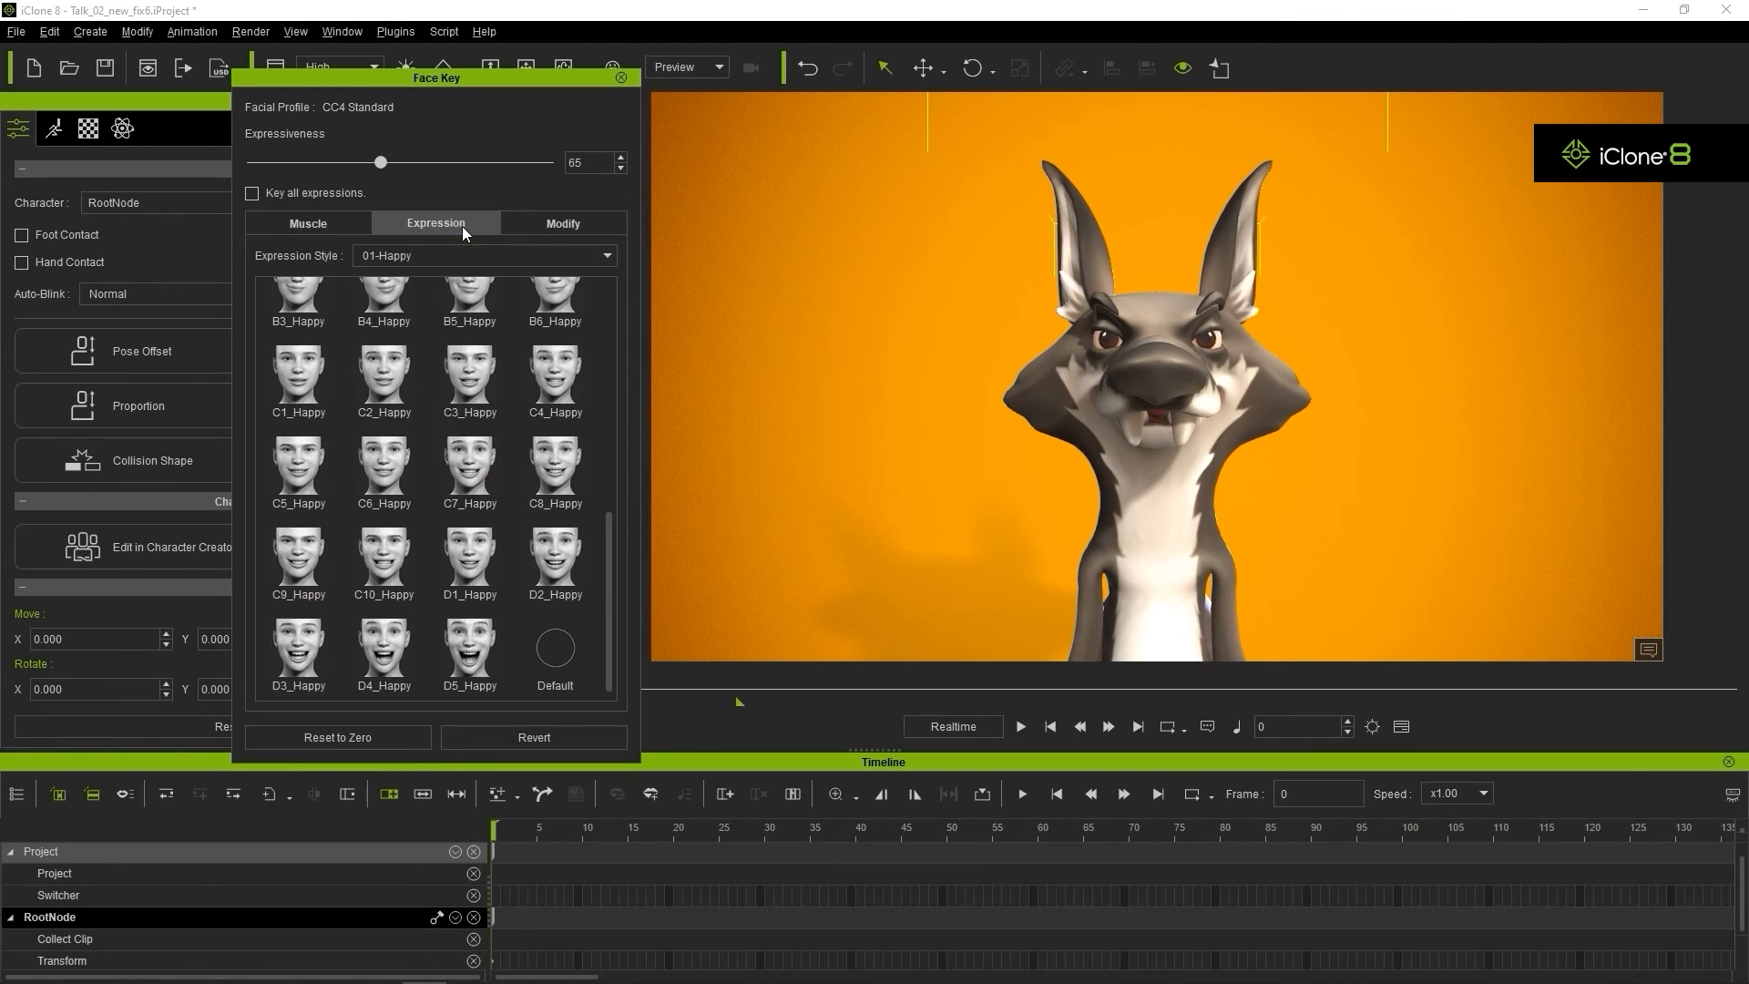
left_click(382, 654)
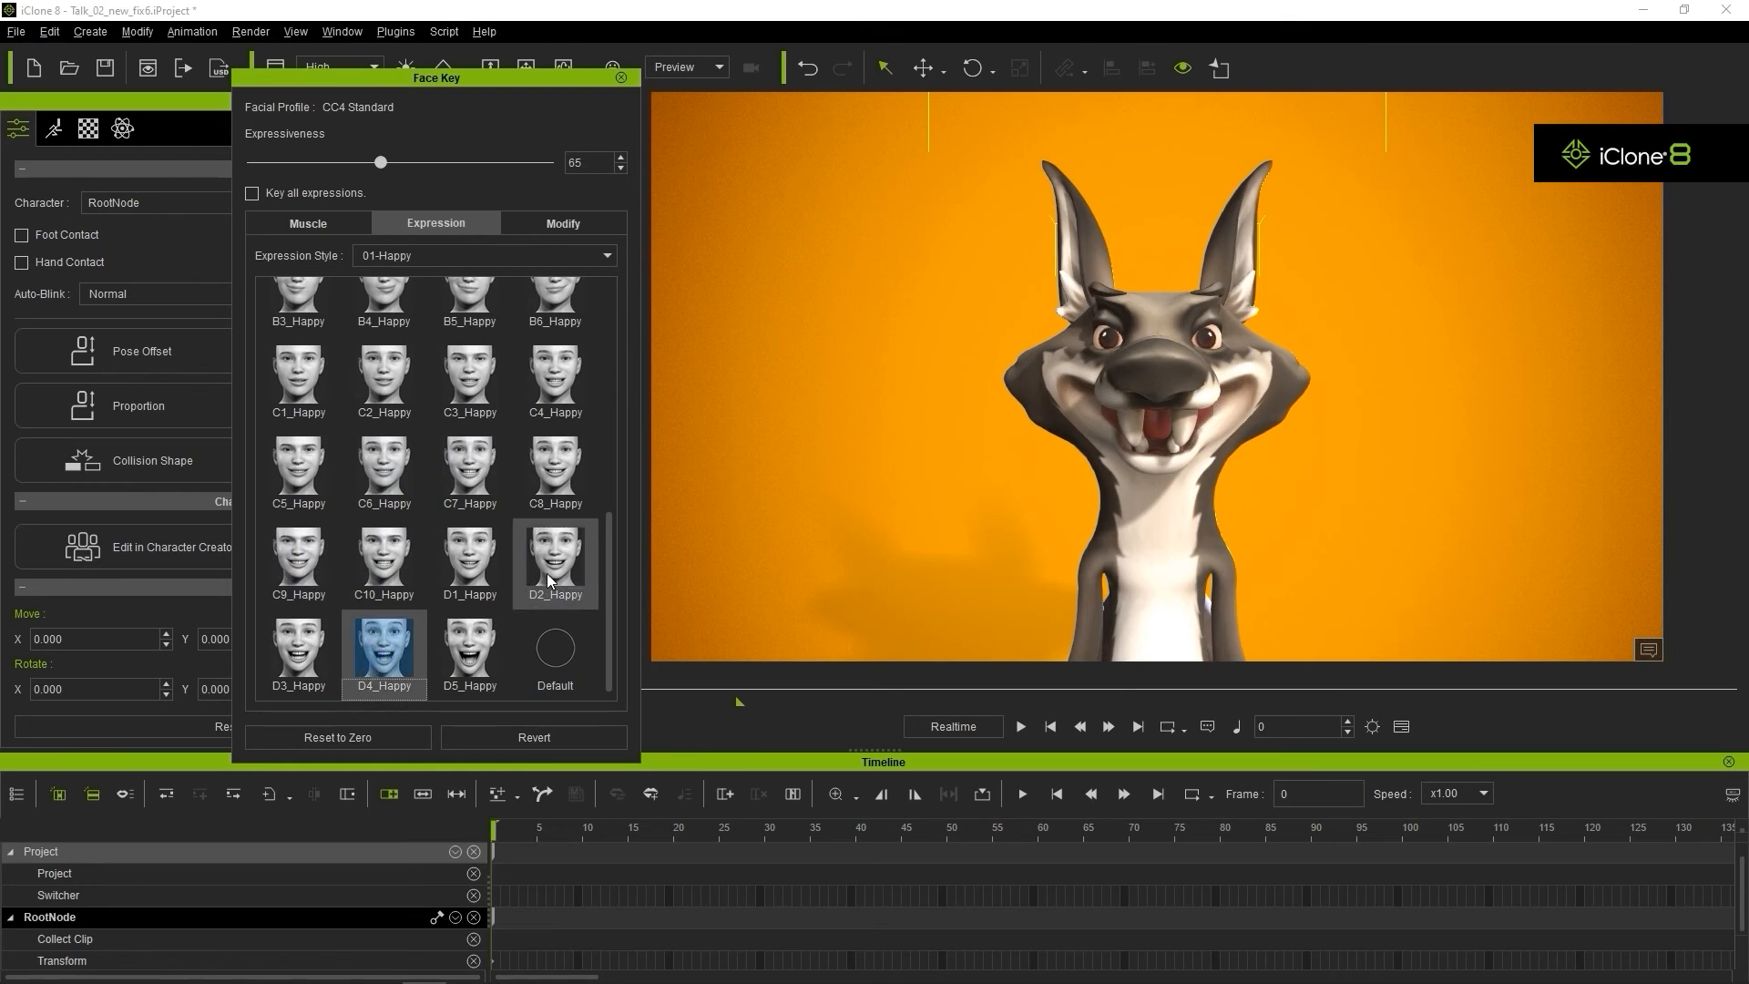
Step: Switch the presets to 03-Angry style and apply D2_Angry then D4_Angry
left_click(482, 255)
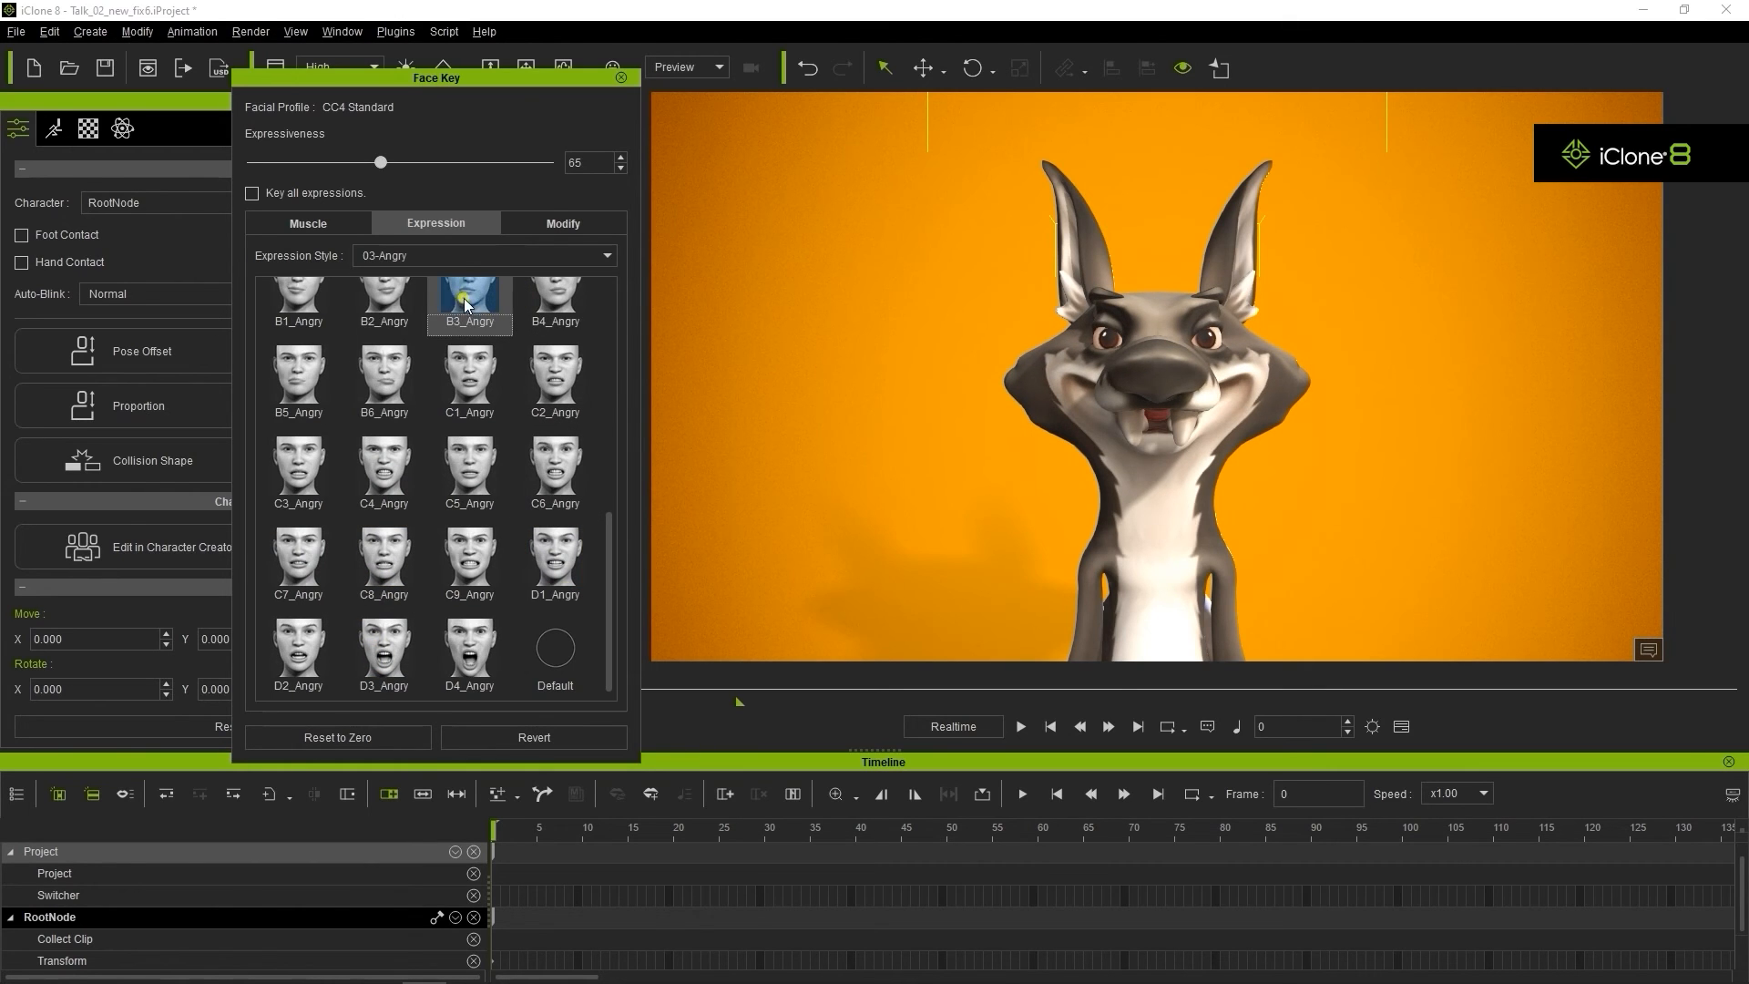
left_click(297, 647)
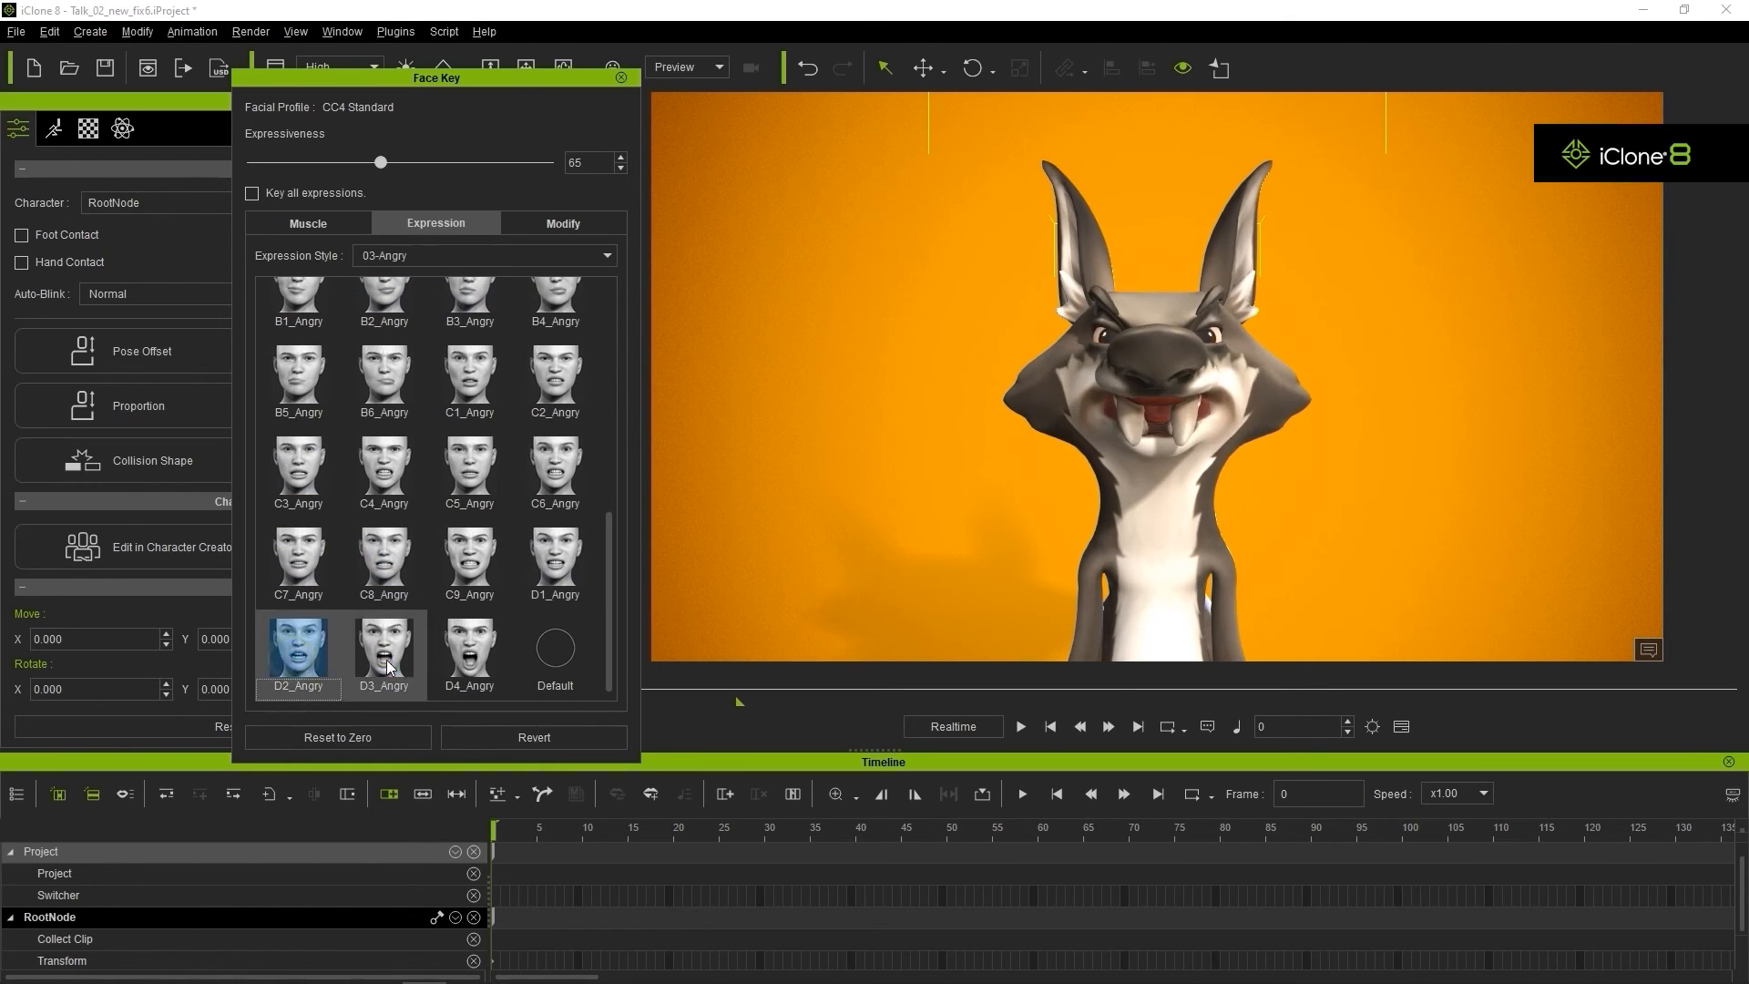
left_click(469, 648)
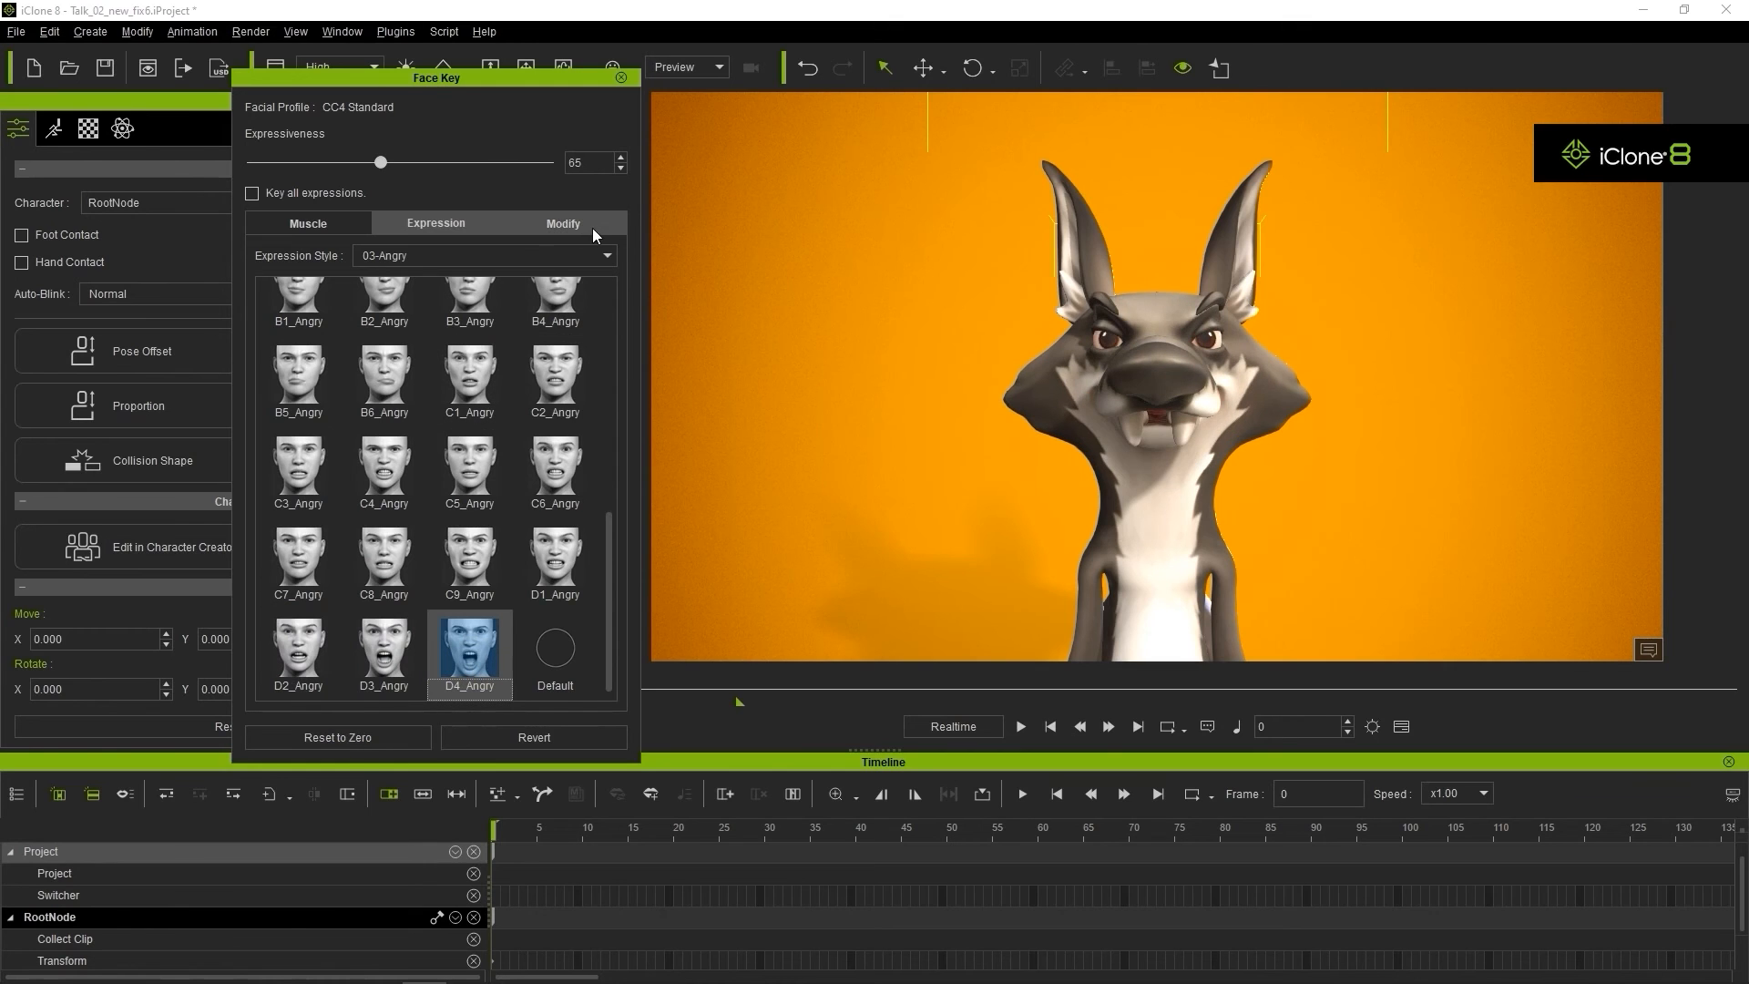
Step: Browse the Modify facial sliders through the Eye, Head, EyesLooks and Nose groups
left_click(563, 222)
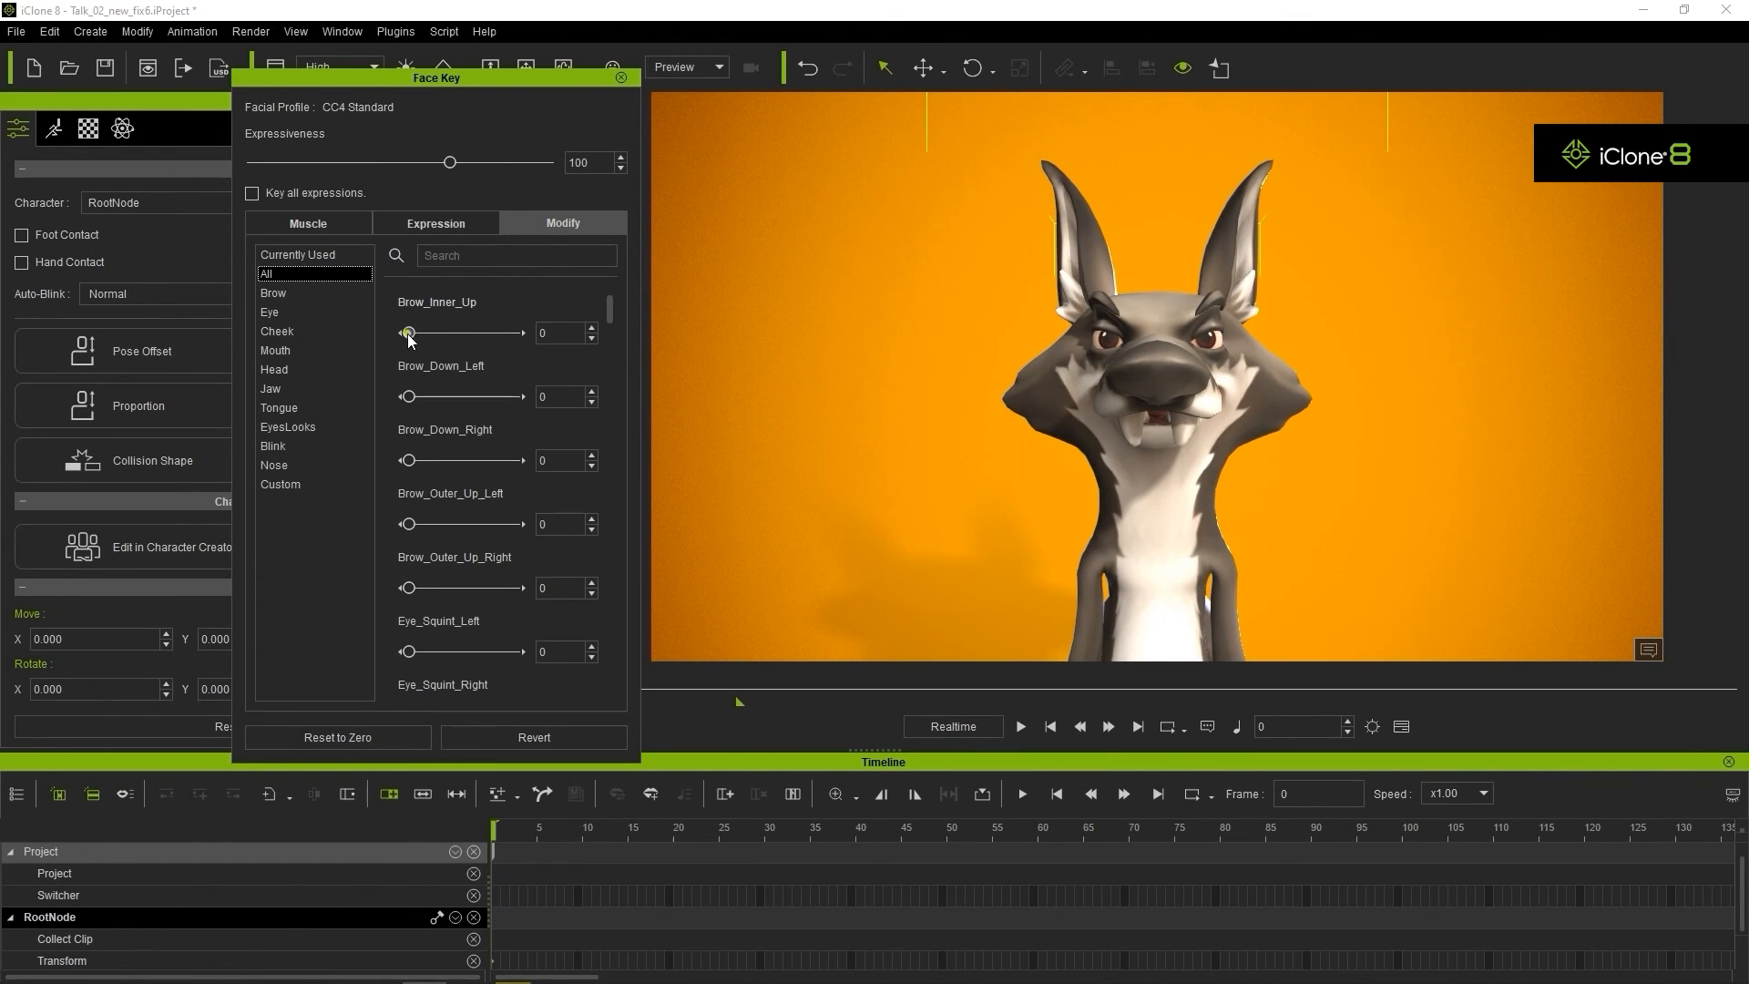
left_click(270, 311)
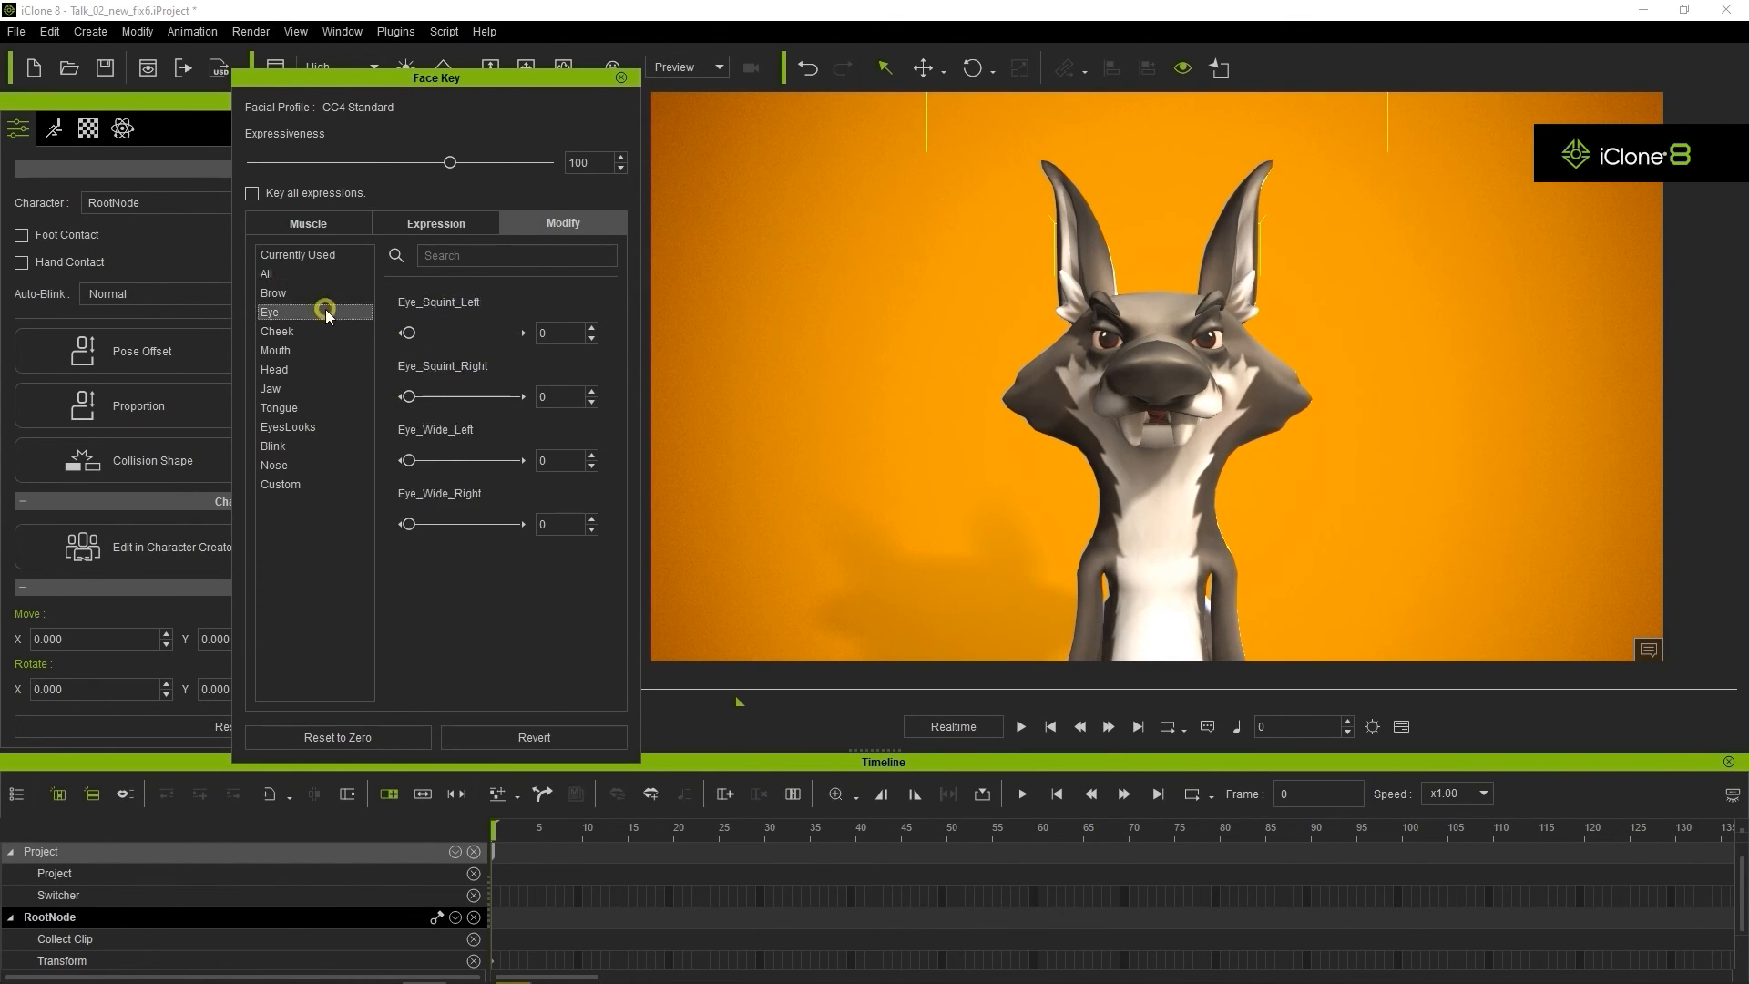
left_click(275, 370)
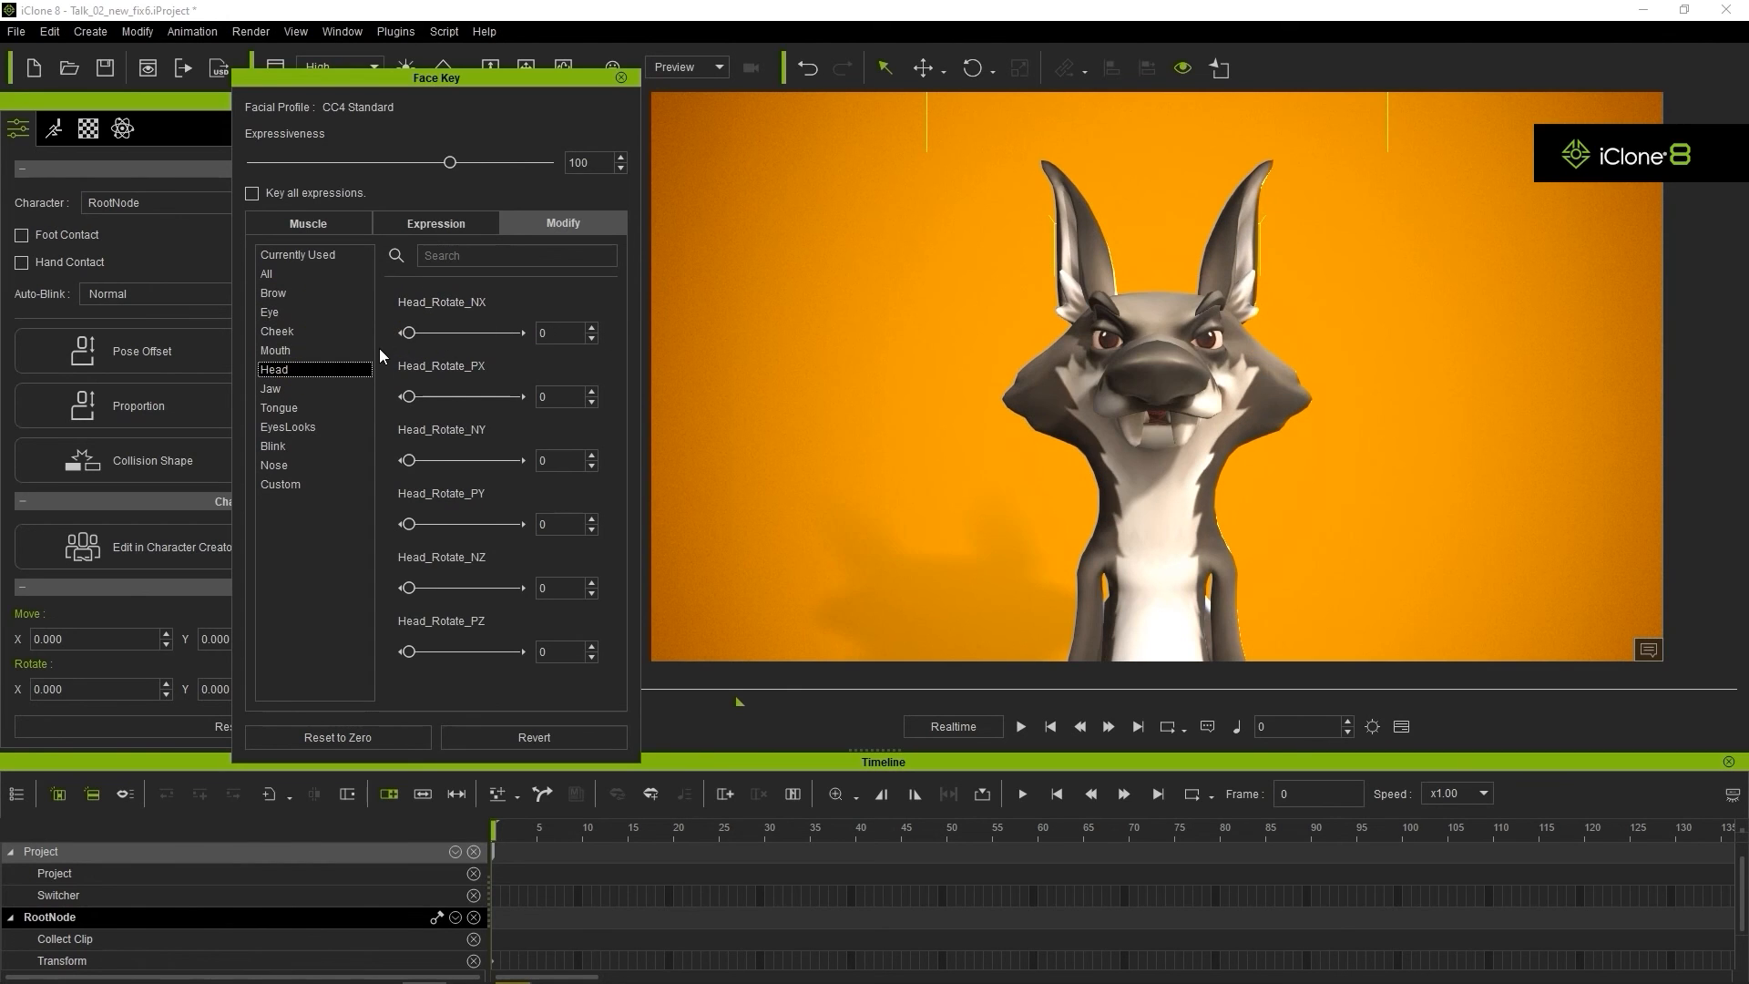
left_click(288, 426)
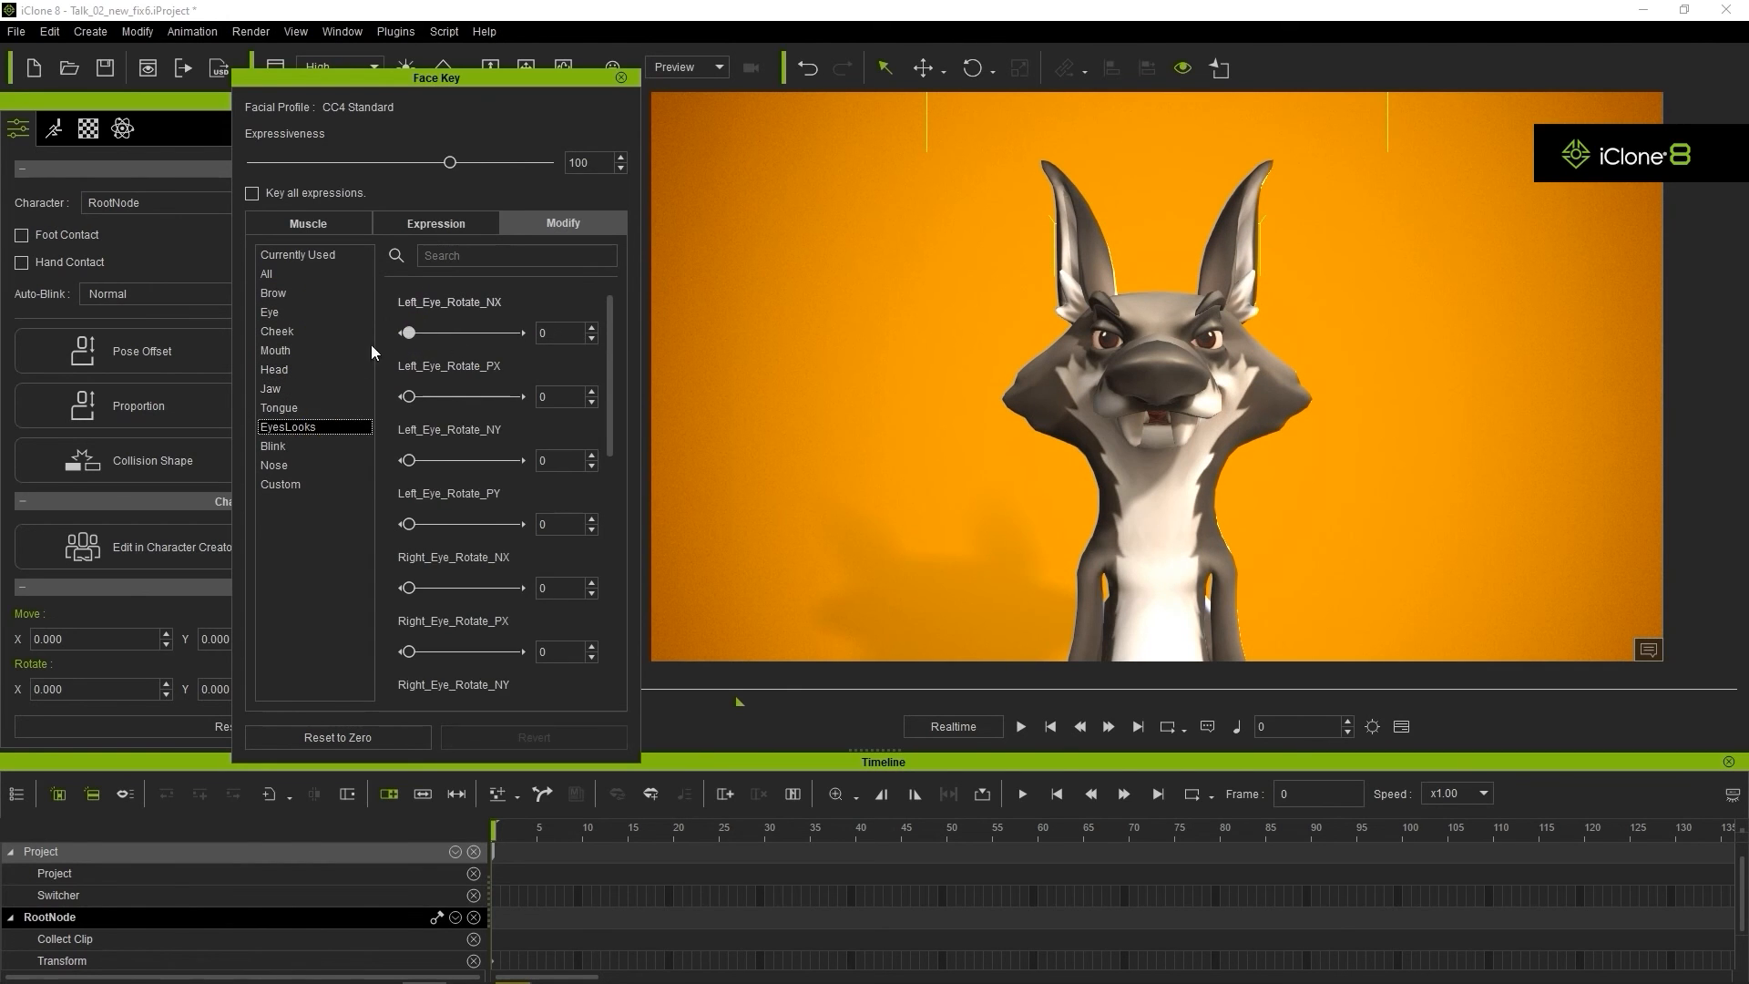
left_click(273, 464)
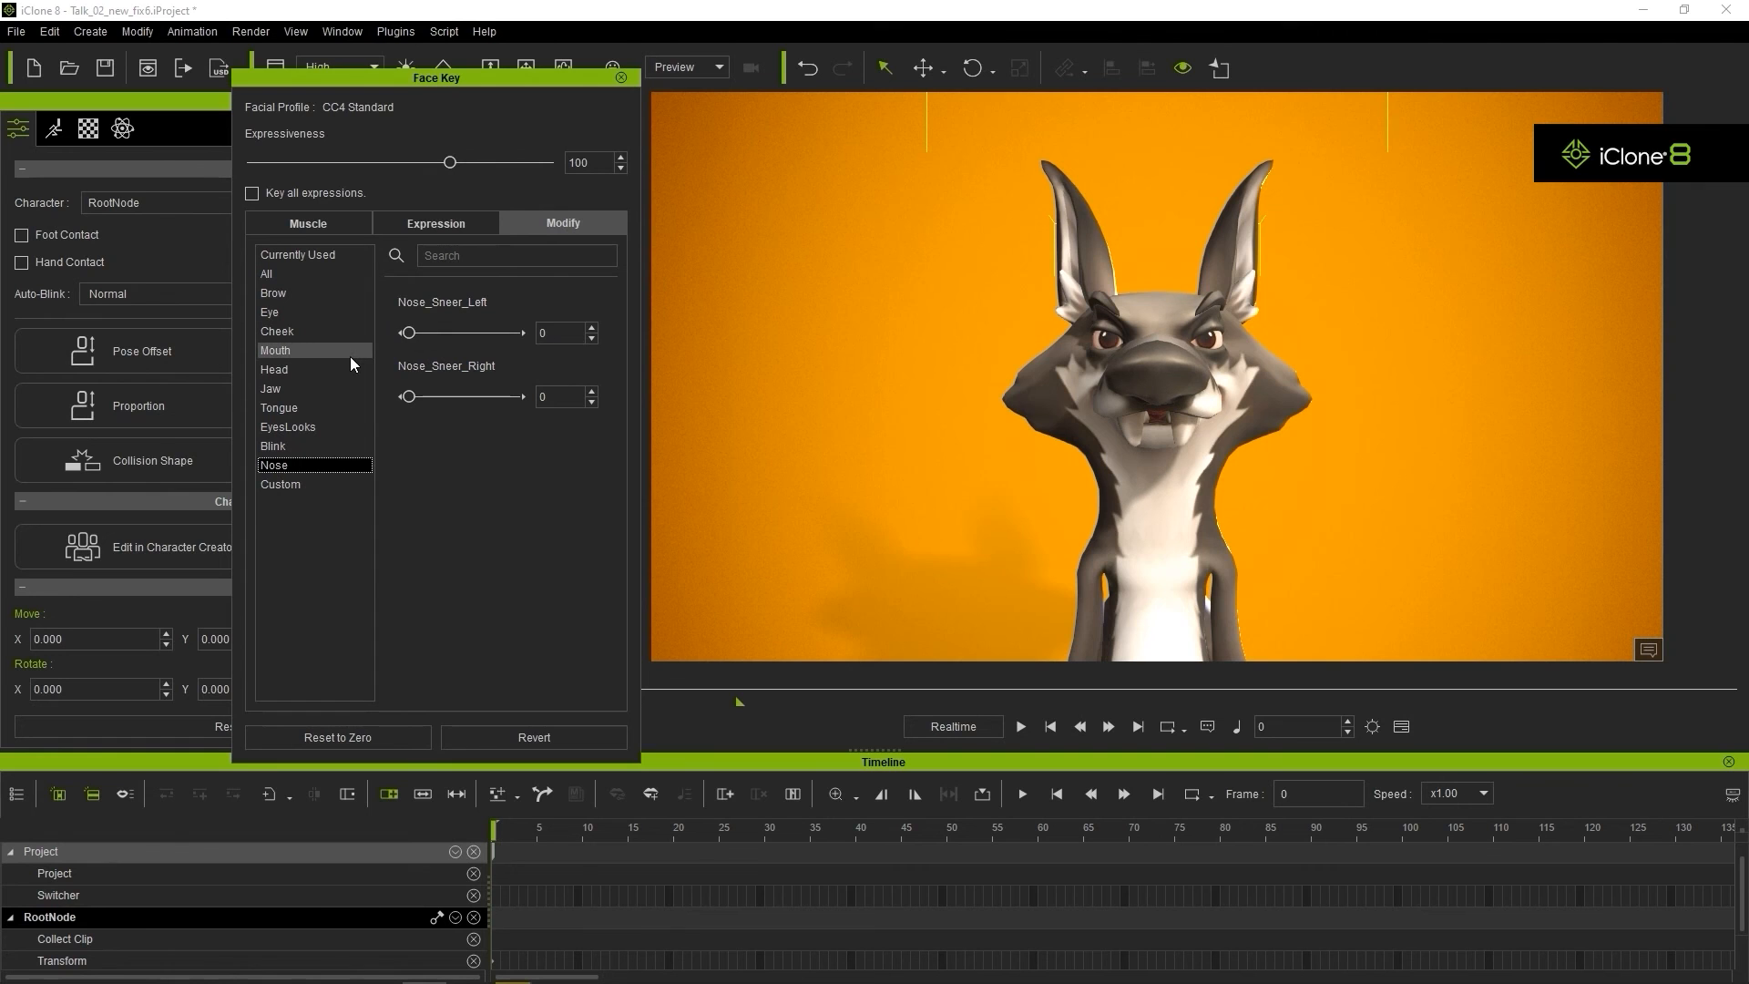